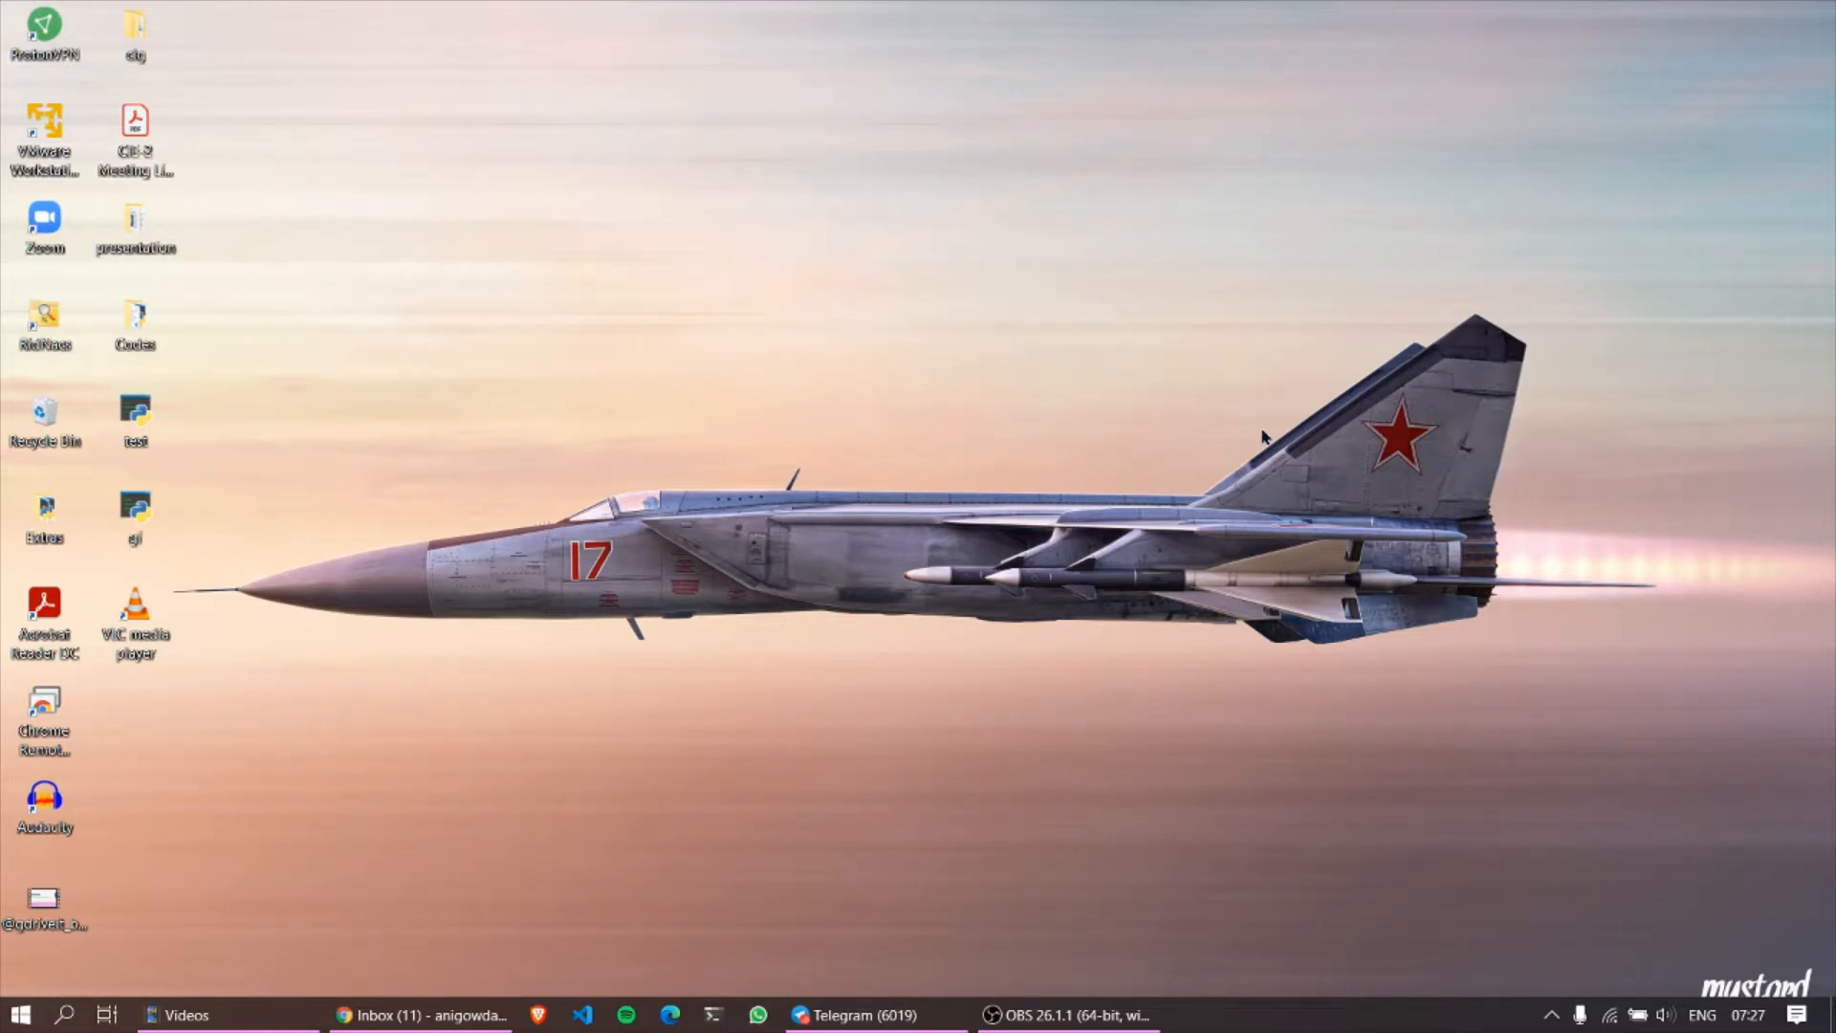
mouse_move(1099, 719)
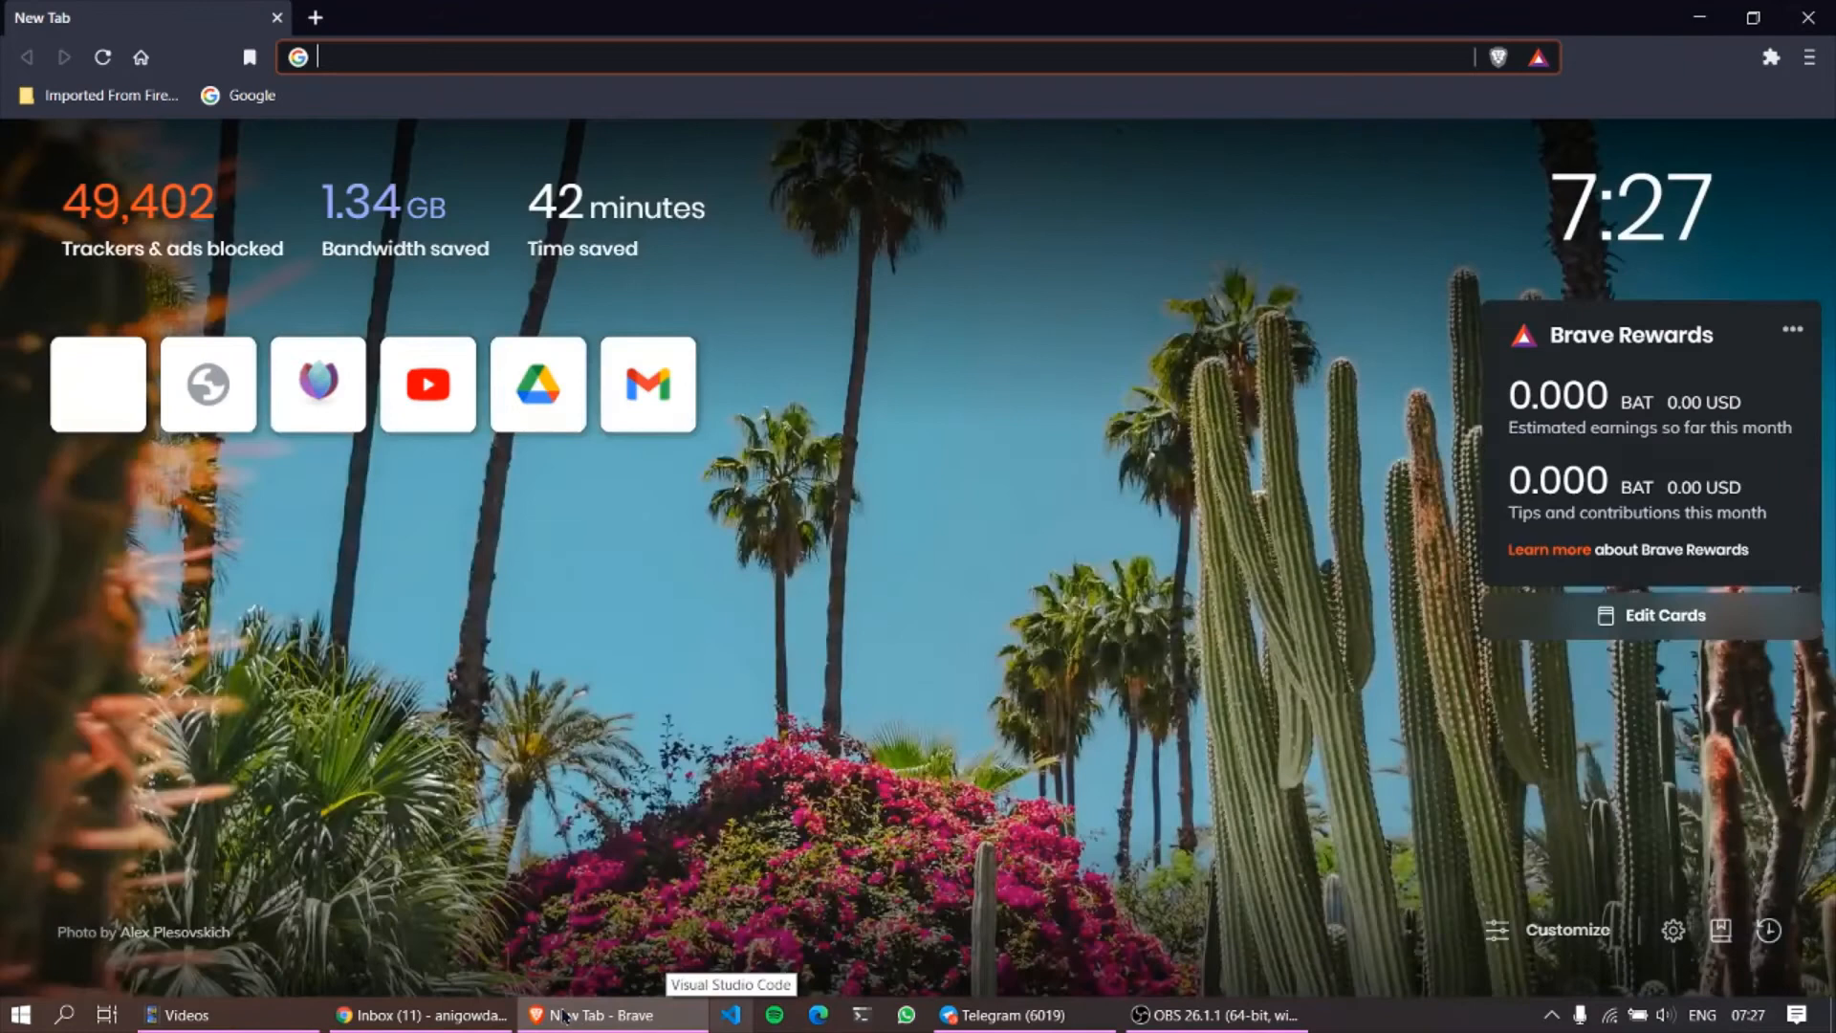
Search for heroku in Brave to load the Heroku homepage.
text(heroku.com)
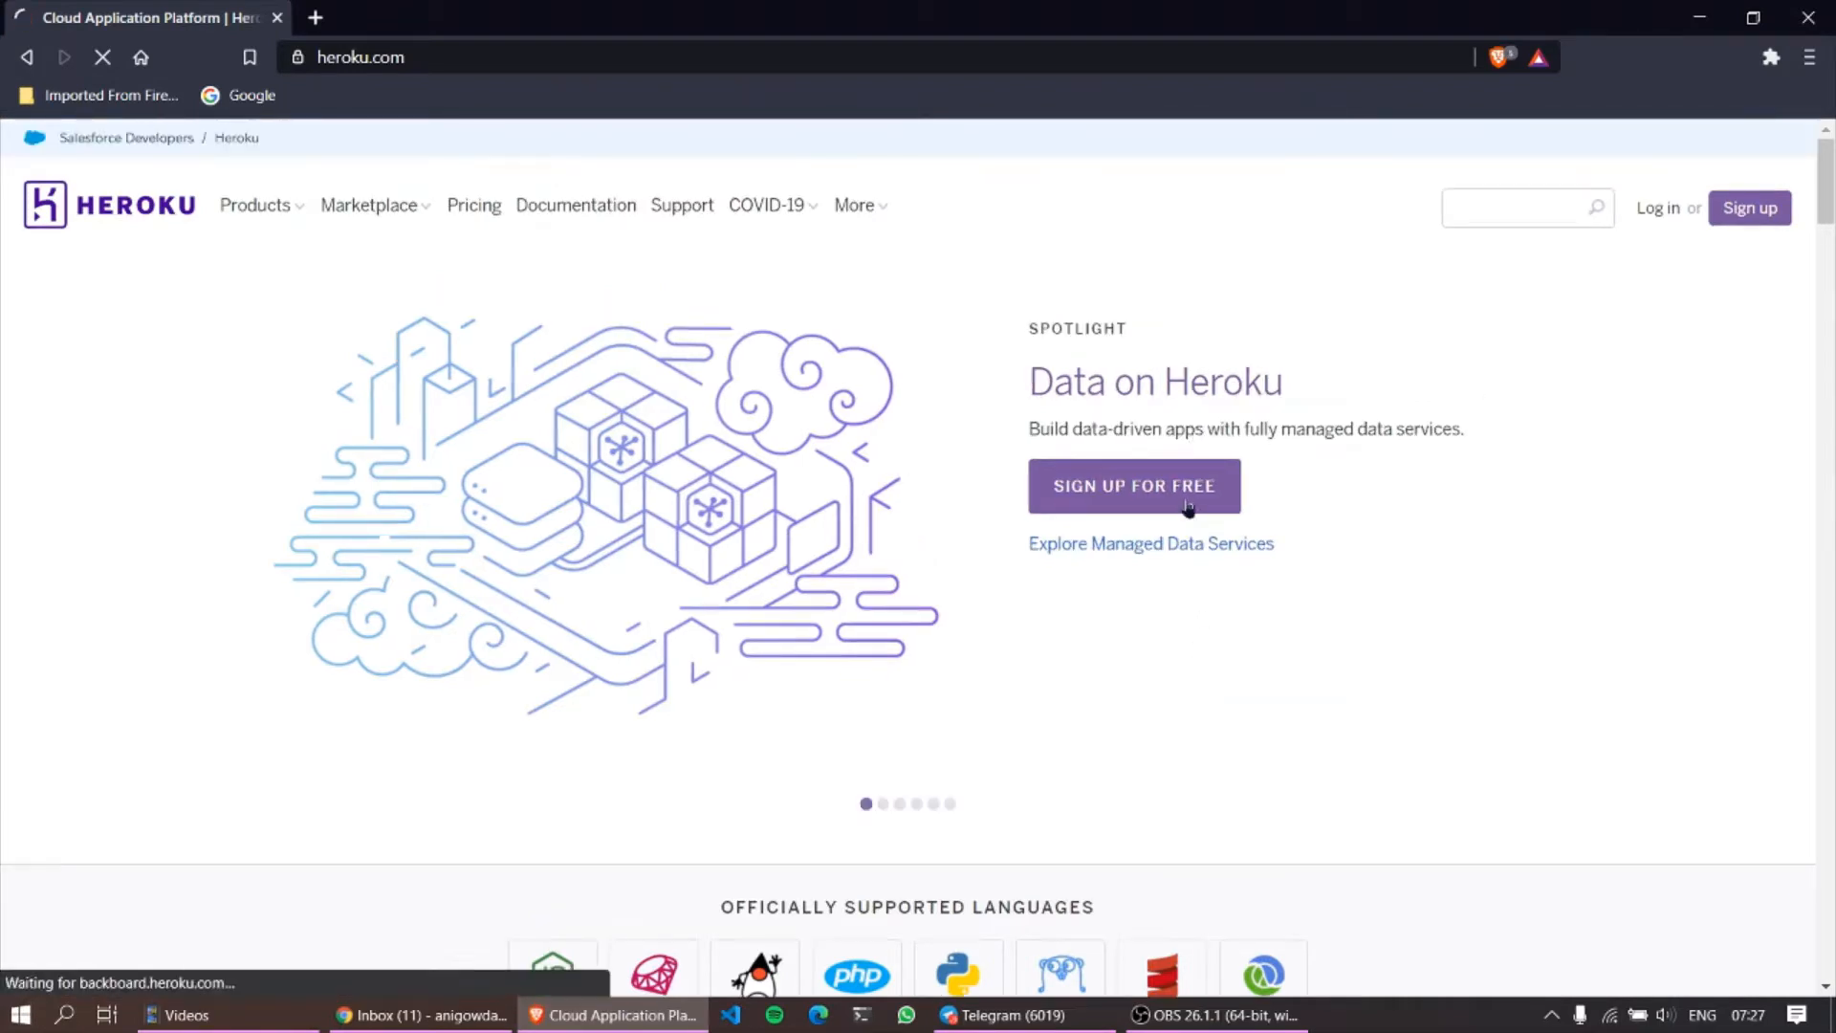
click(1132, 485)
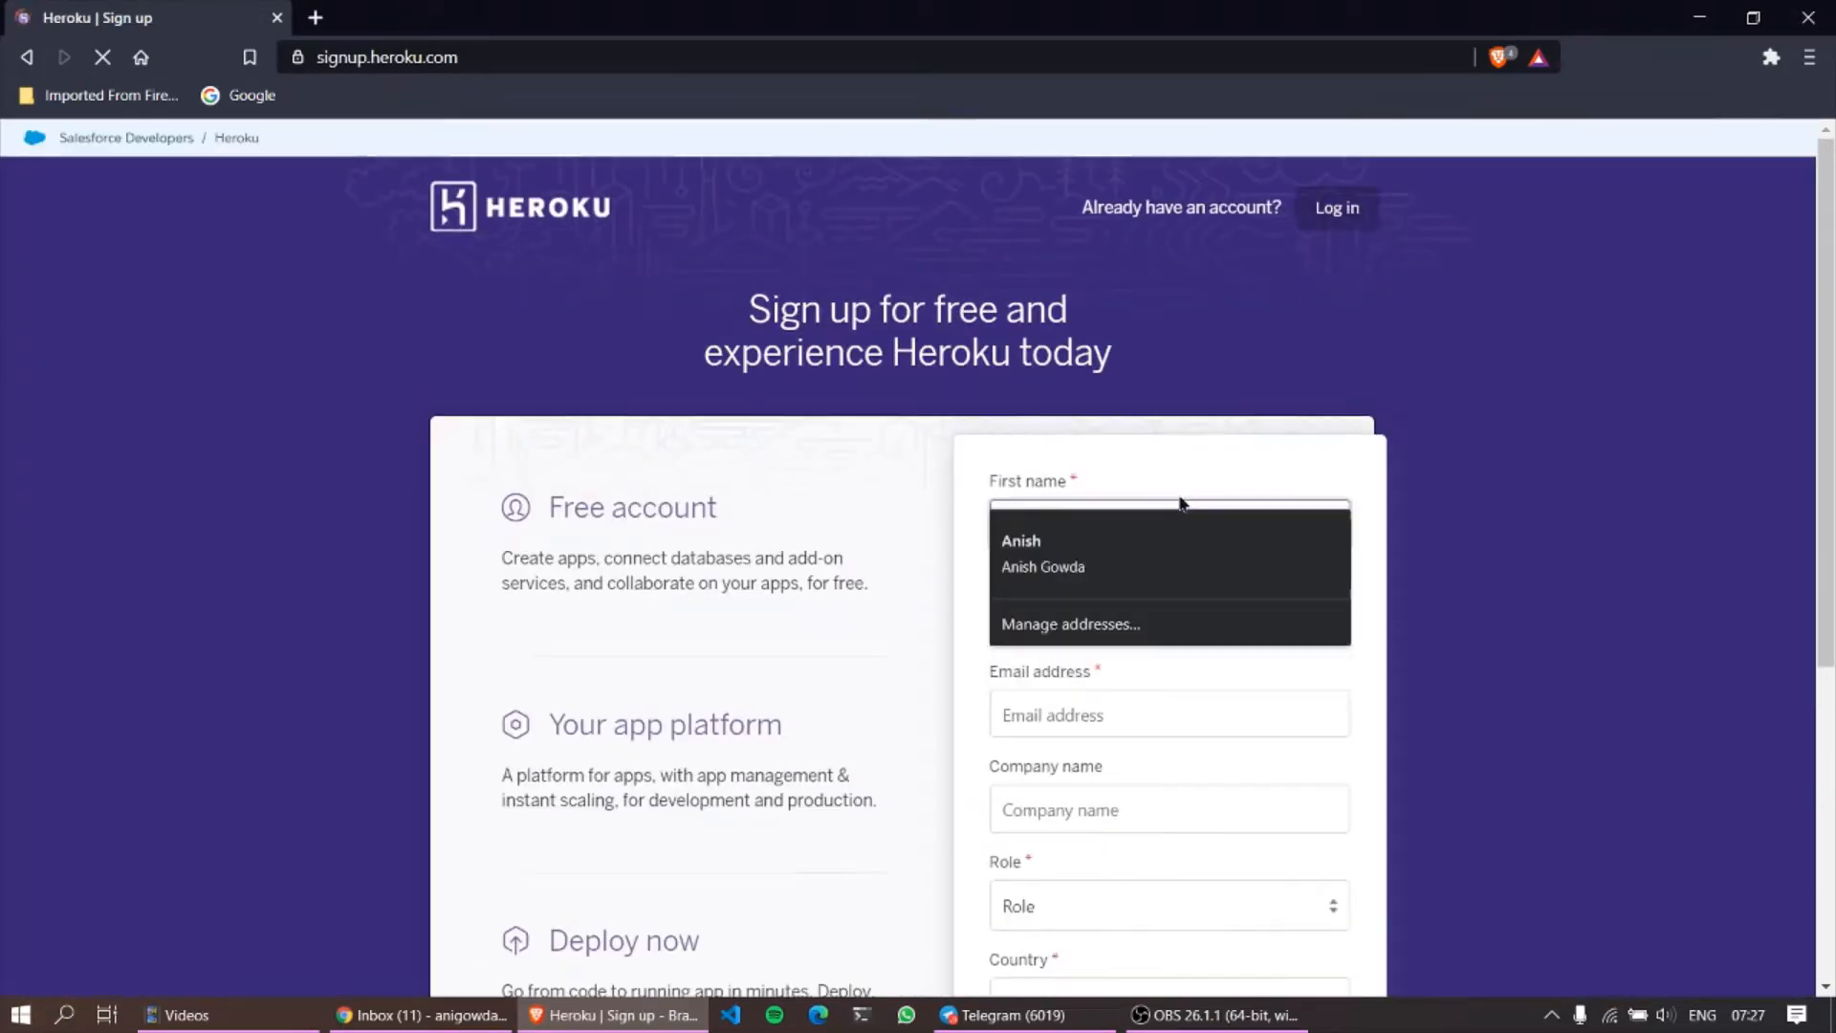
text(Ani)
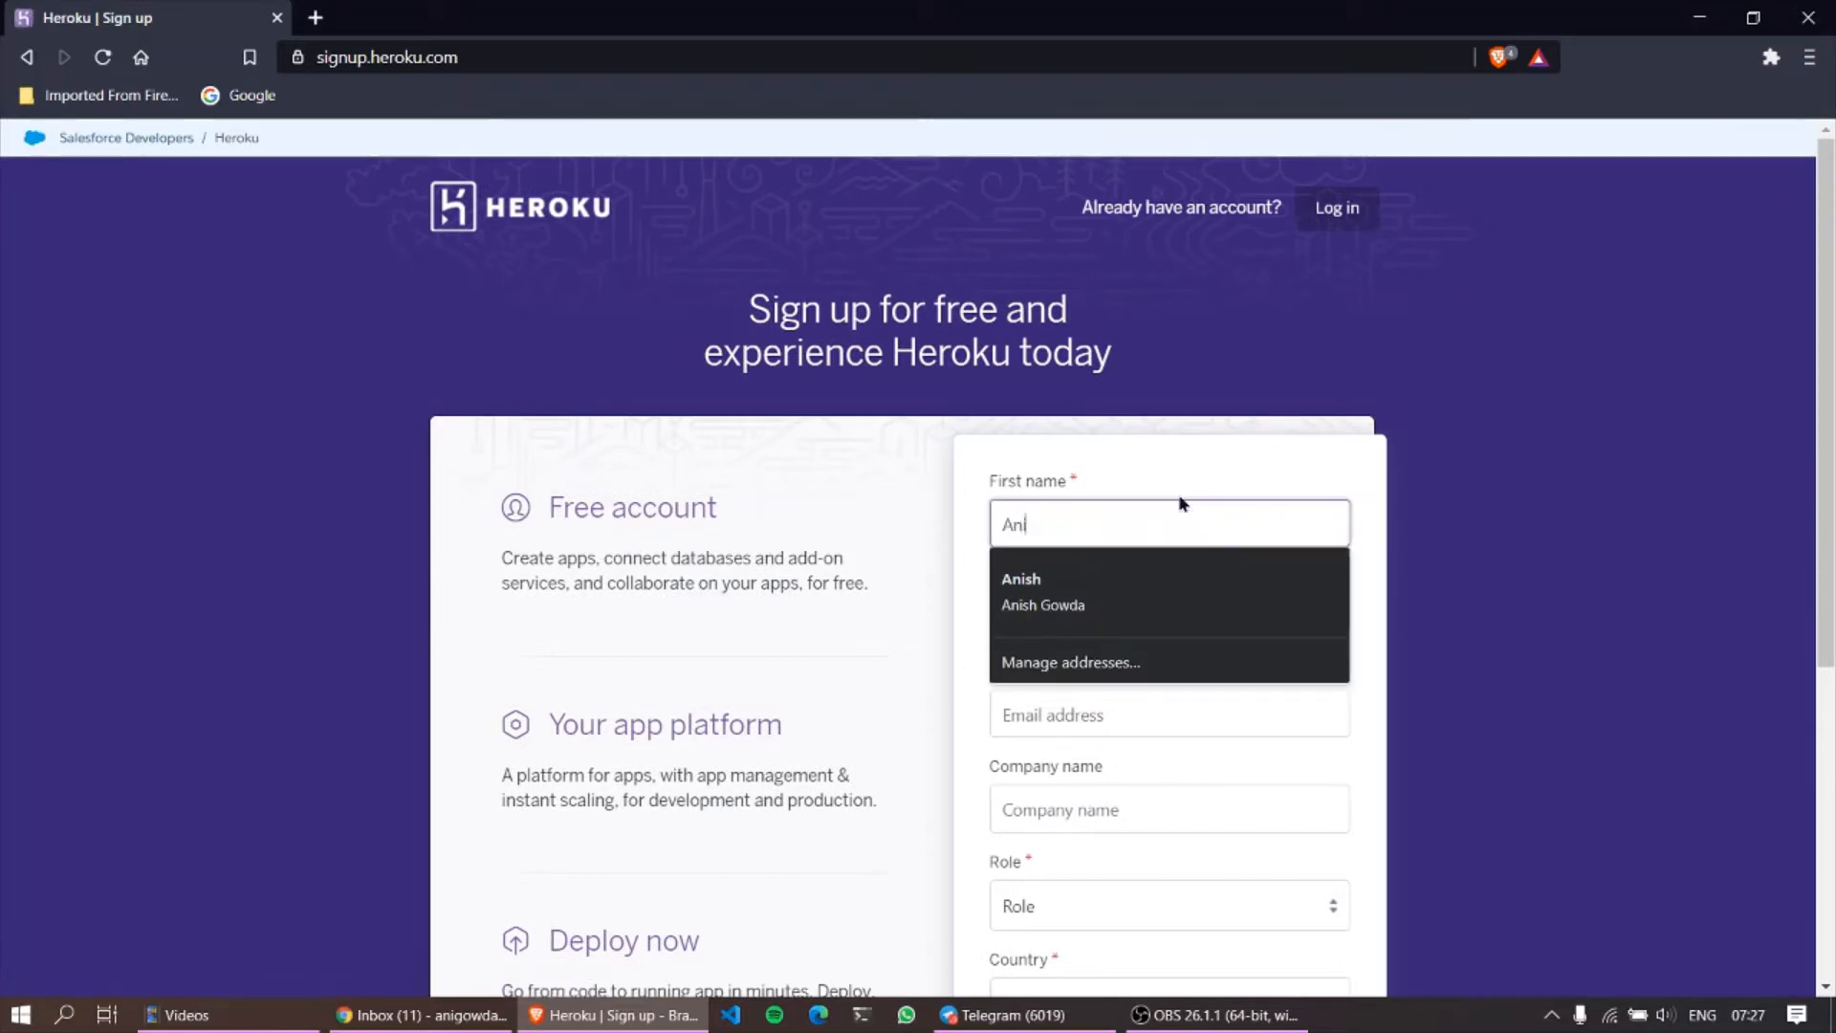
click(1020, 579)
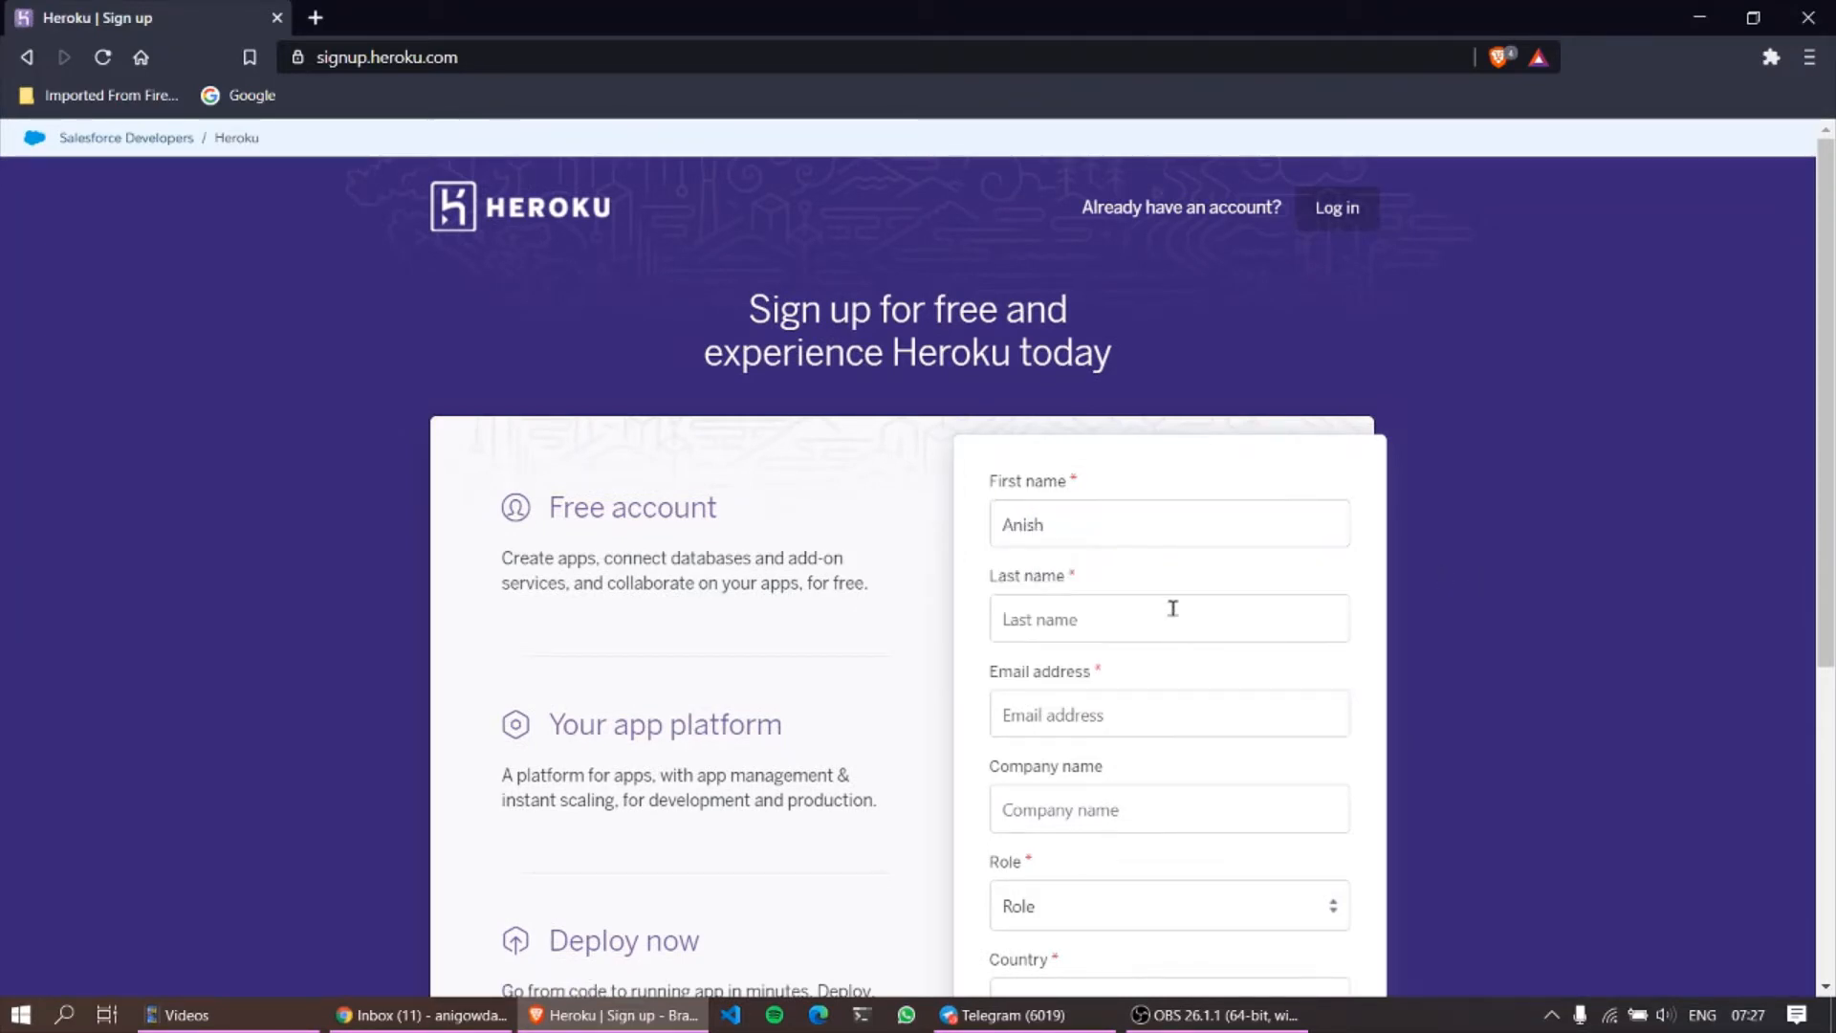
text(Gowda)
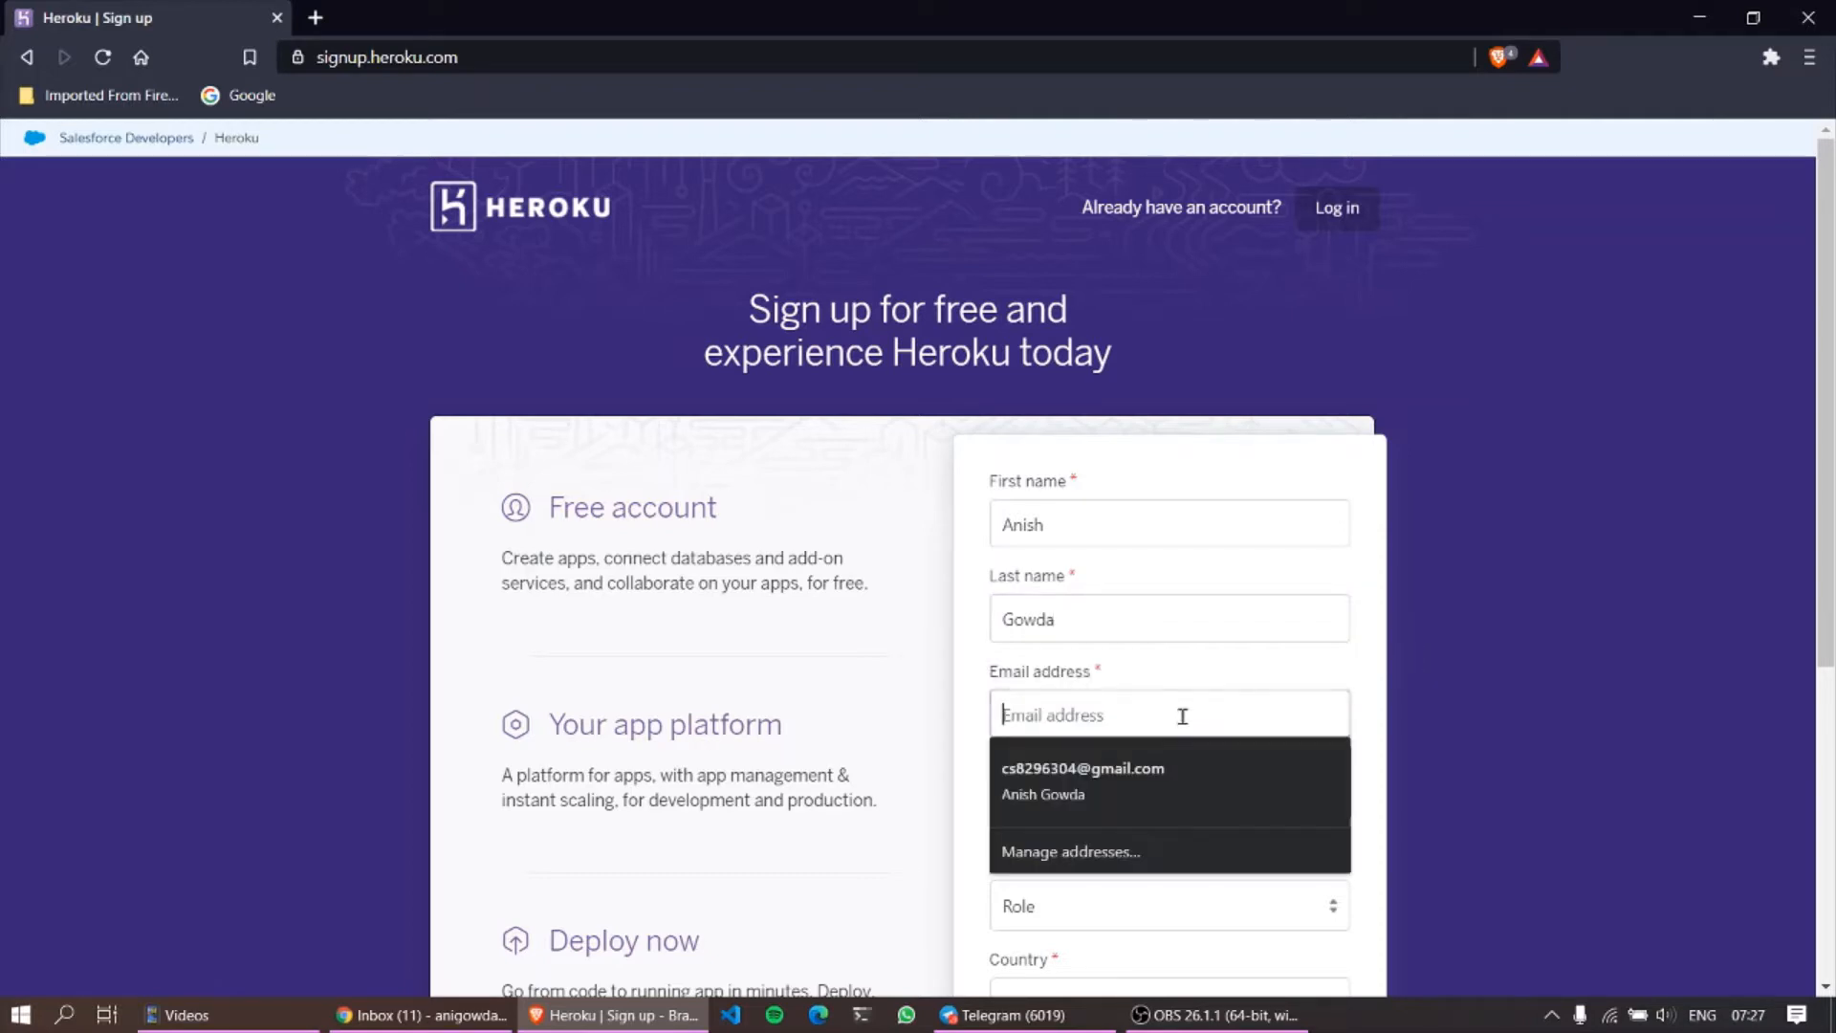
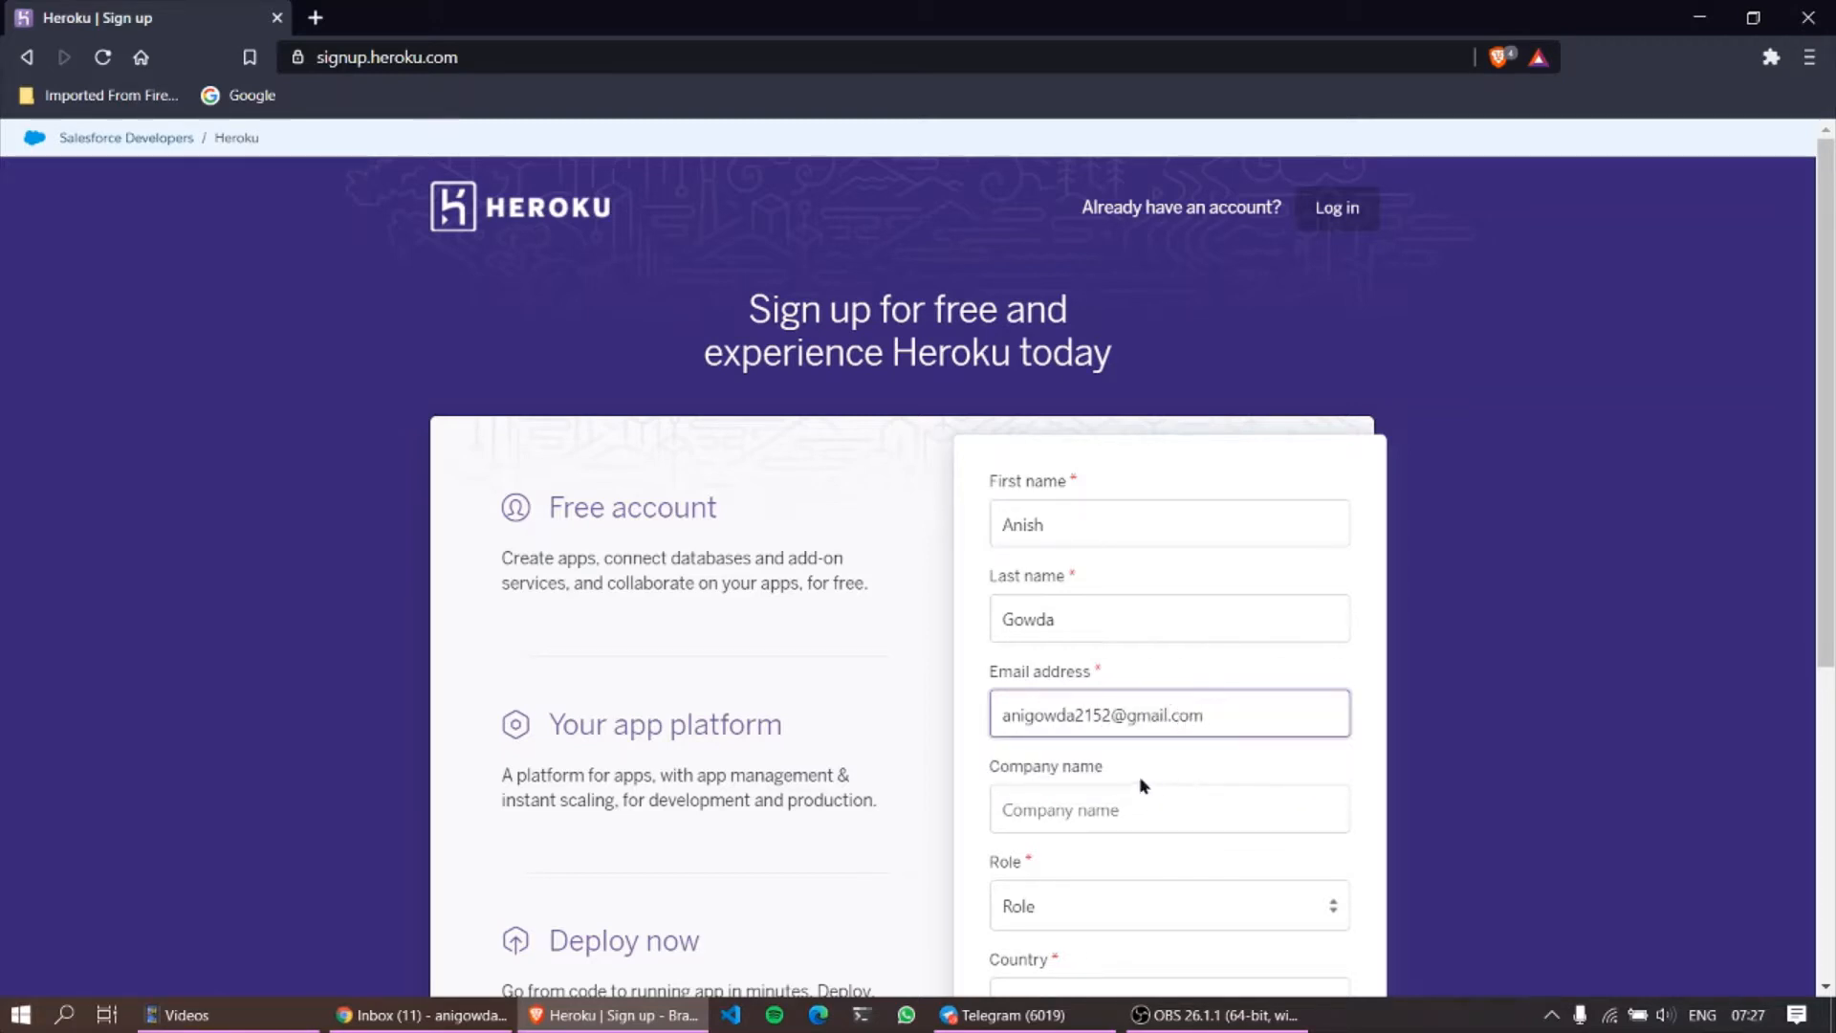
Set the role to Student and the primary development language to Python.
scroll(down, 3)
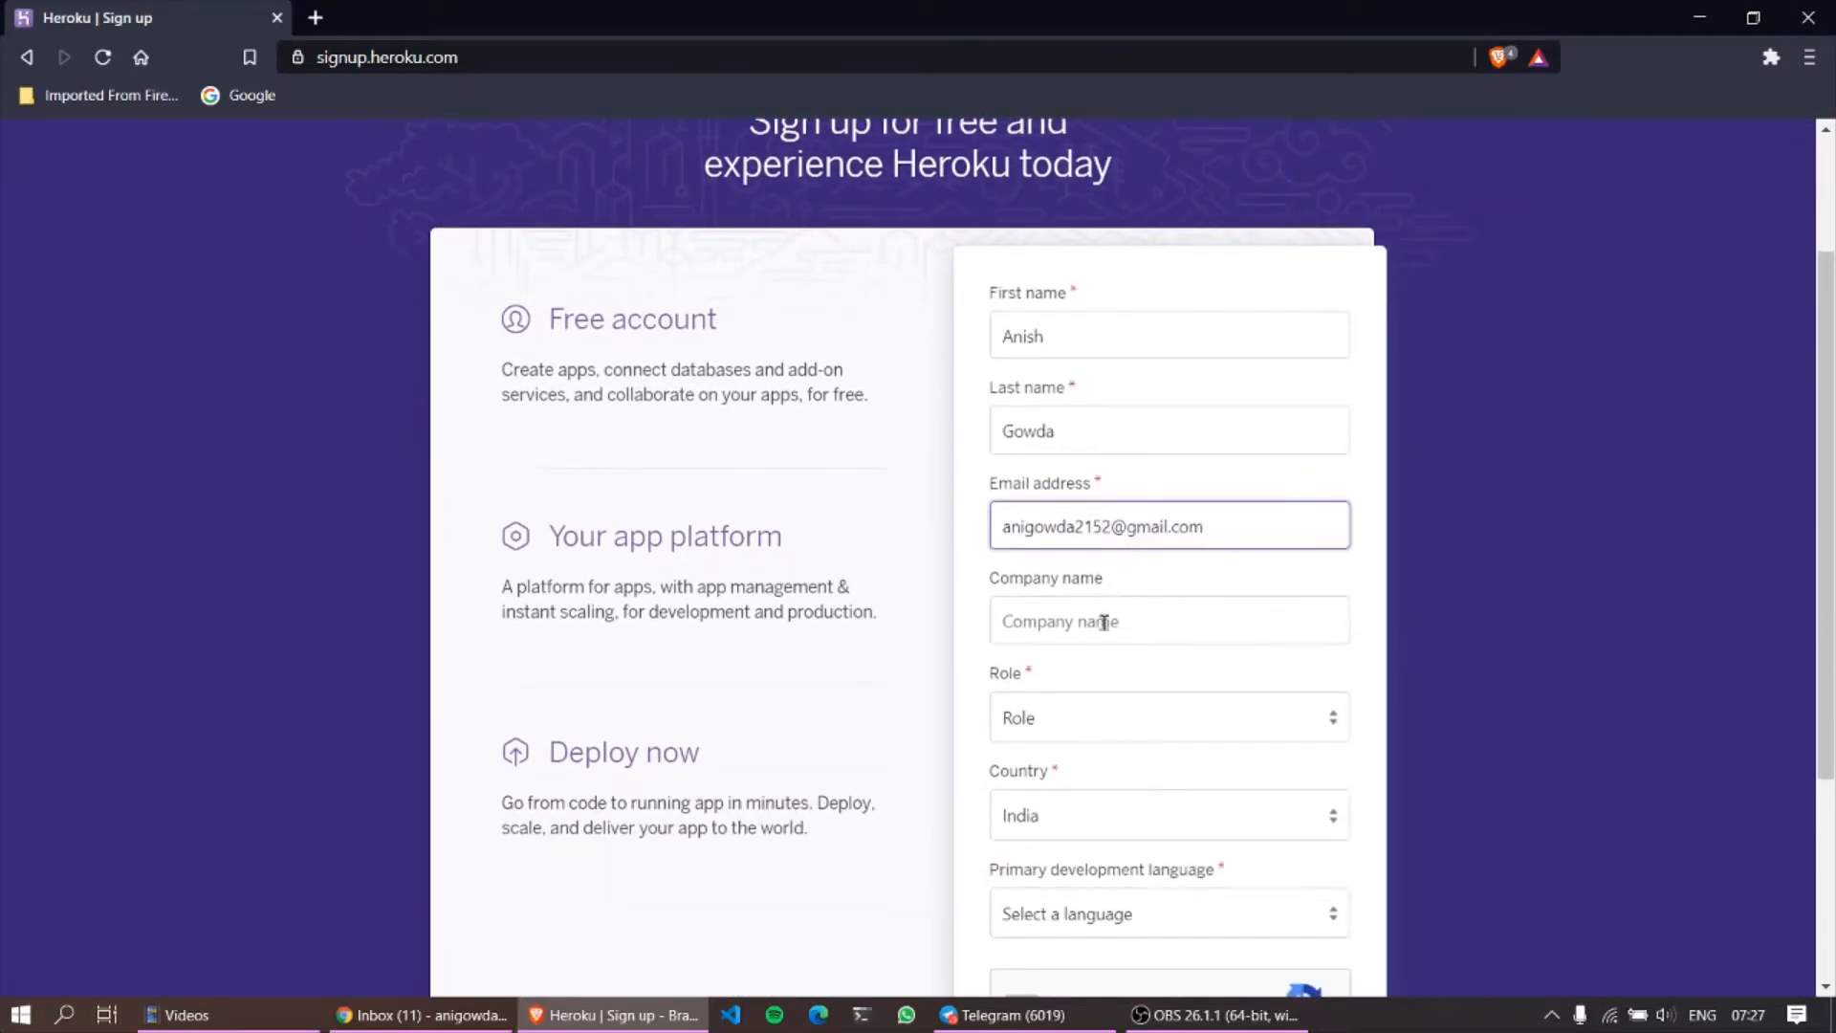
click(1168, 716)
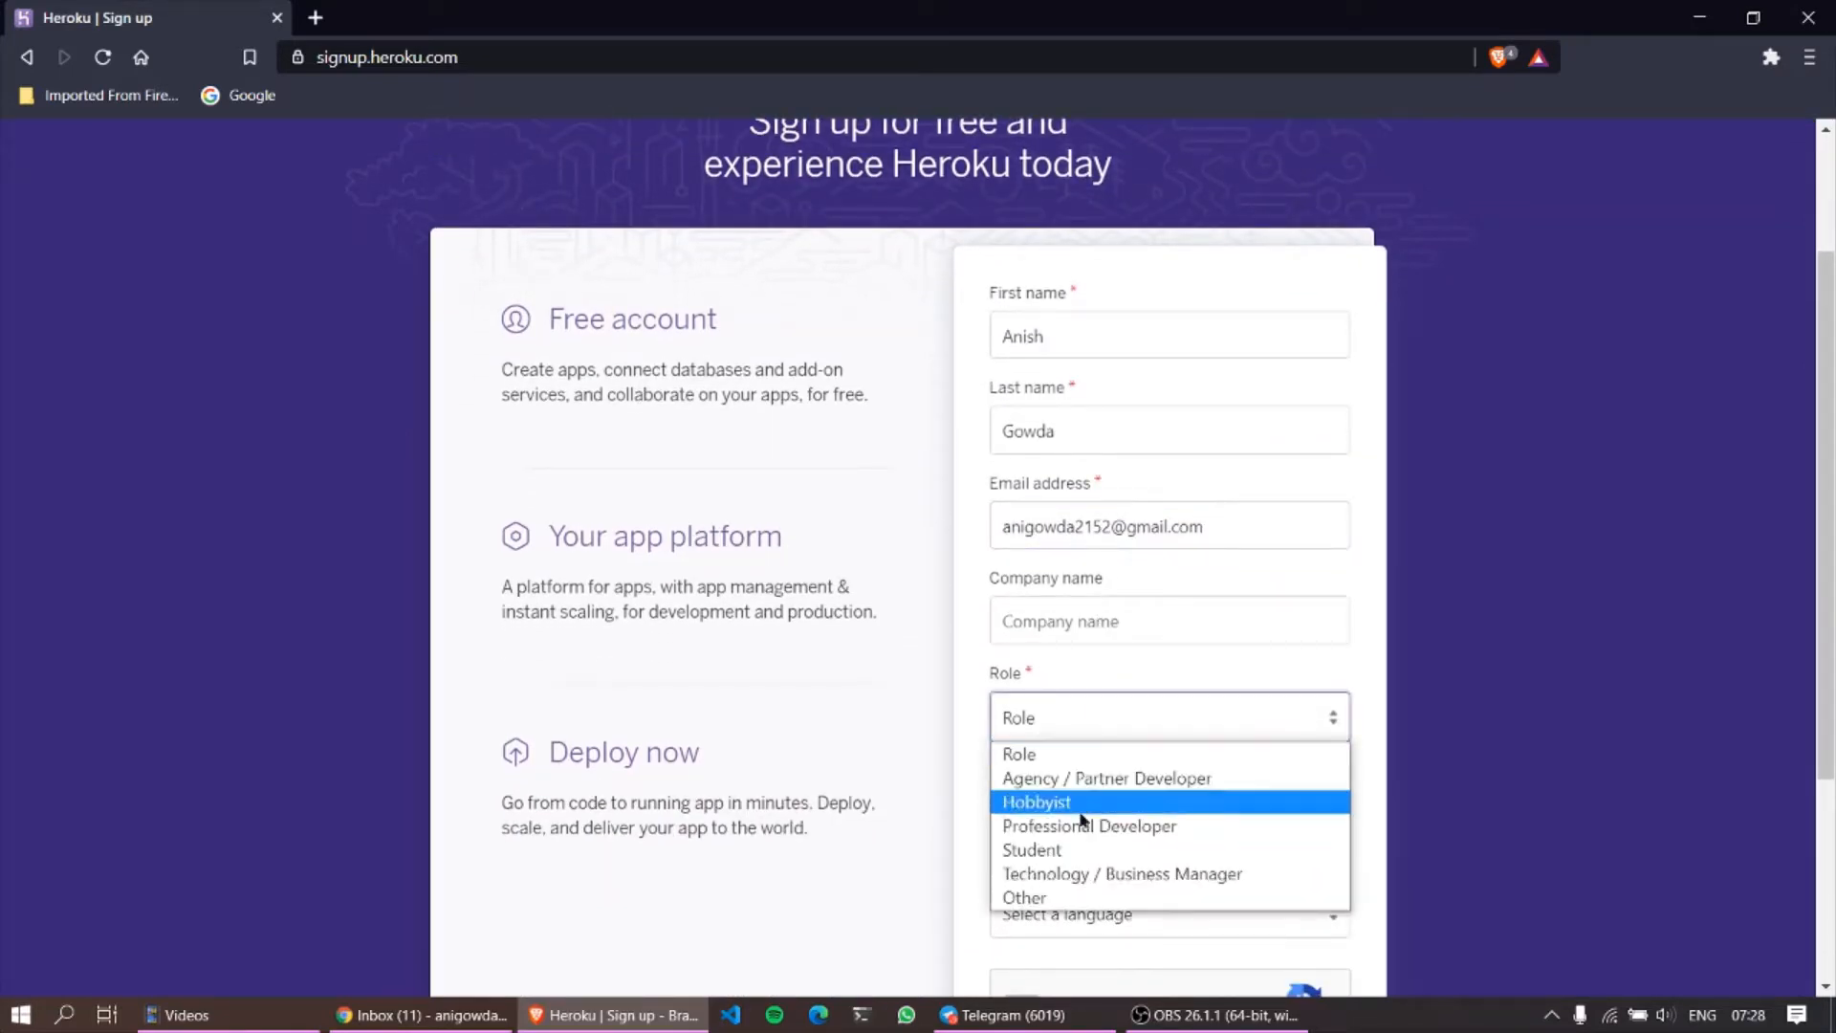
click(1031, 849)
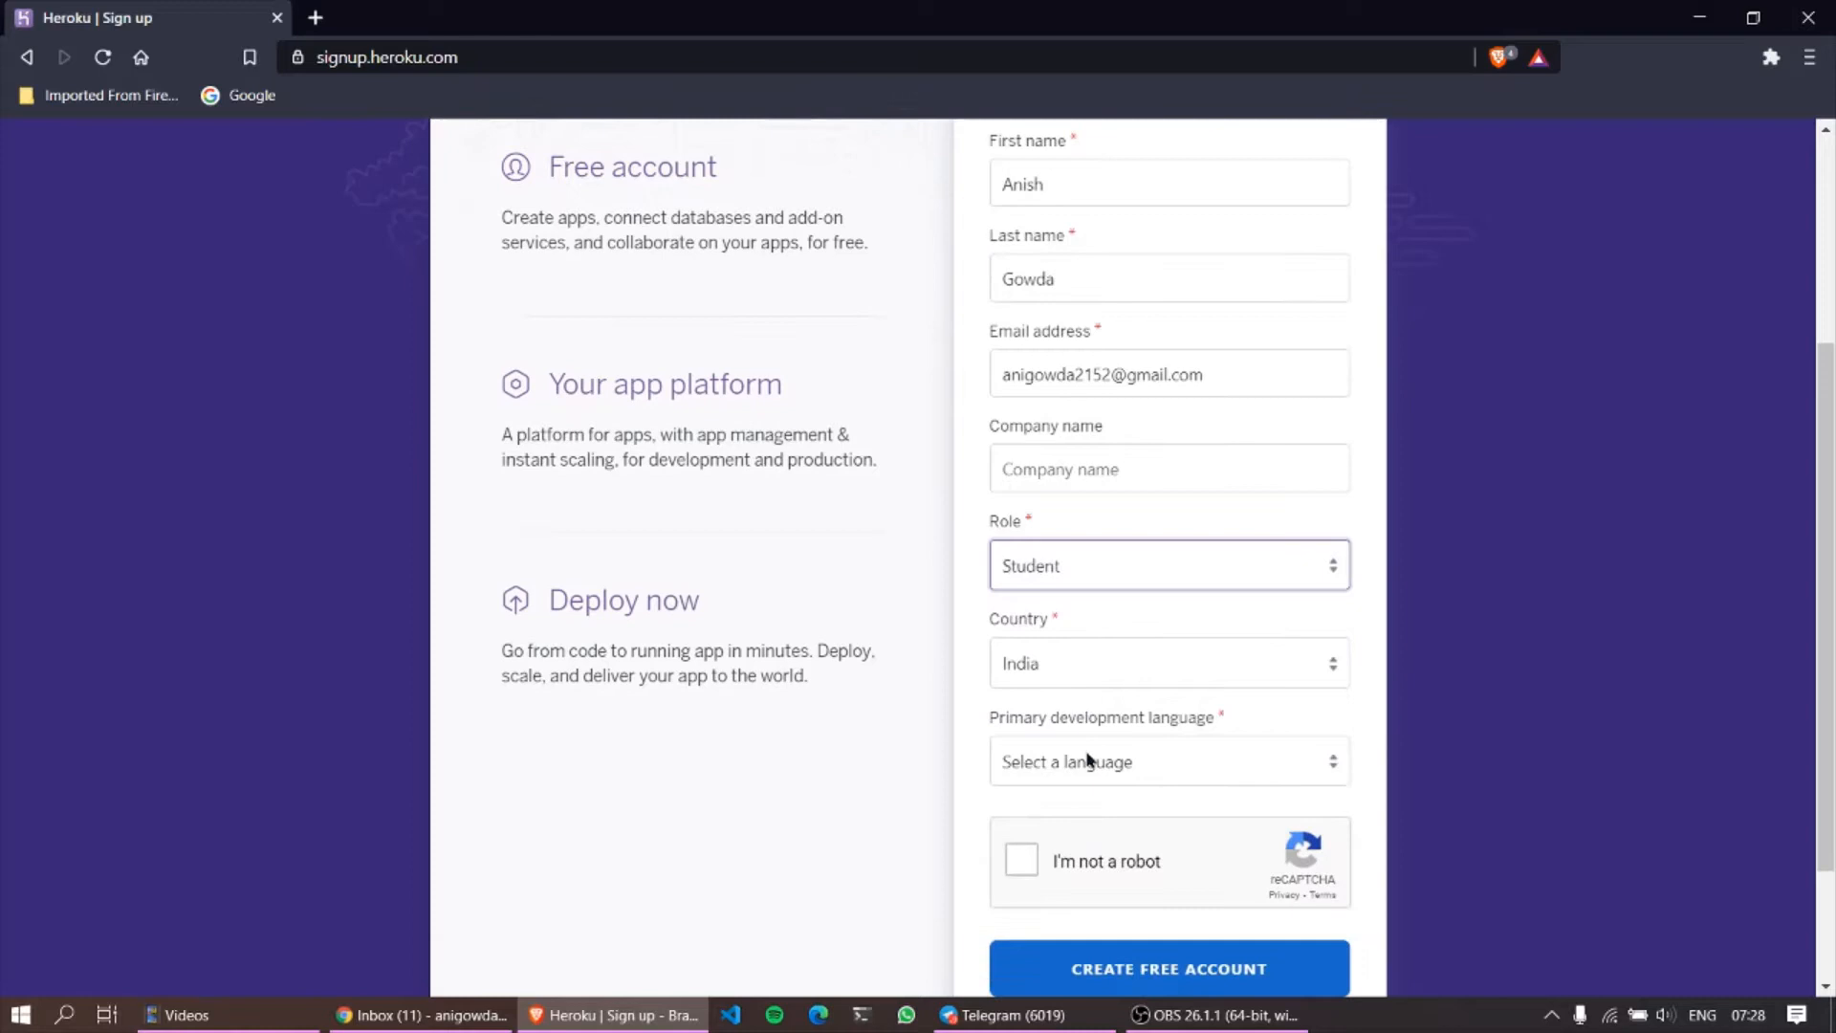
click(1164, 761)
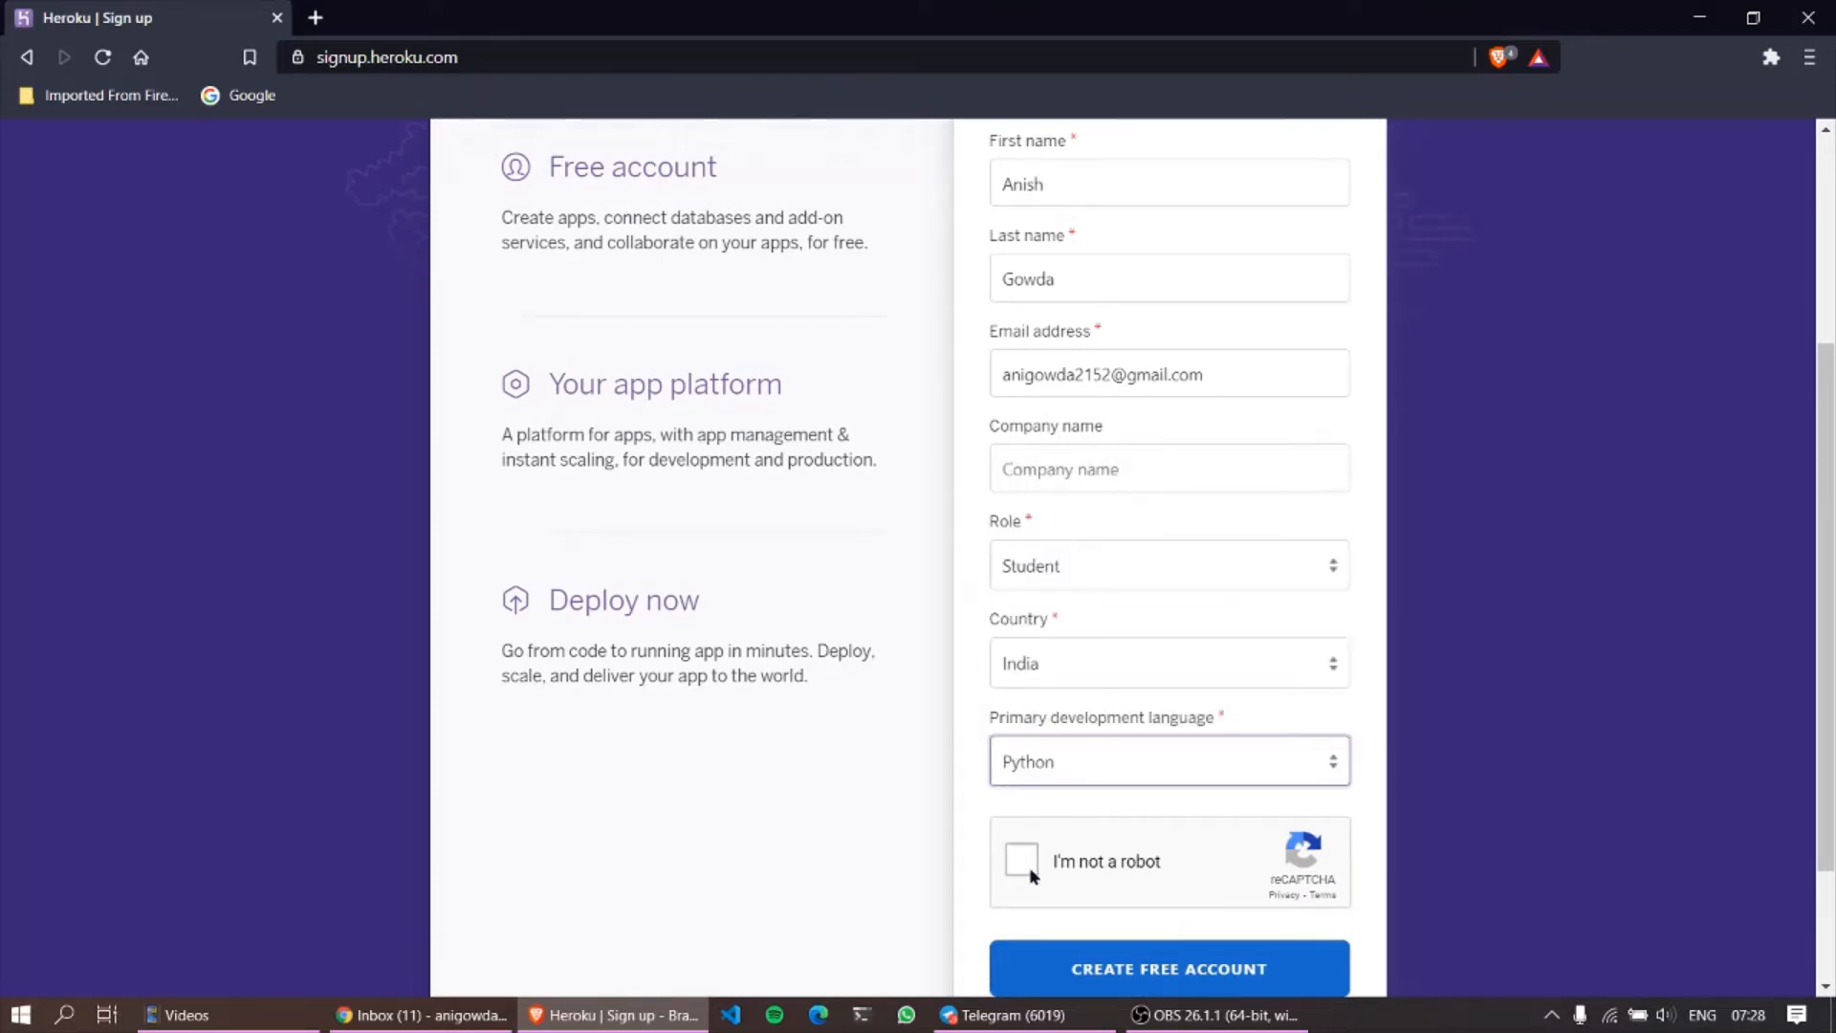
Pass the car-image CAPTCHA, create the free Heroku account, and switch to Gmail.
click(1020, 861)
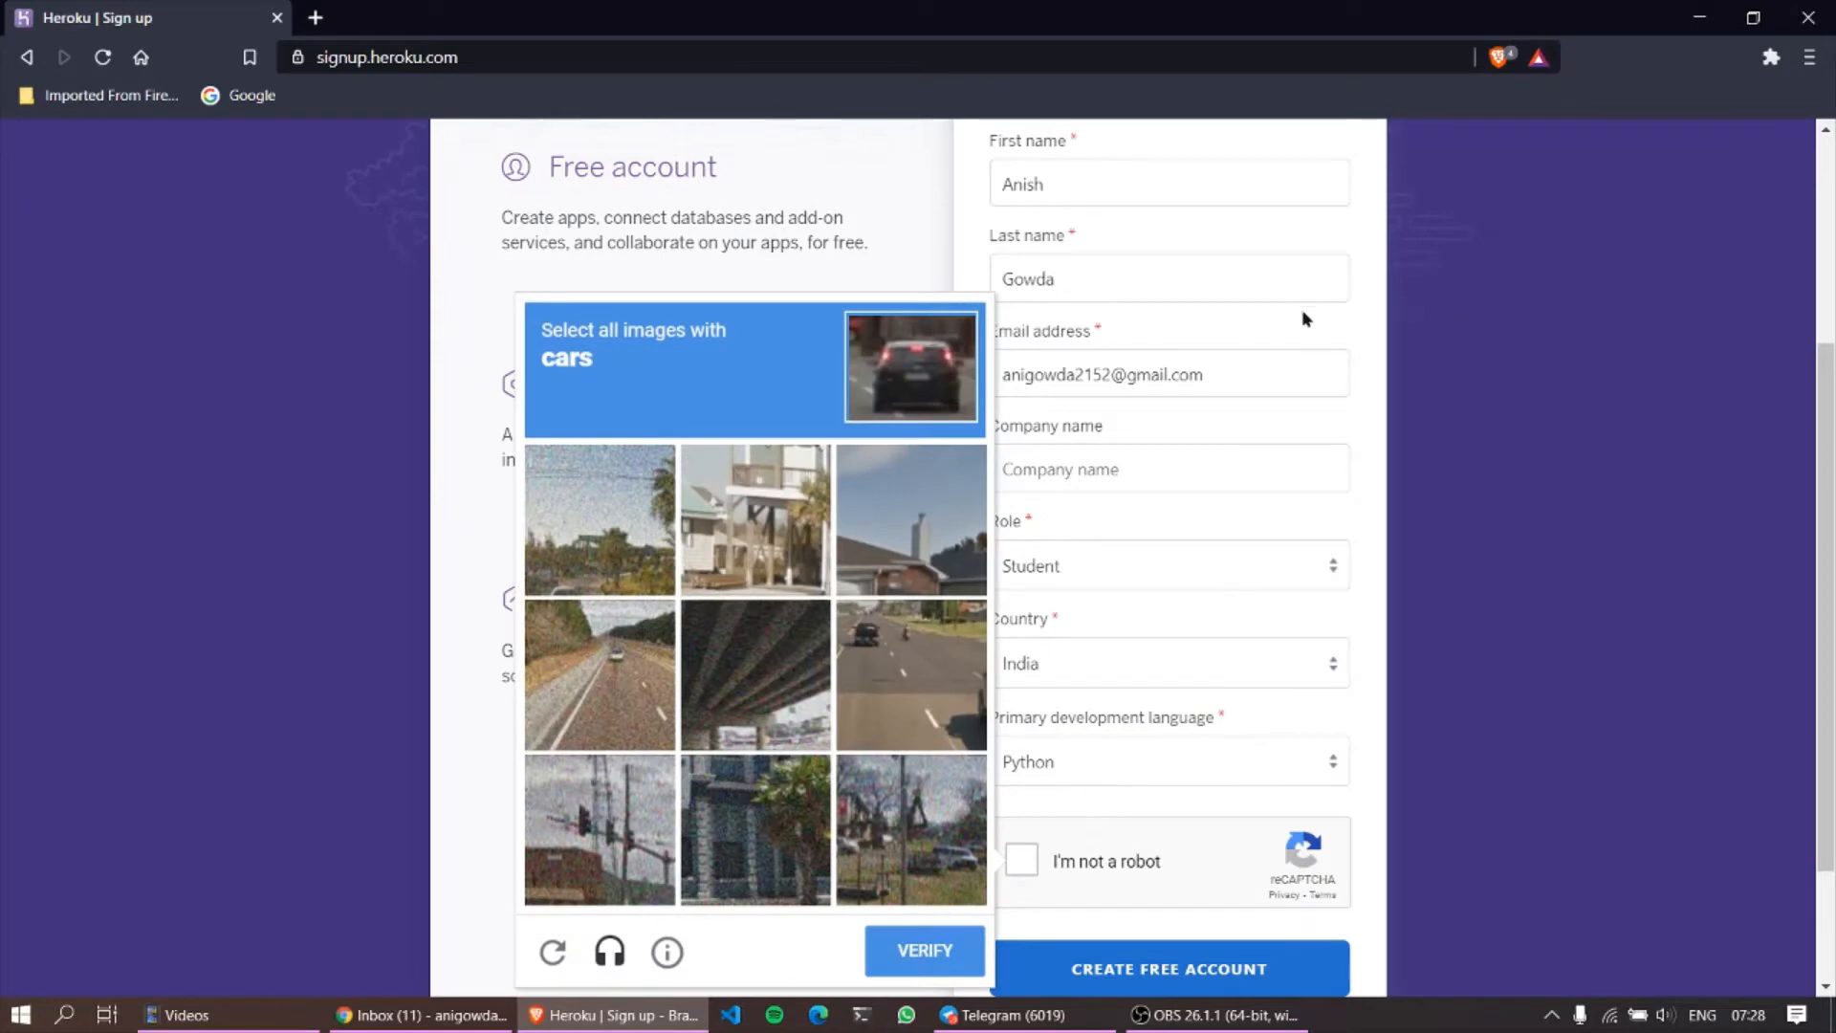
mouse_move(586, 506)
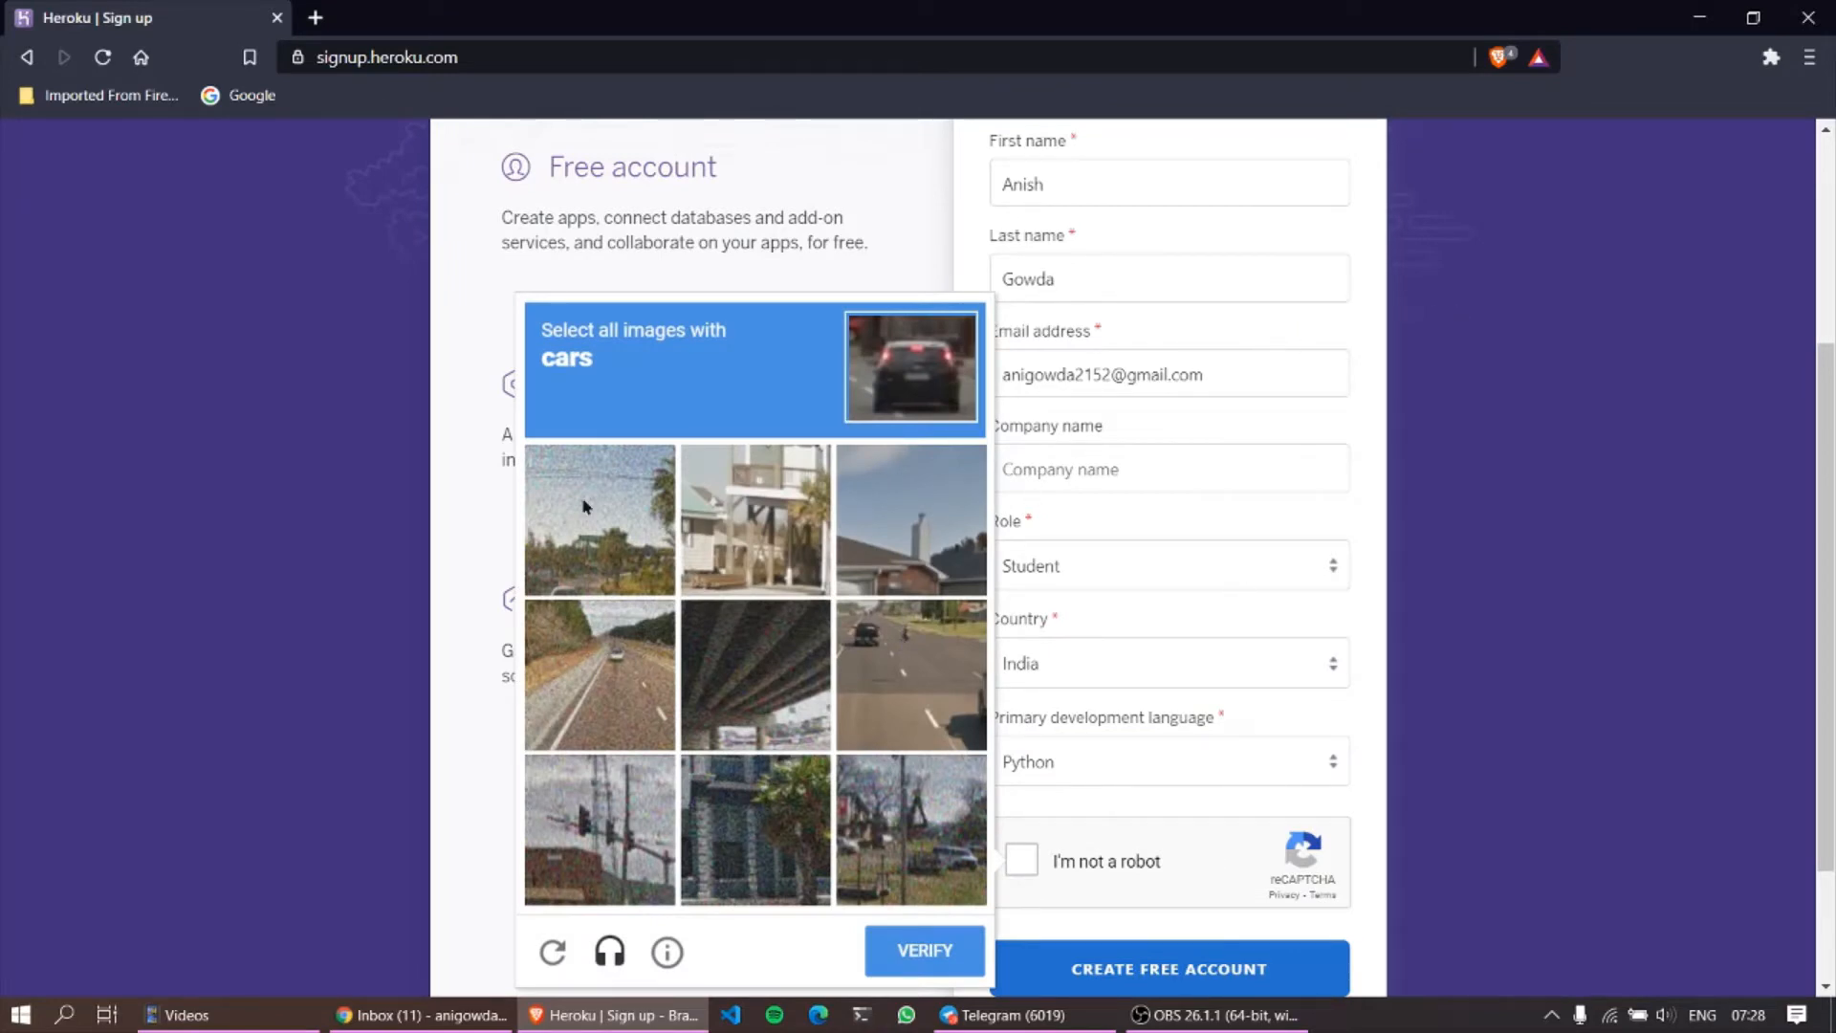
click(909, 674)
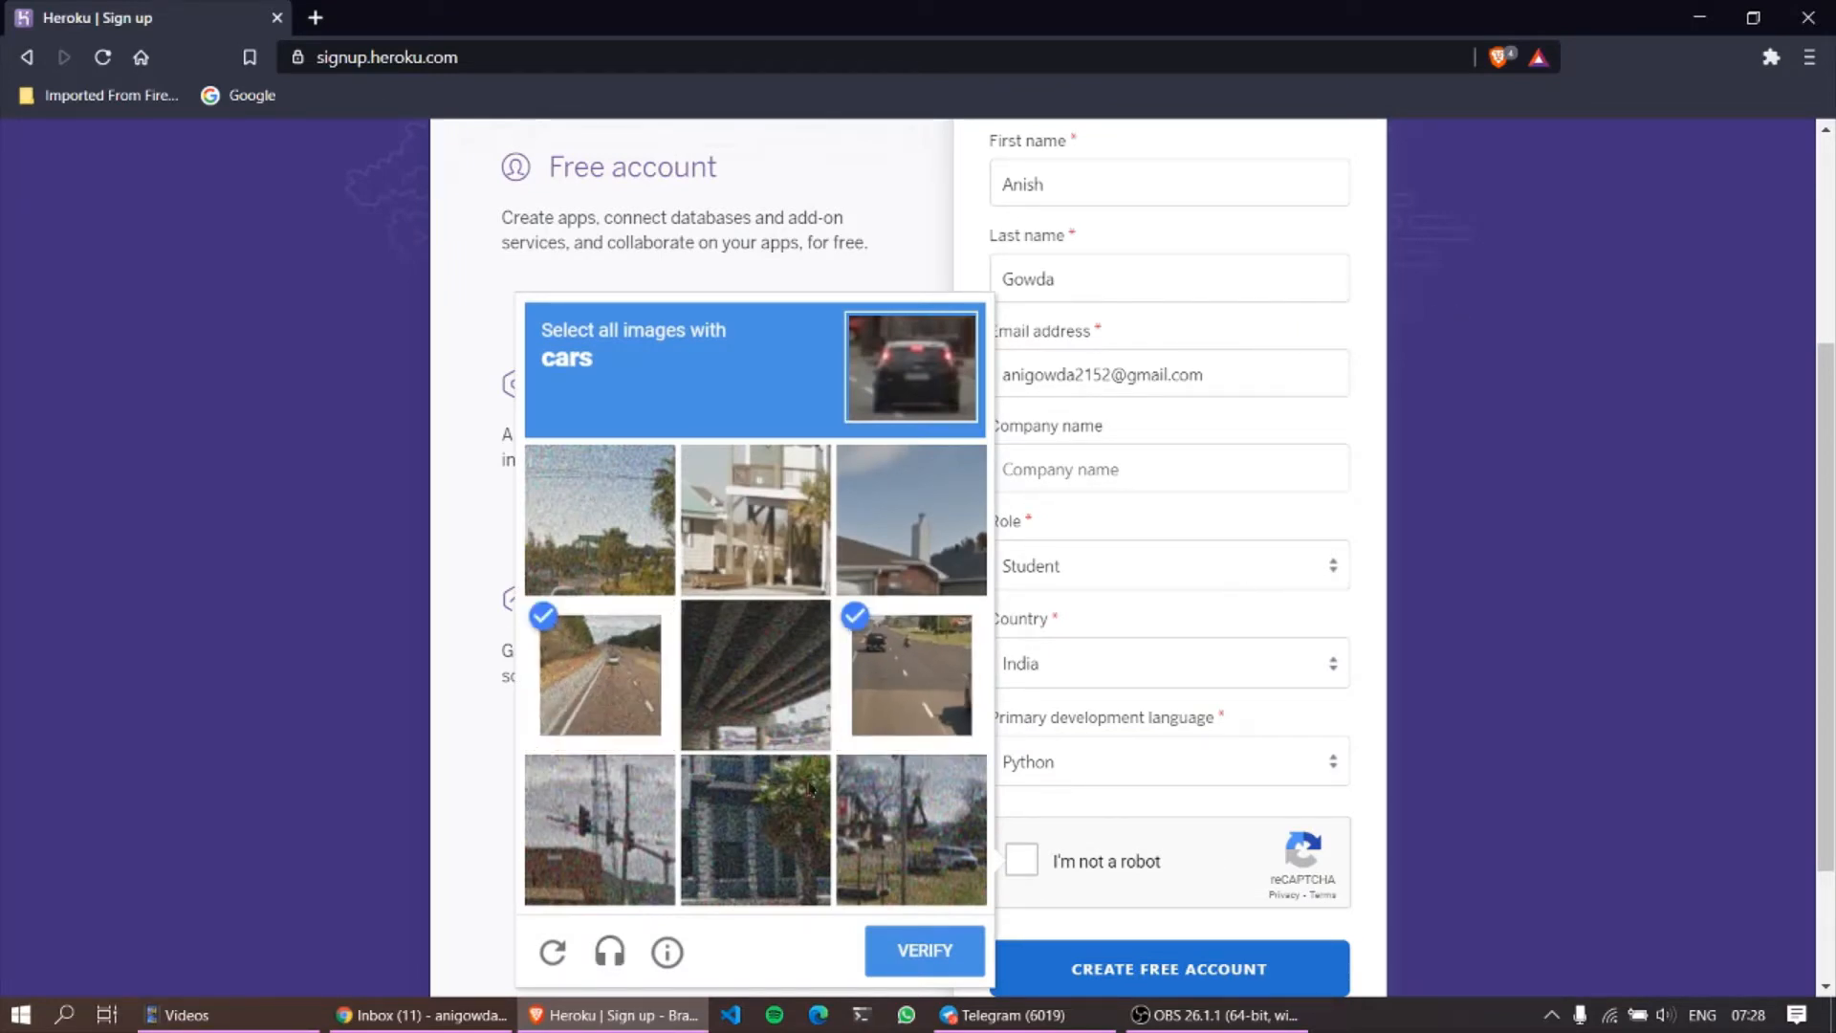
click(923, 950)
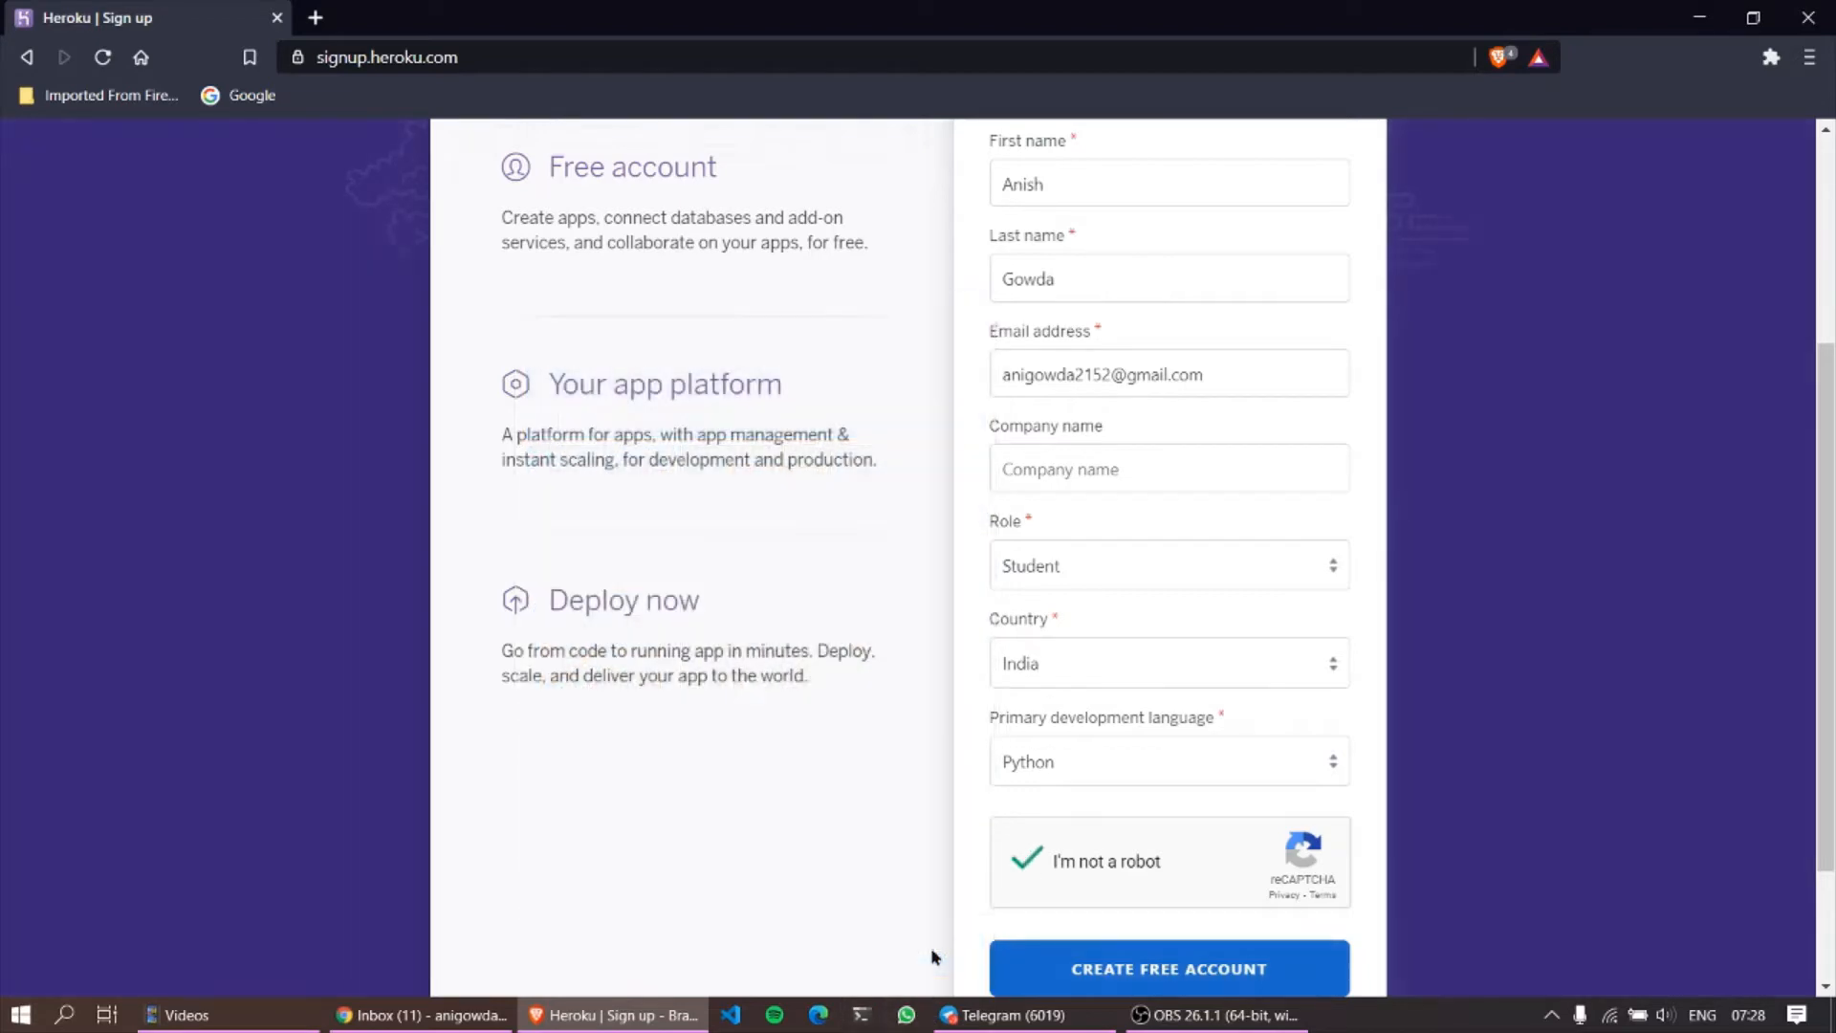
click(1167, 969)
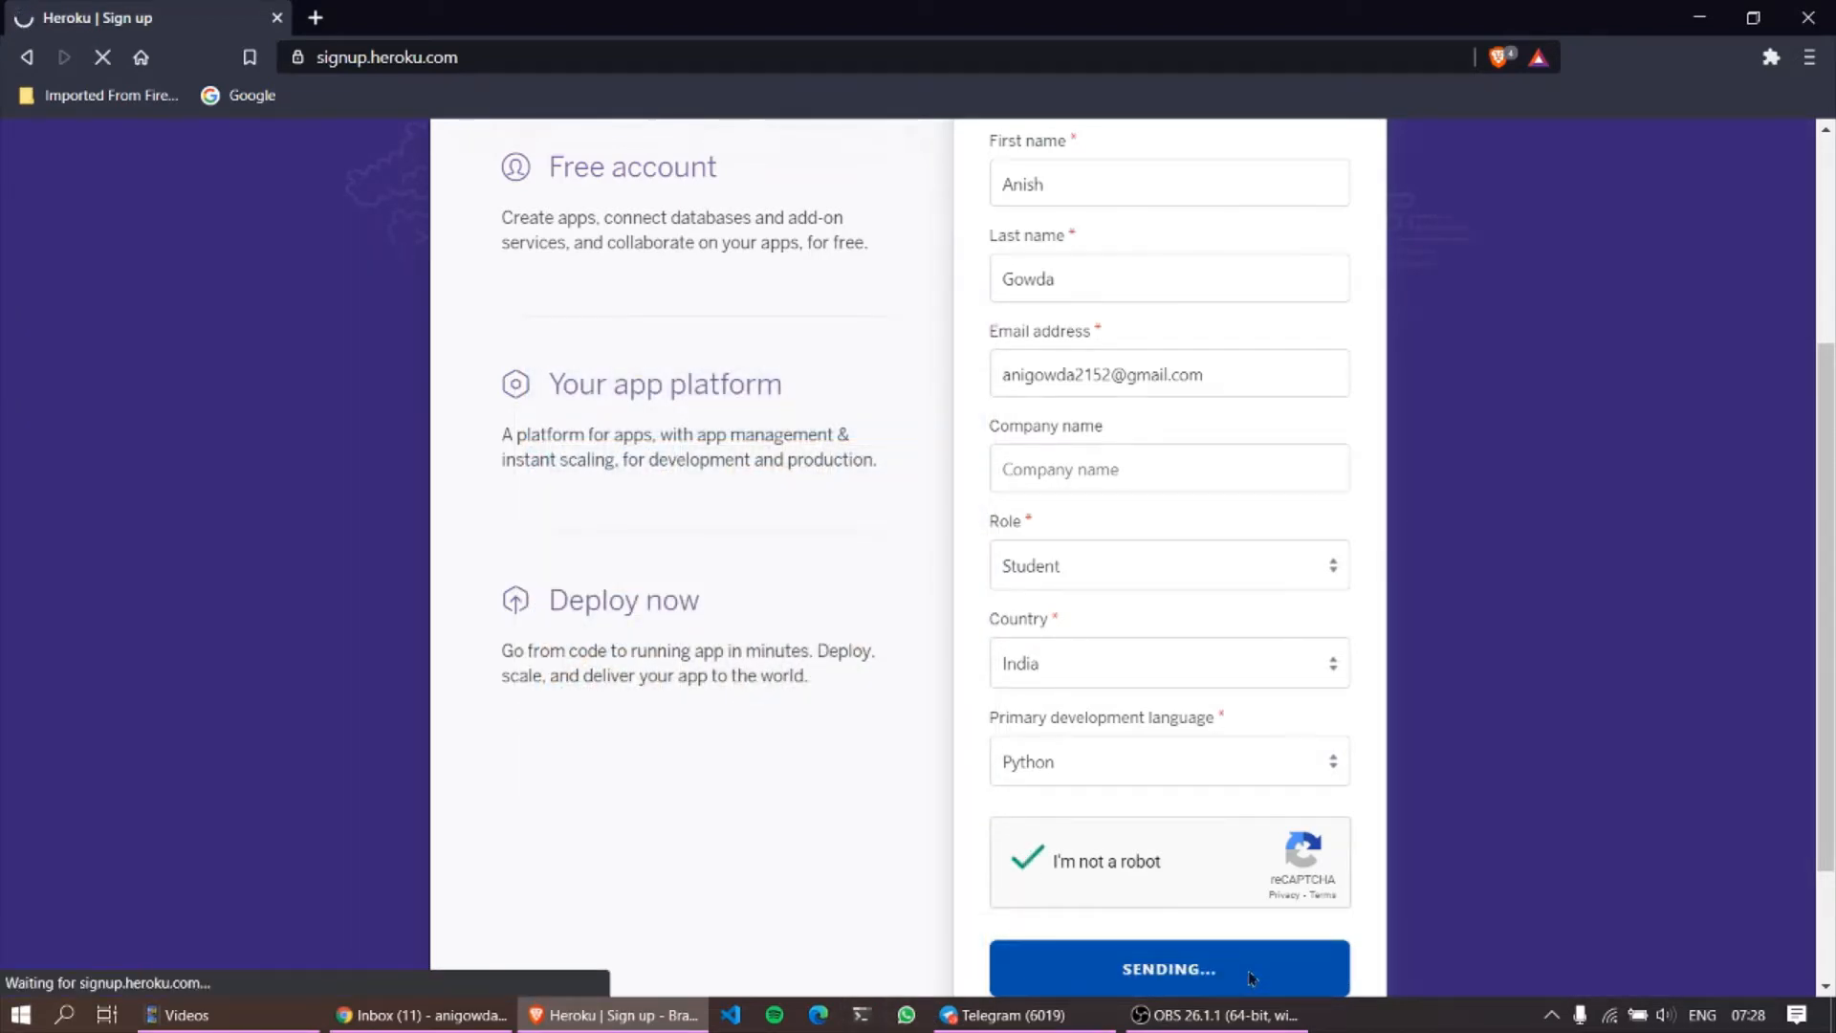
click(1166, 969)
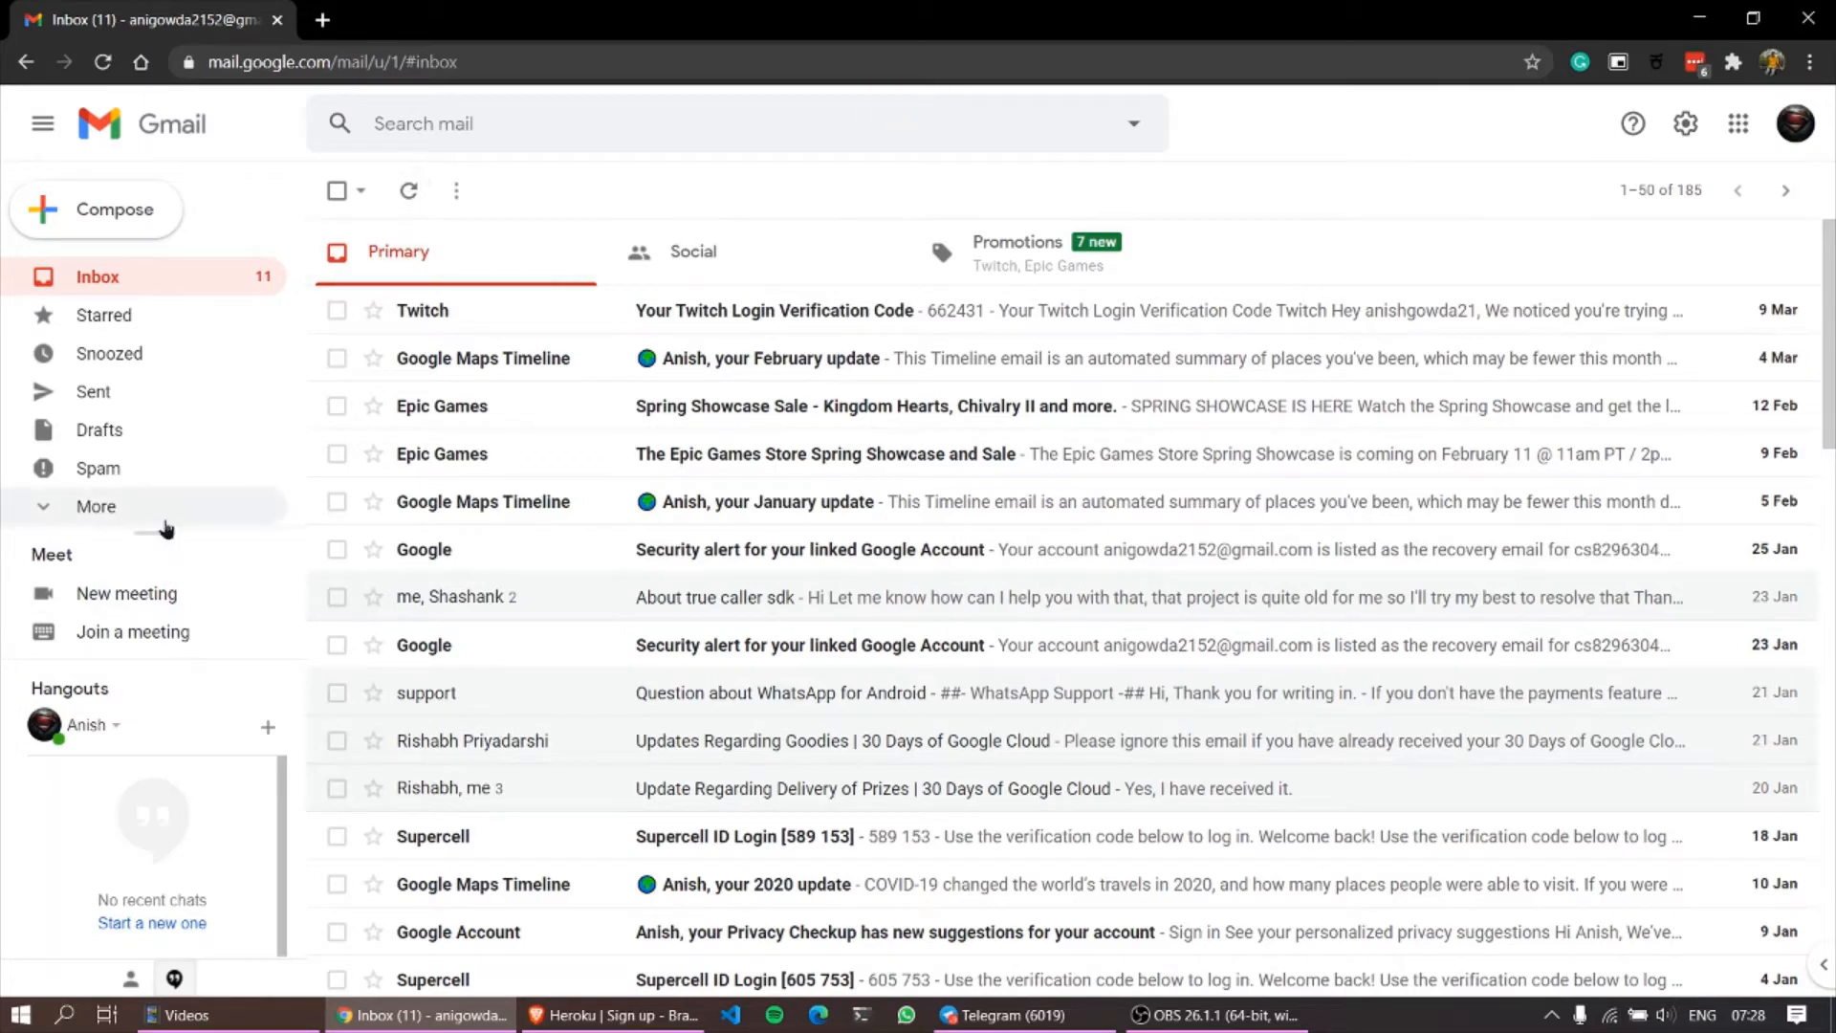
Find the 'Confirm your account on Heroku' email via Spam and Inbox, and copy its activation link.
click(96, 506)
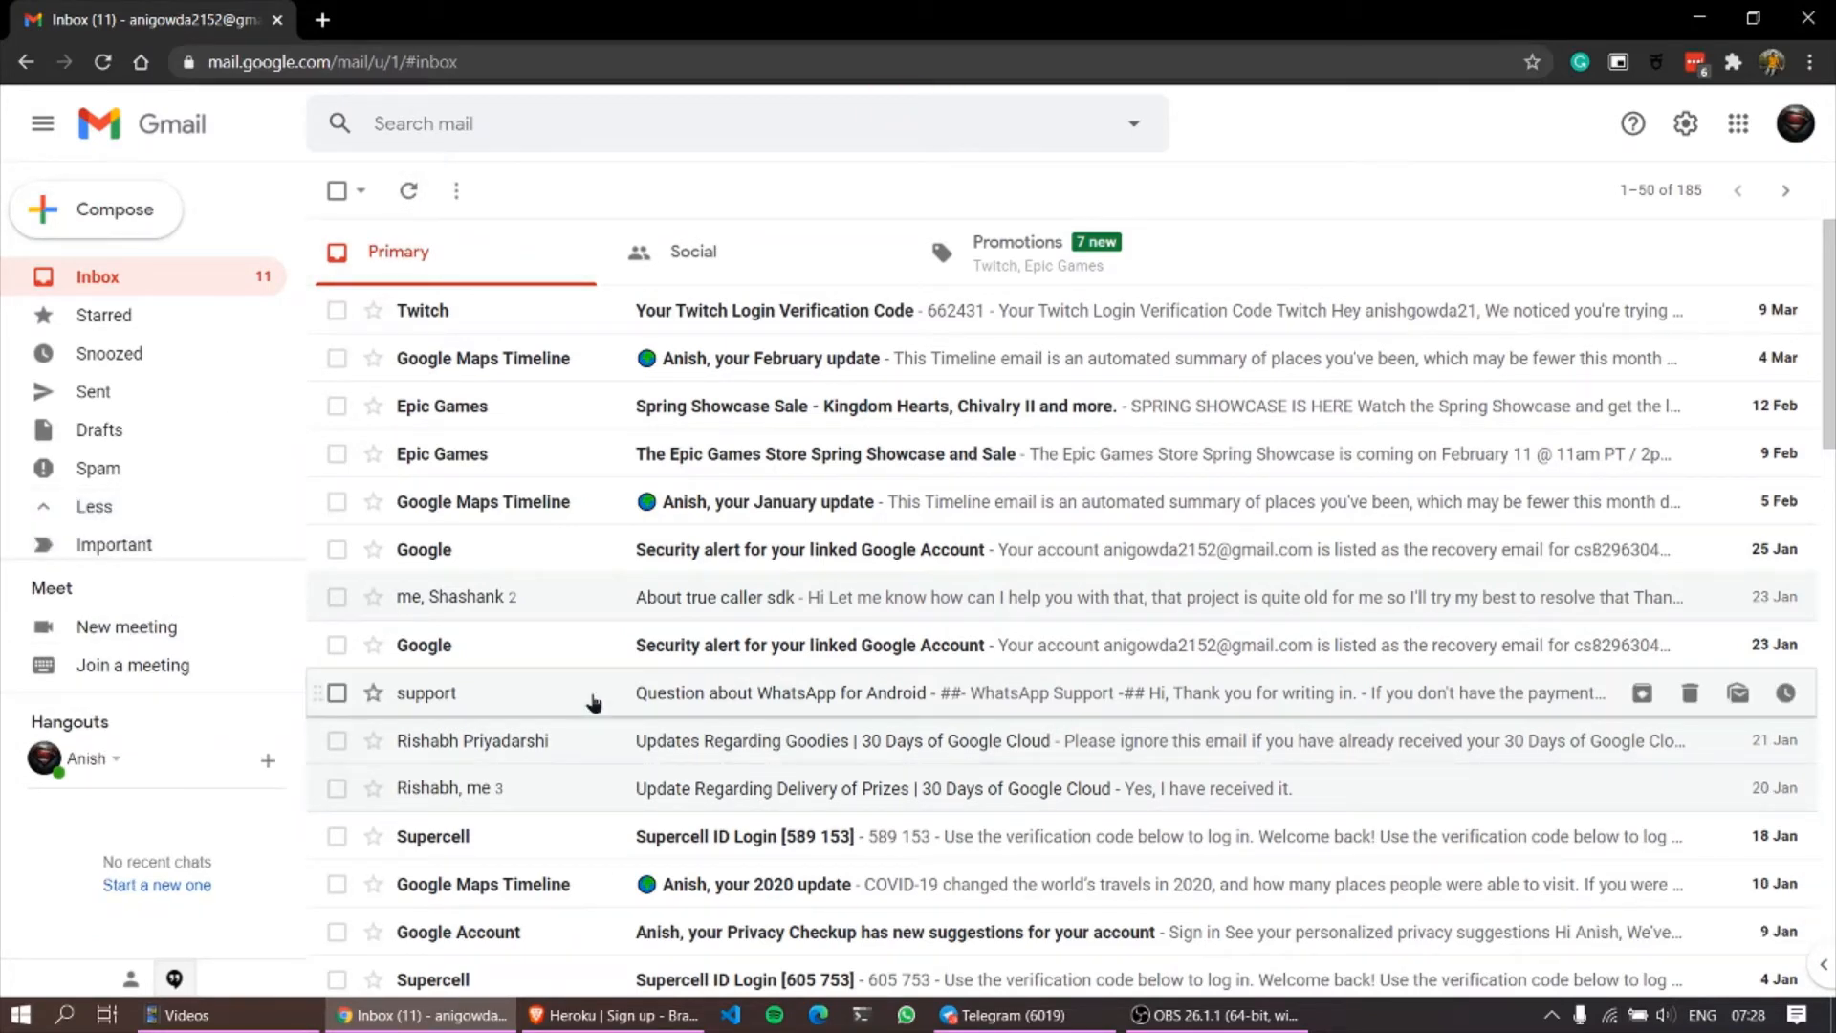
click(611, 1013)
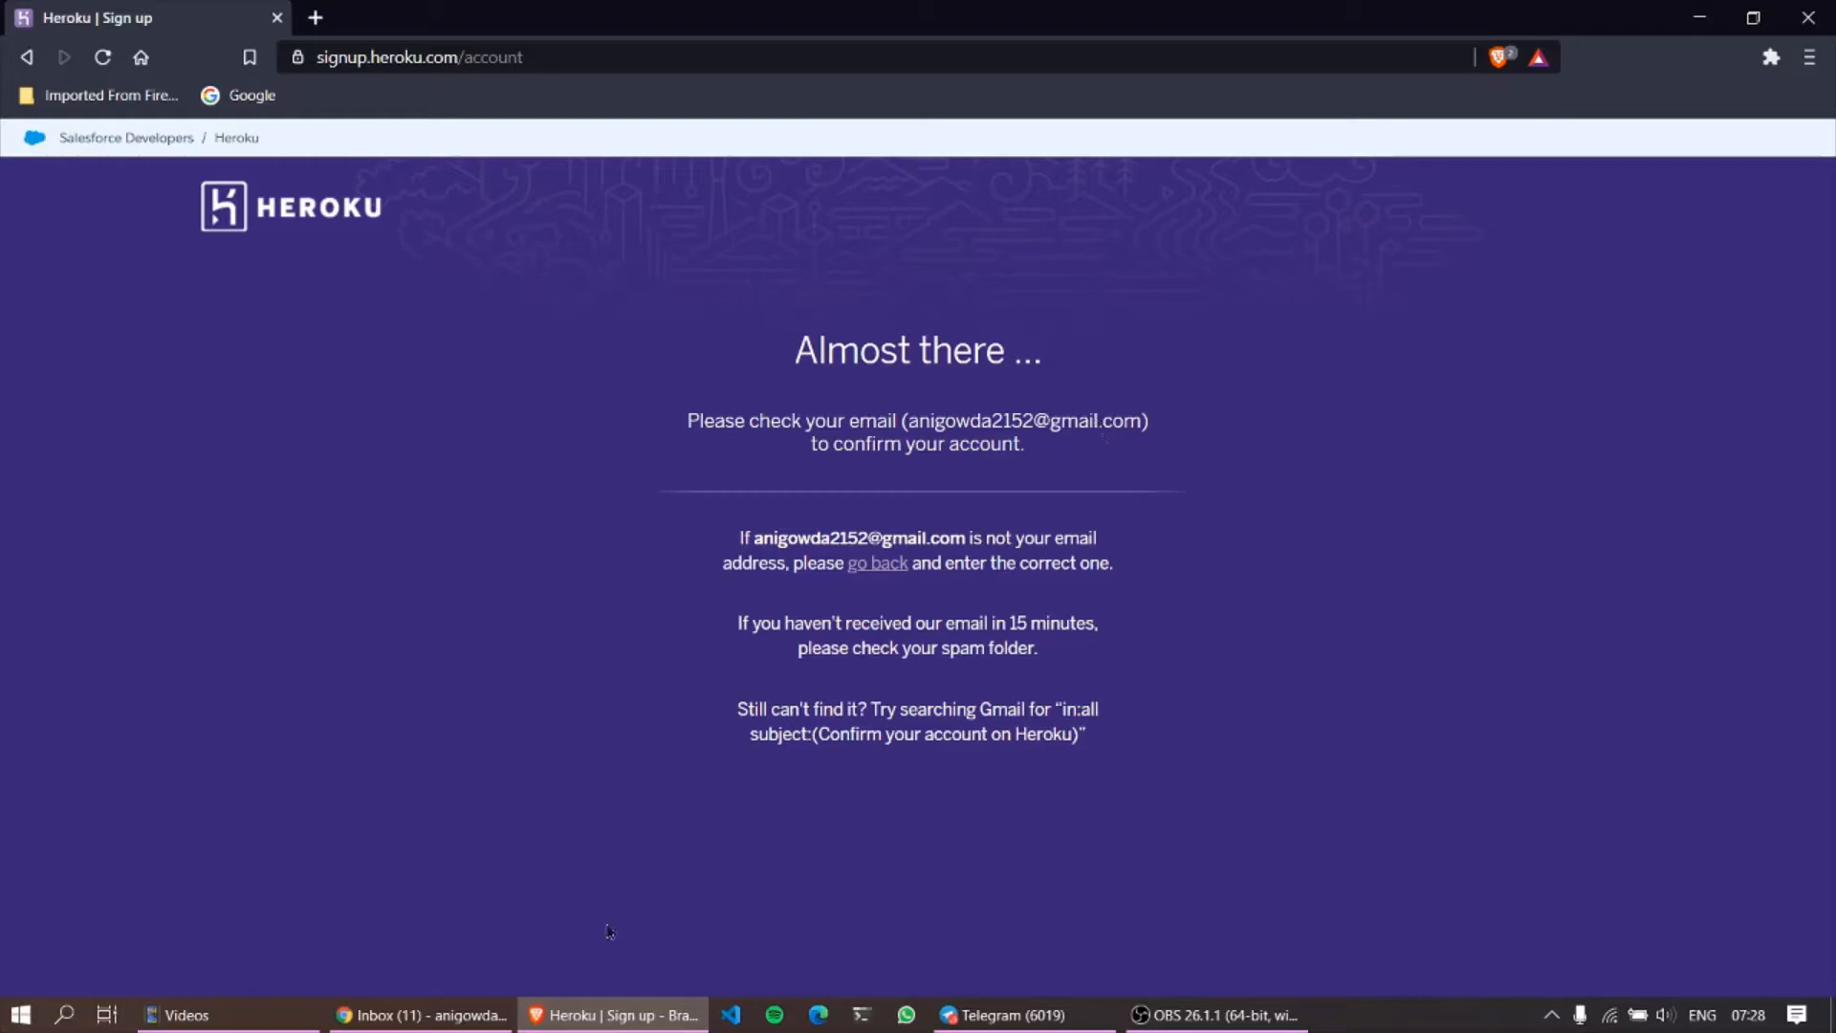
click(422, 1013)
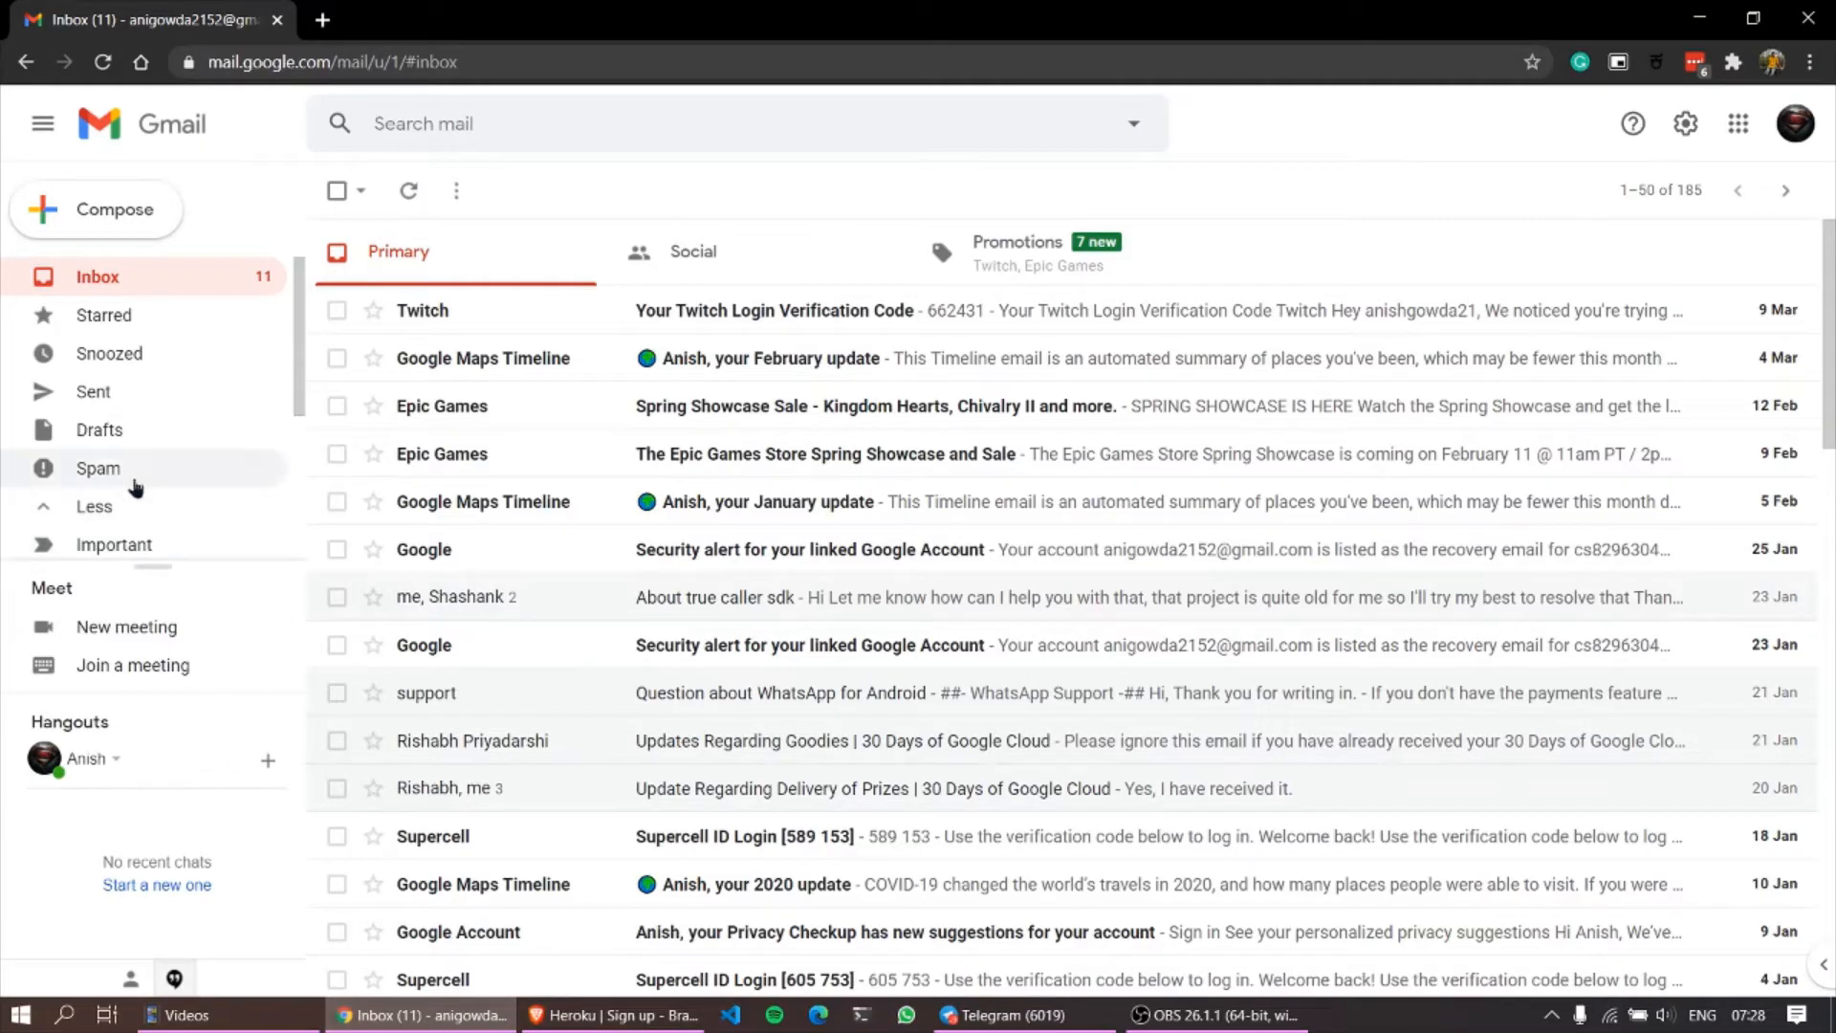
click(97, 467)
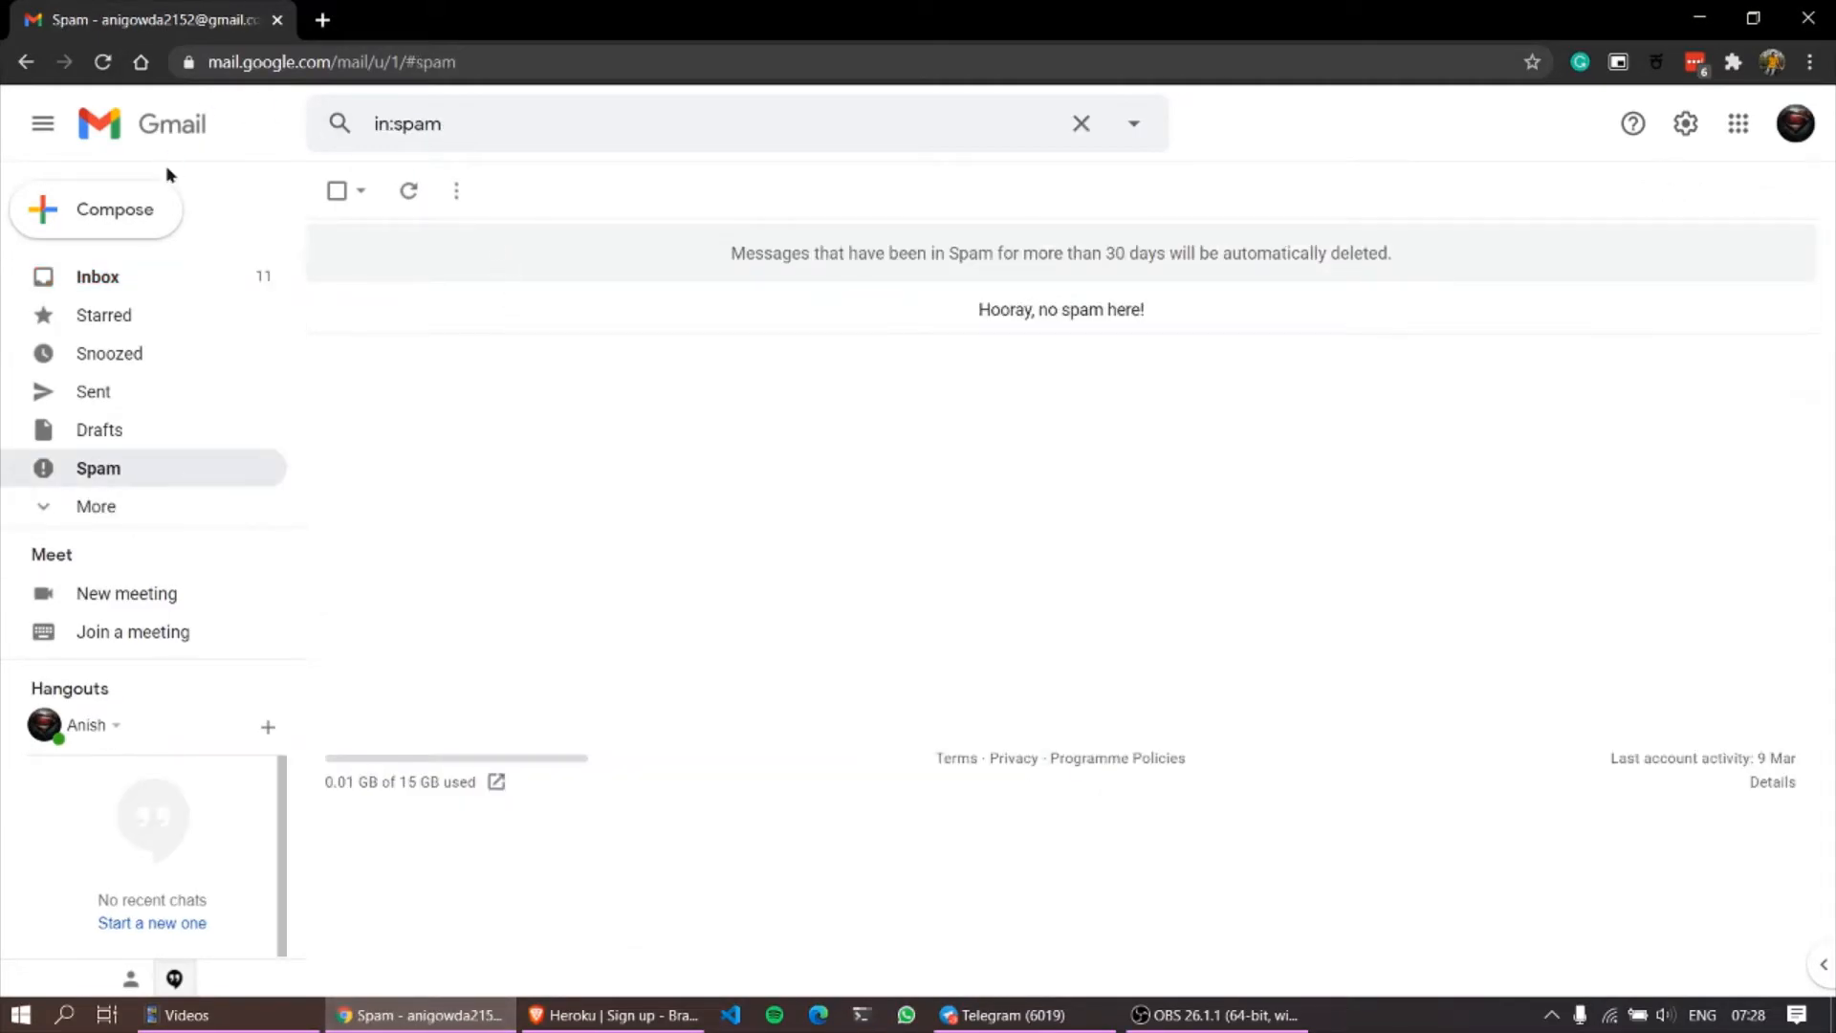
click(97, 276)
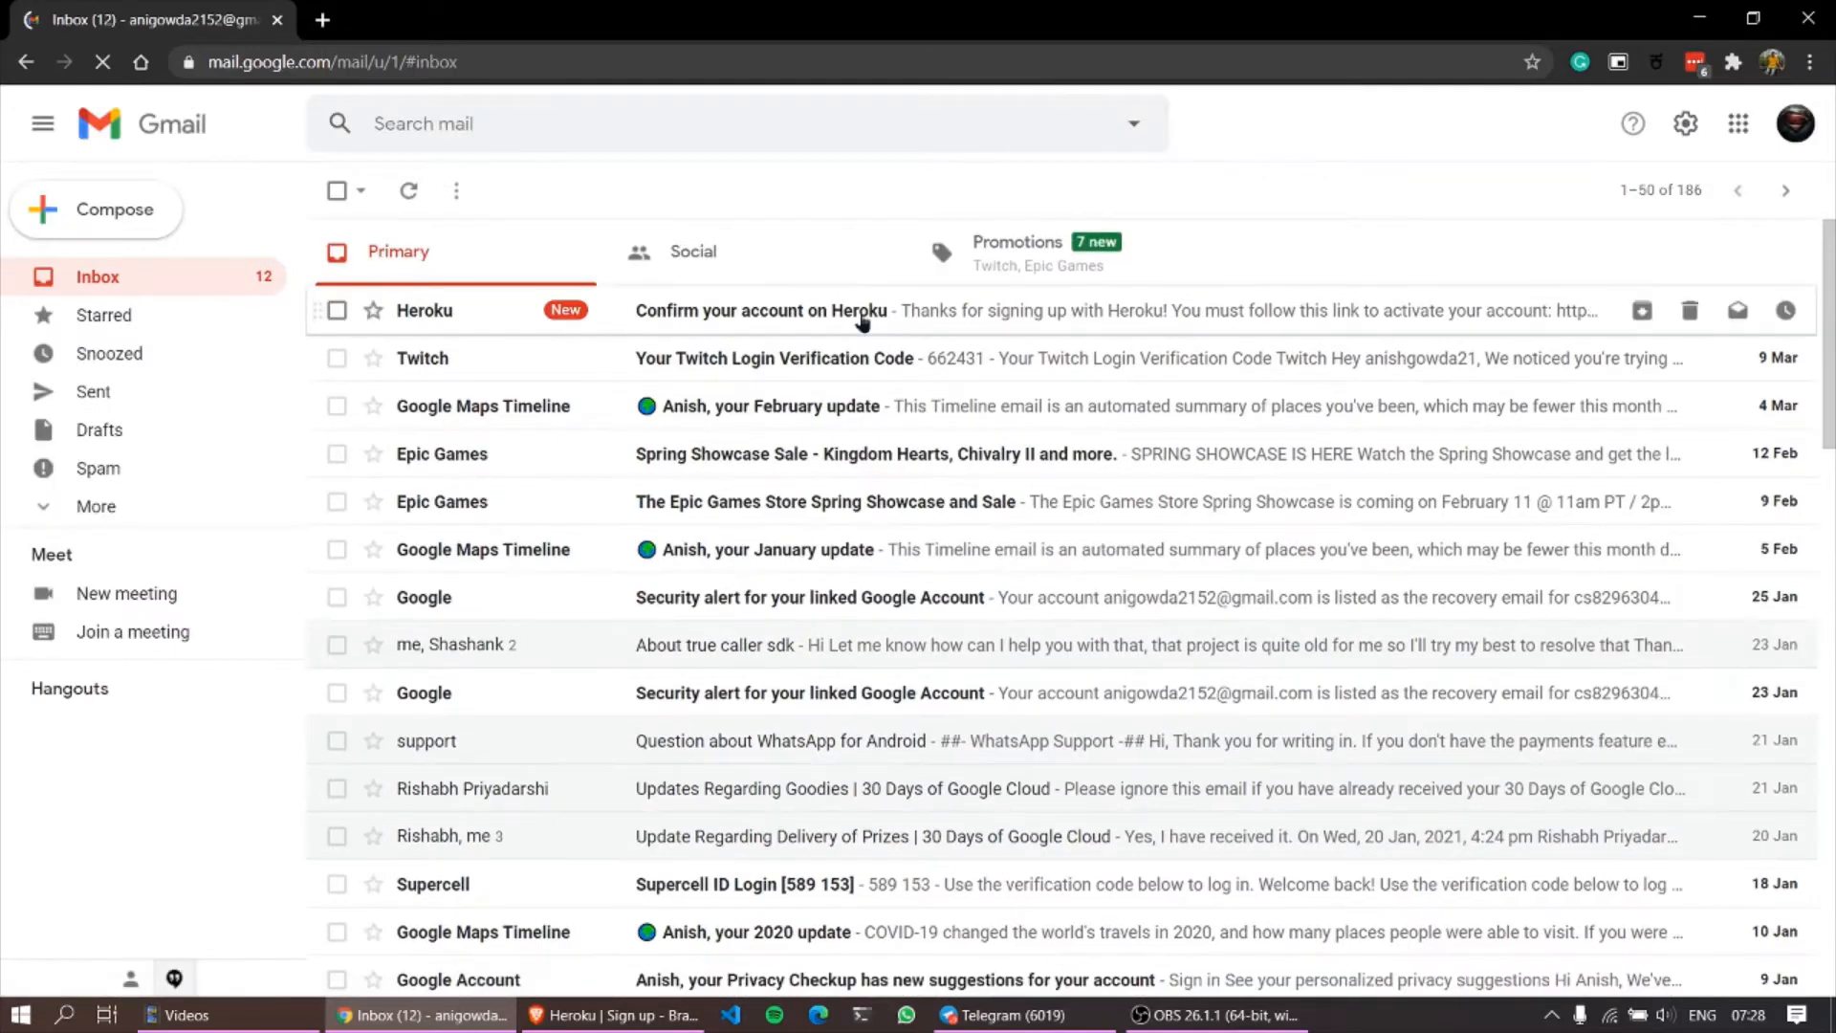
click(761, 309)
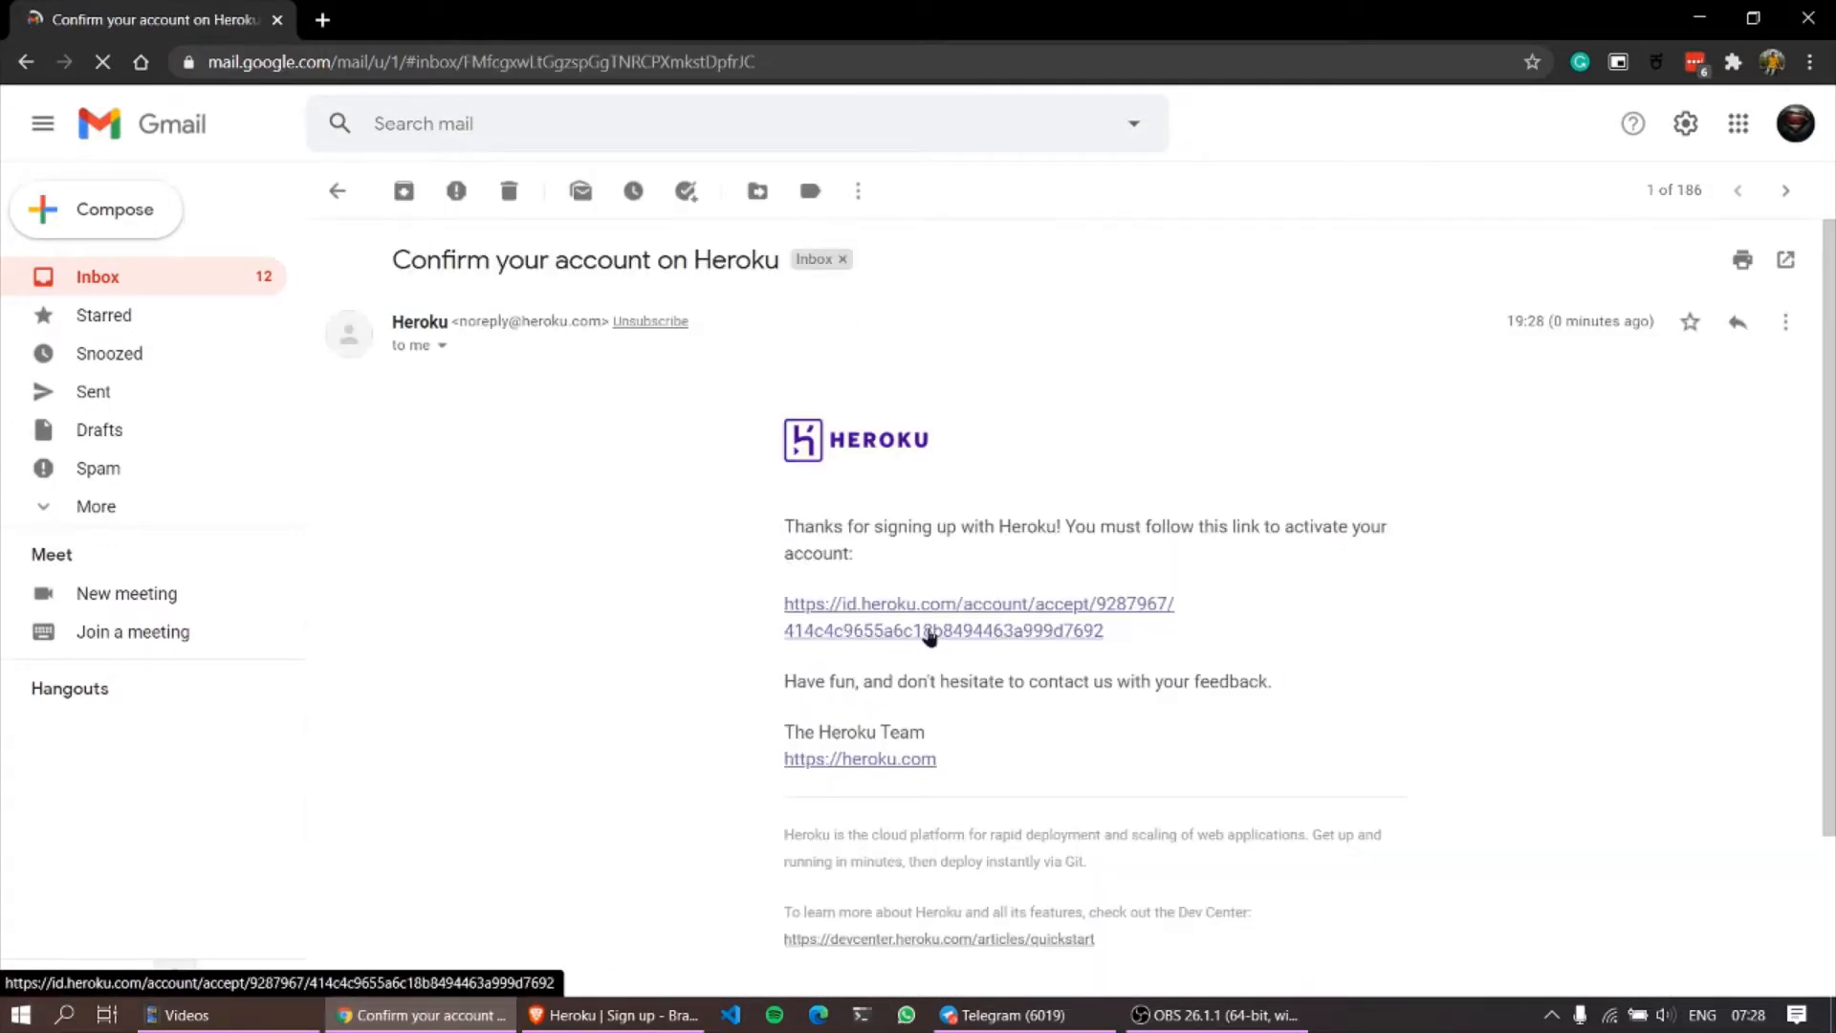
right_click(929, 630)
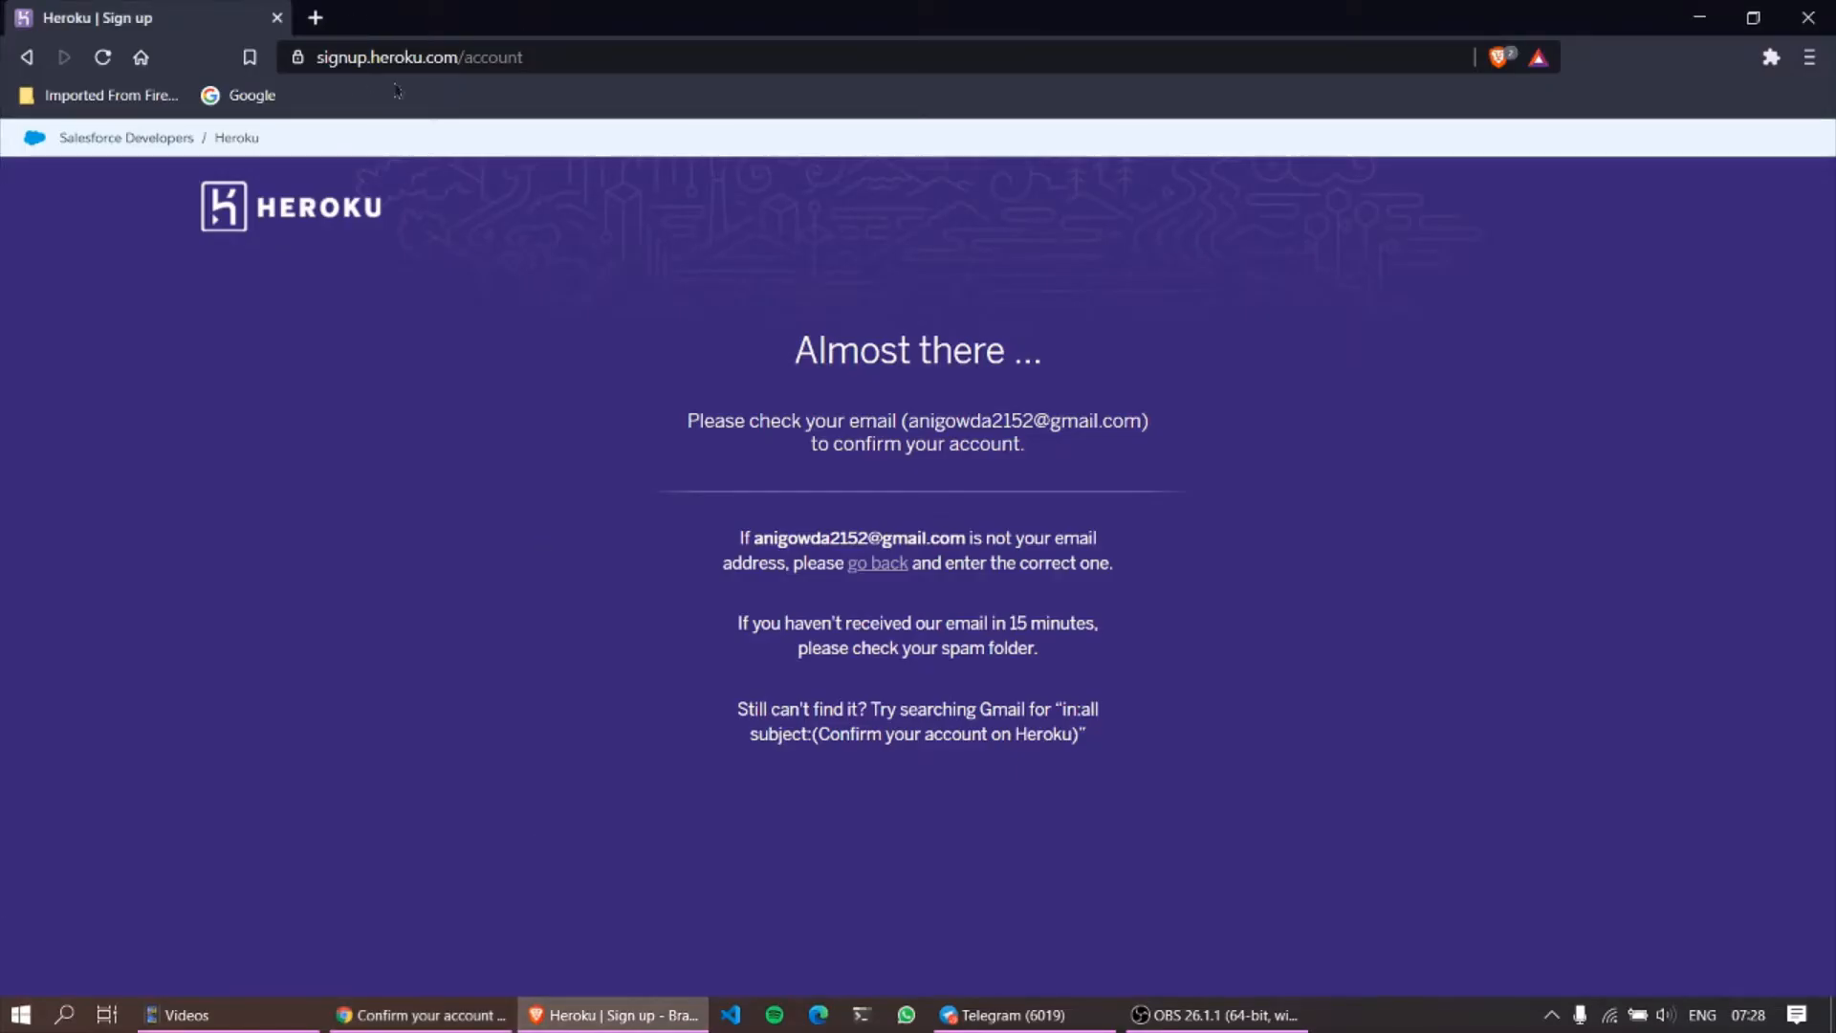
Paste the activation link, set the account password, log in, and continue past the welcome.
right_click(419, 56)
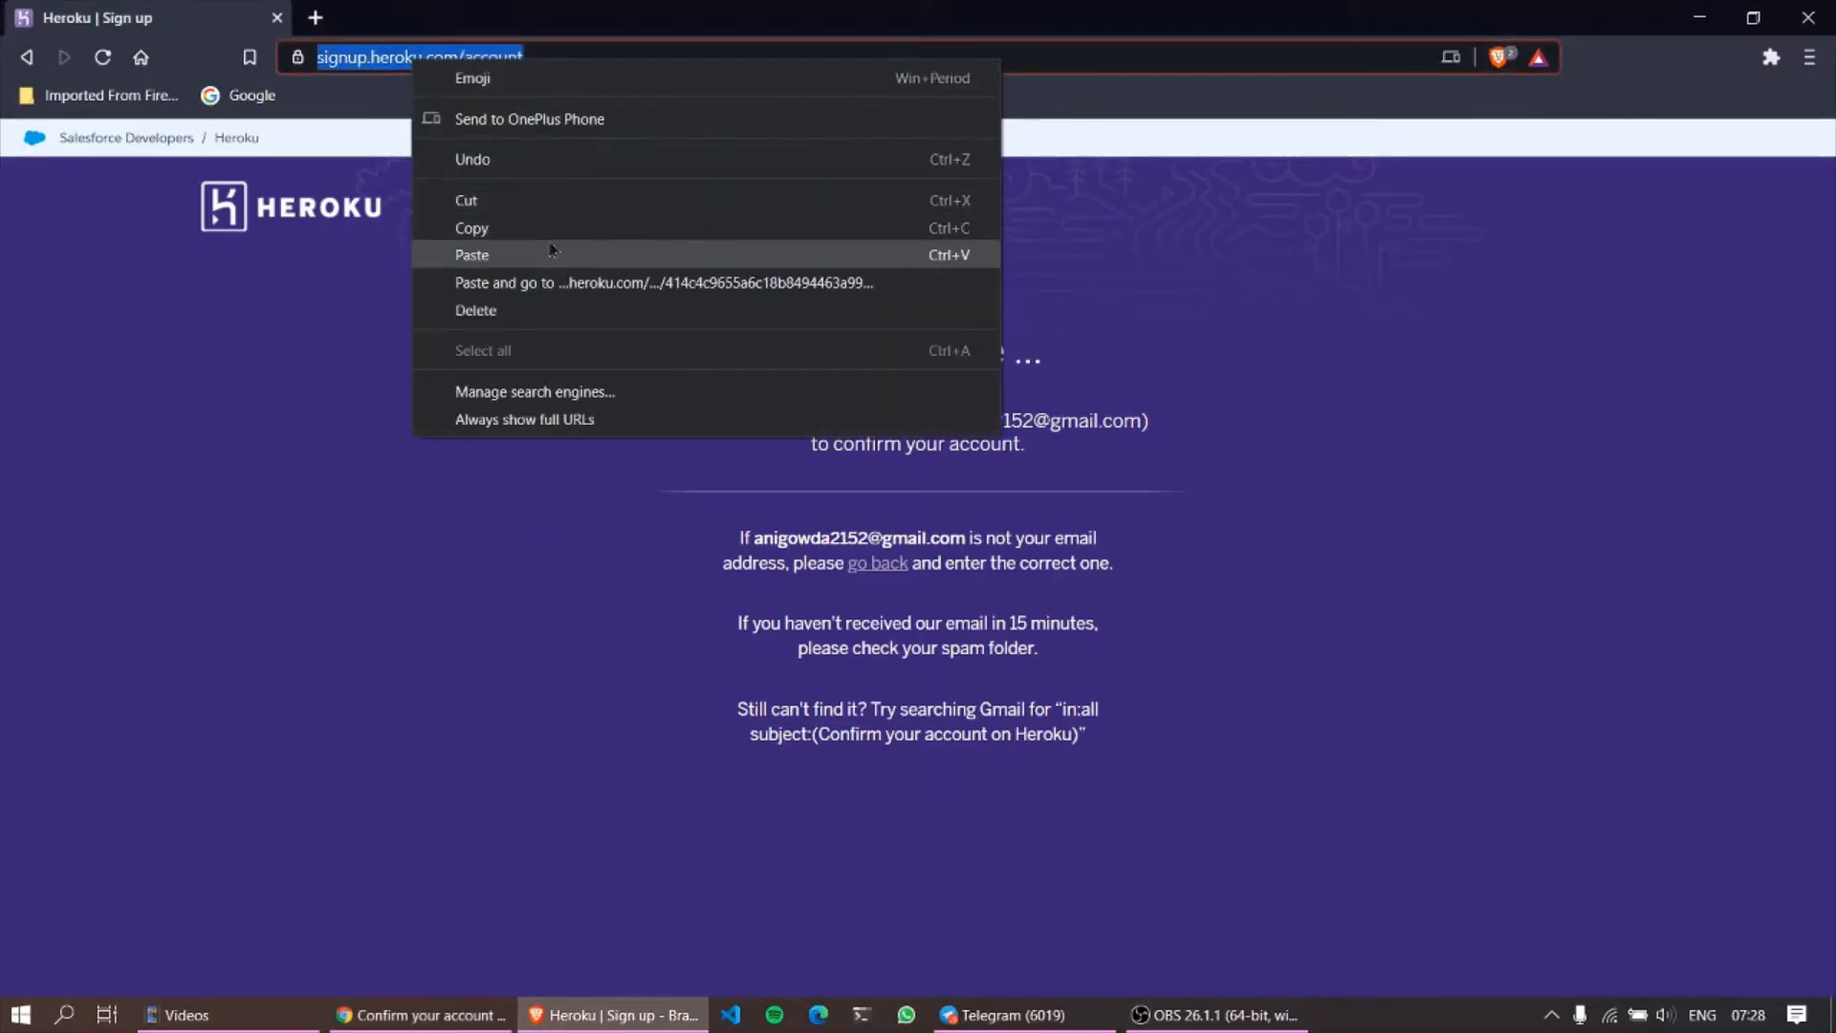
click(664, 282)
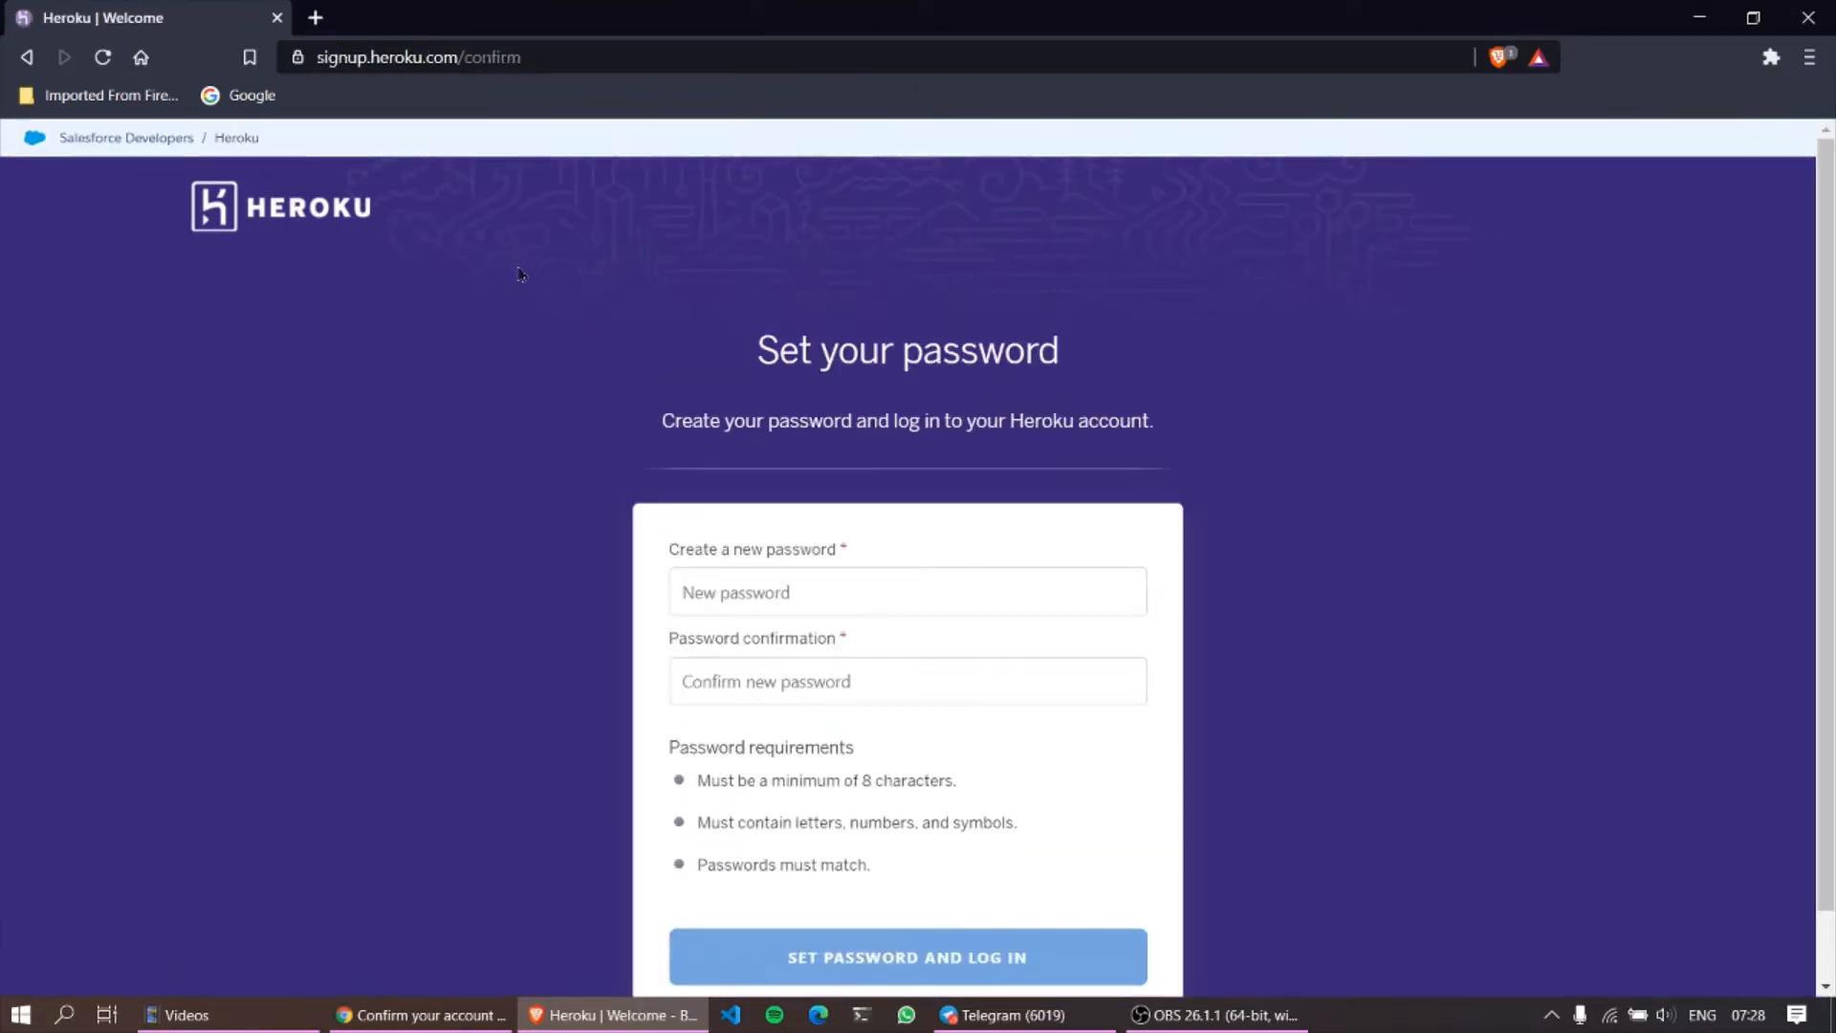
click(906, 590)
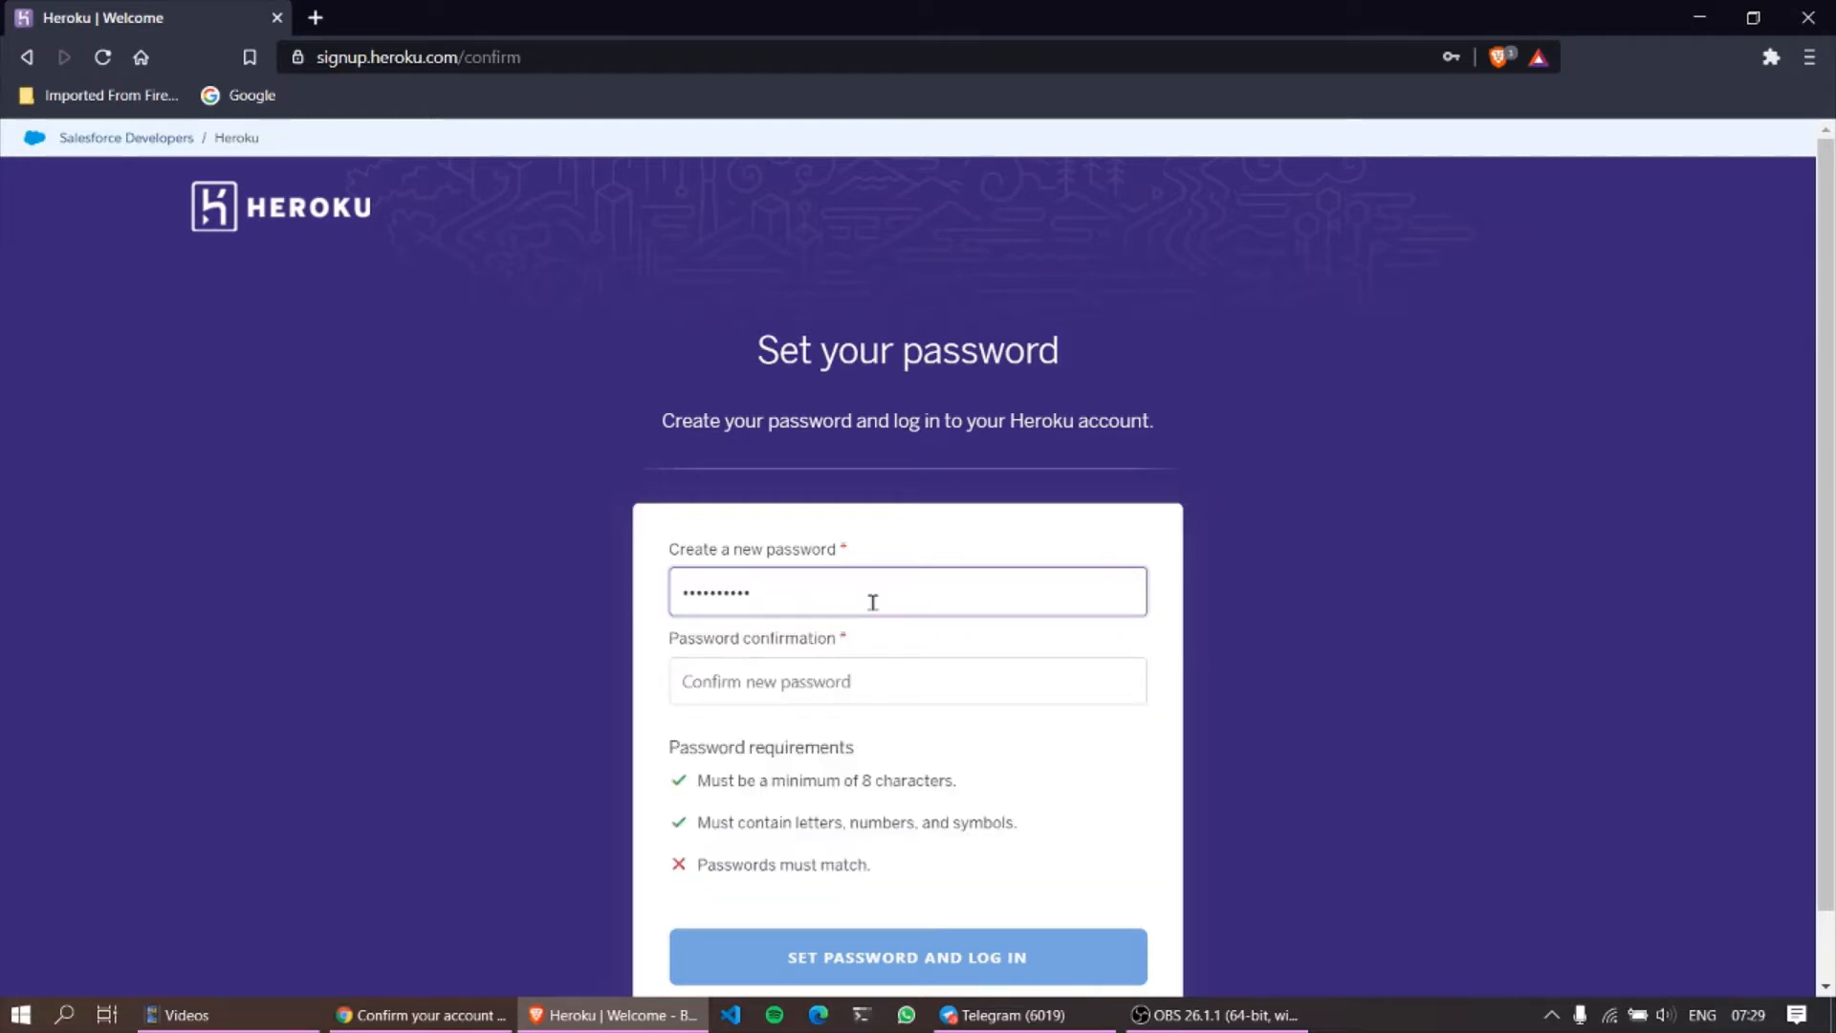
text(•••••)
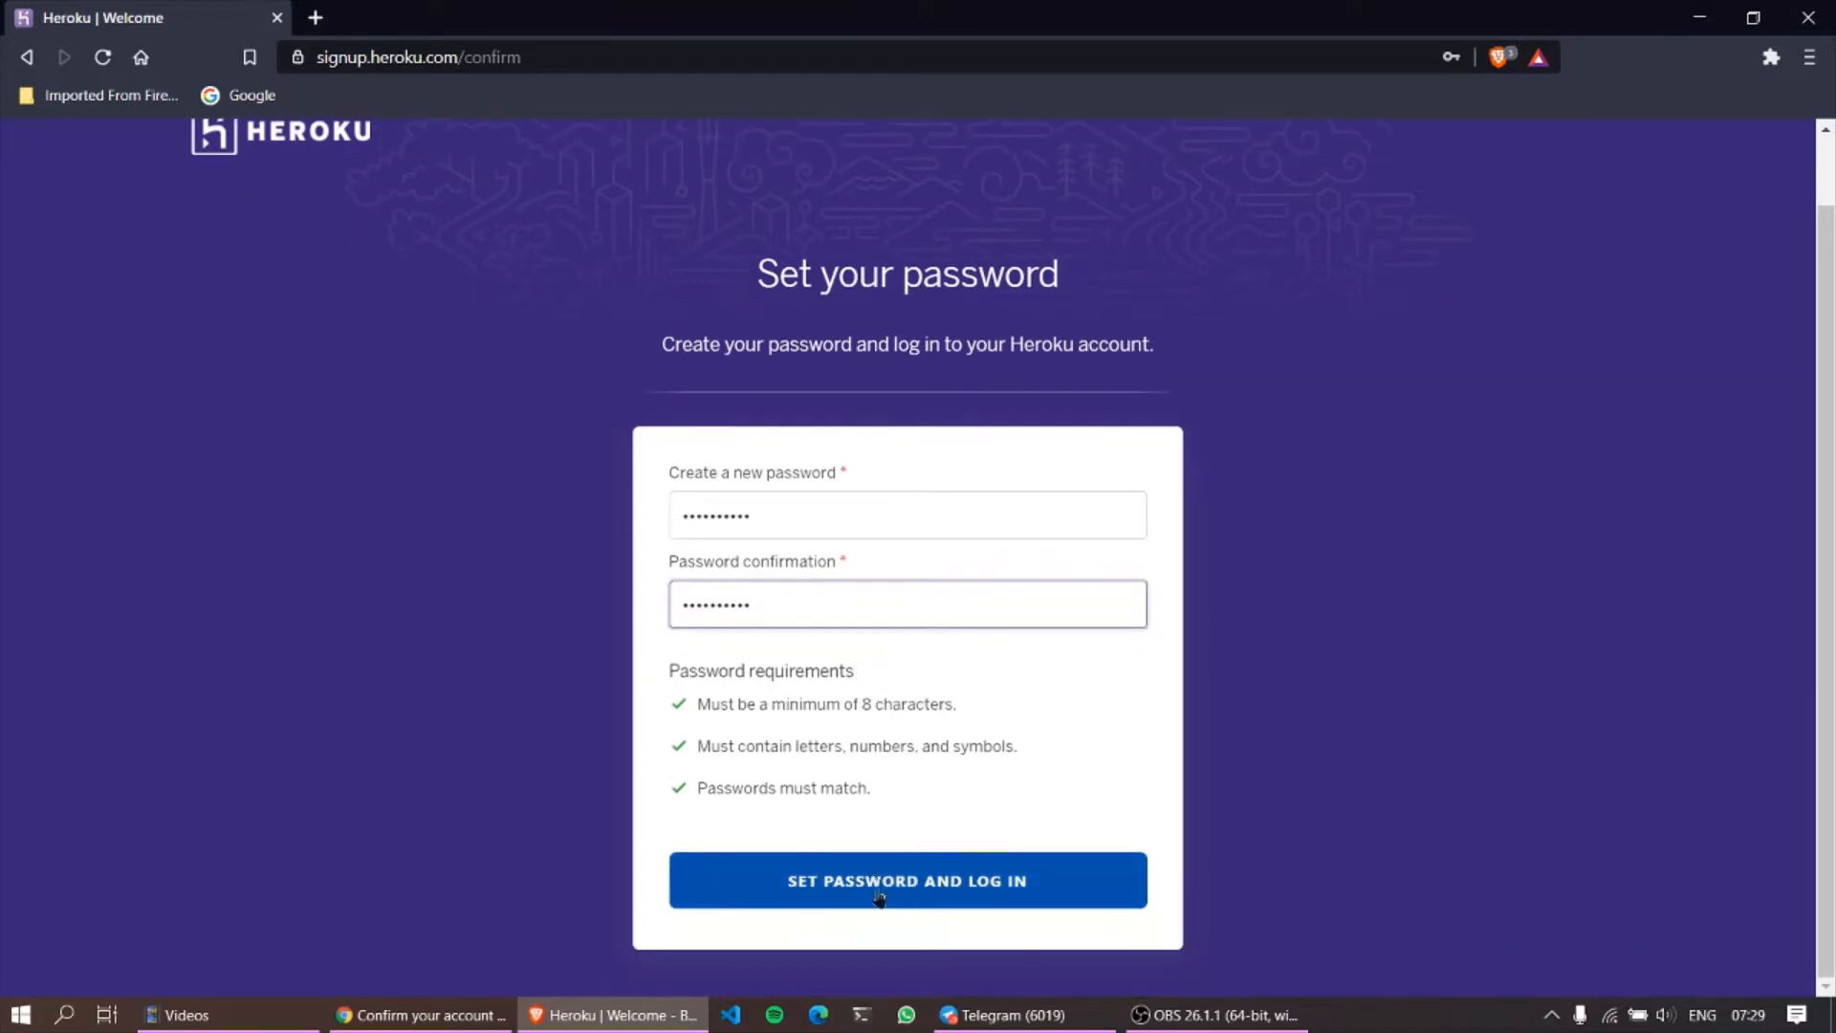
click(906, 880)
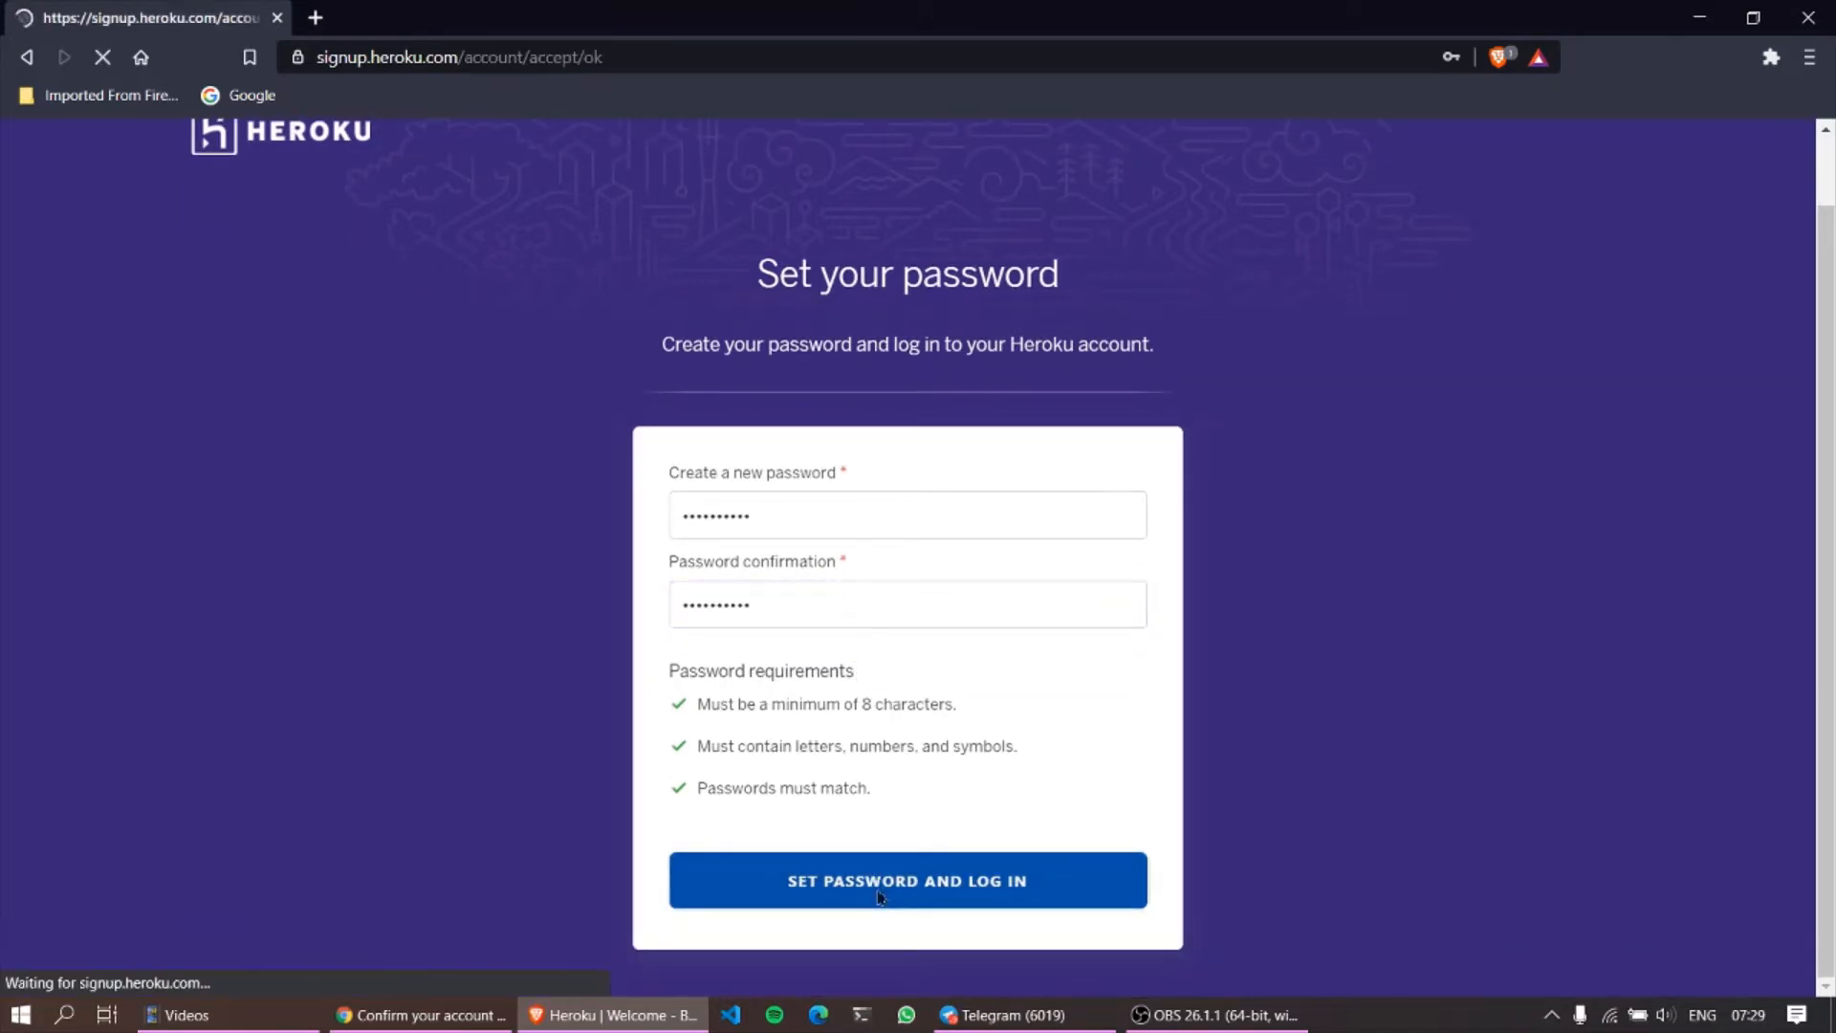
click(906, 880)
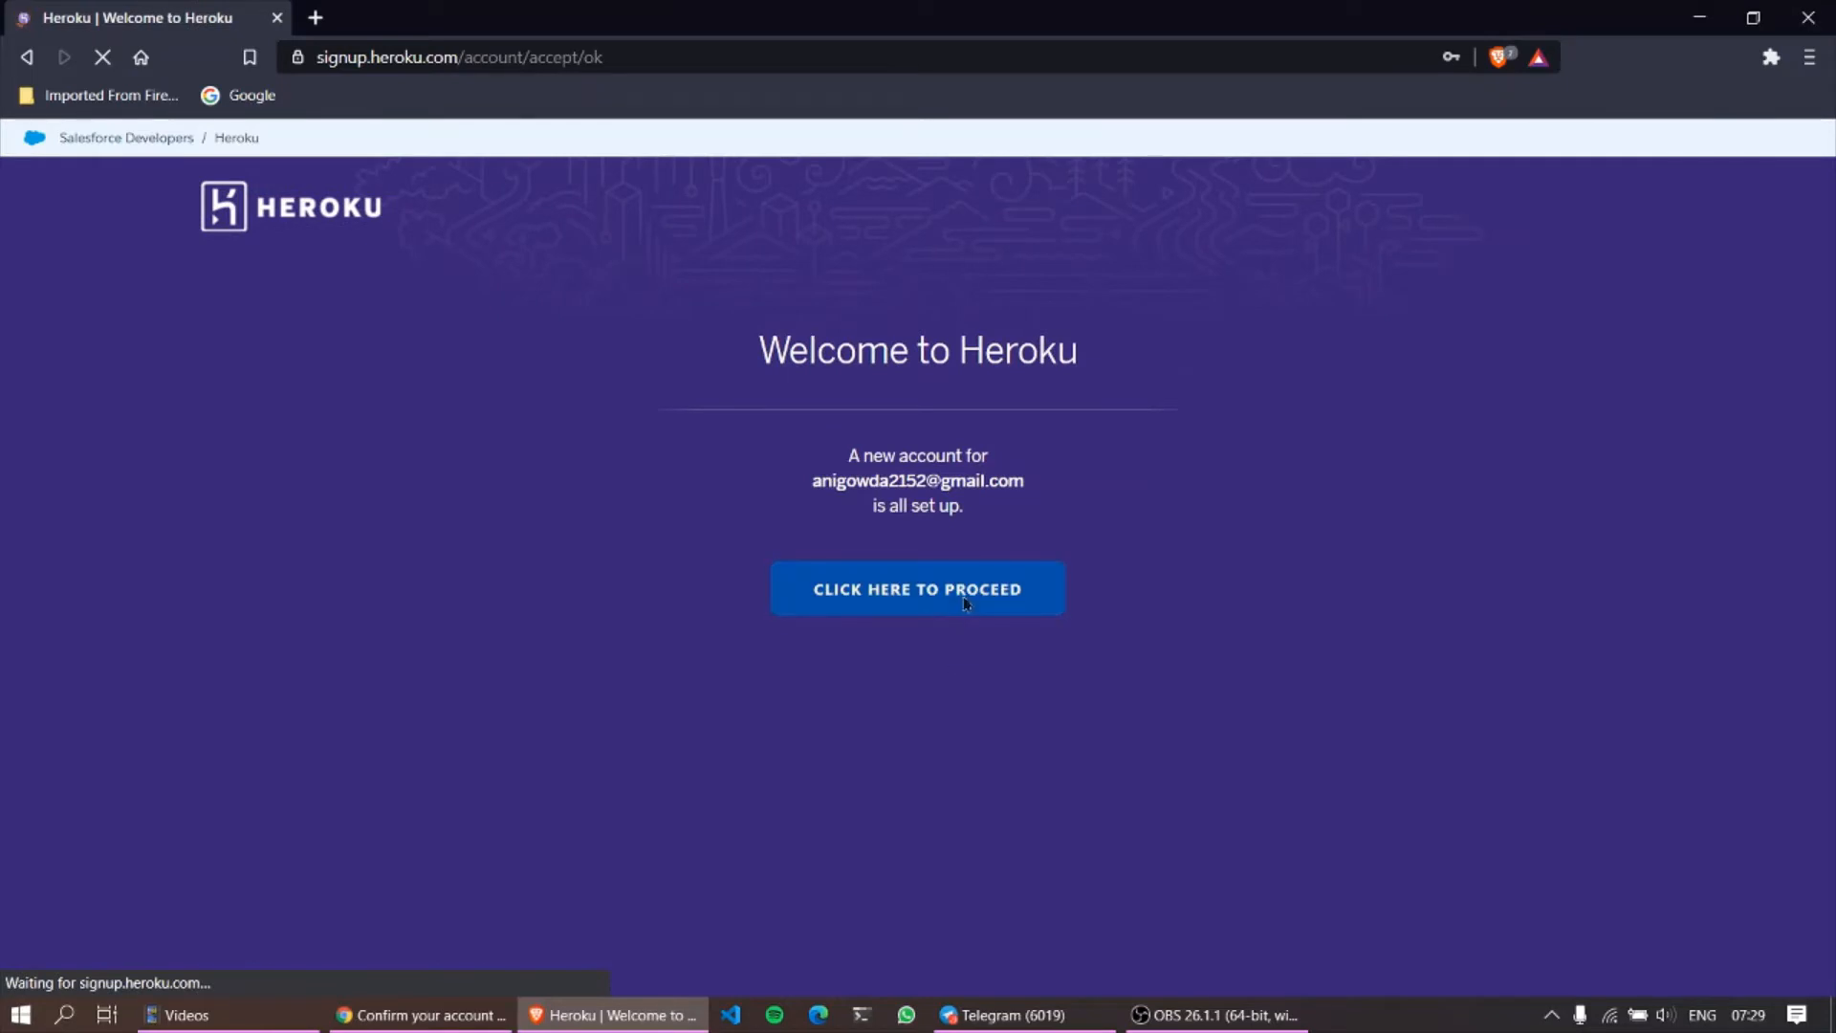
click(917, 589)
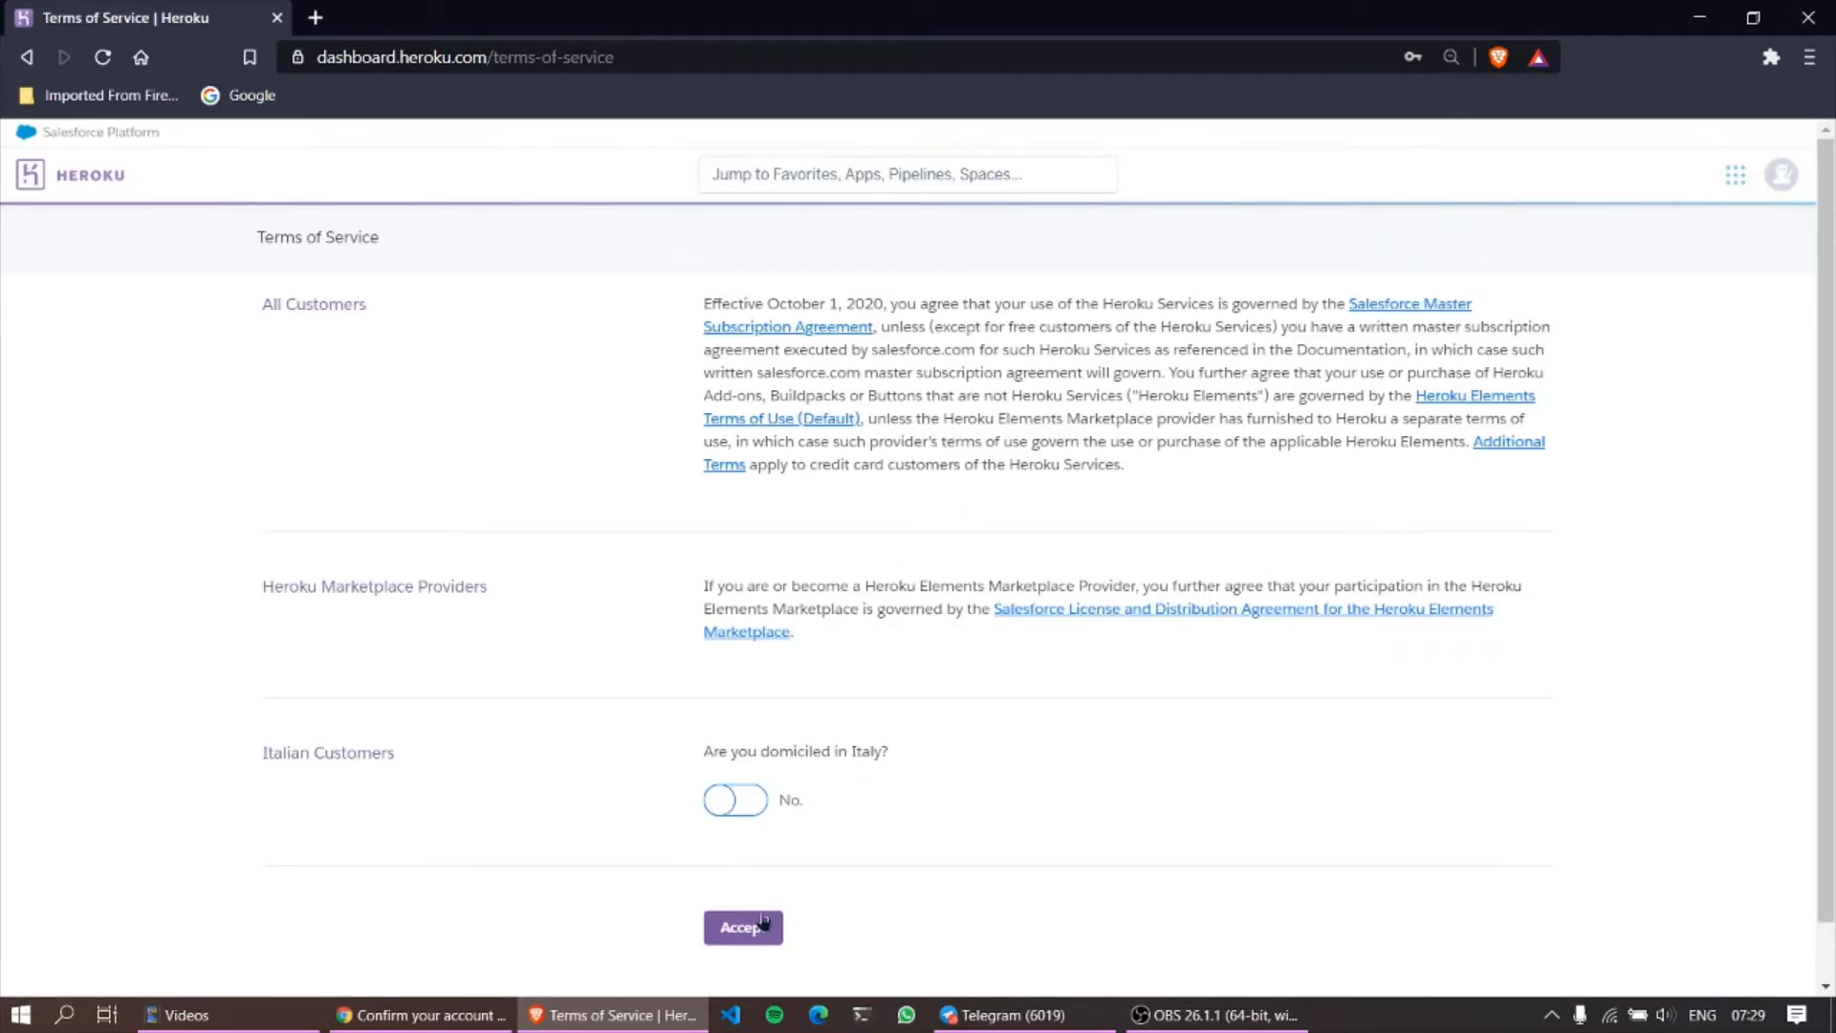
Accept Heroku's terms and load github.com/anishgowda21/Instagram_DP_Saver_Bot in a new tab.
click(741, 927)
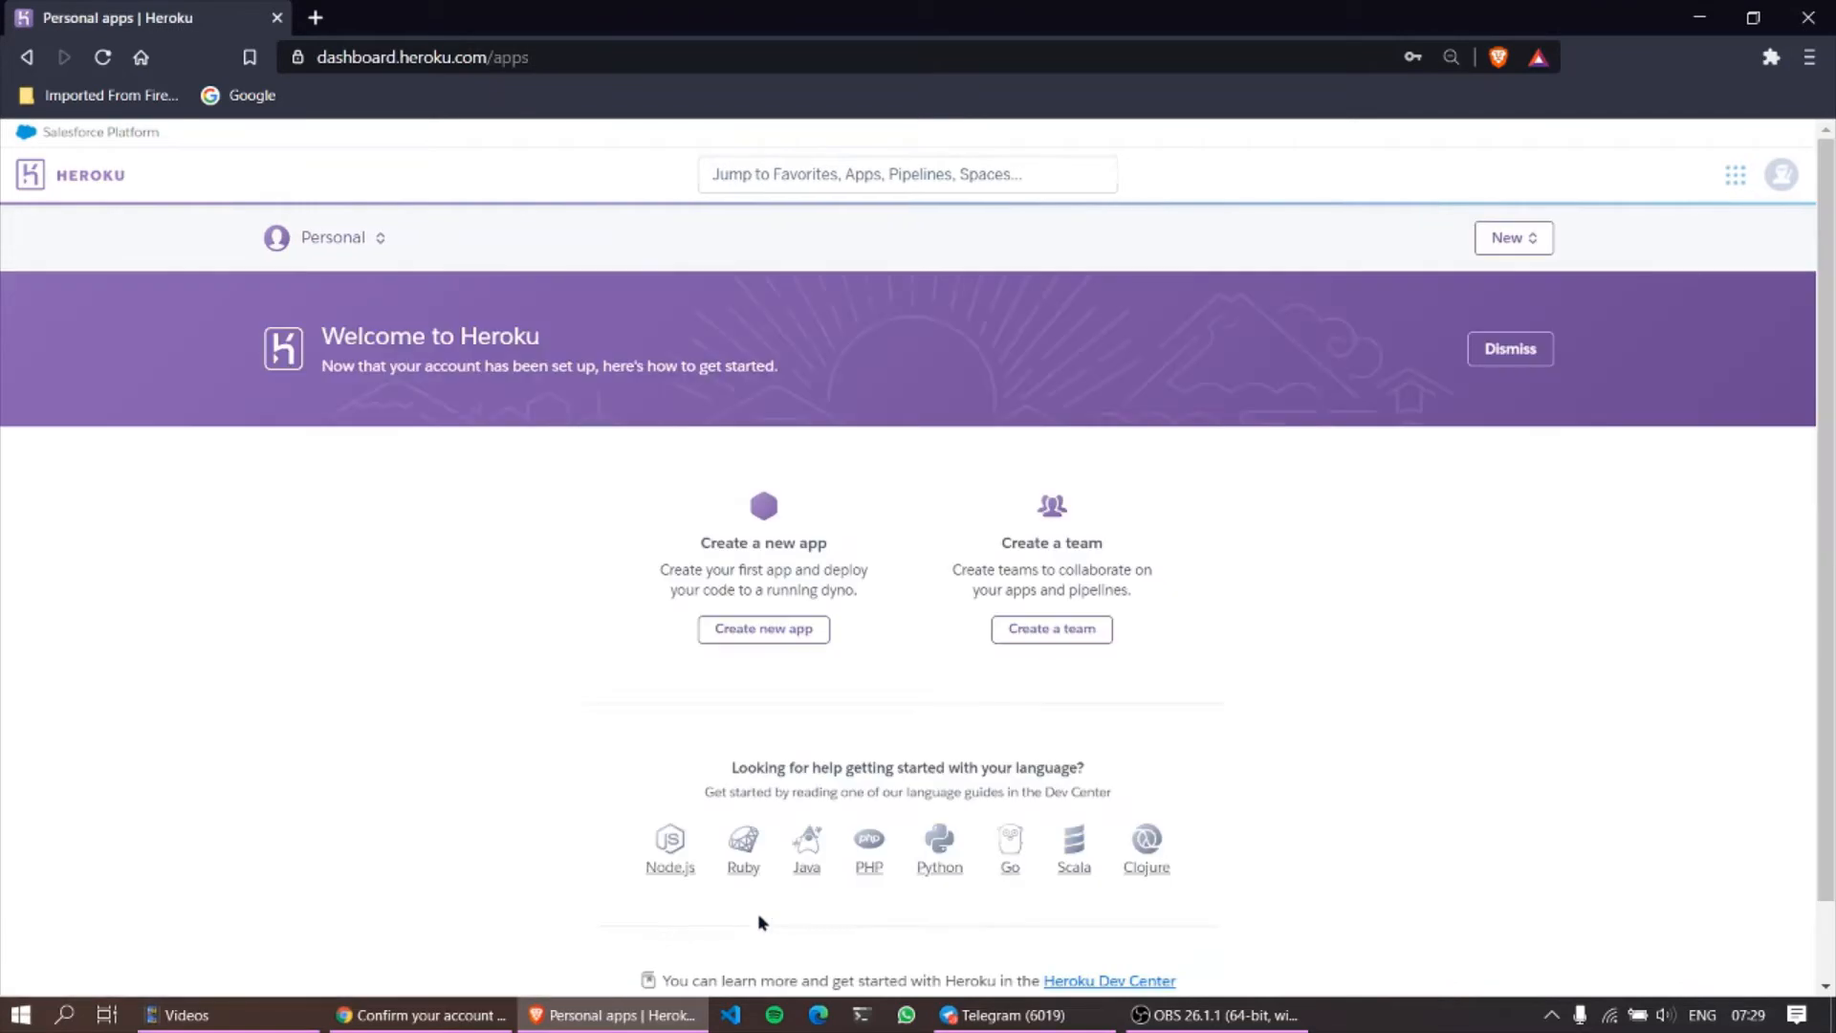
mouse_move(406, 795)
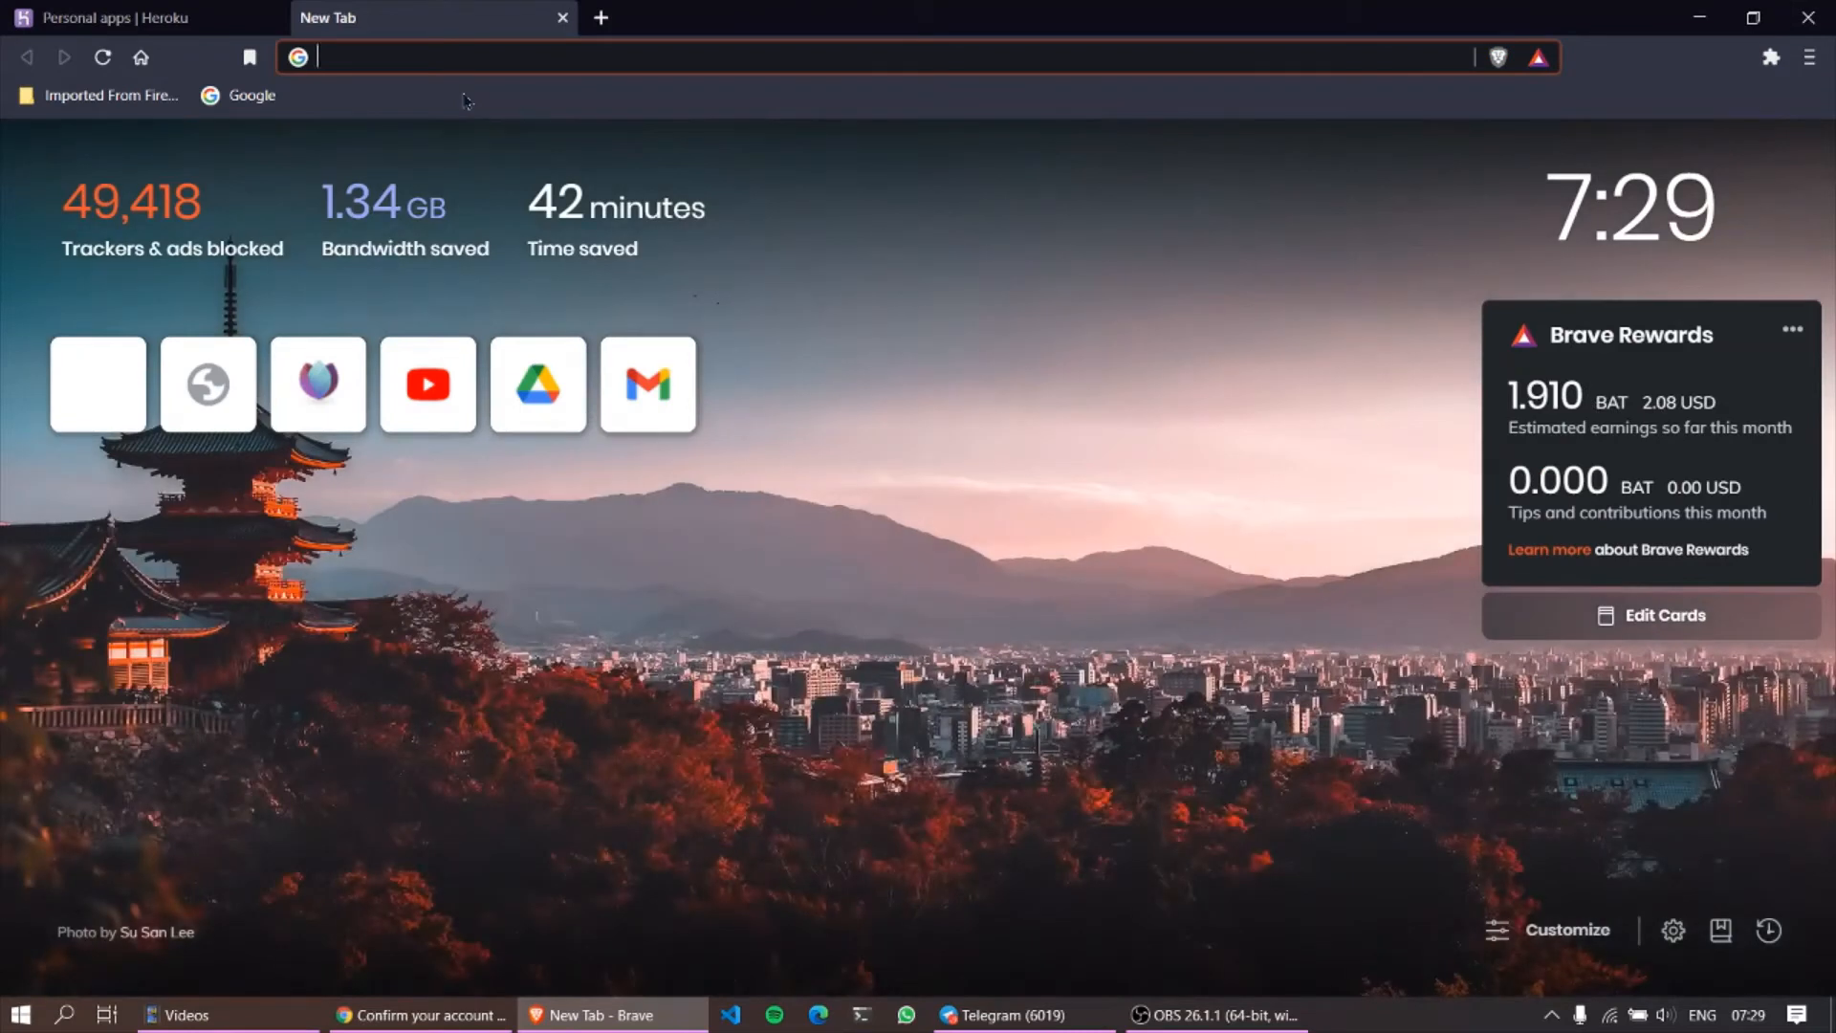
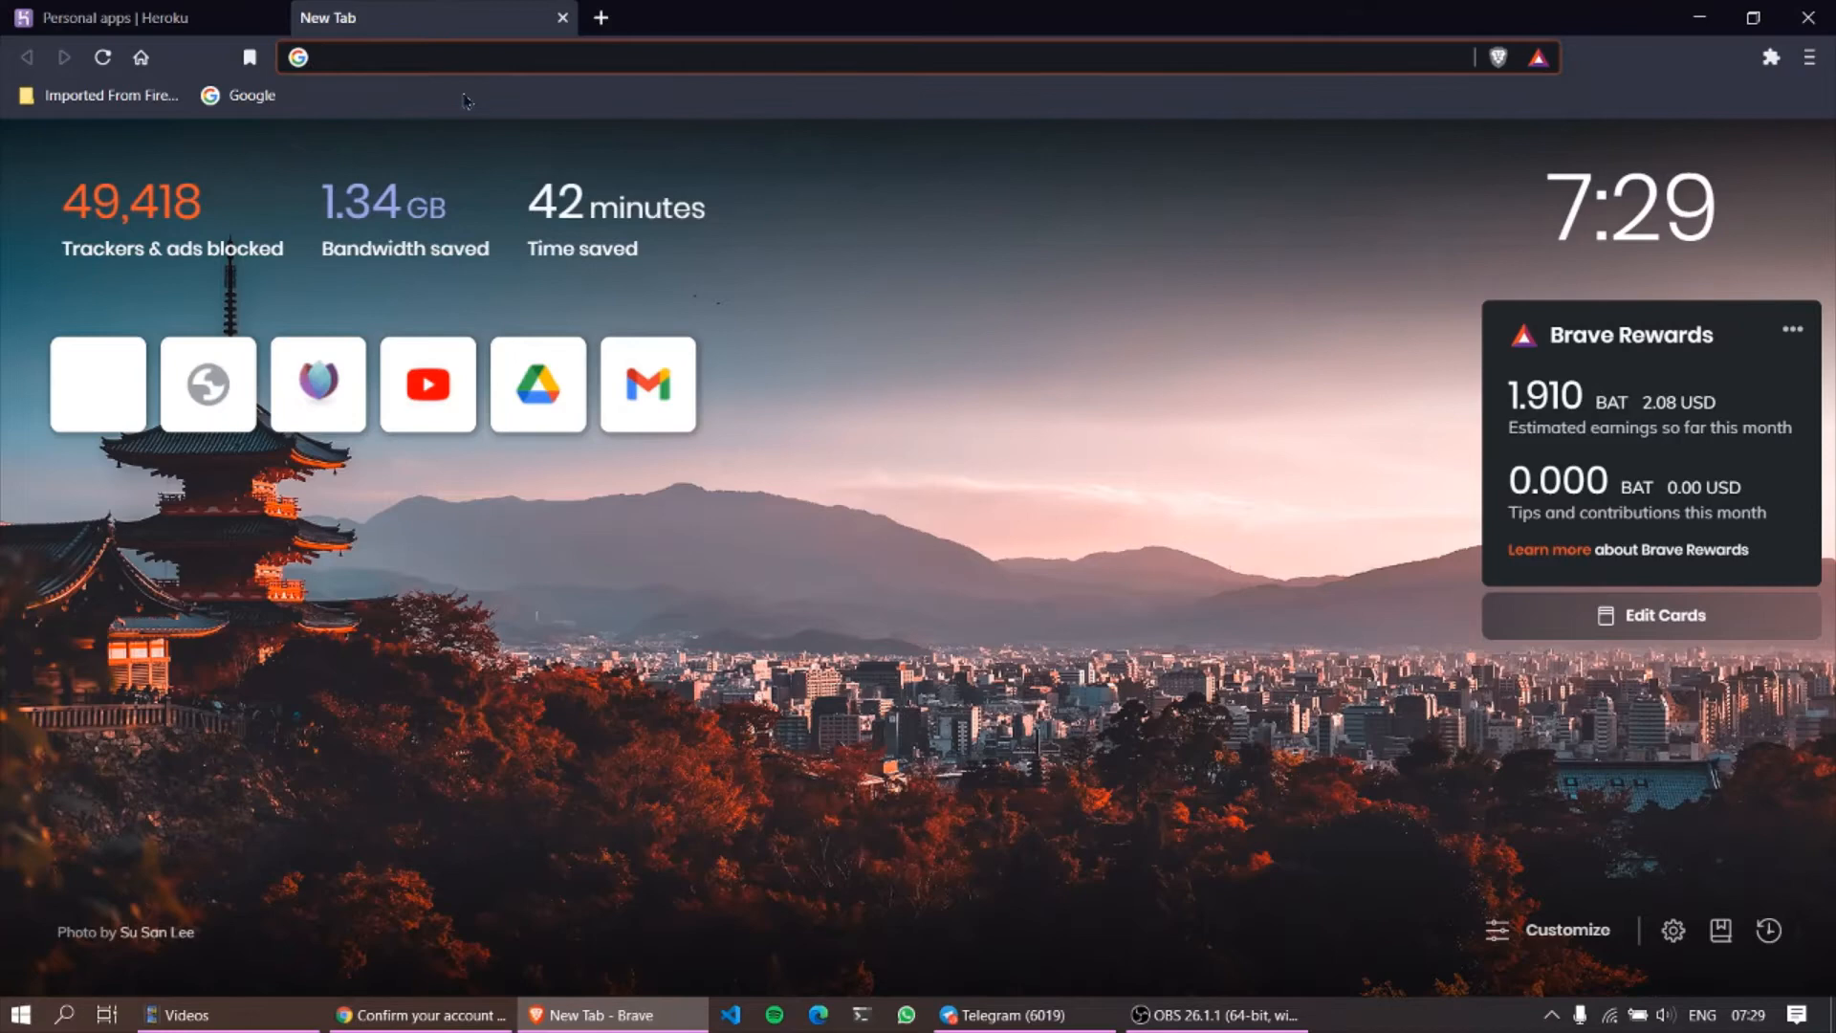
text(https://github.com/anishgowda21/Instagram_DP_Saver_Bot)
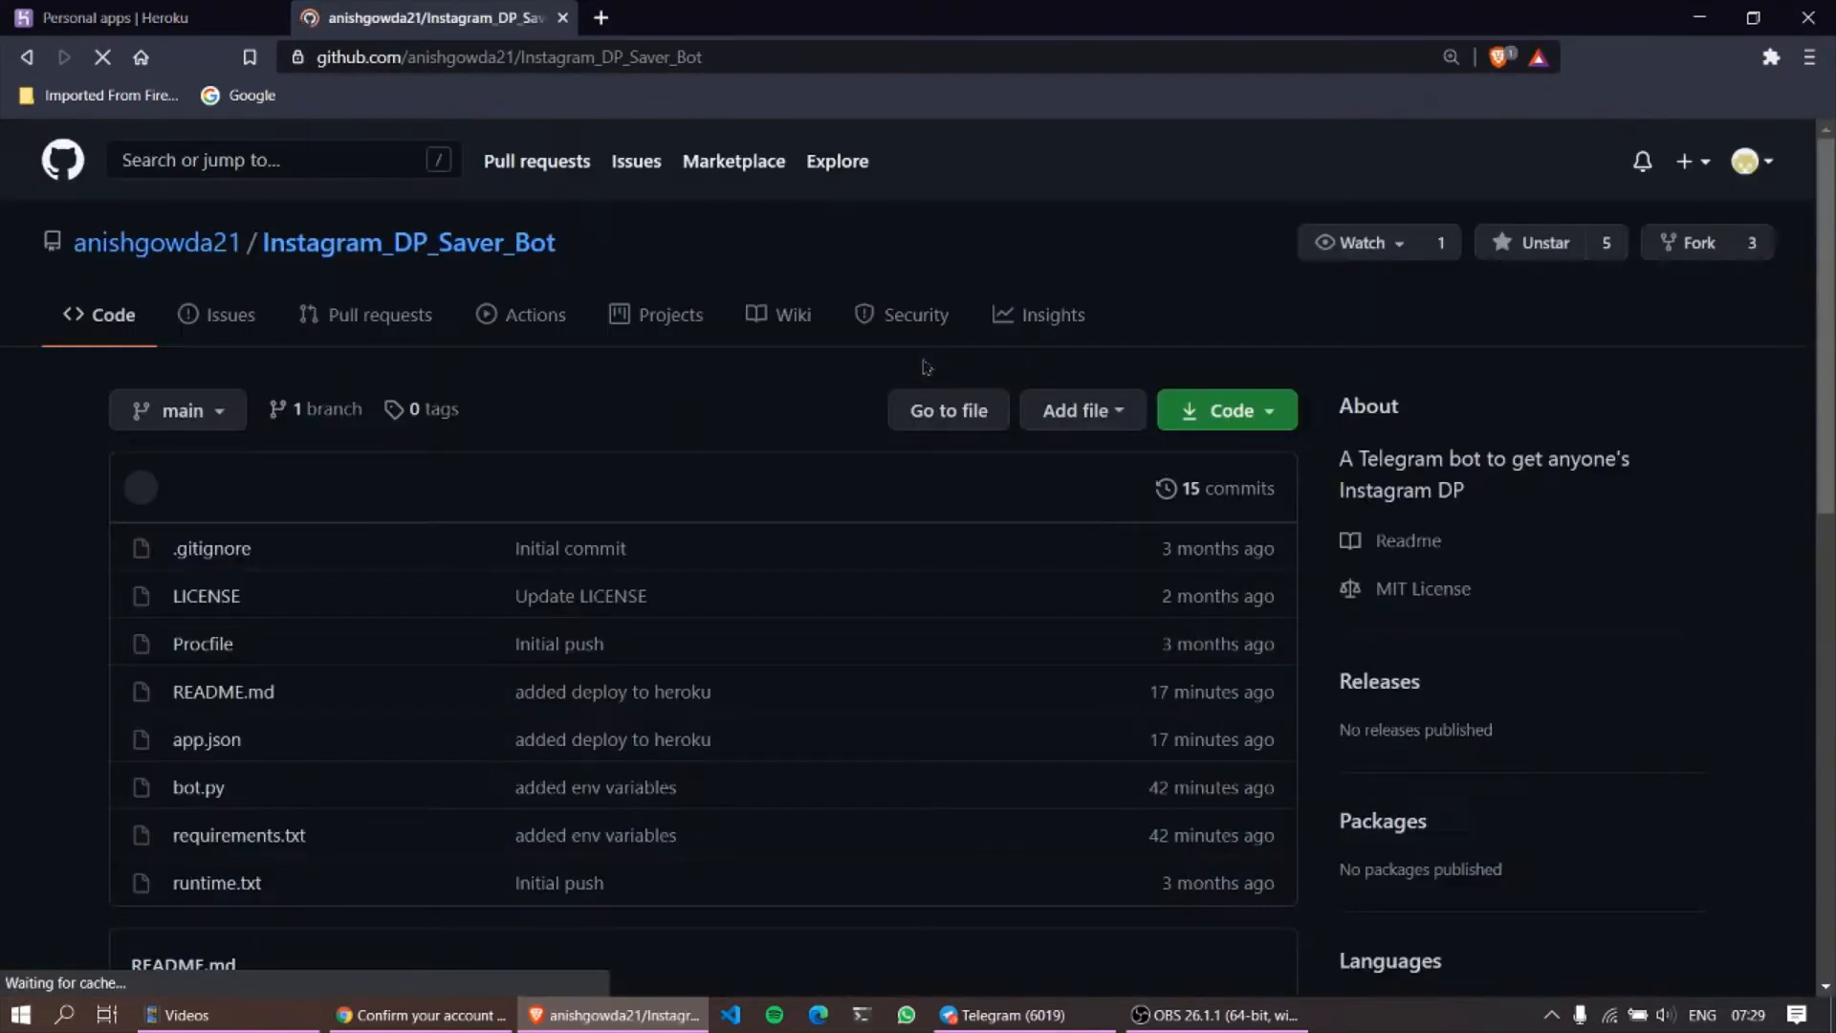
Launch Deploy to Heroku from the Instagram_DP_Saver_Bot README.
scroll(down, 3)
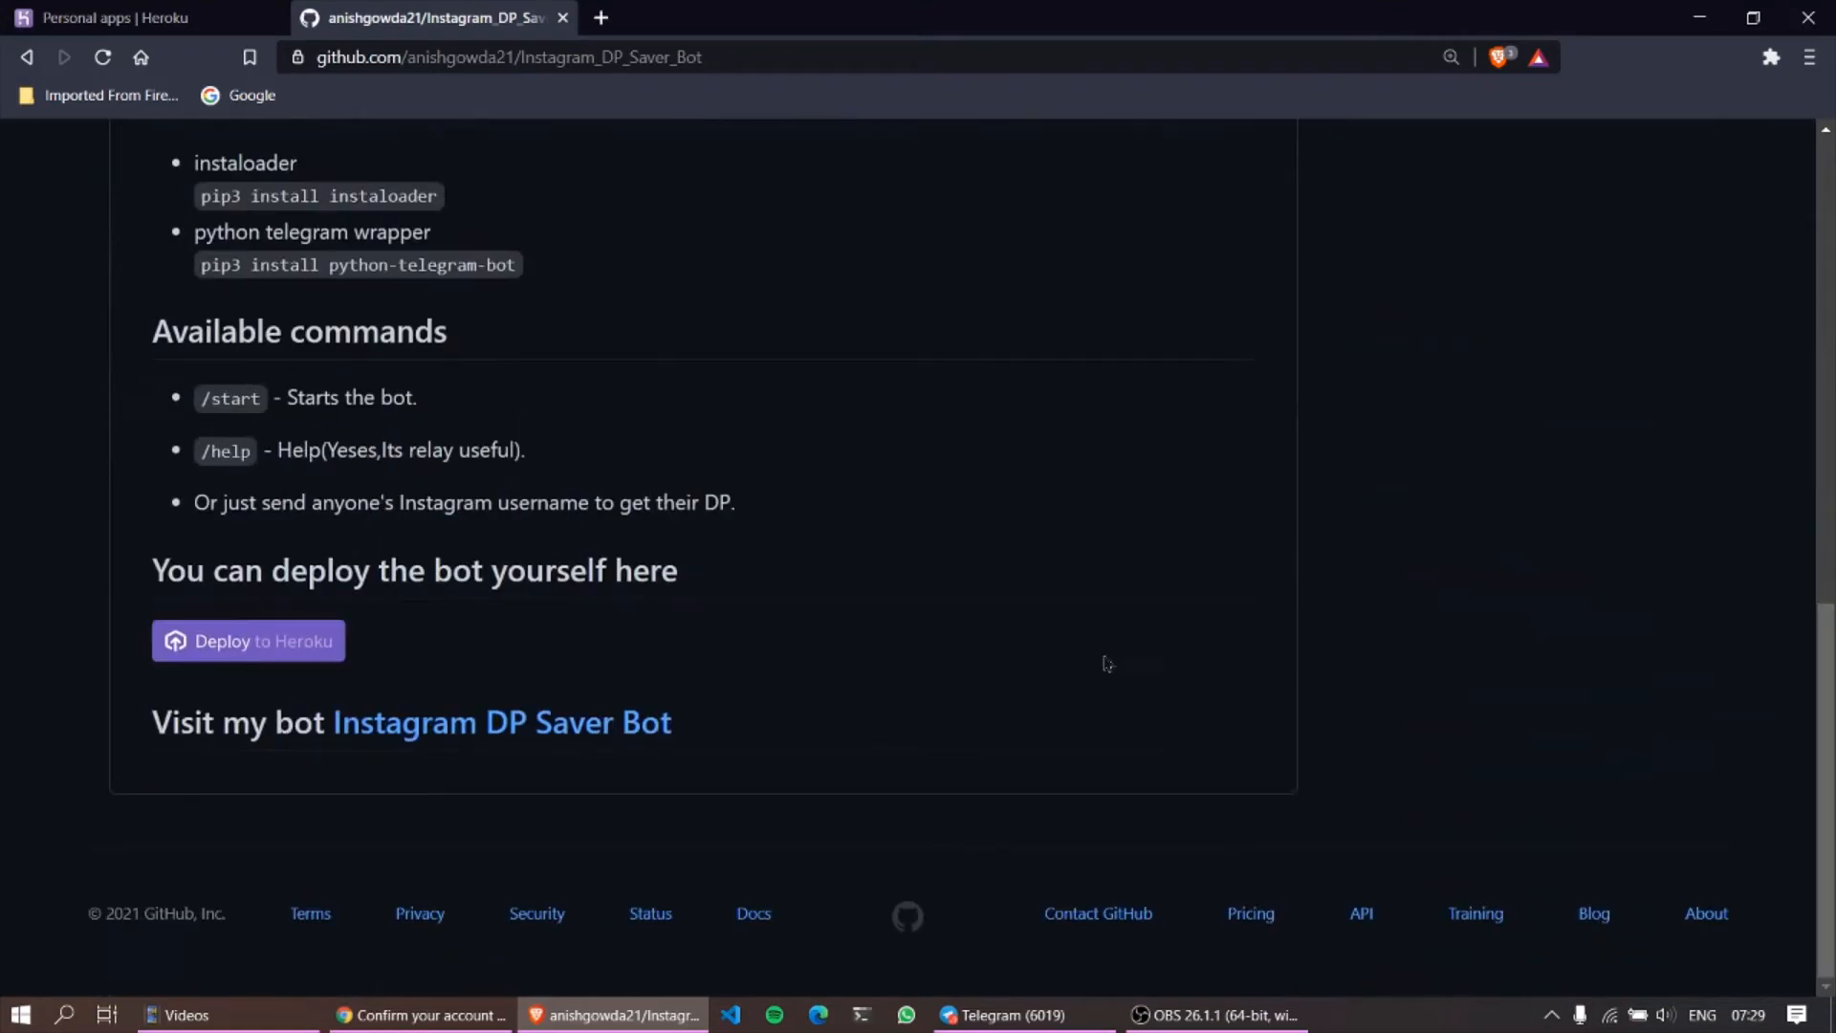
click(247, 641)
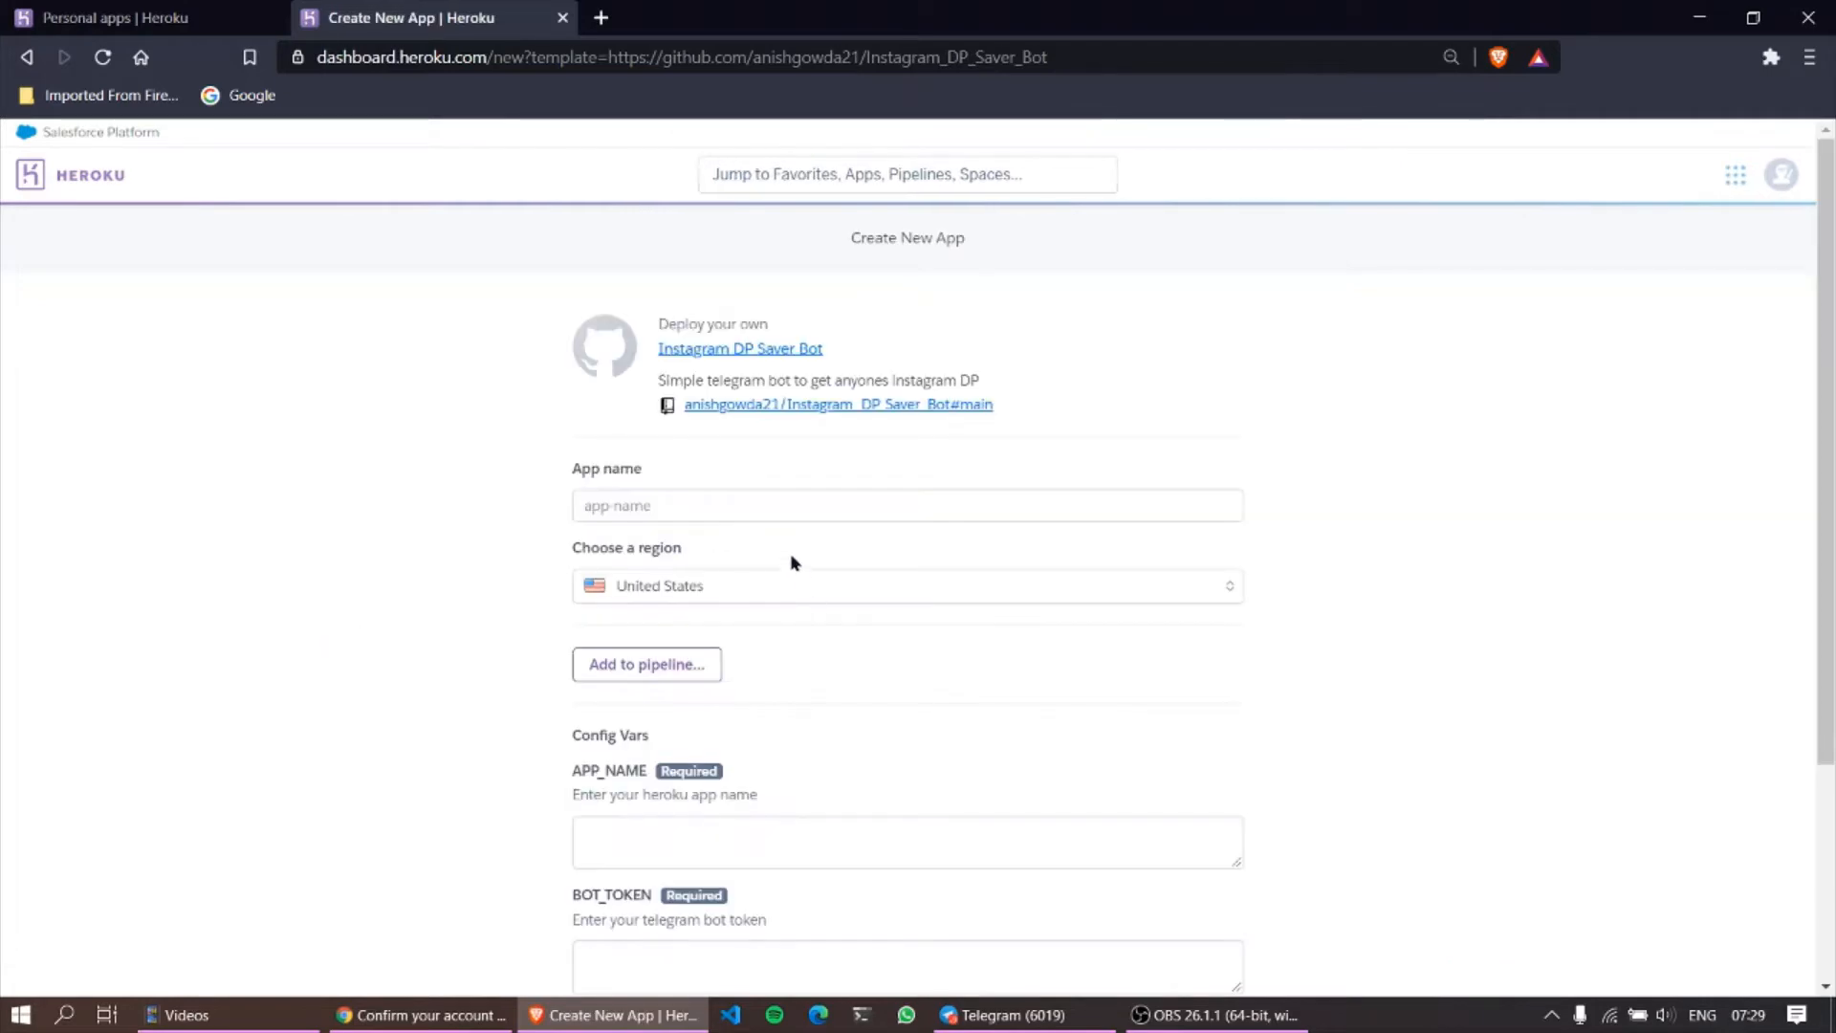
Name the app testbot2152, set APP_NAME to testbot2152, and switch to Telegram.
click(906, 505)
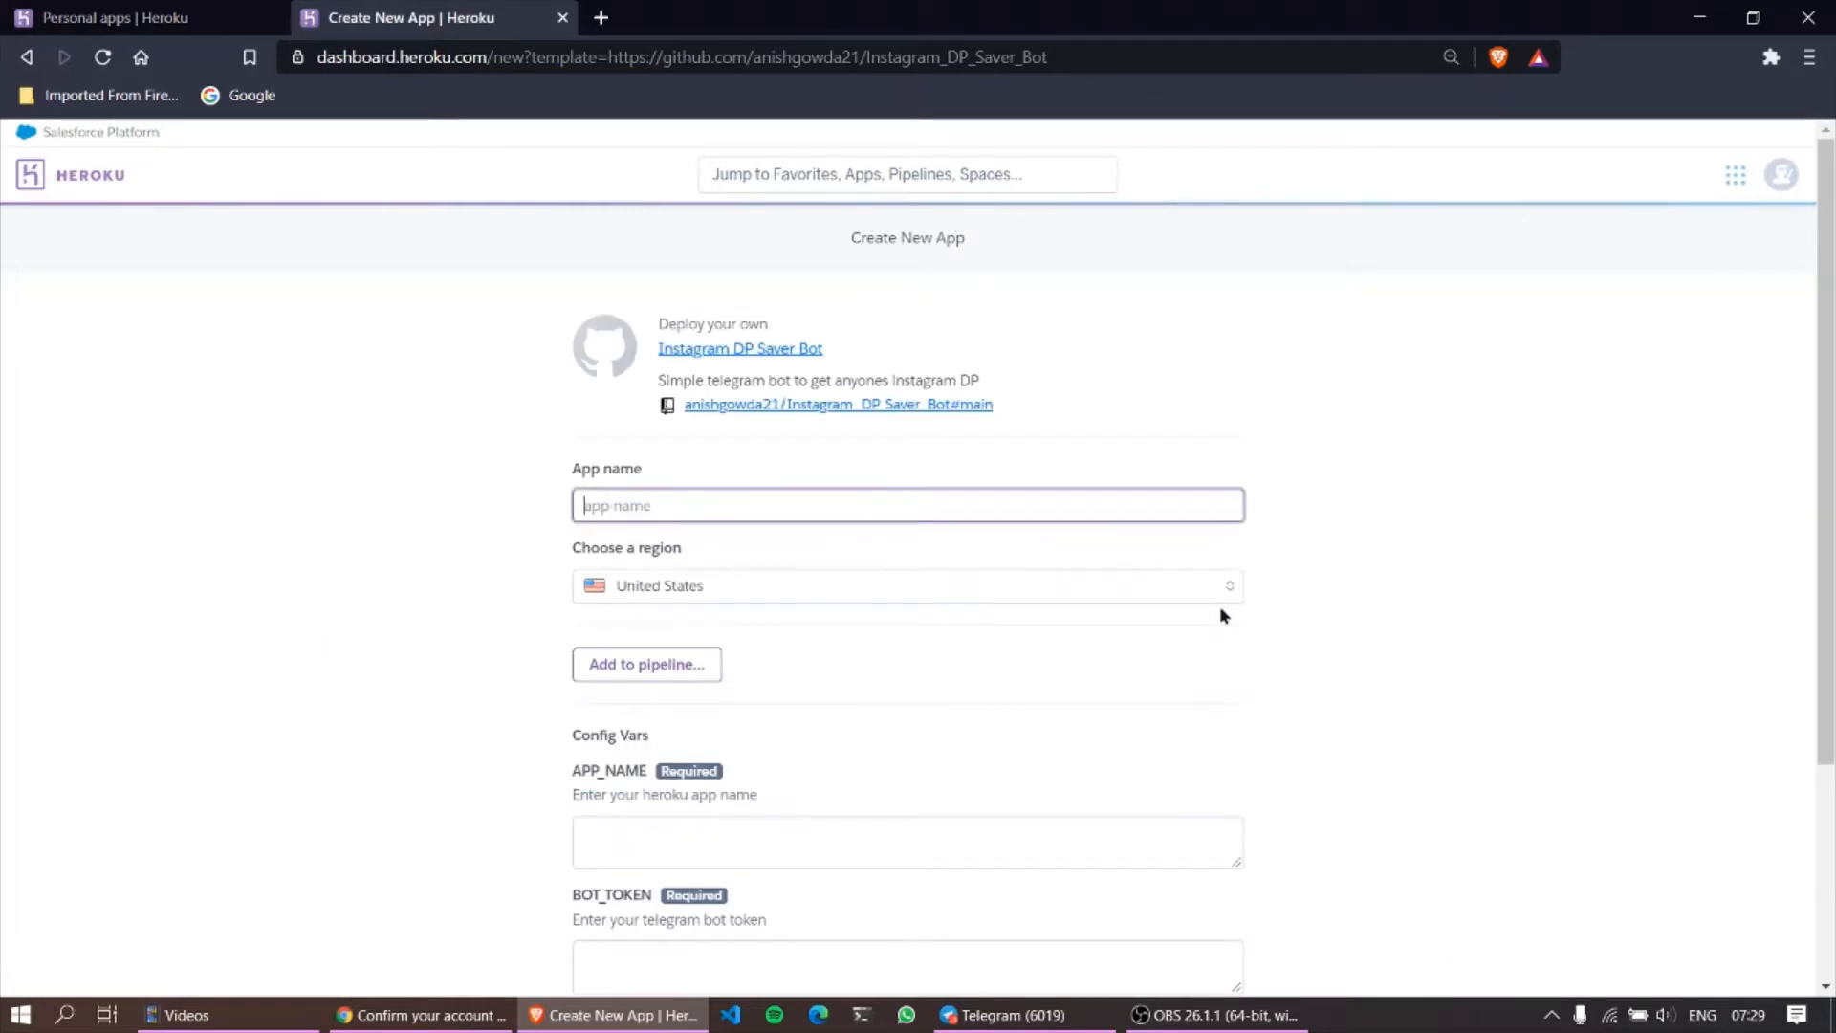
text(testbot2152)
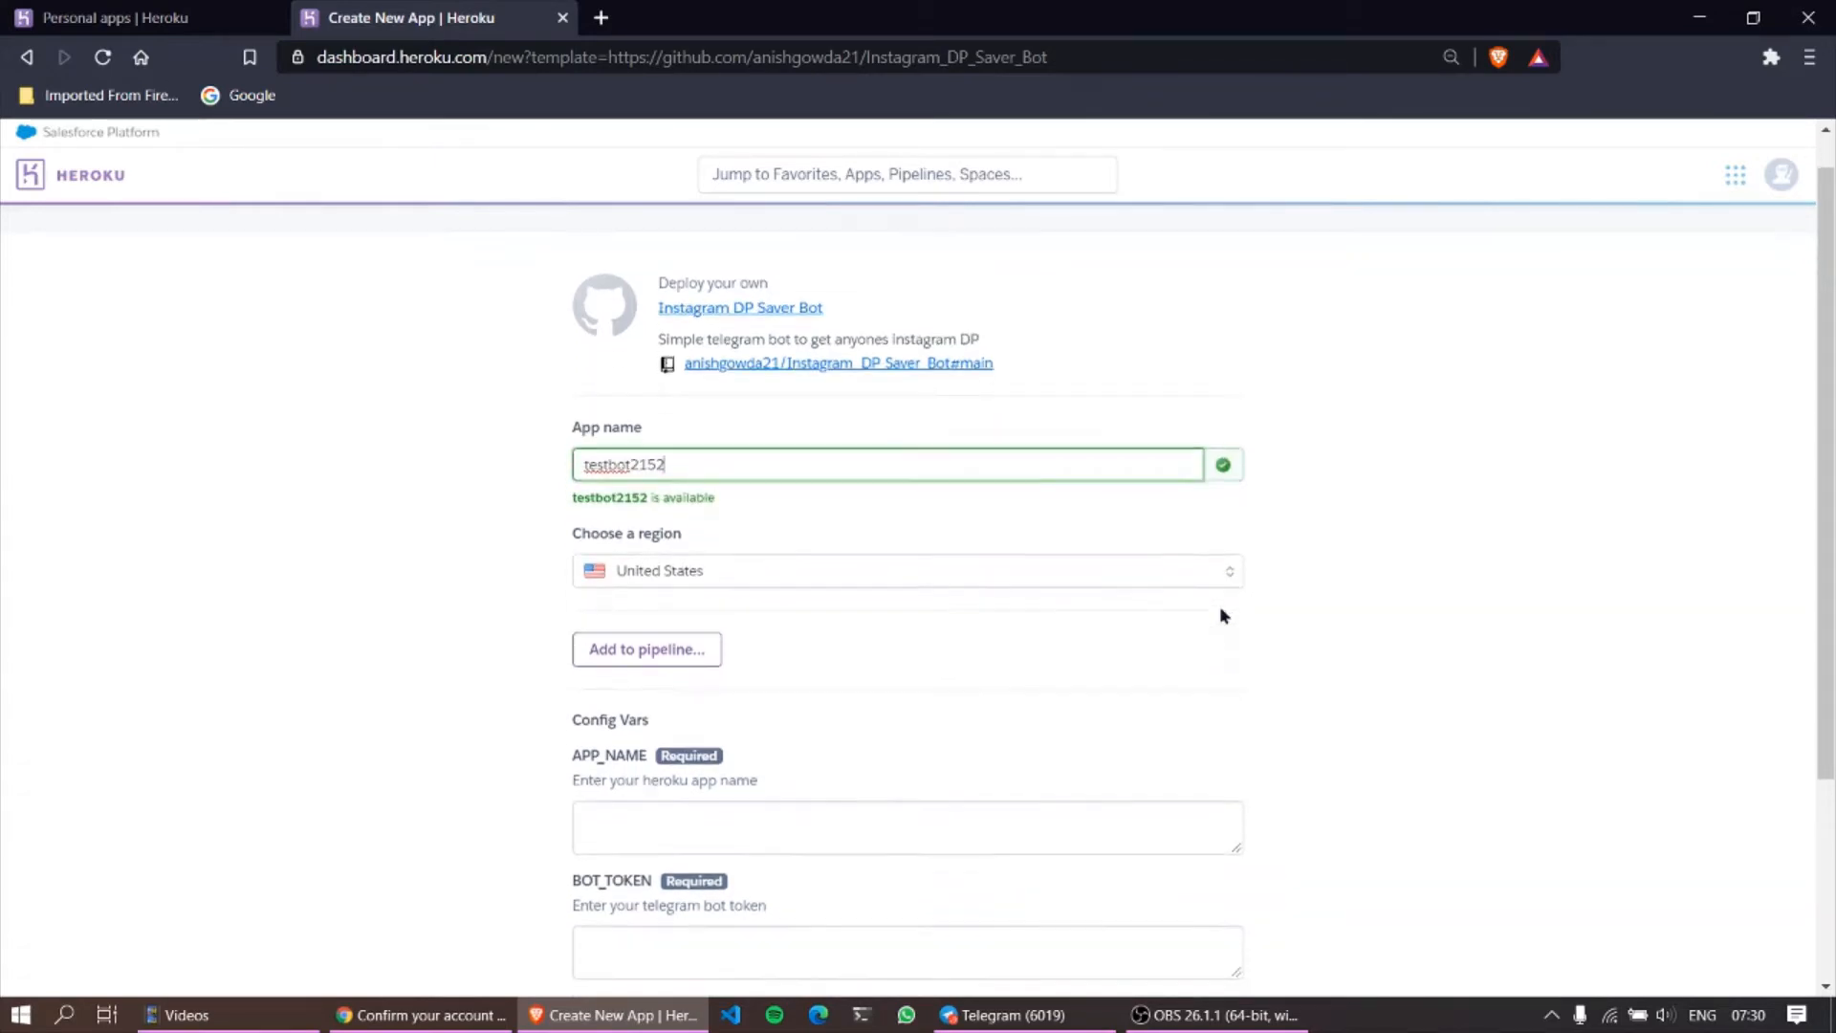
scroll(down, 3)
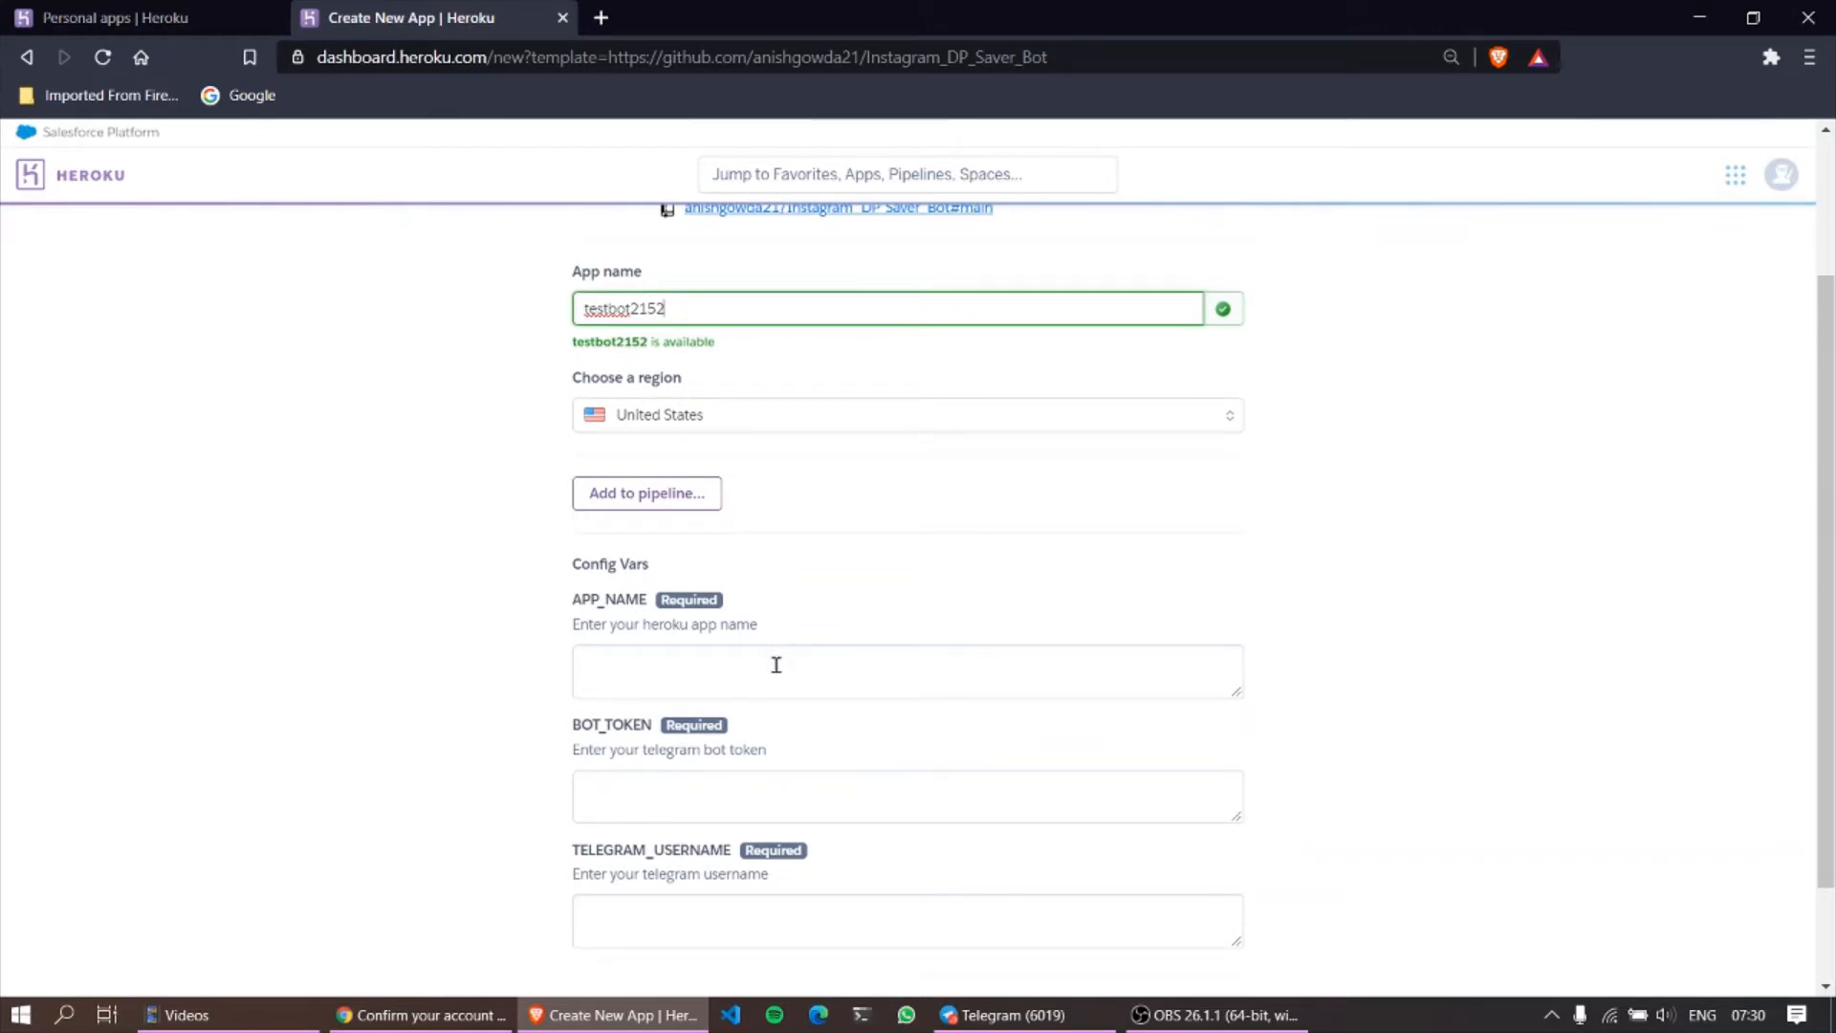
click(907, 671)
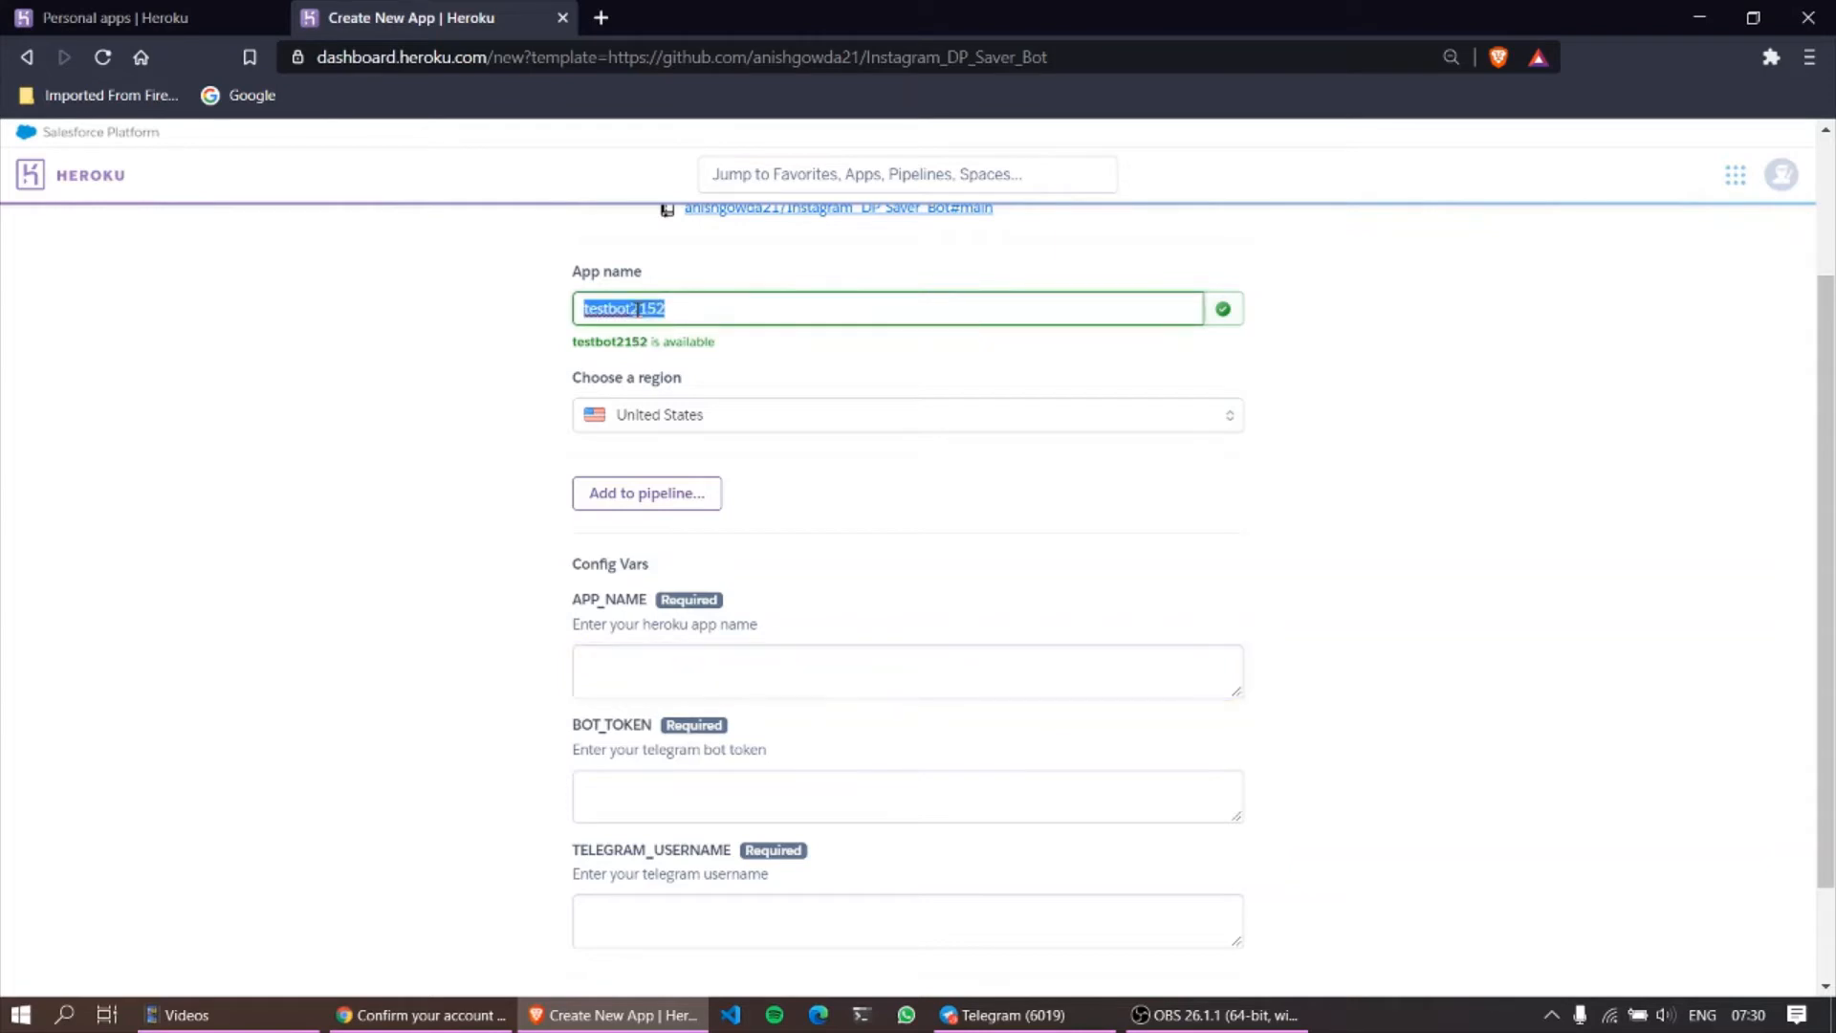
click(906, 671)
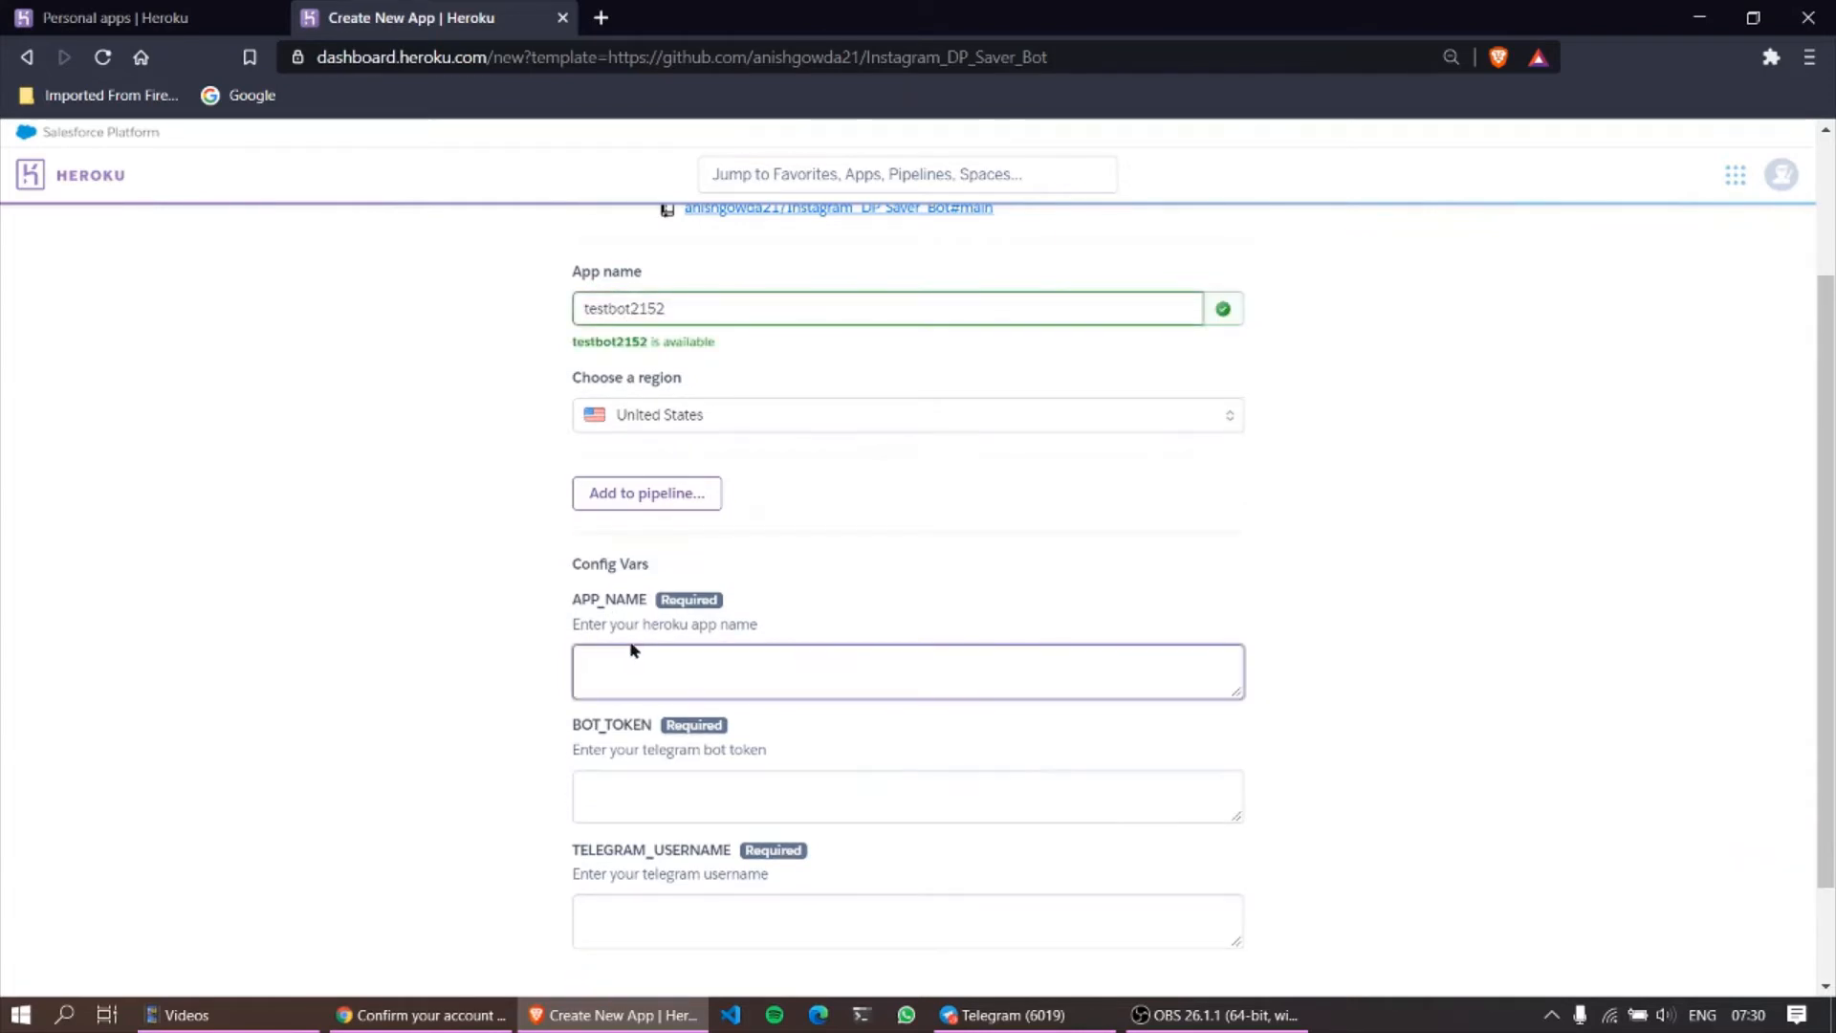
text(testbot2152)
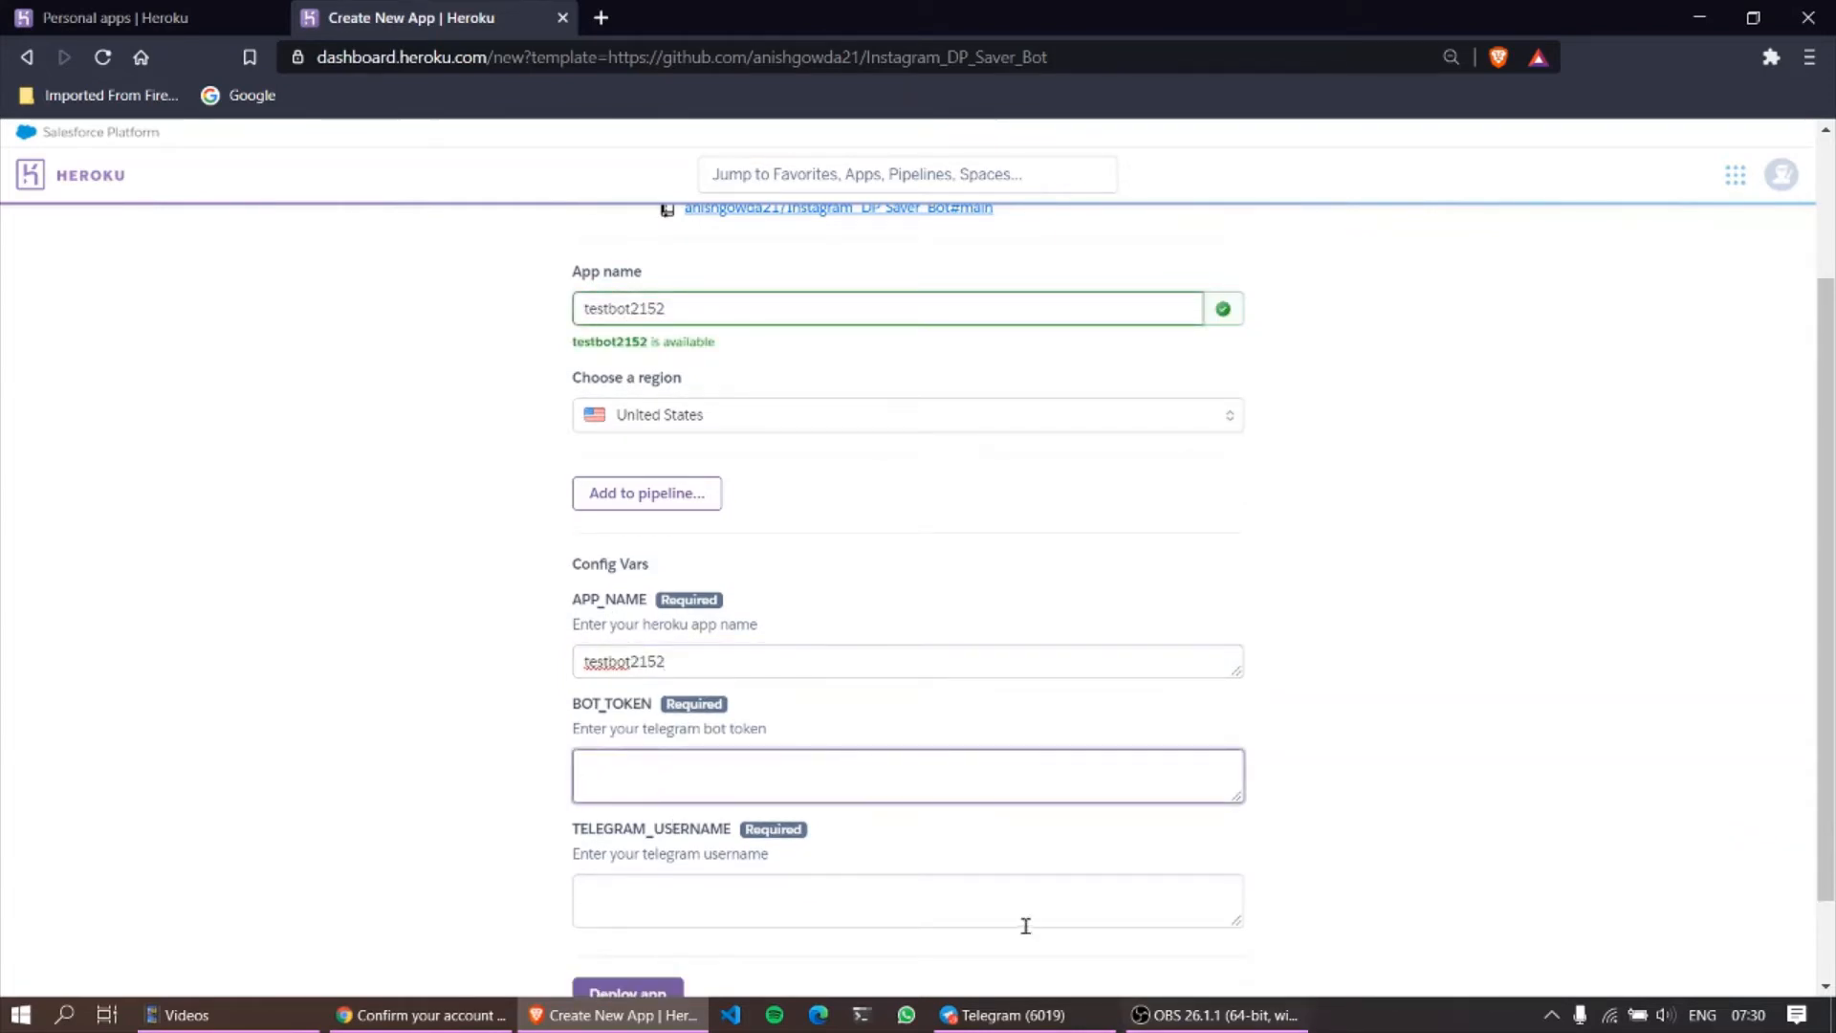
click(1010, 1014)
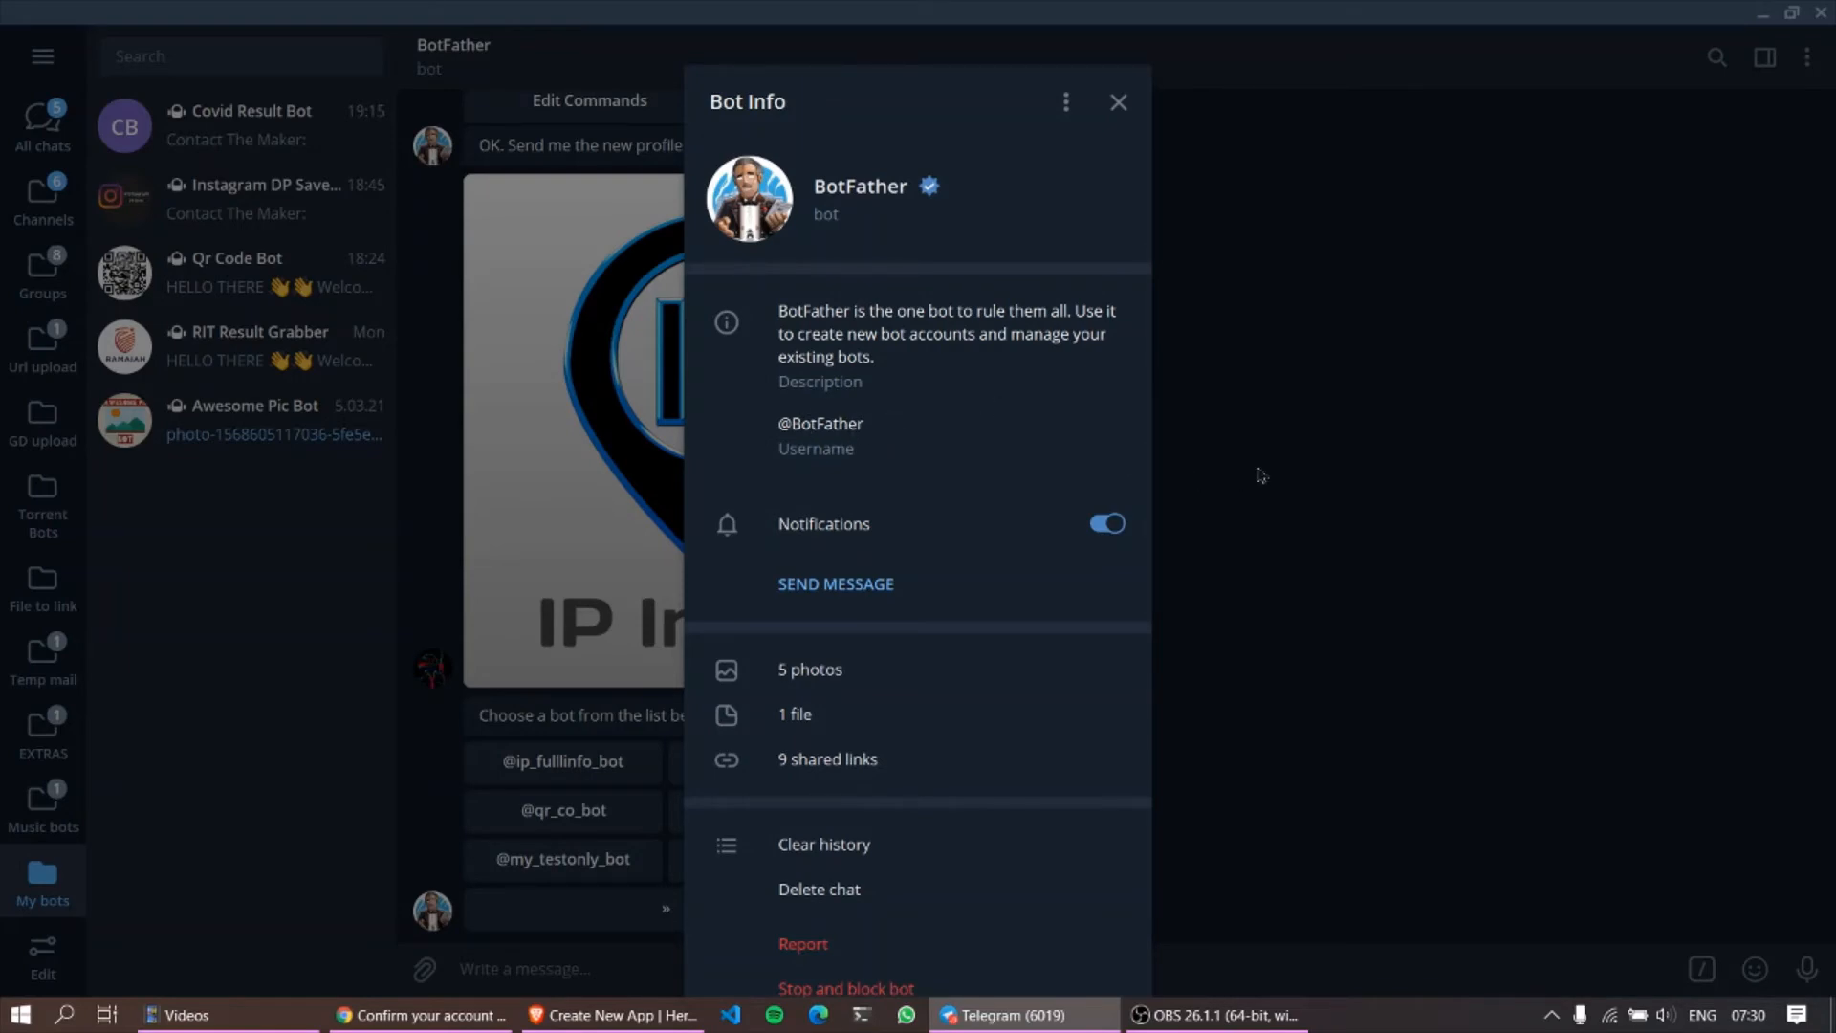
Create the bot testbot with username test2152test_bot through BotFather.
click(1116, 104)
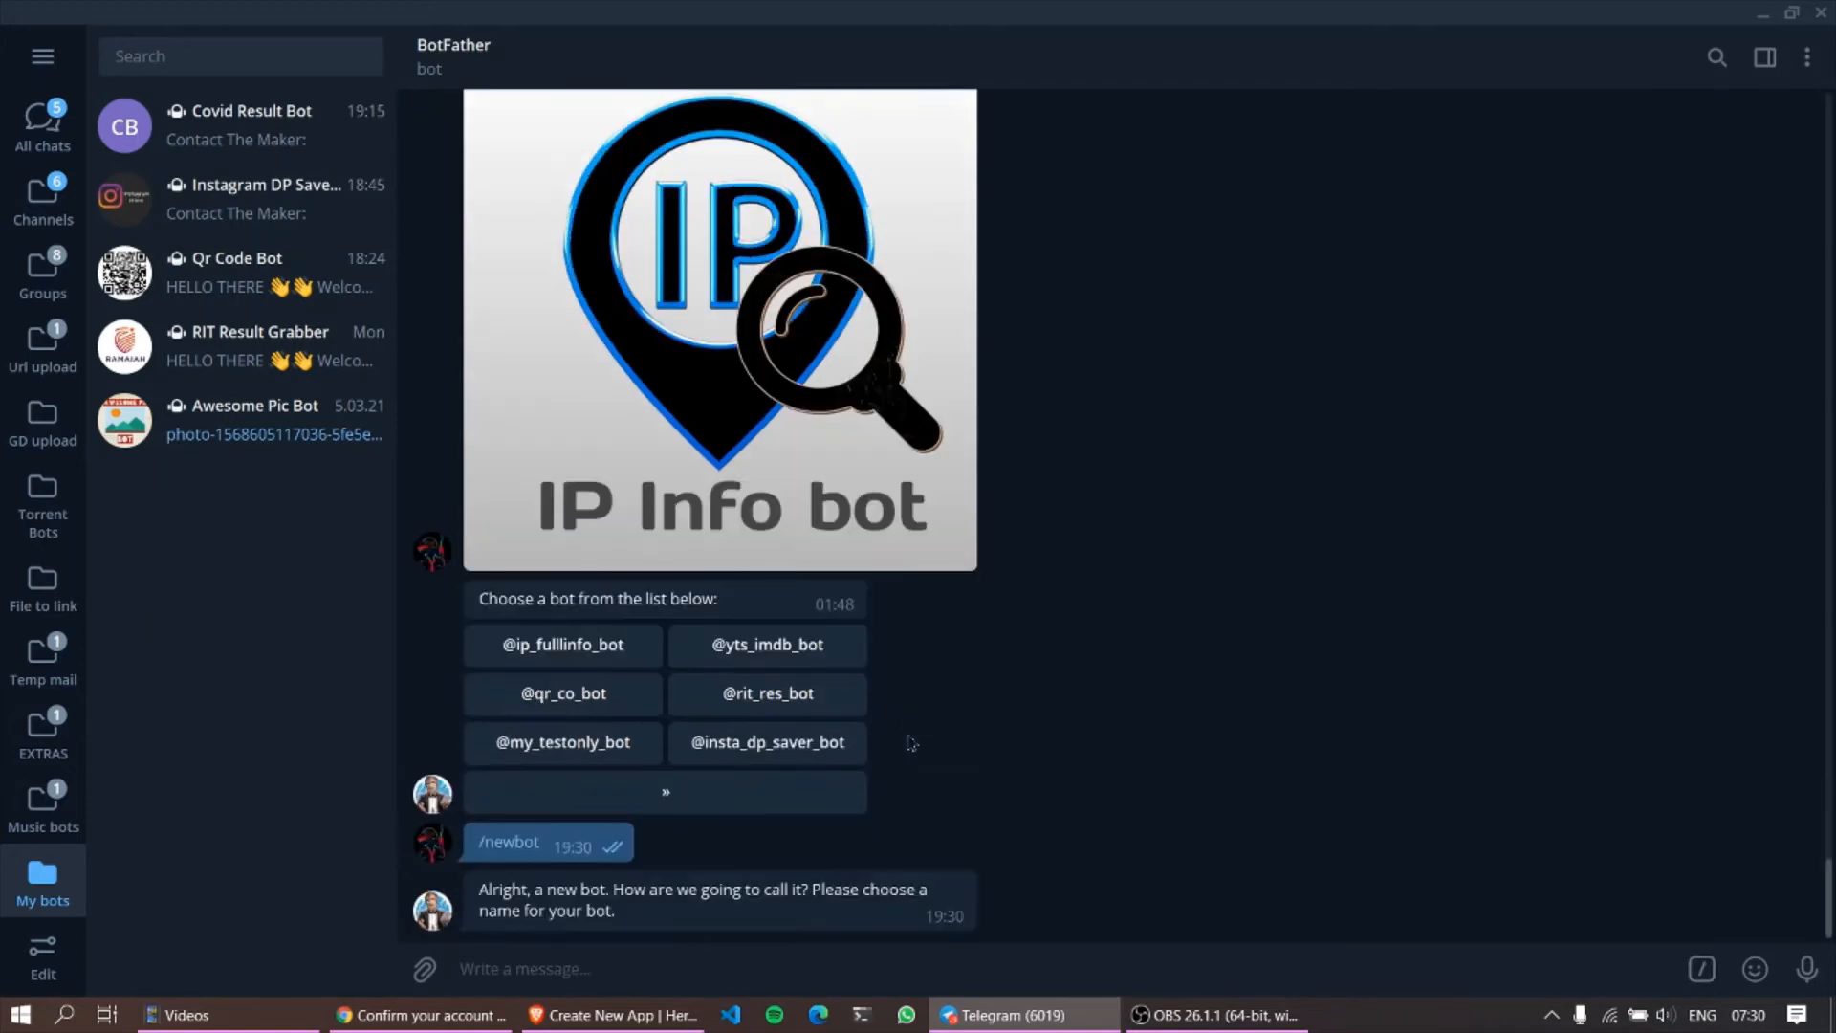
mouse_move(1143, 871)
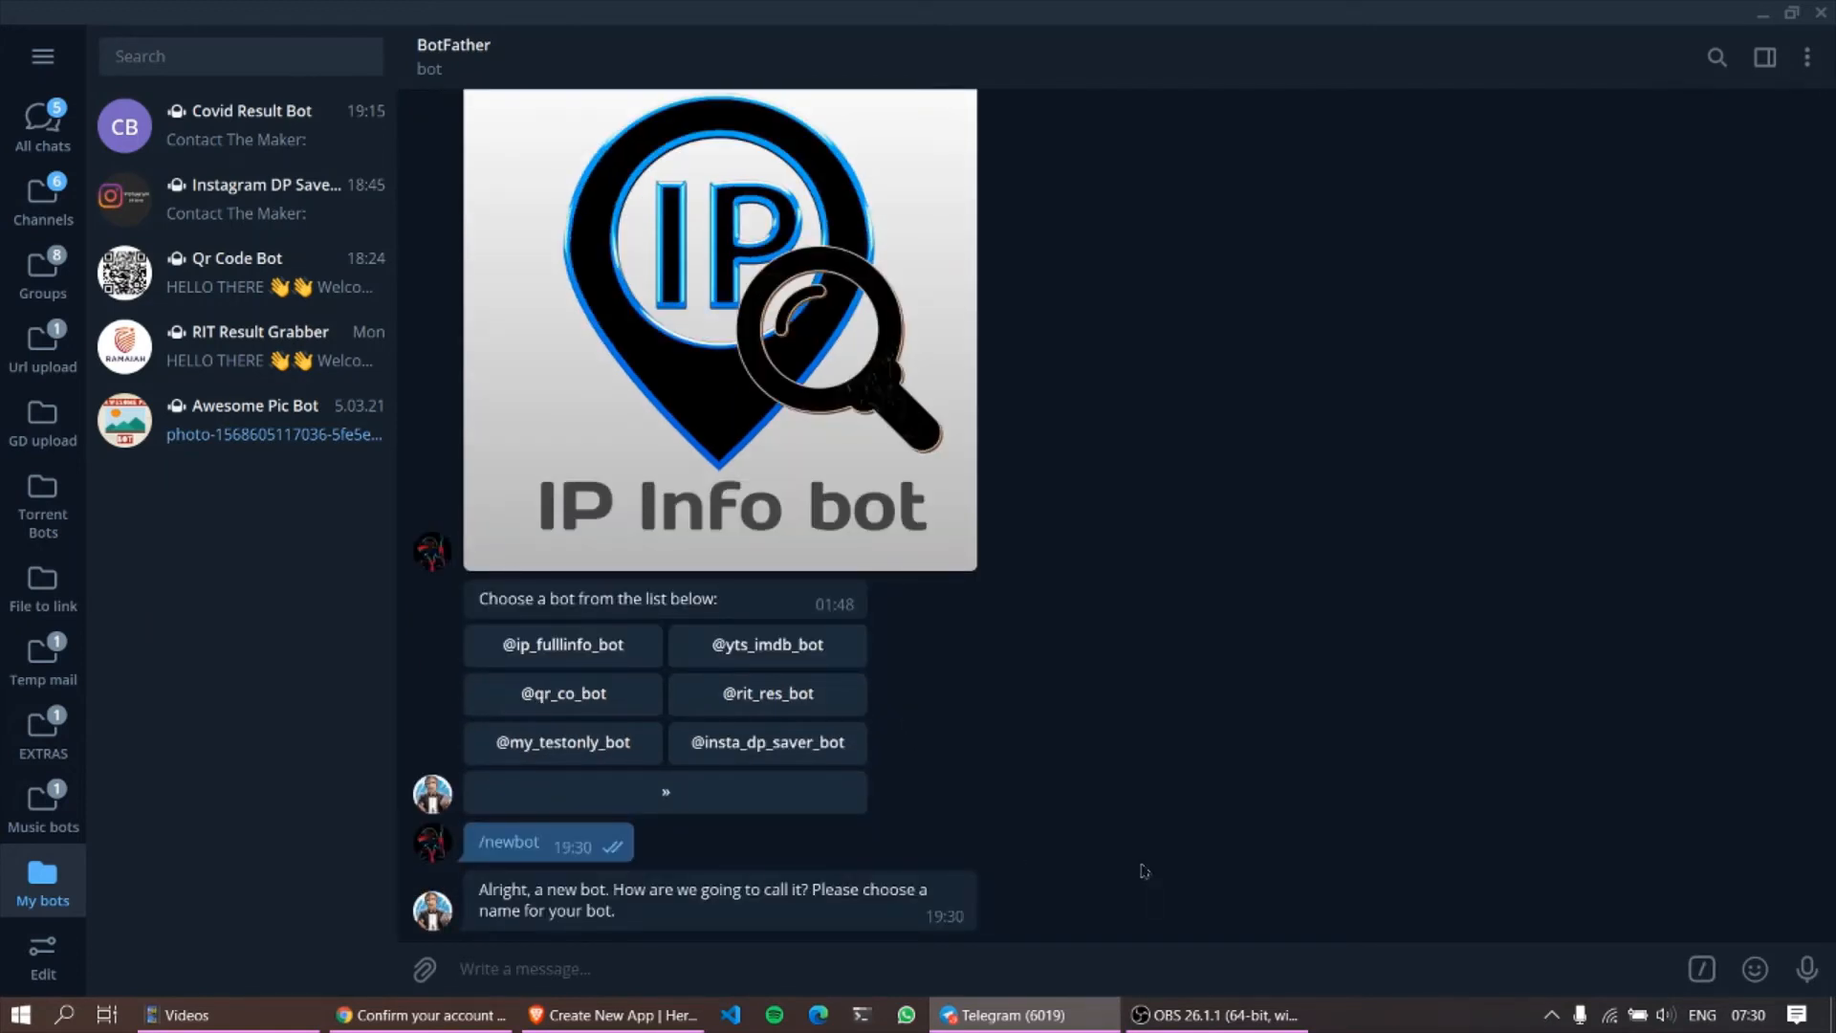
text(testbo)
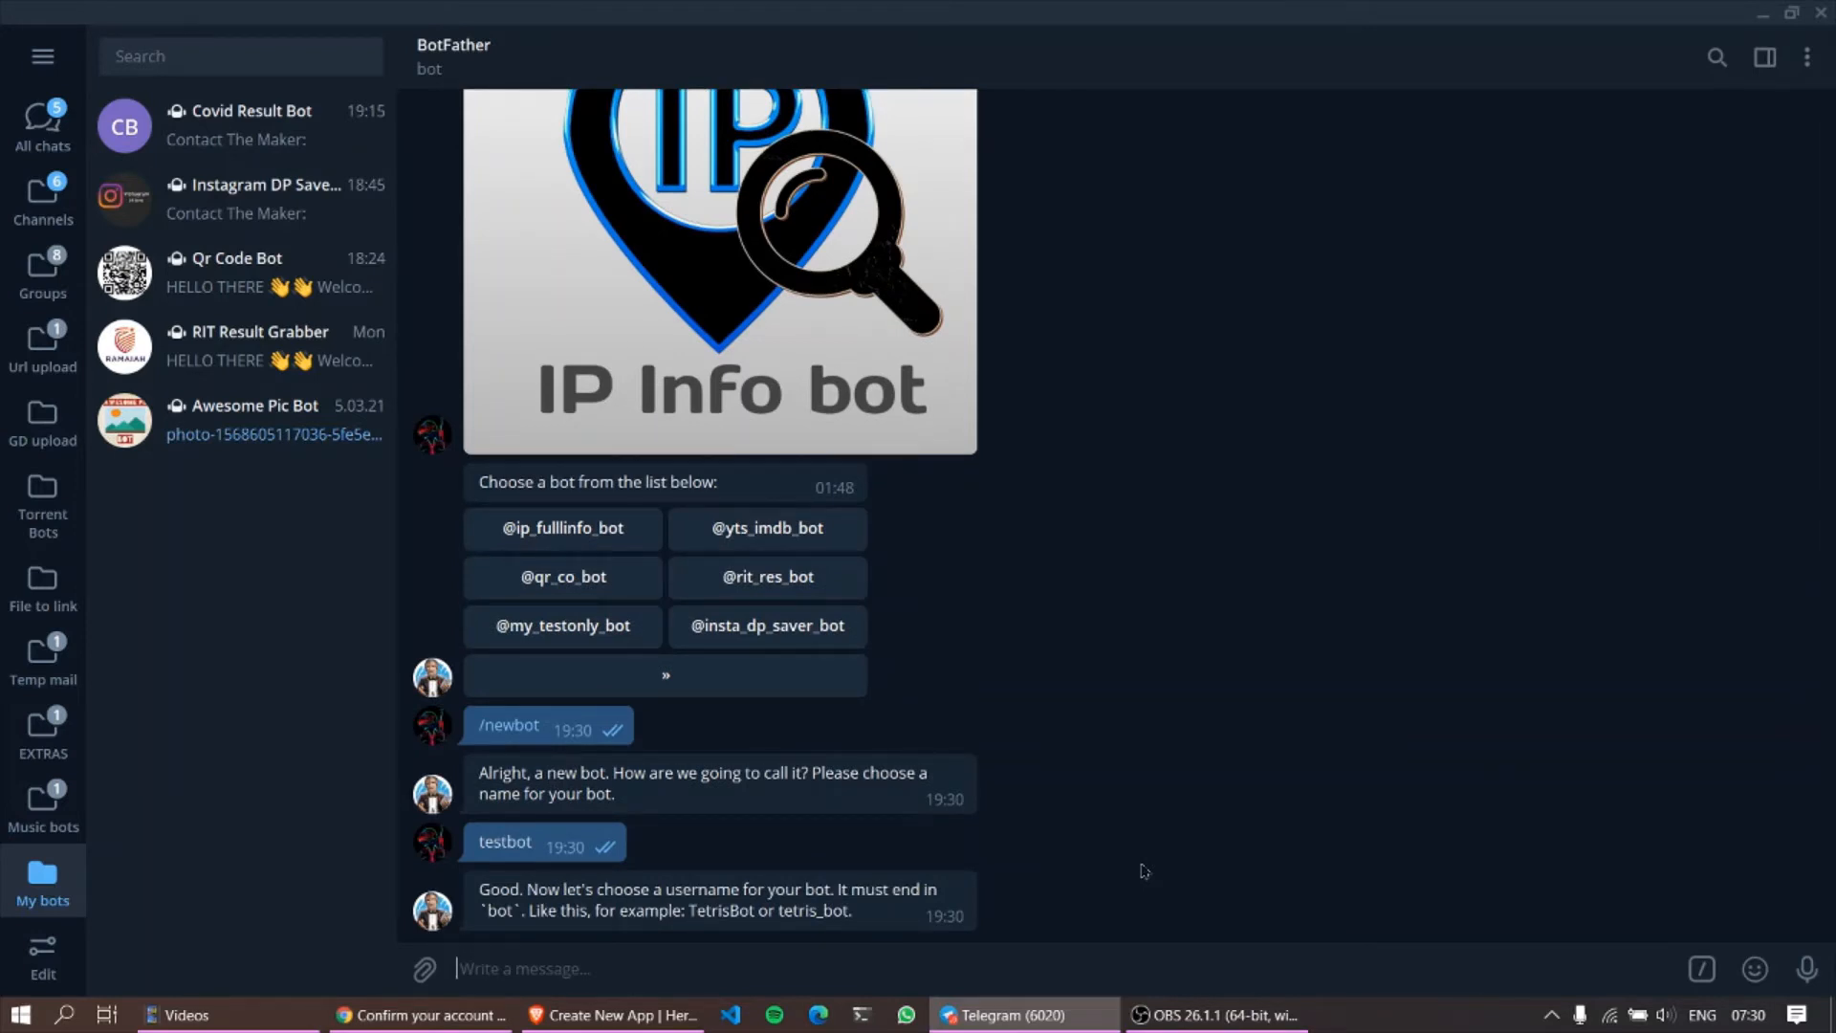
text(test215)
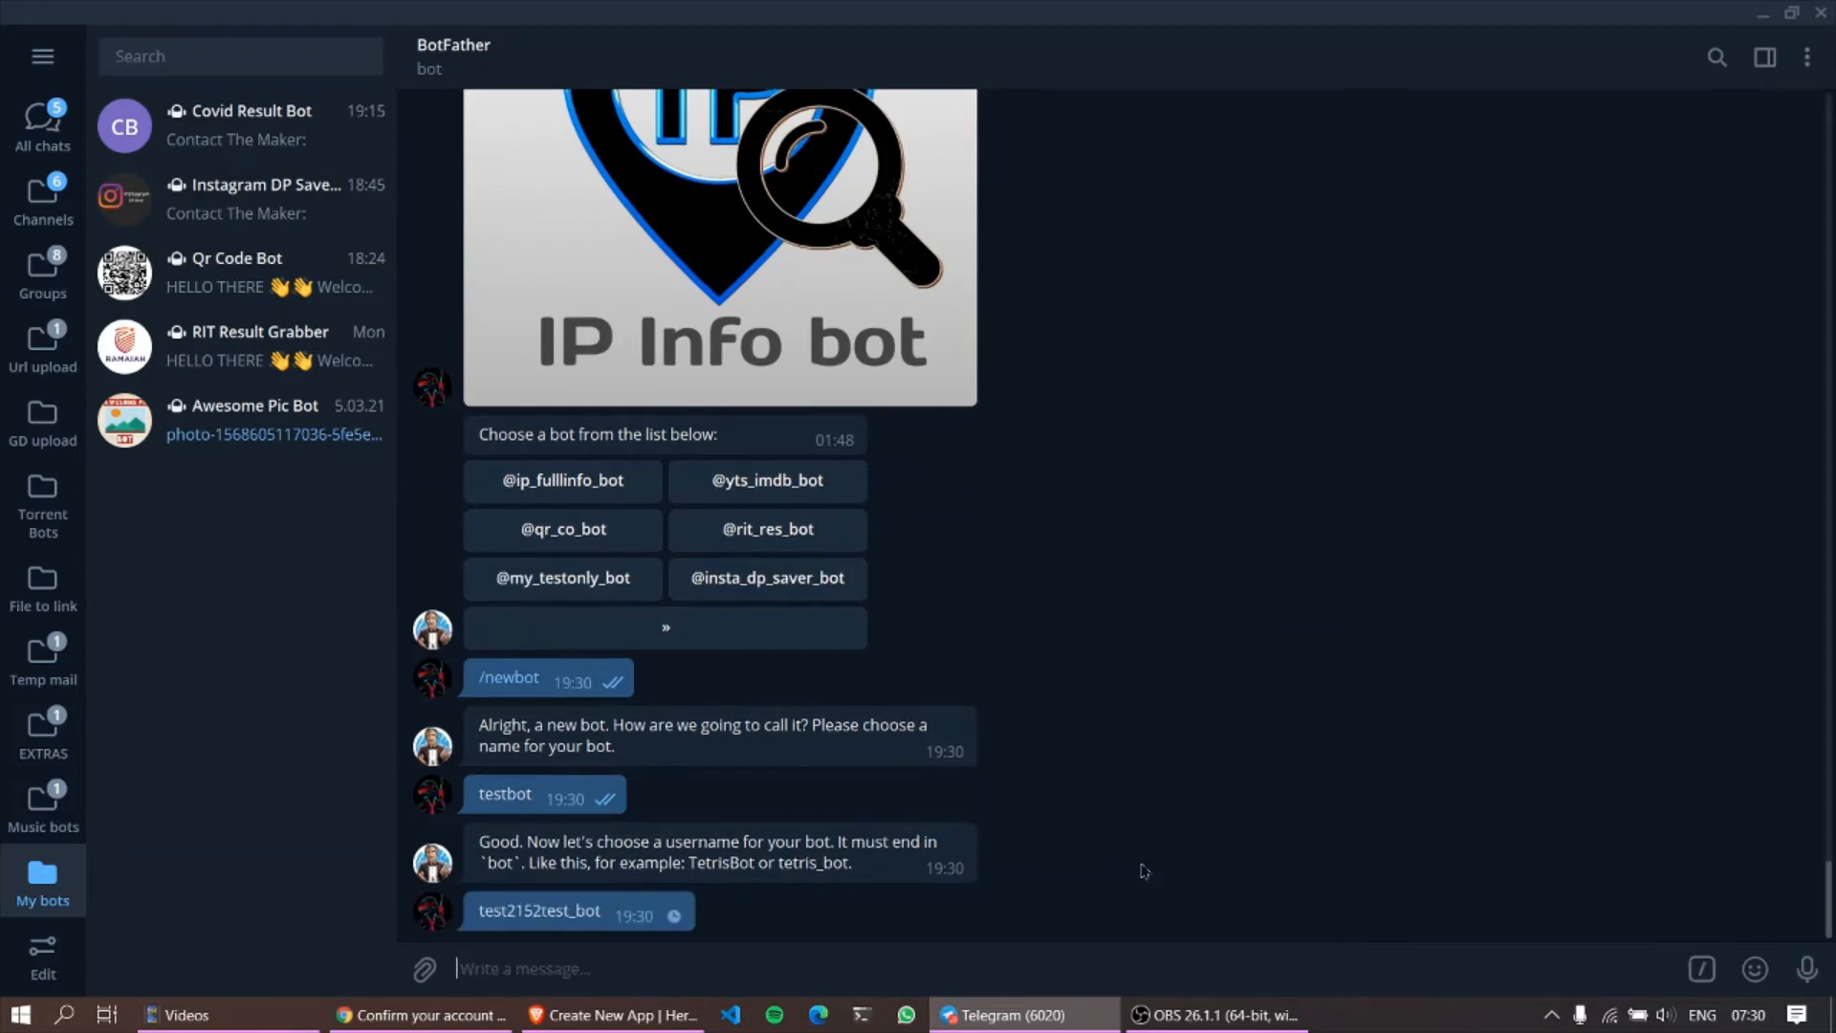
Copy the new bot's API access token and return to the browser.
scroll(down, 3)
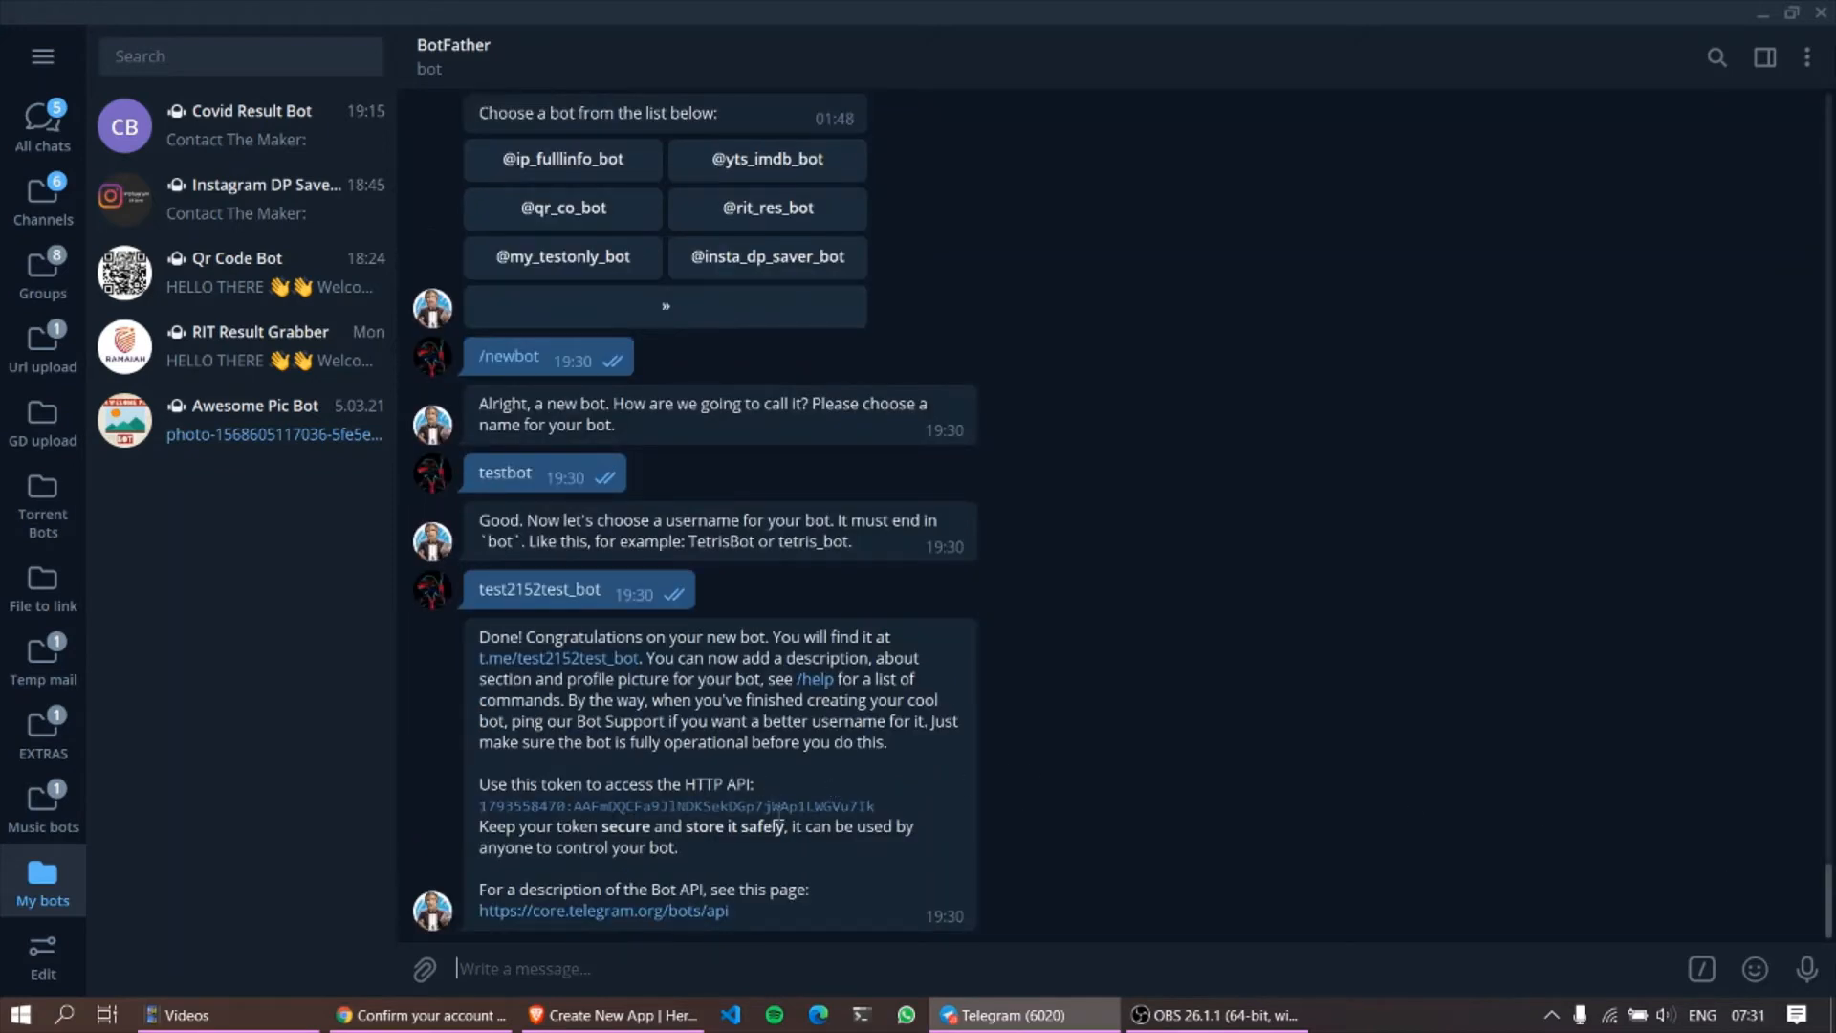
double_click(676, 805)
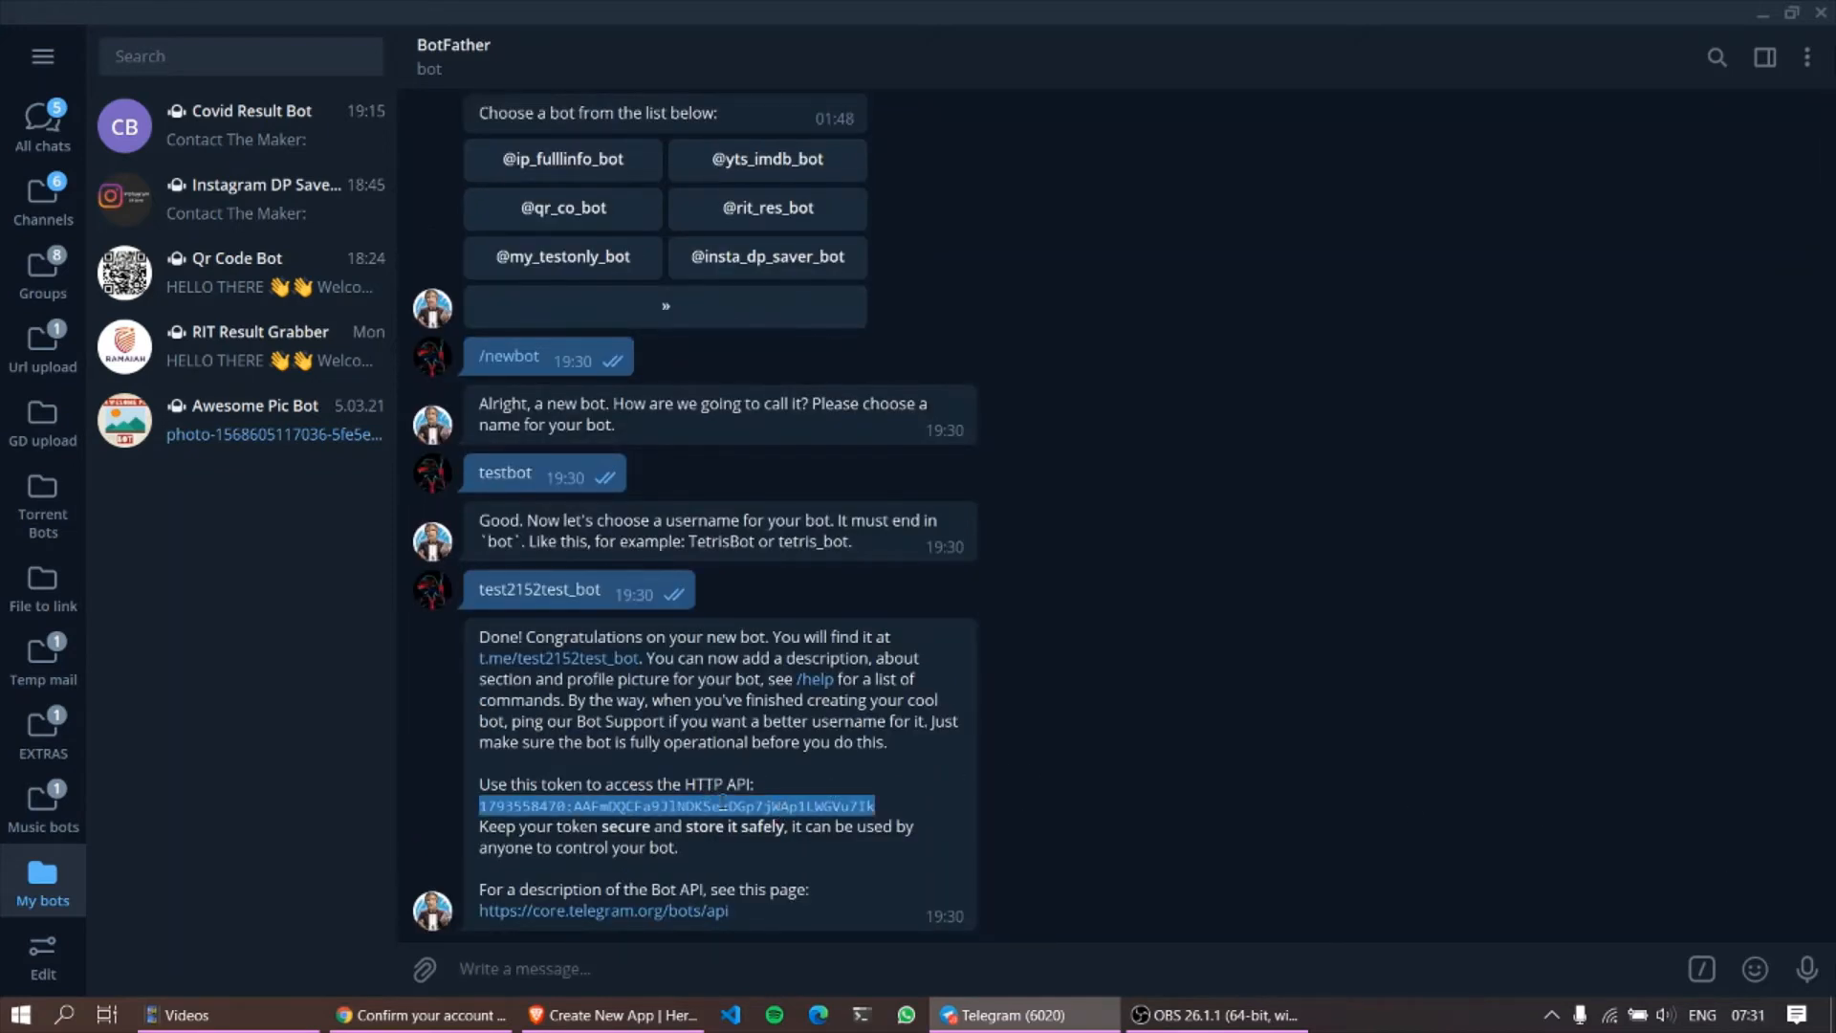
right_click(725, 805)
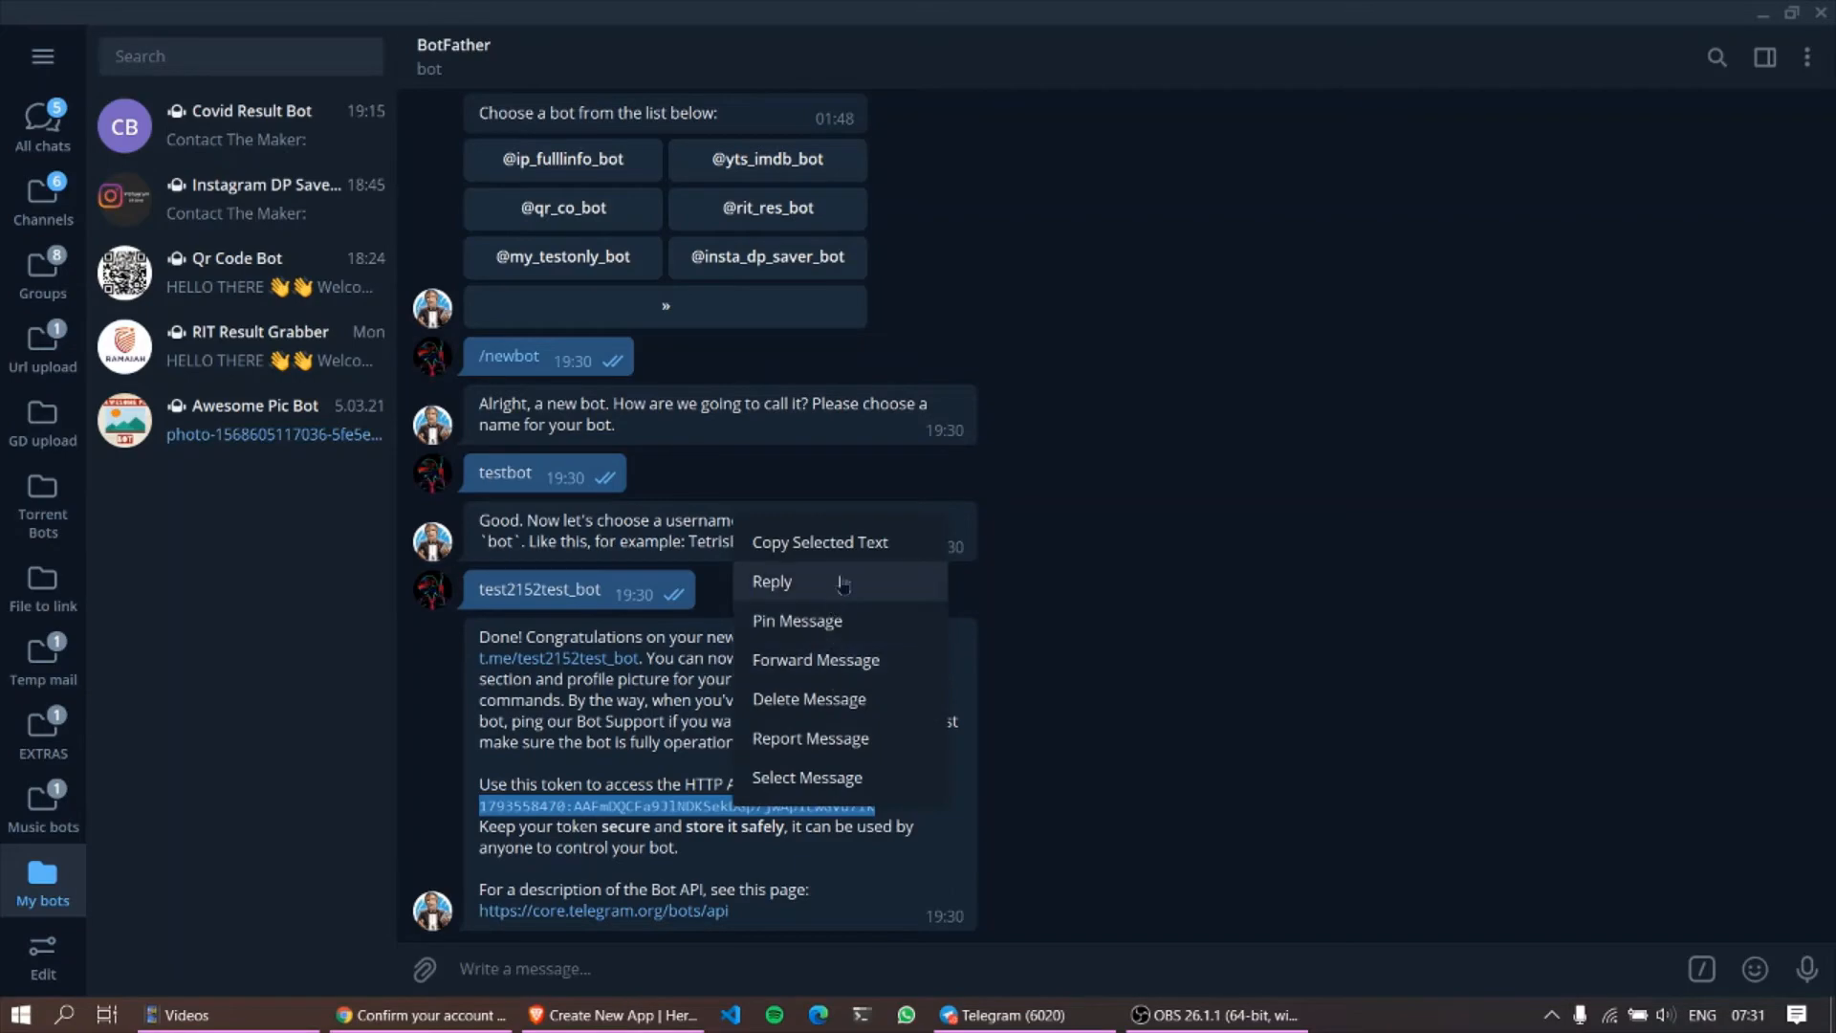
click(612, 1014)
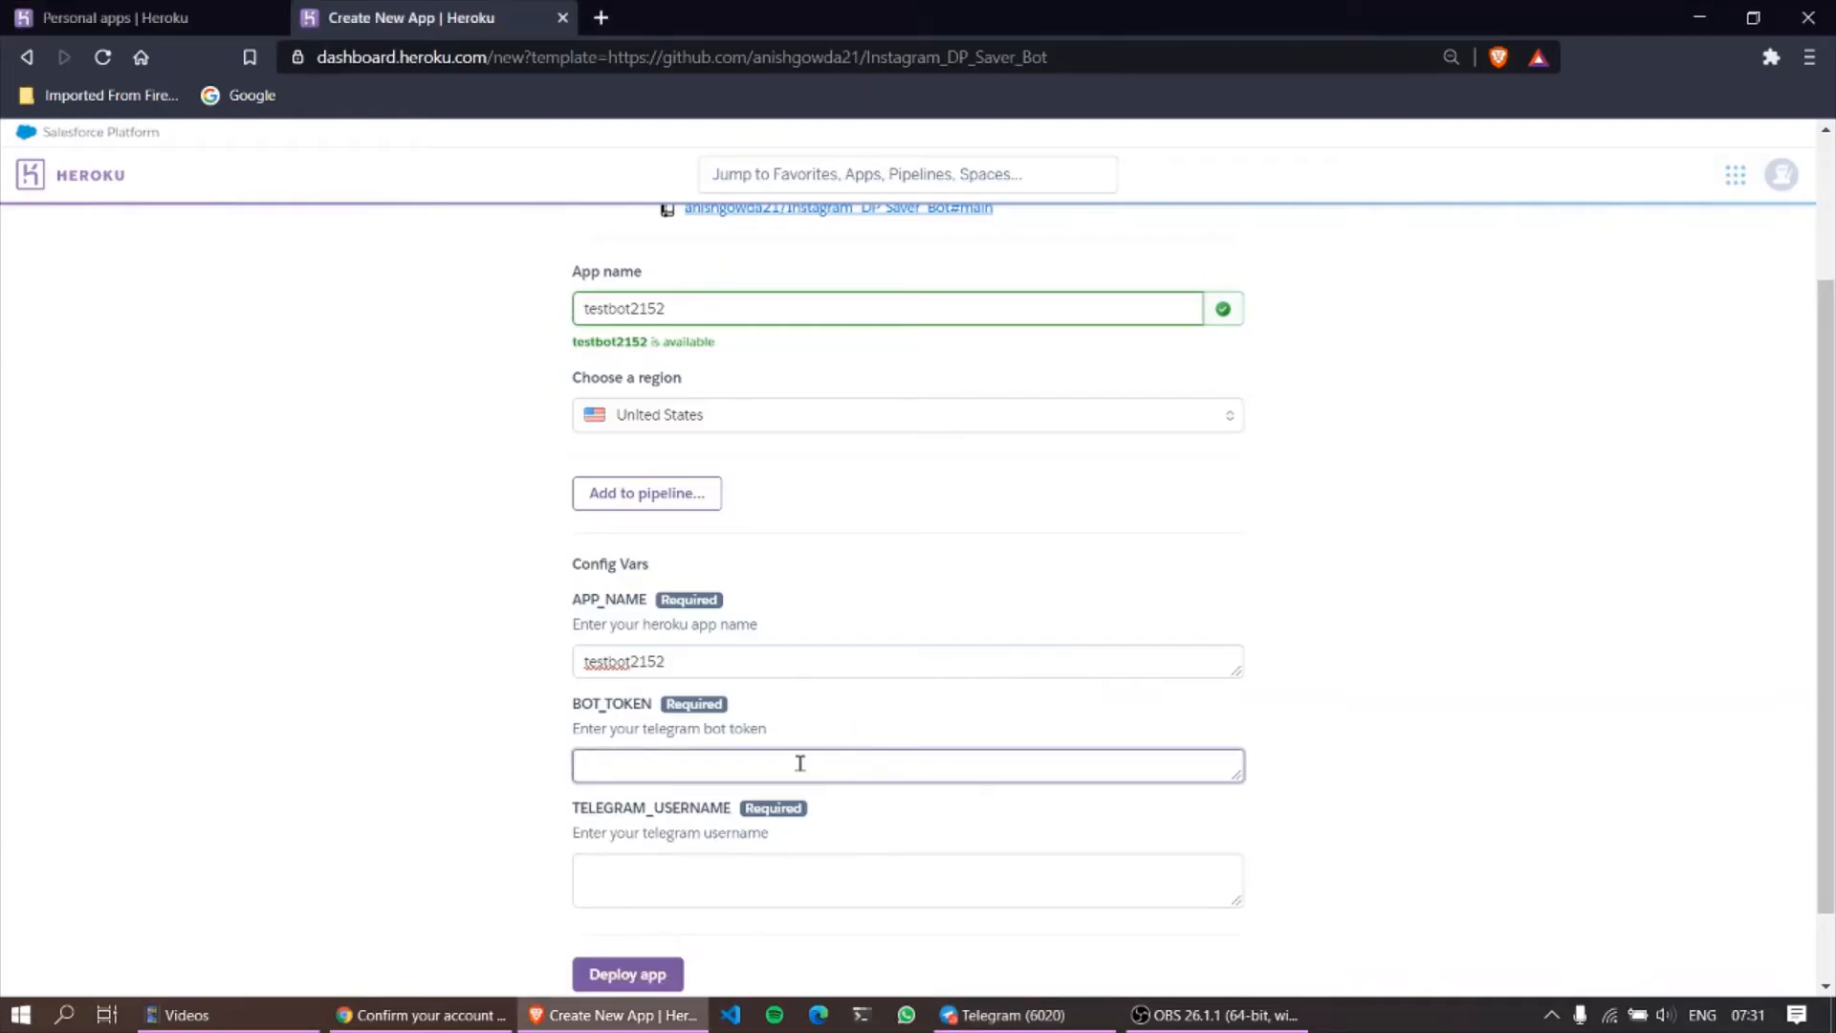
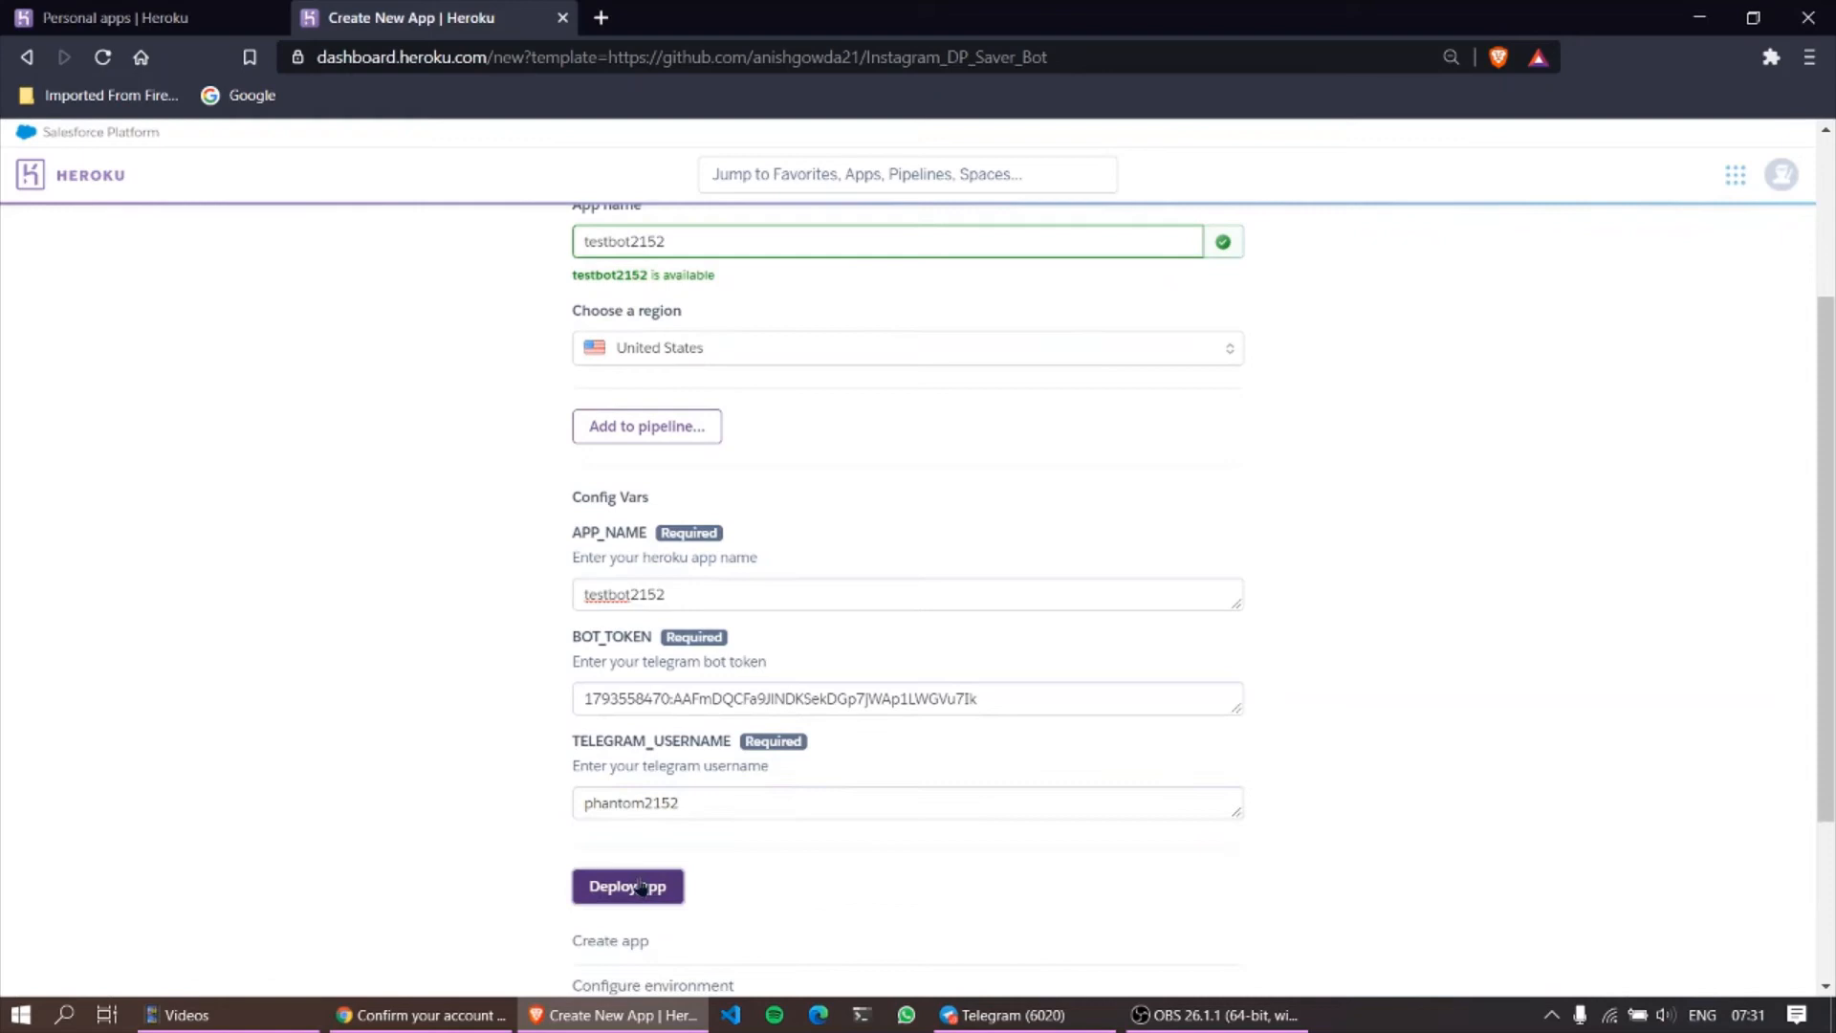
scroll(down, 3)
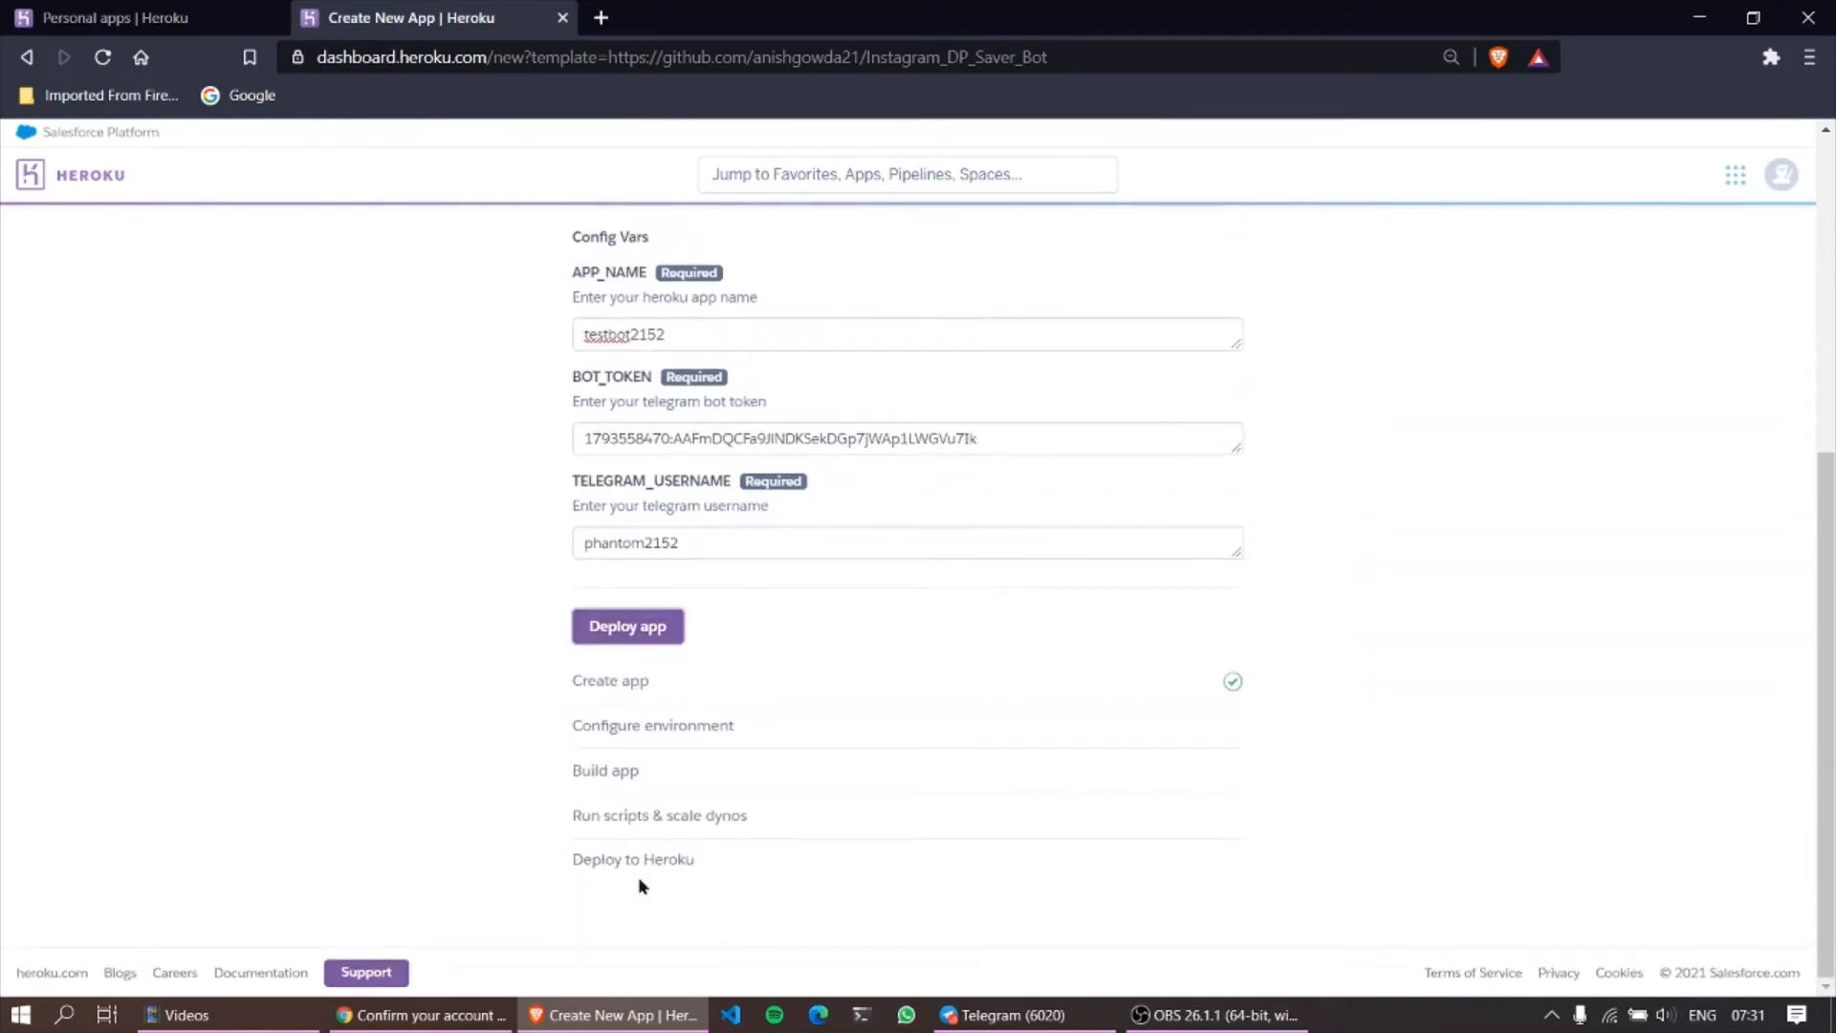
click(627, 625)
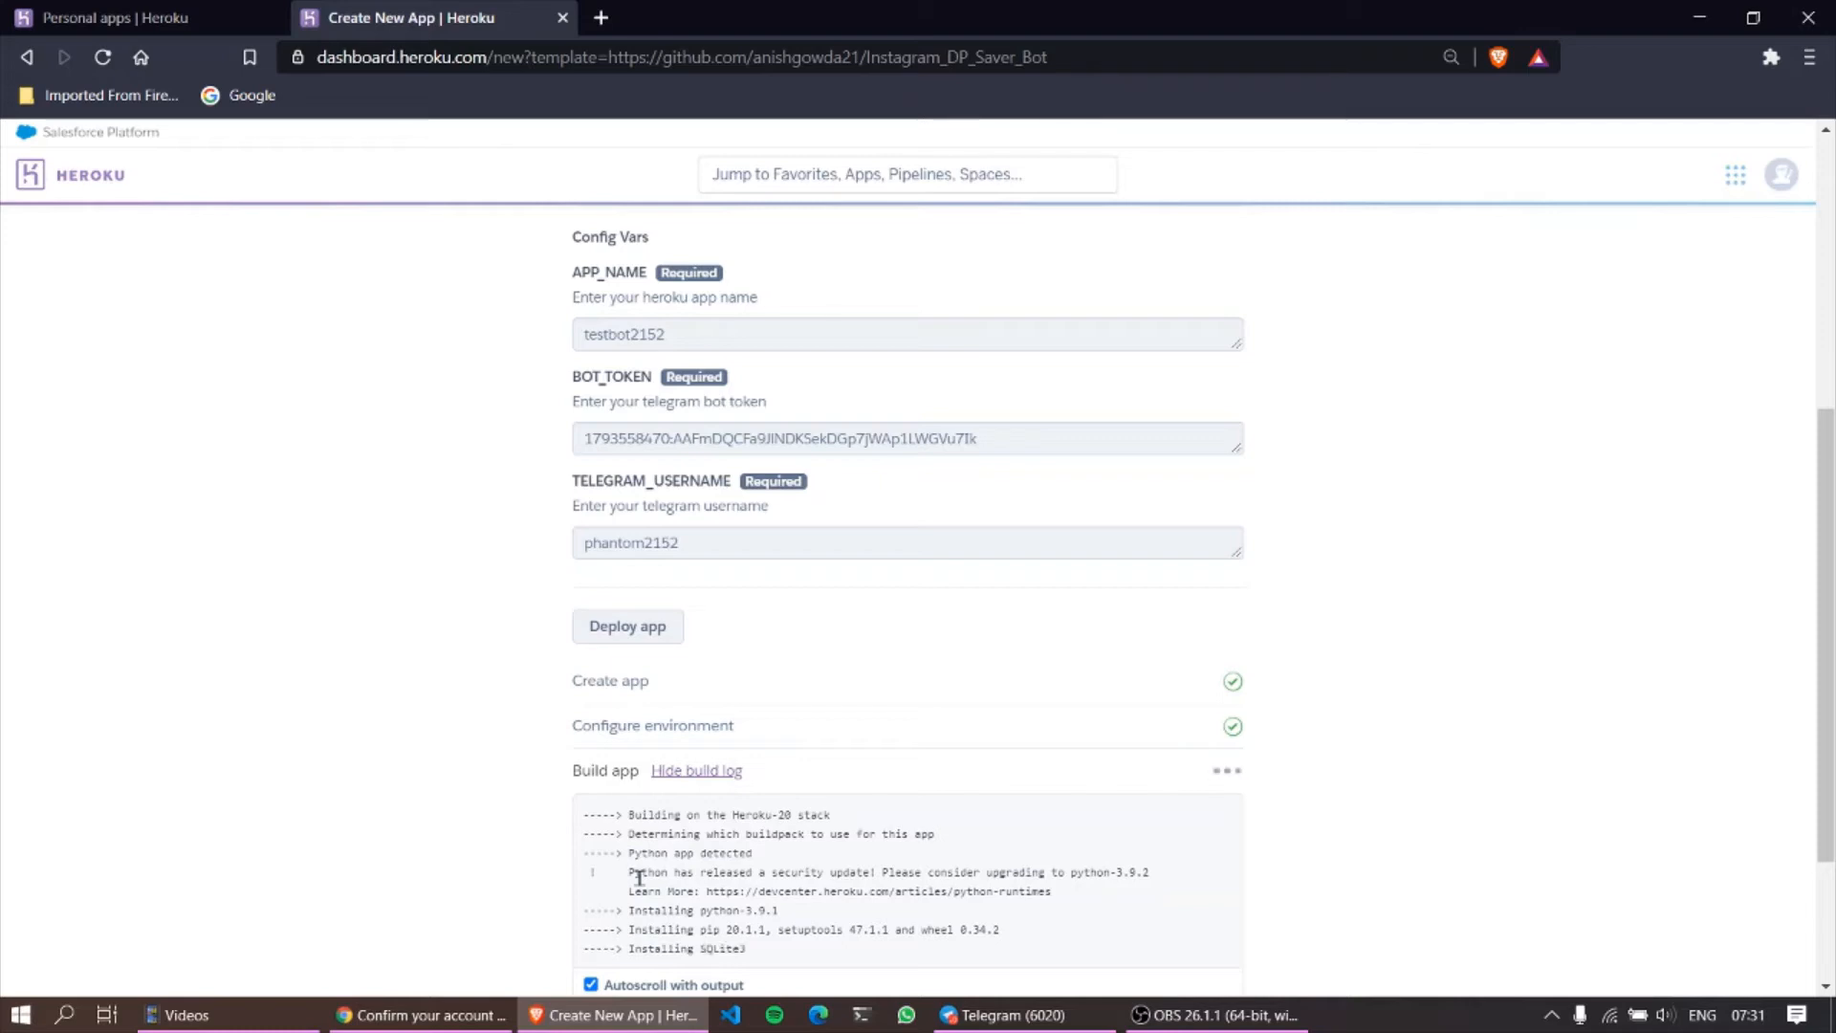
Watch the Heroku build log reach 'successfully deployed', then bring up Telegram's testbot chat.
scroll(down, 3)
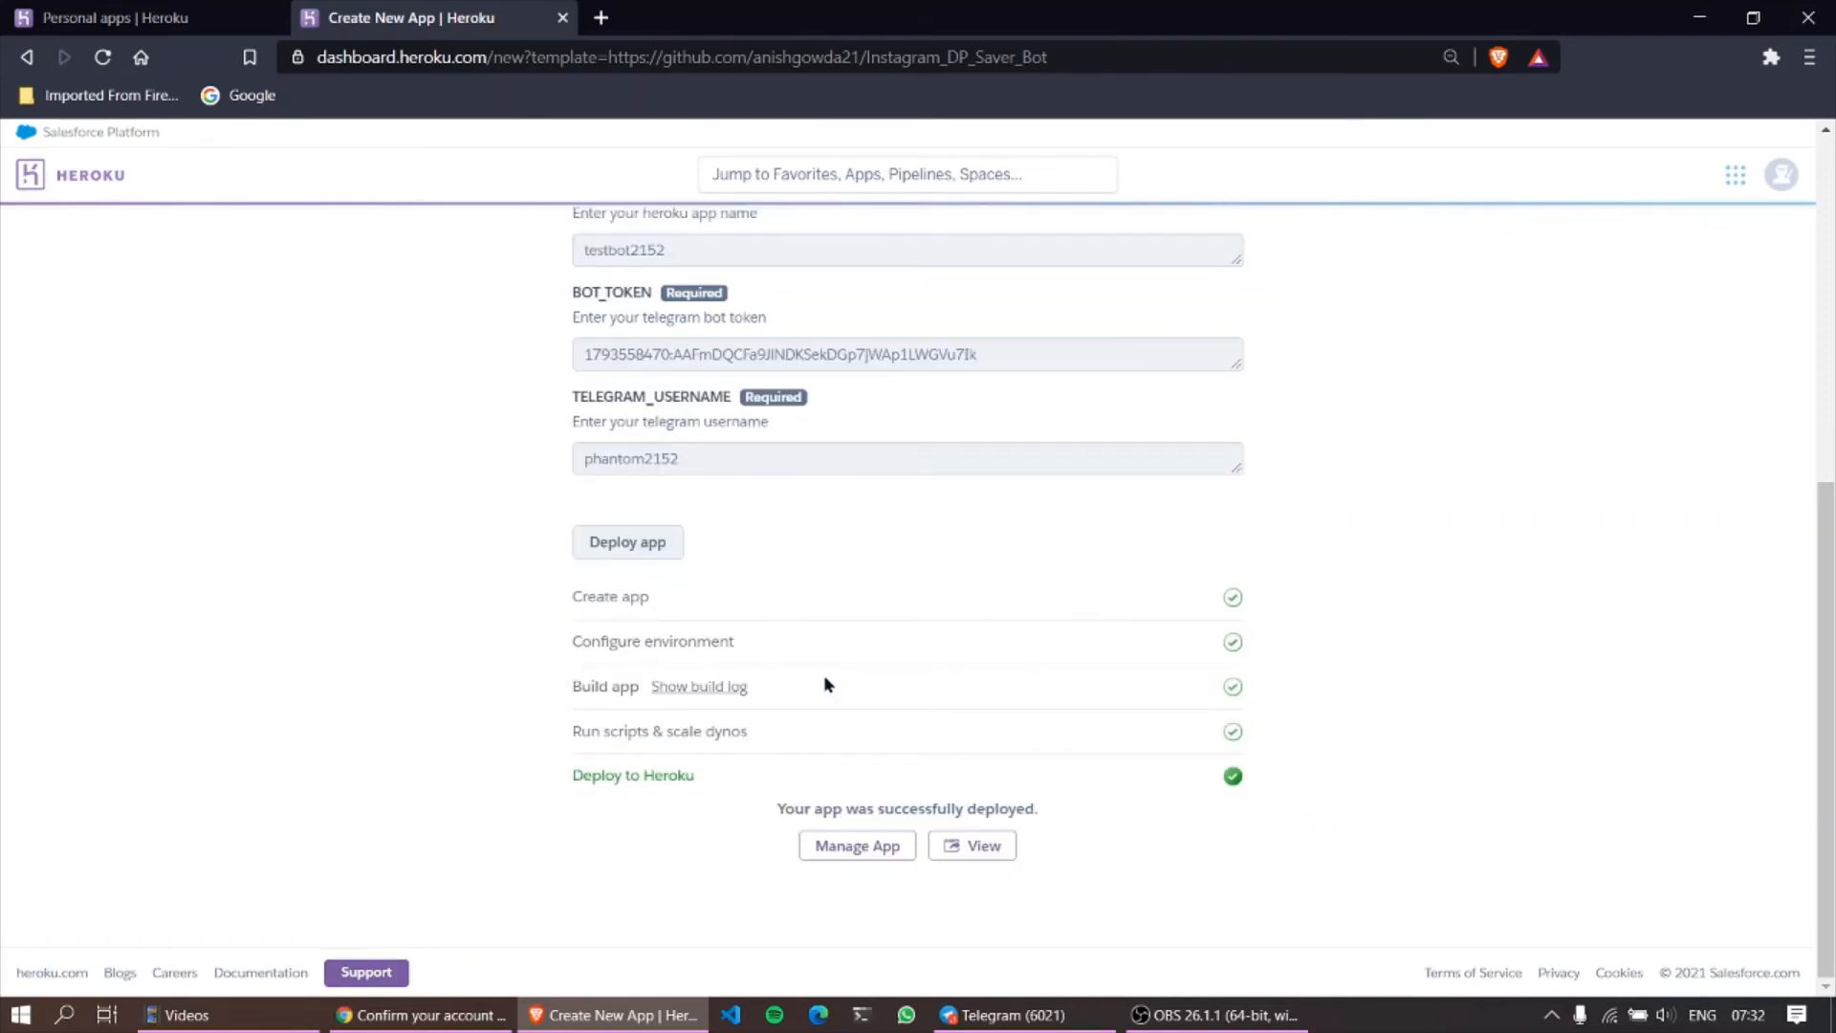
mouse_move(742, 786)
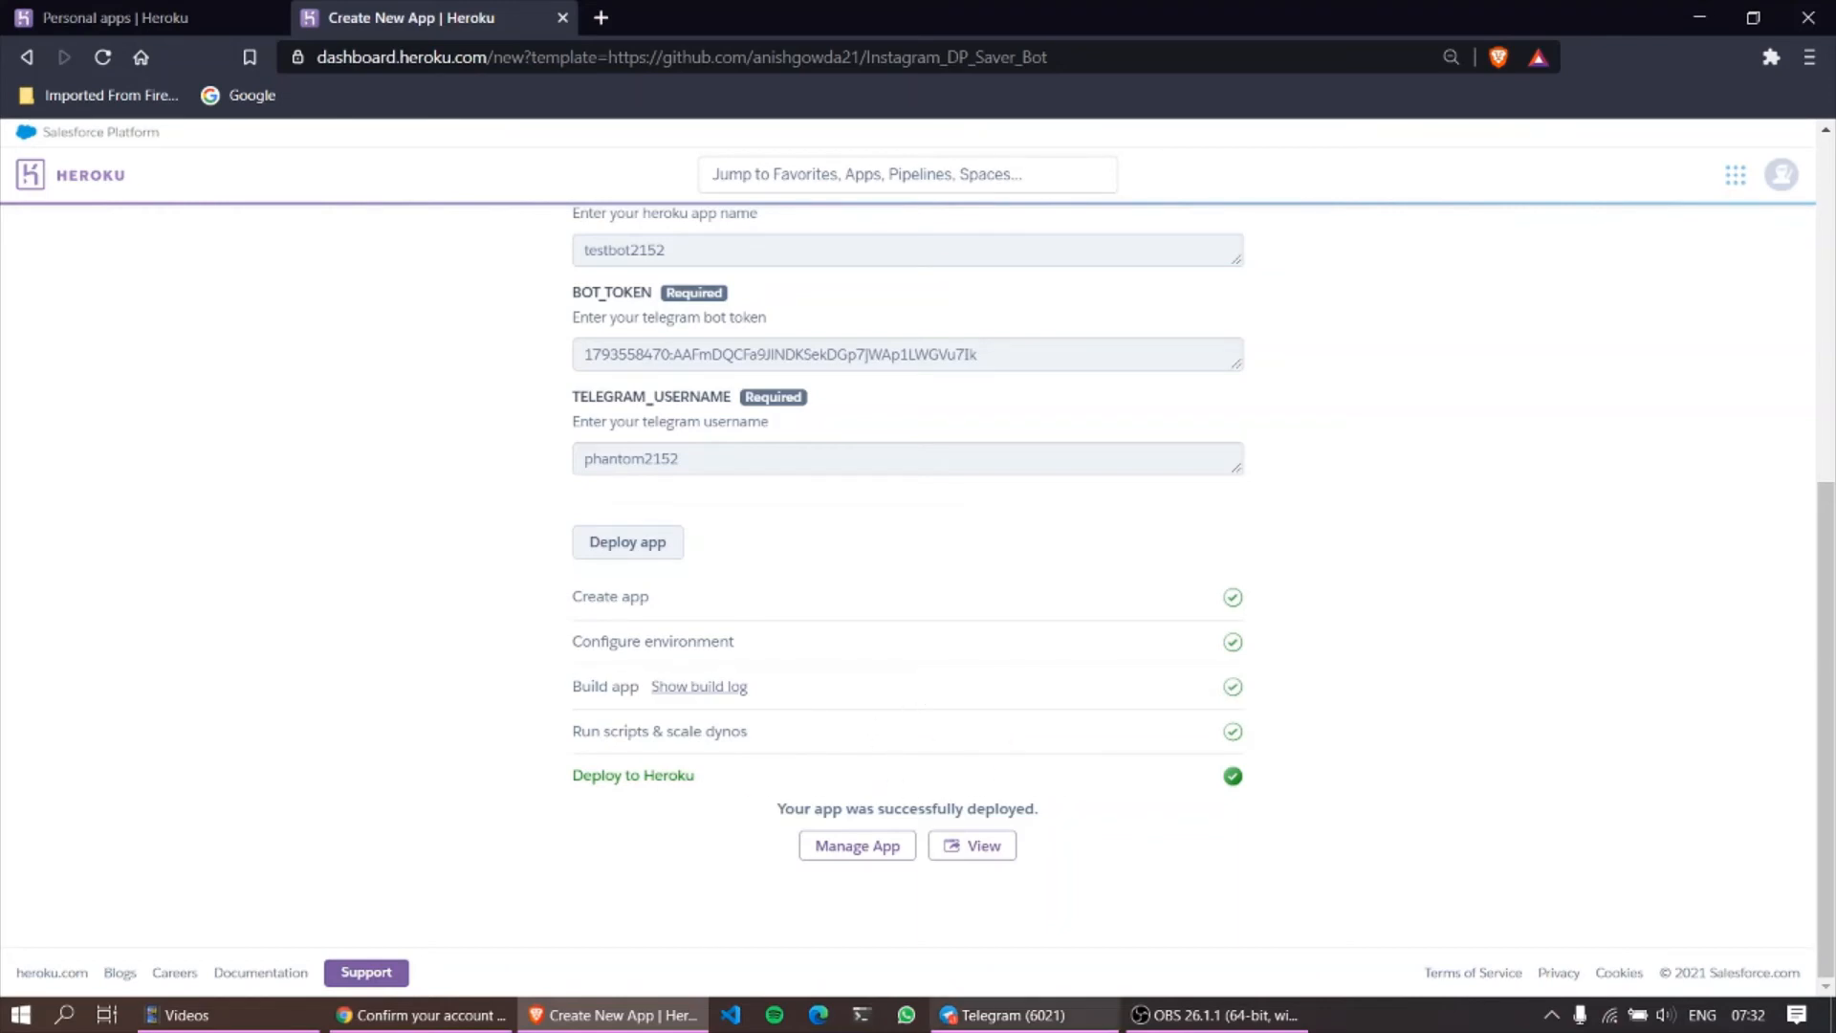
click(1021, 1013)
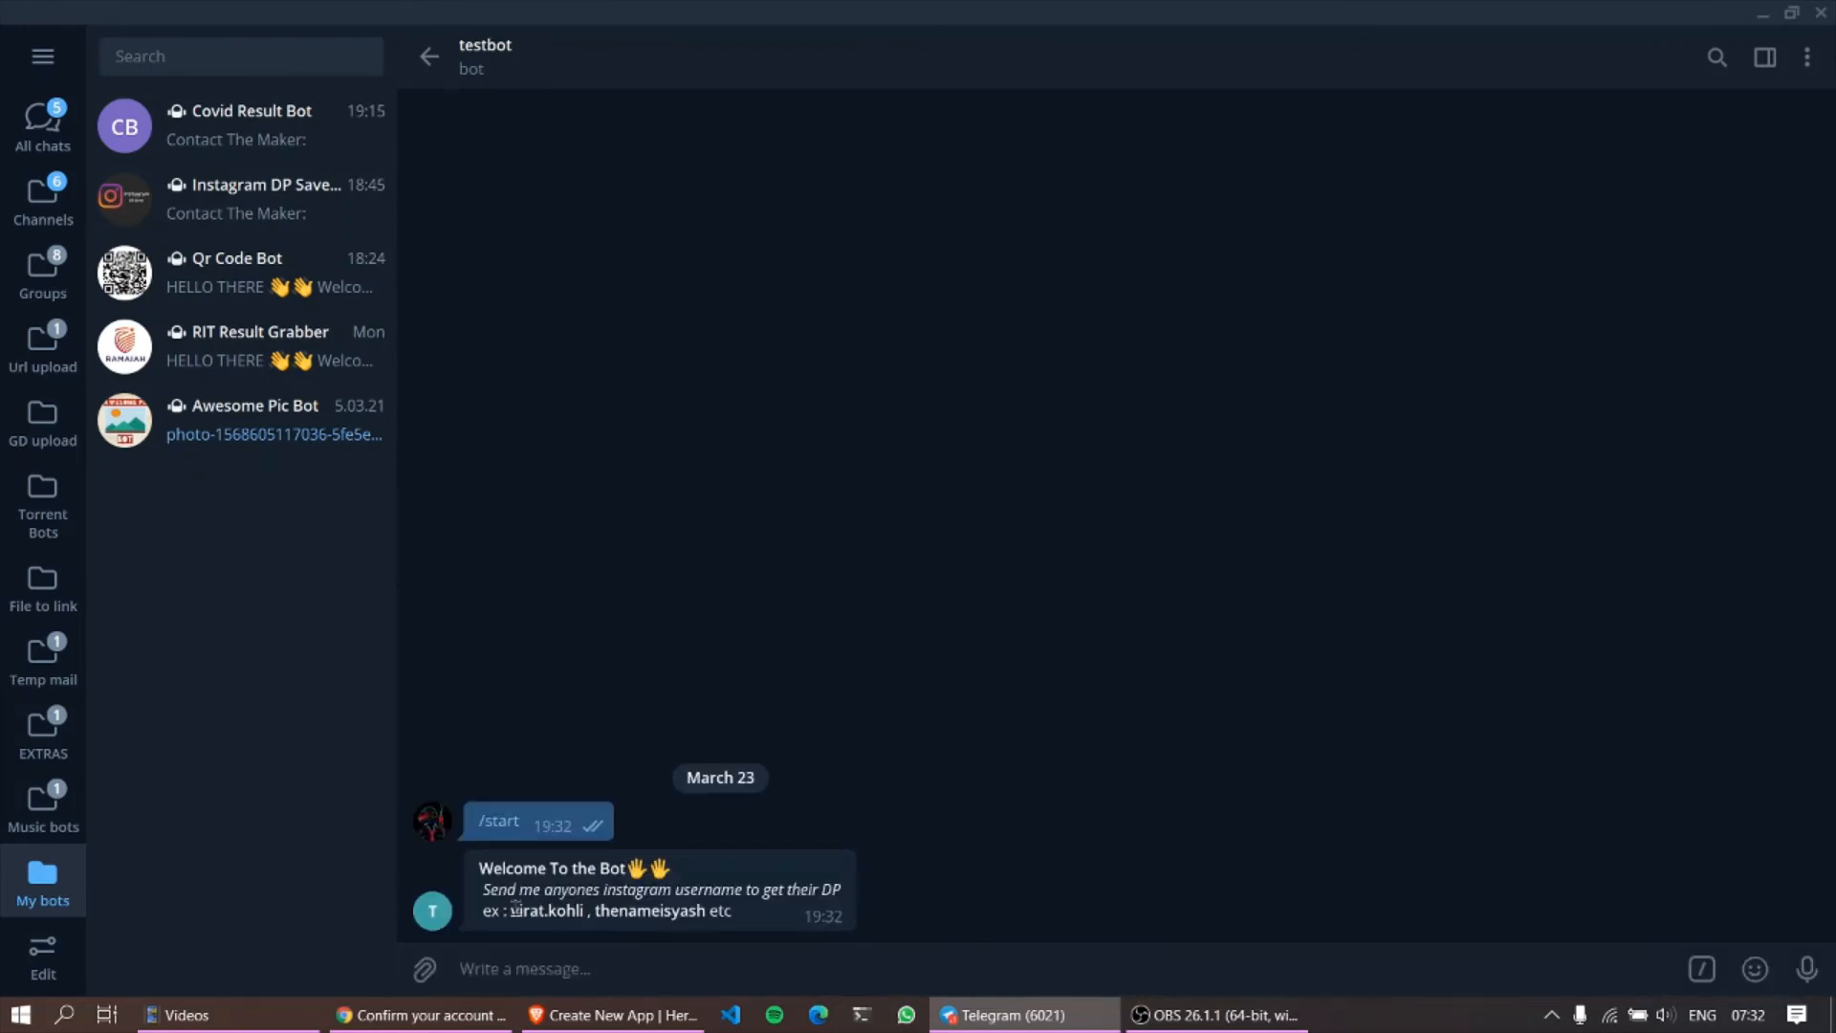
Send testbot an Instagram username and /contact, then search for BotFather.
double_click(544, 912)
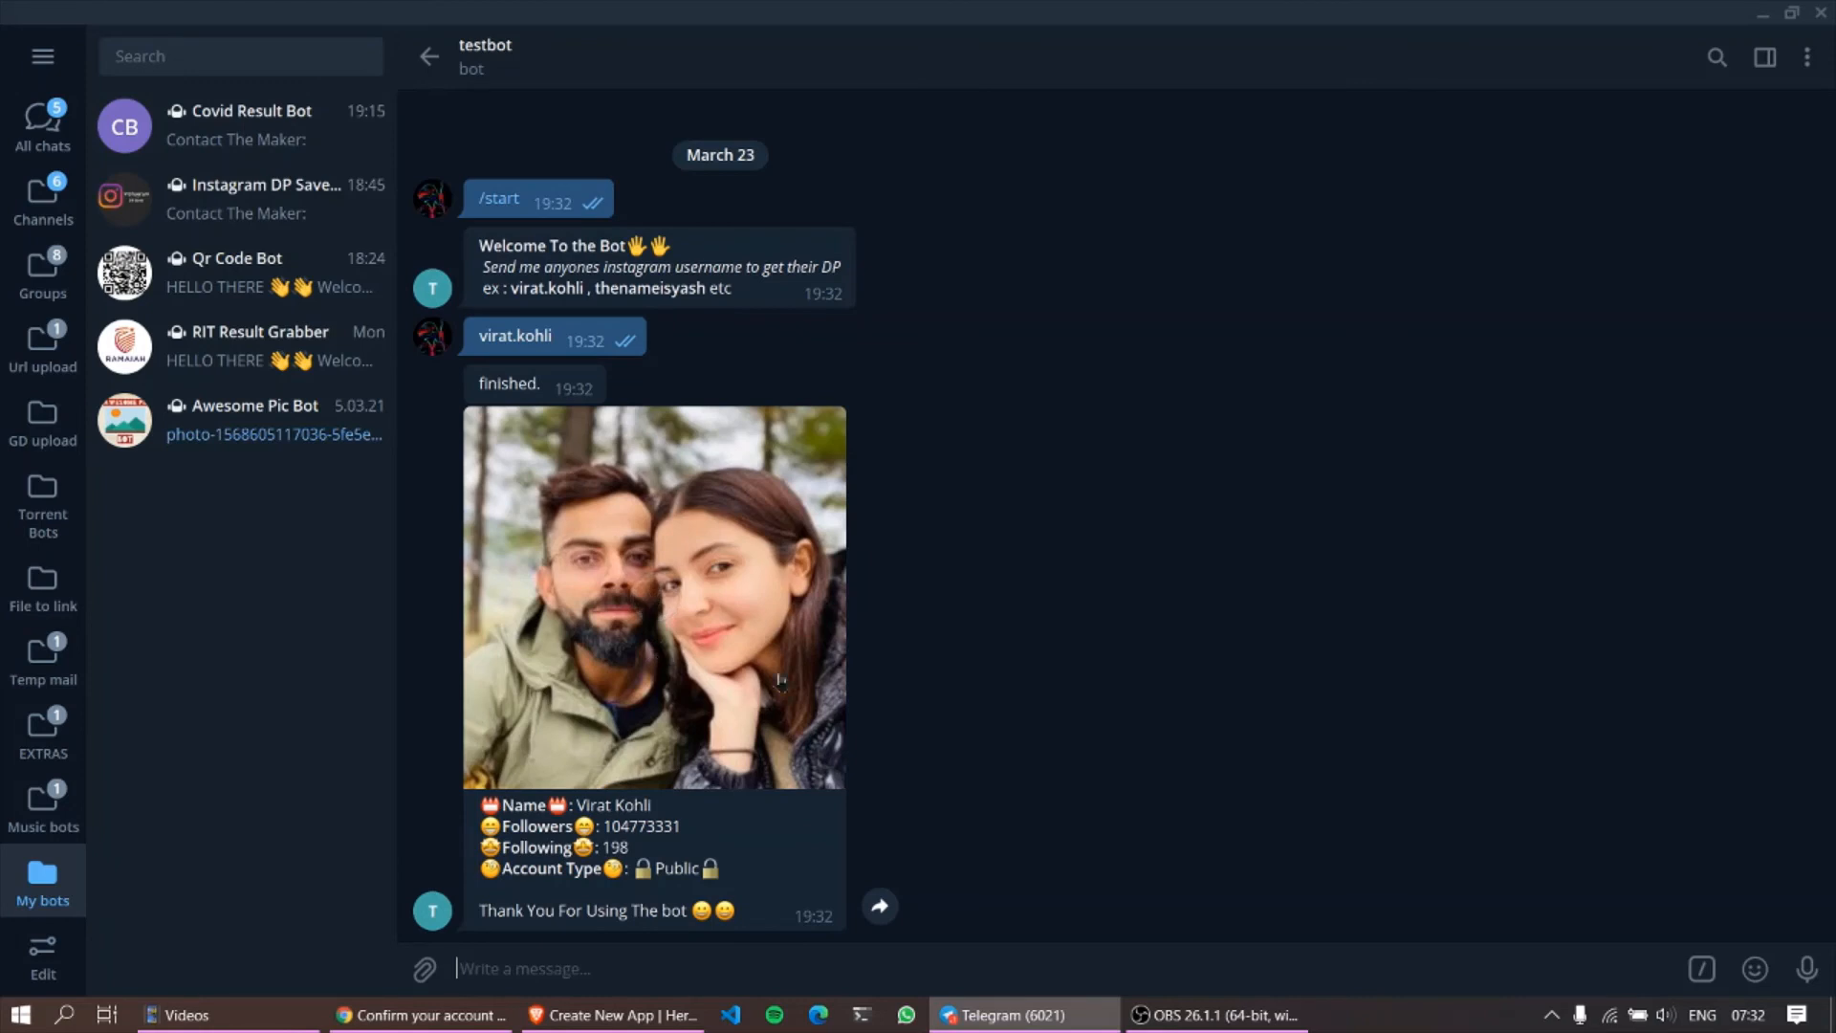
mouse_move(1026, 958)
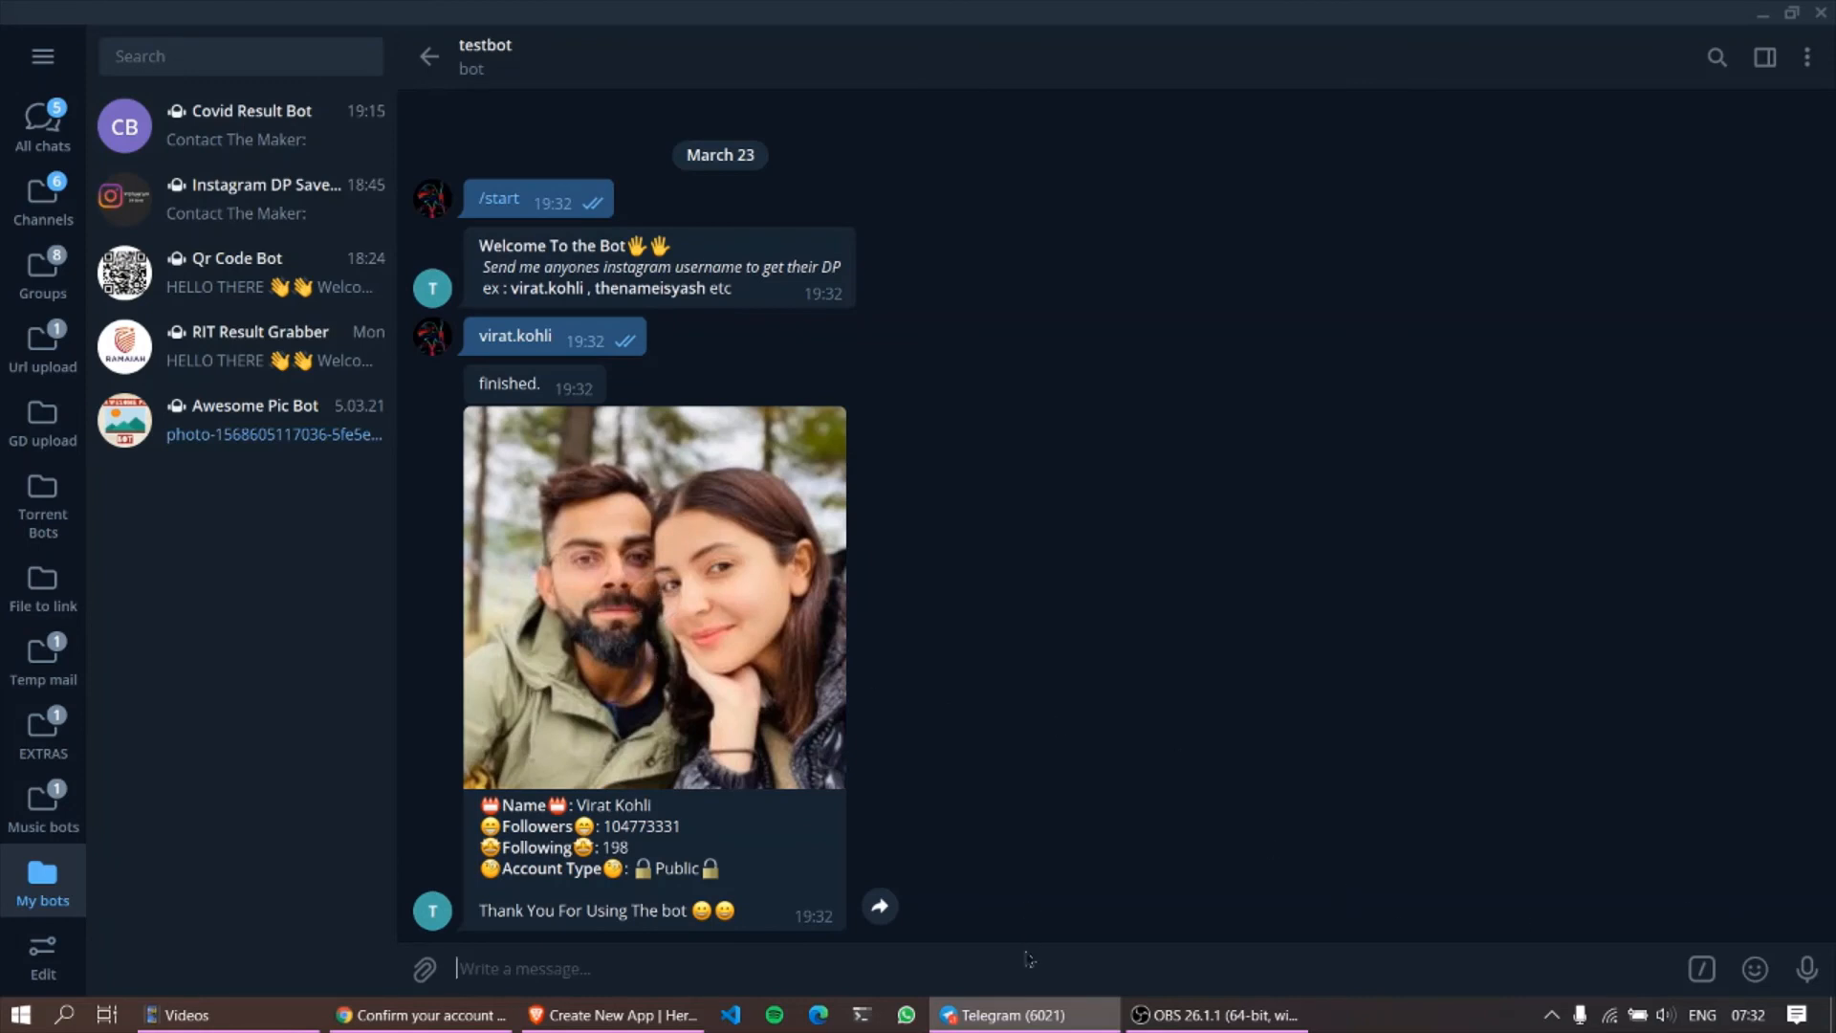
text(/contac)
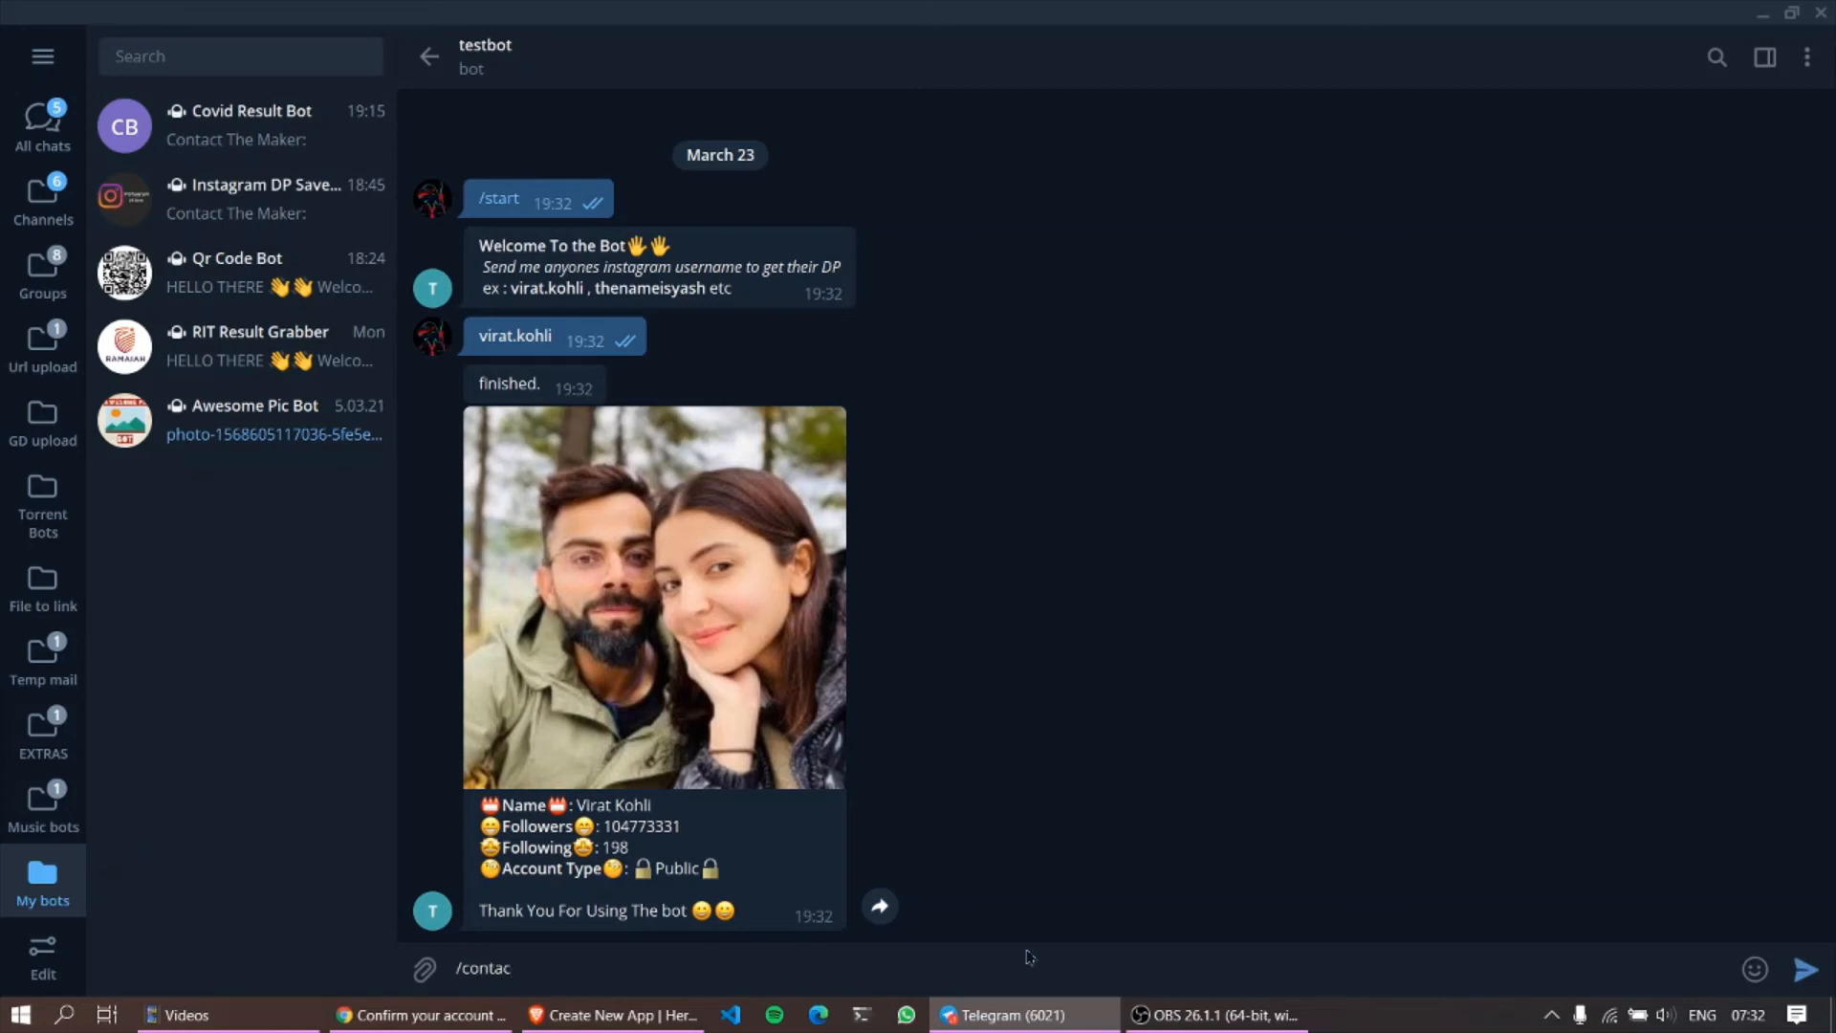
text(t)
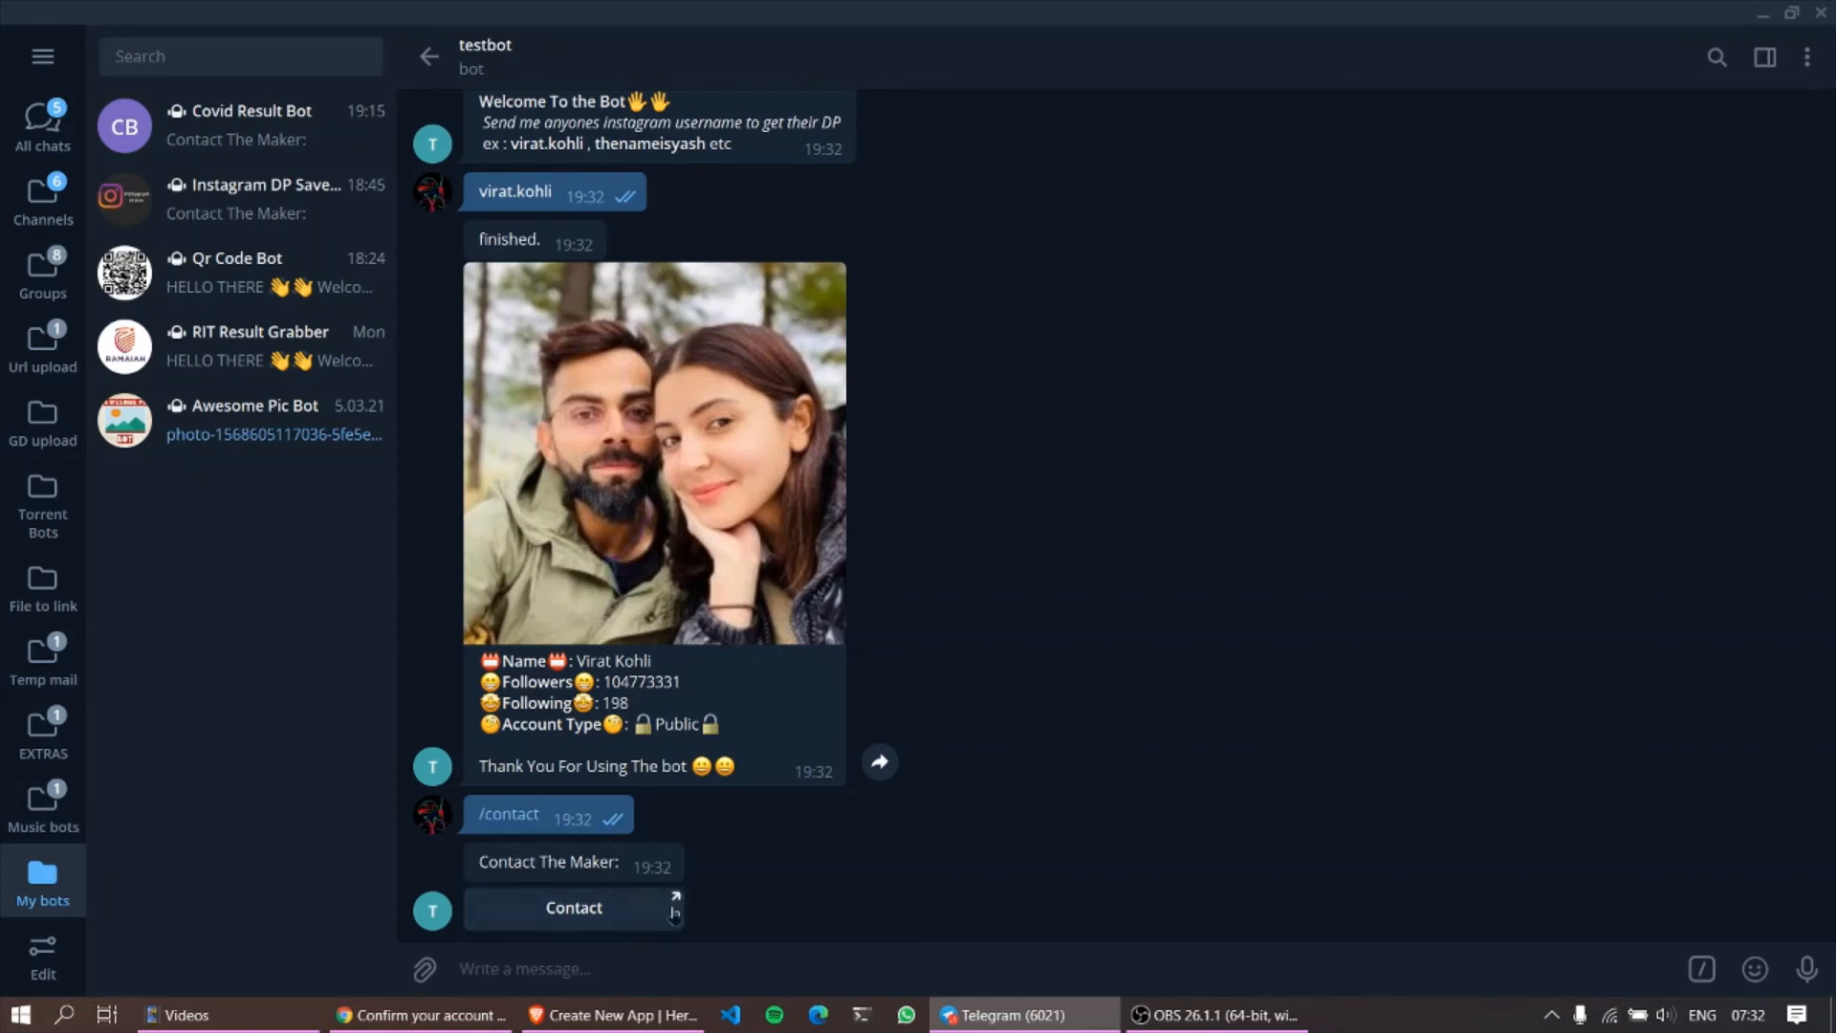
mouse_move(720, 852)
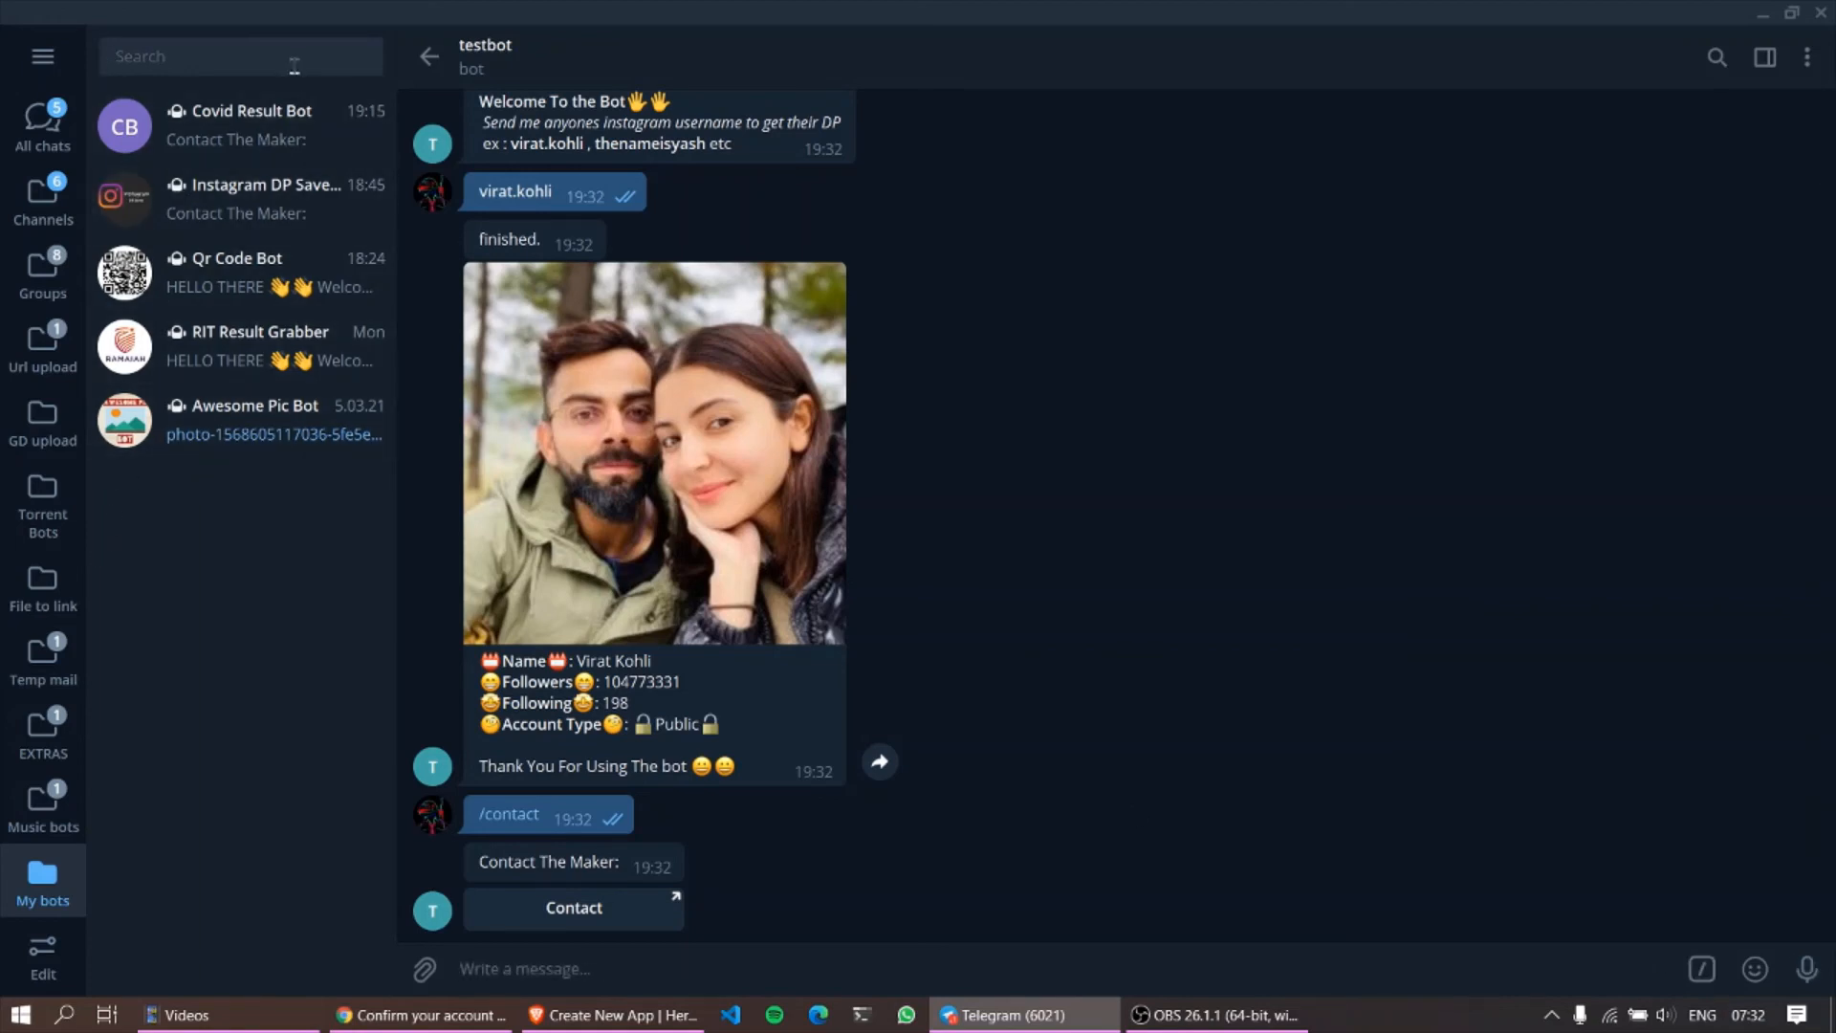
text(botf)
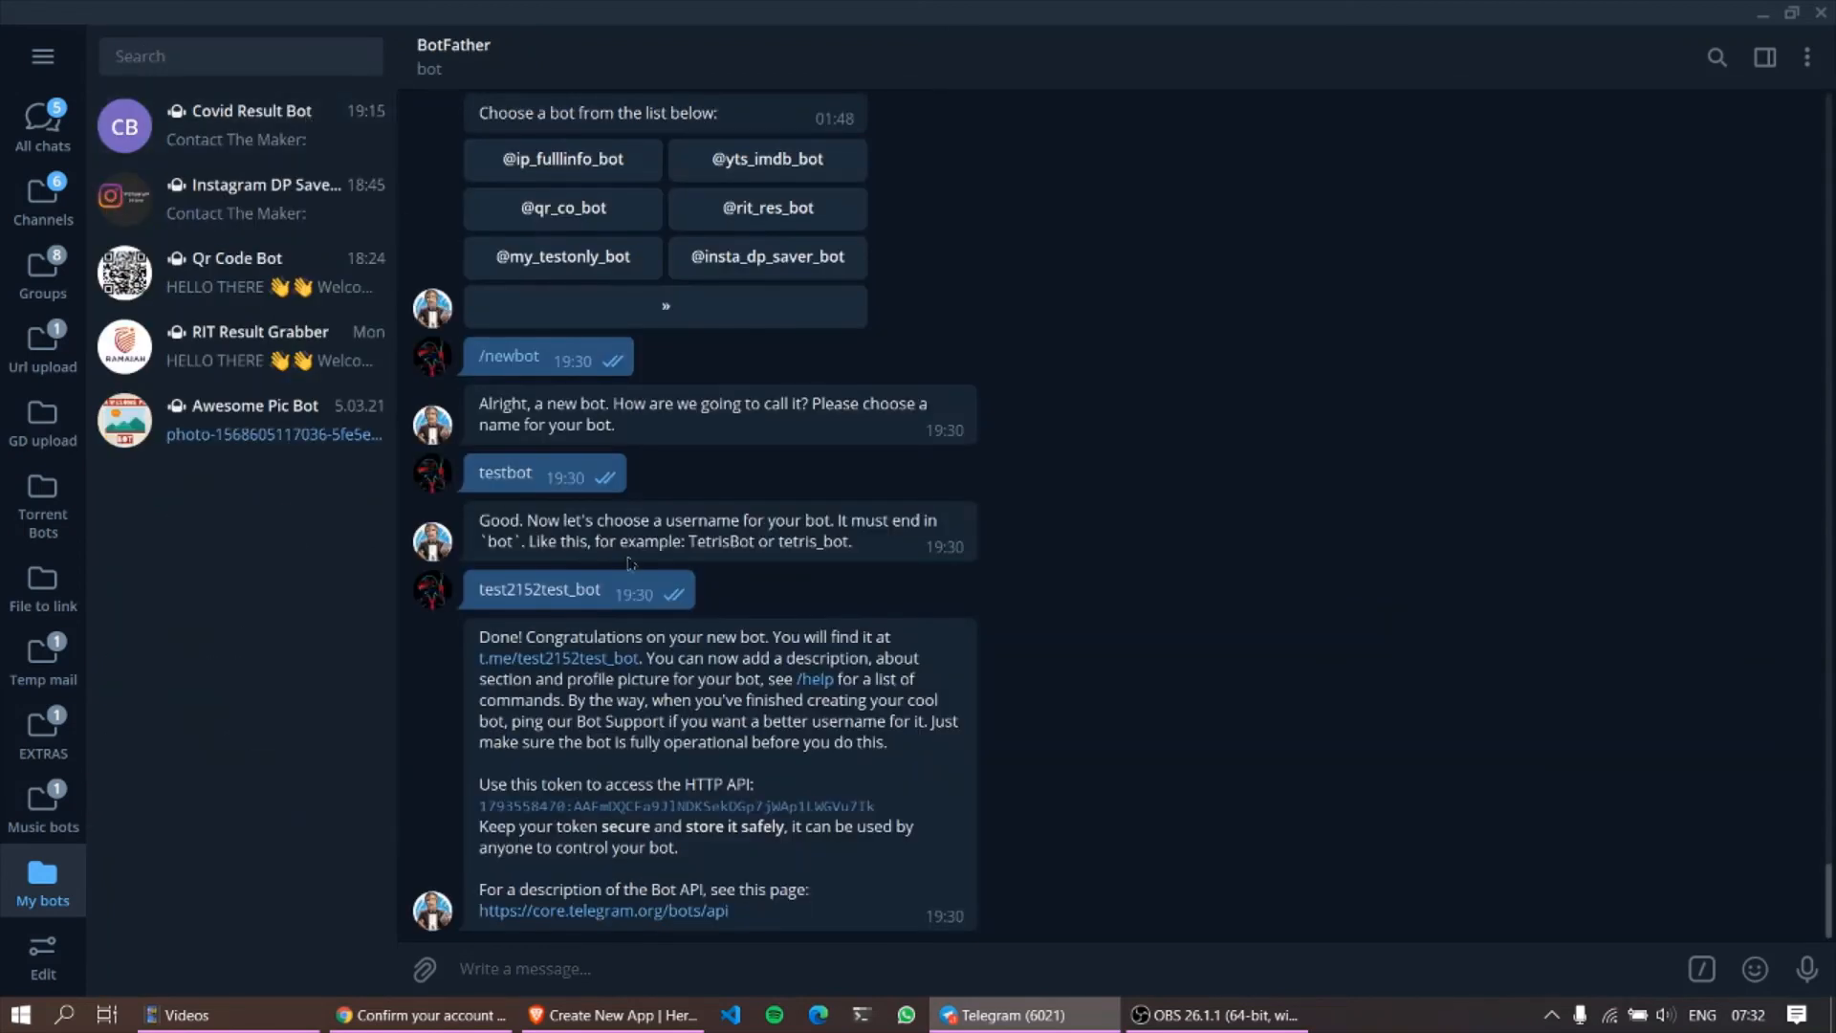
mouse_move(1616, 818)
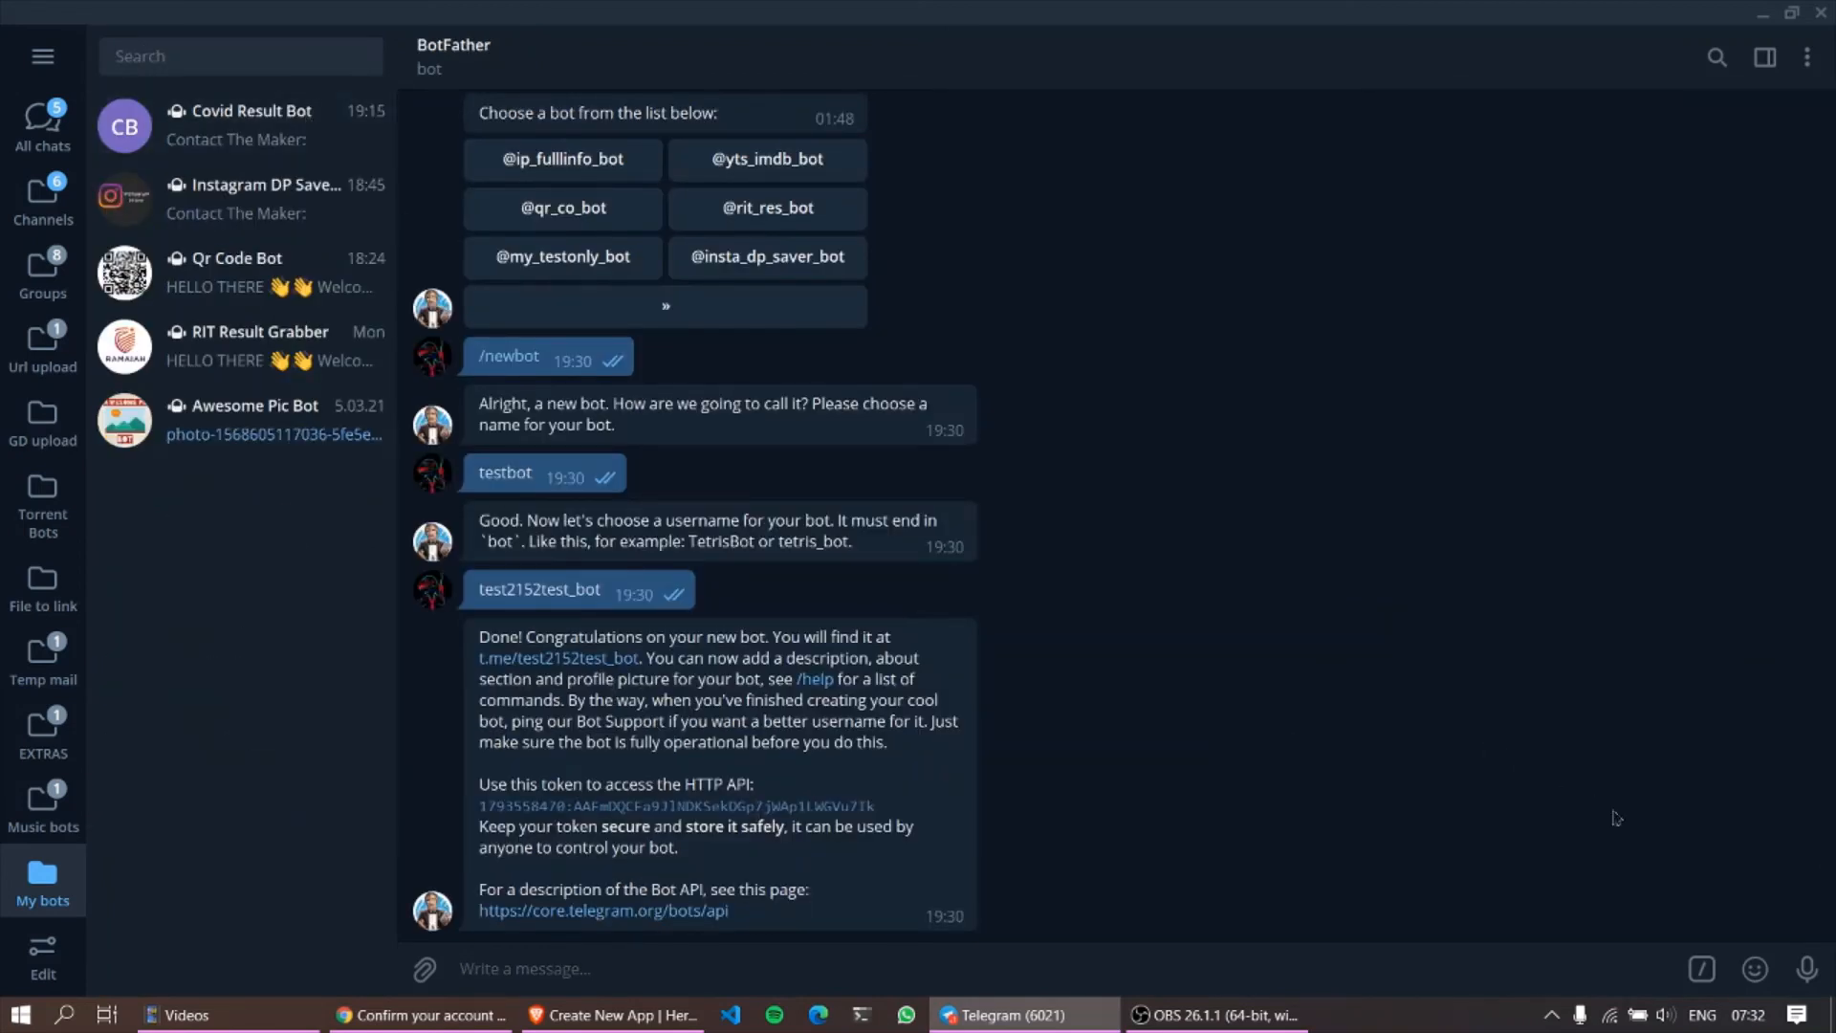
Use BotFather's /mybots to open Edit Commands for test2152test_bot.
text(/)
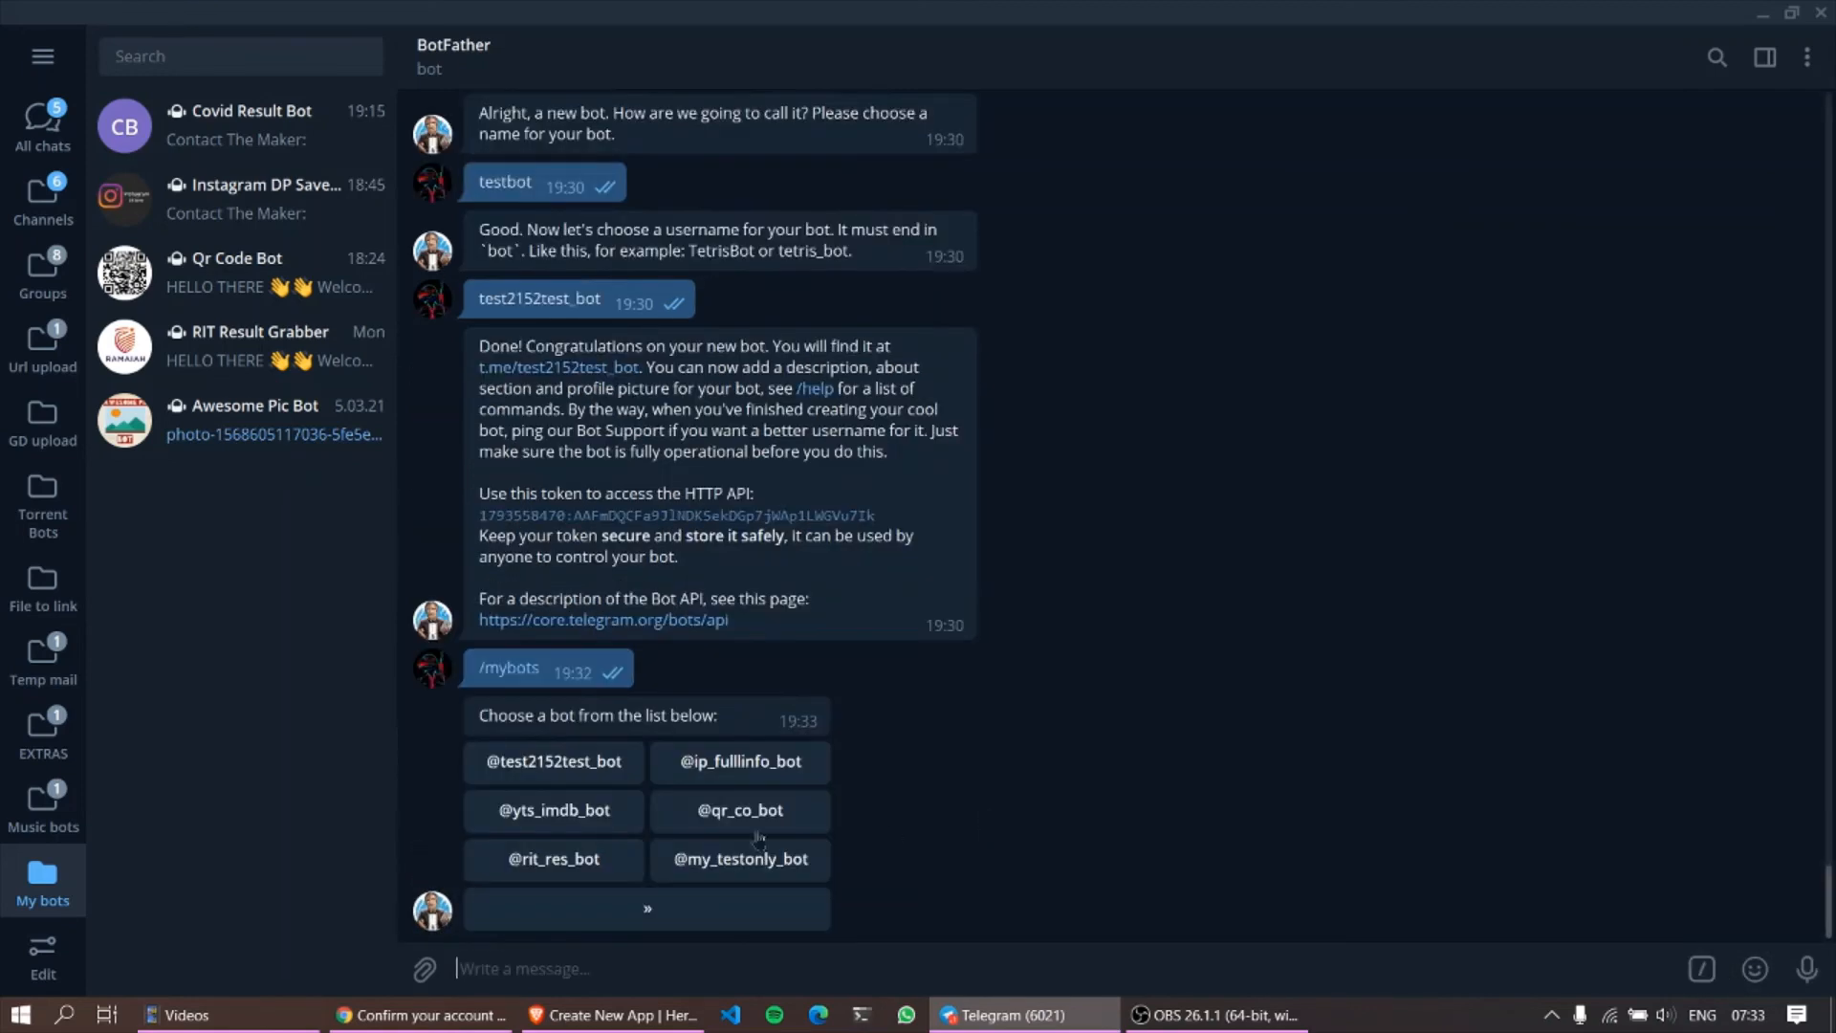
click(646, 907)
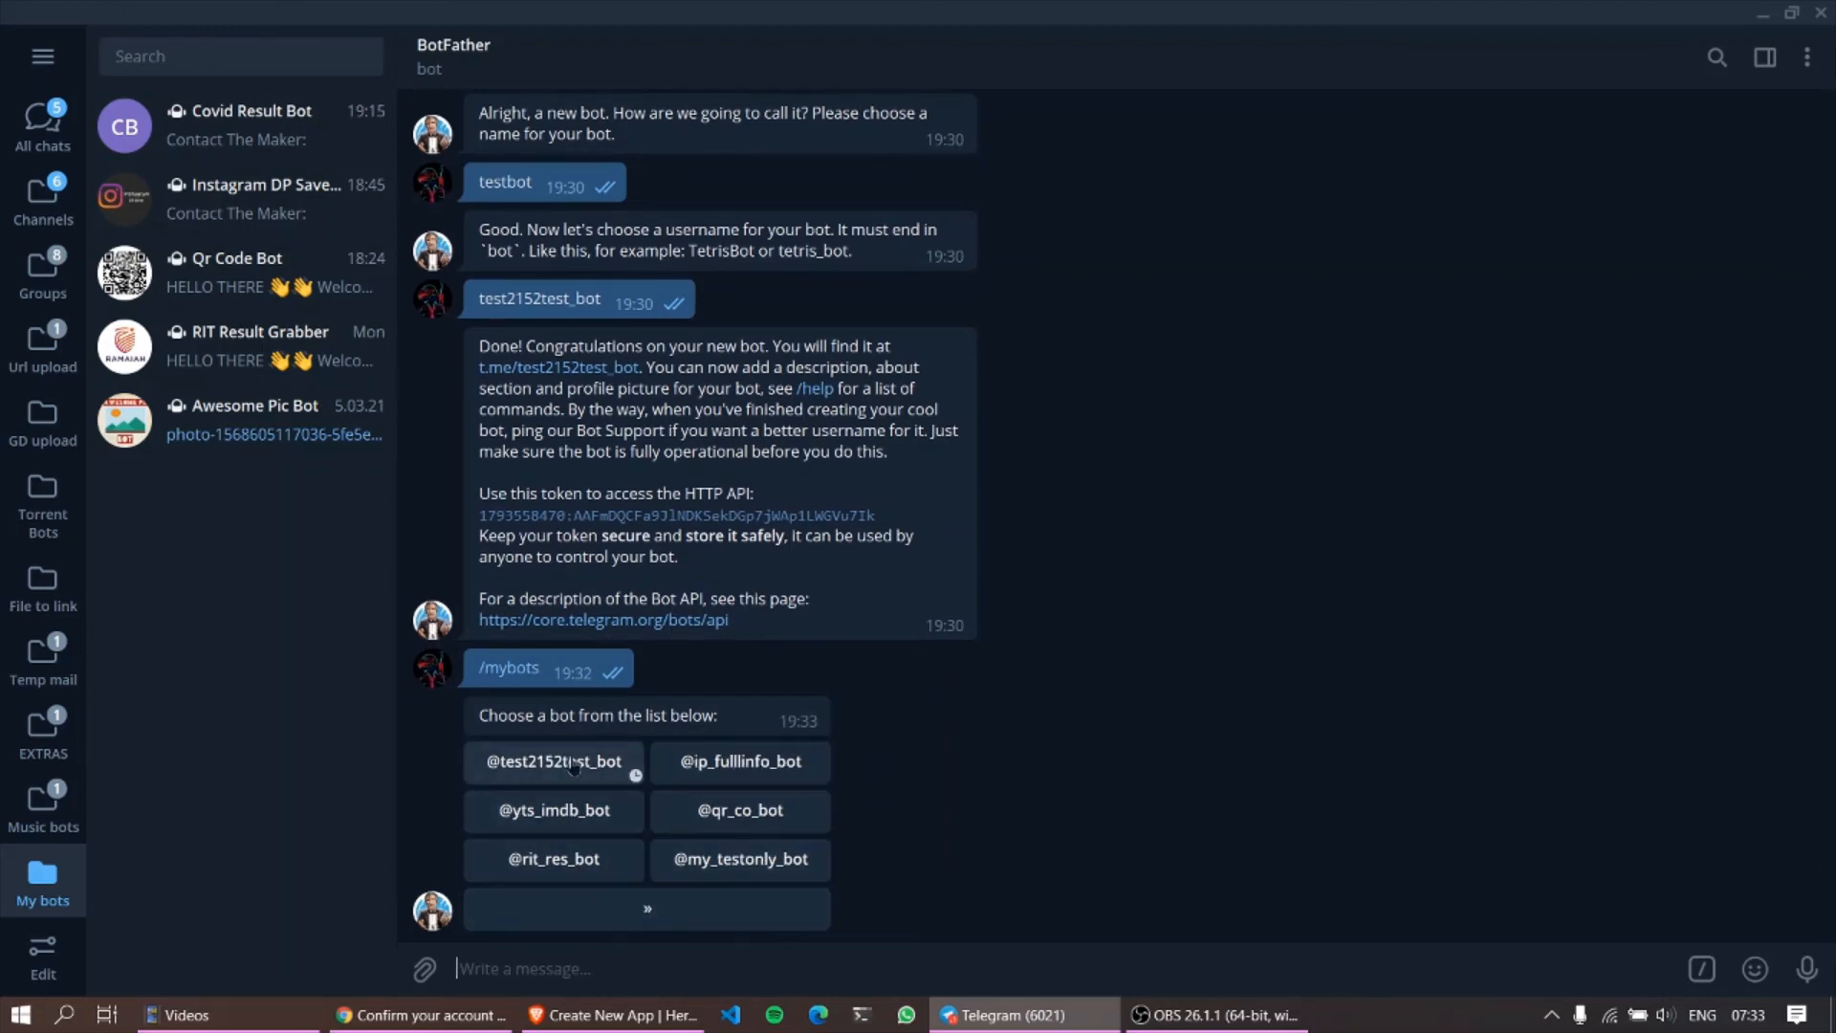
click(553, 761)
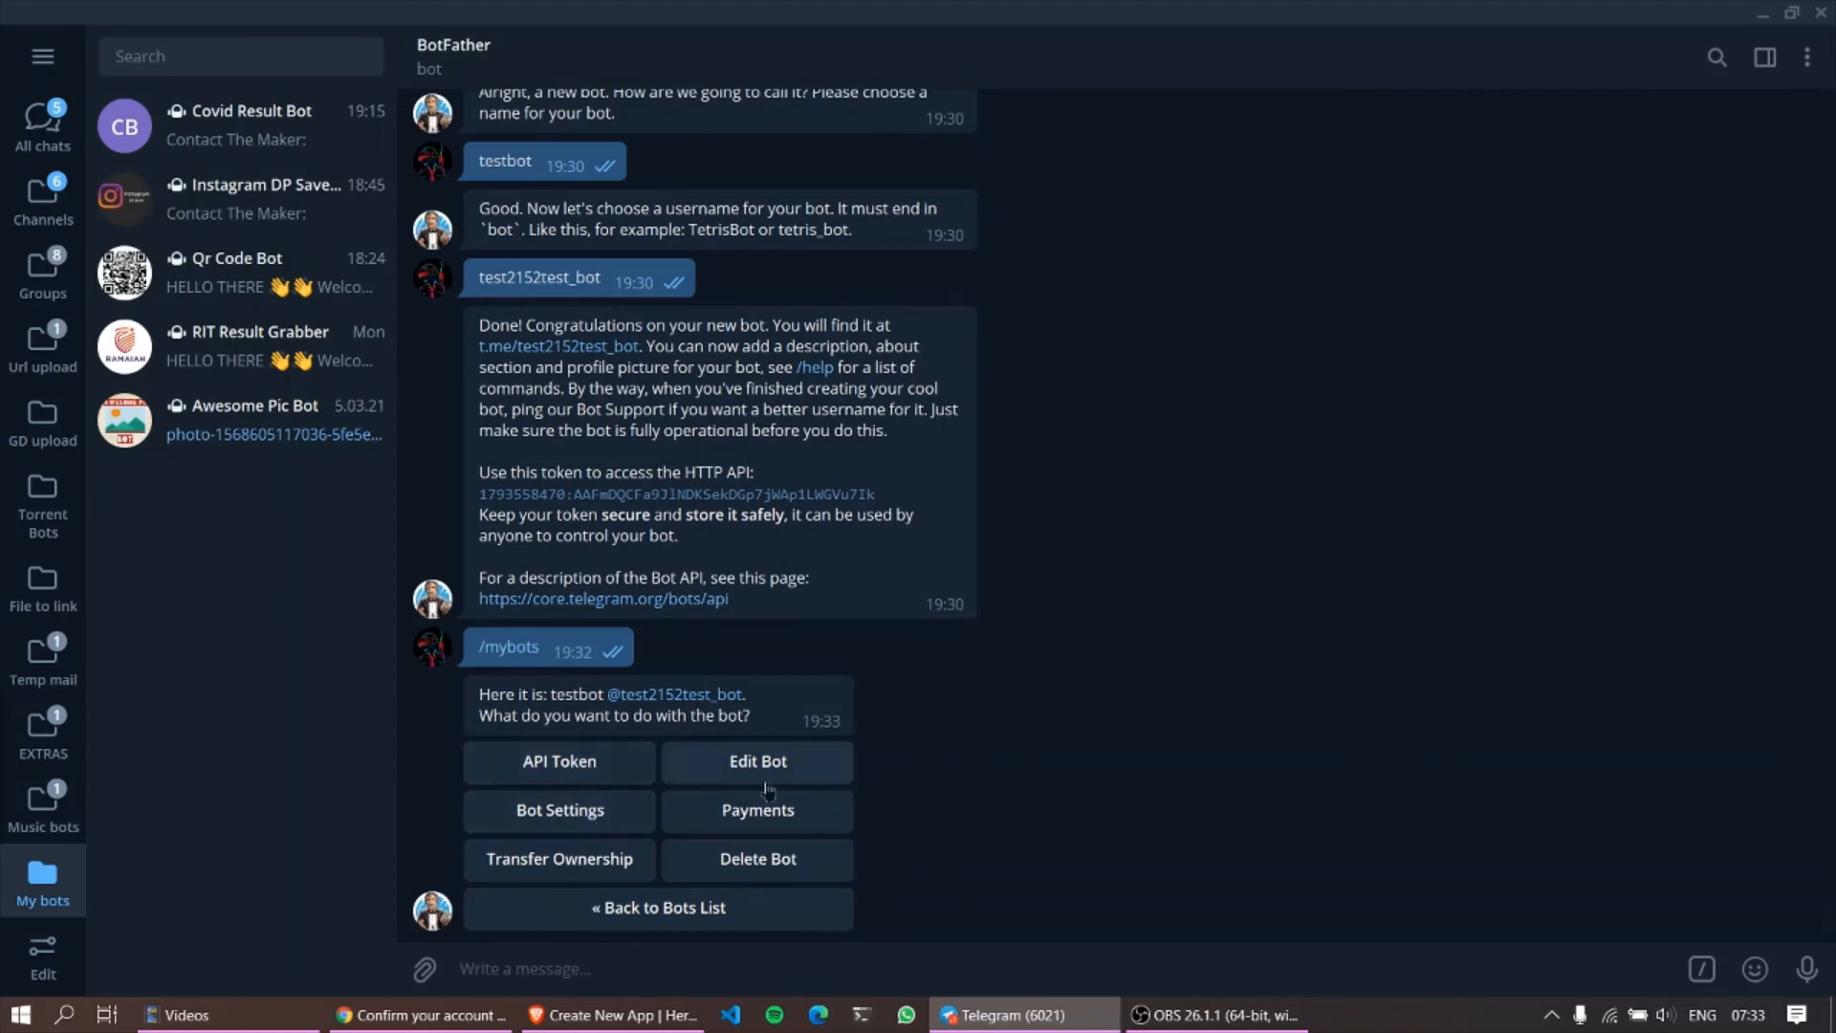
click(756, 761)
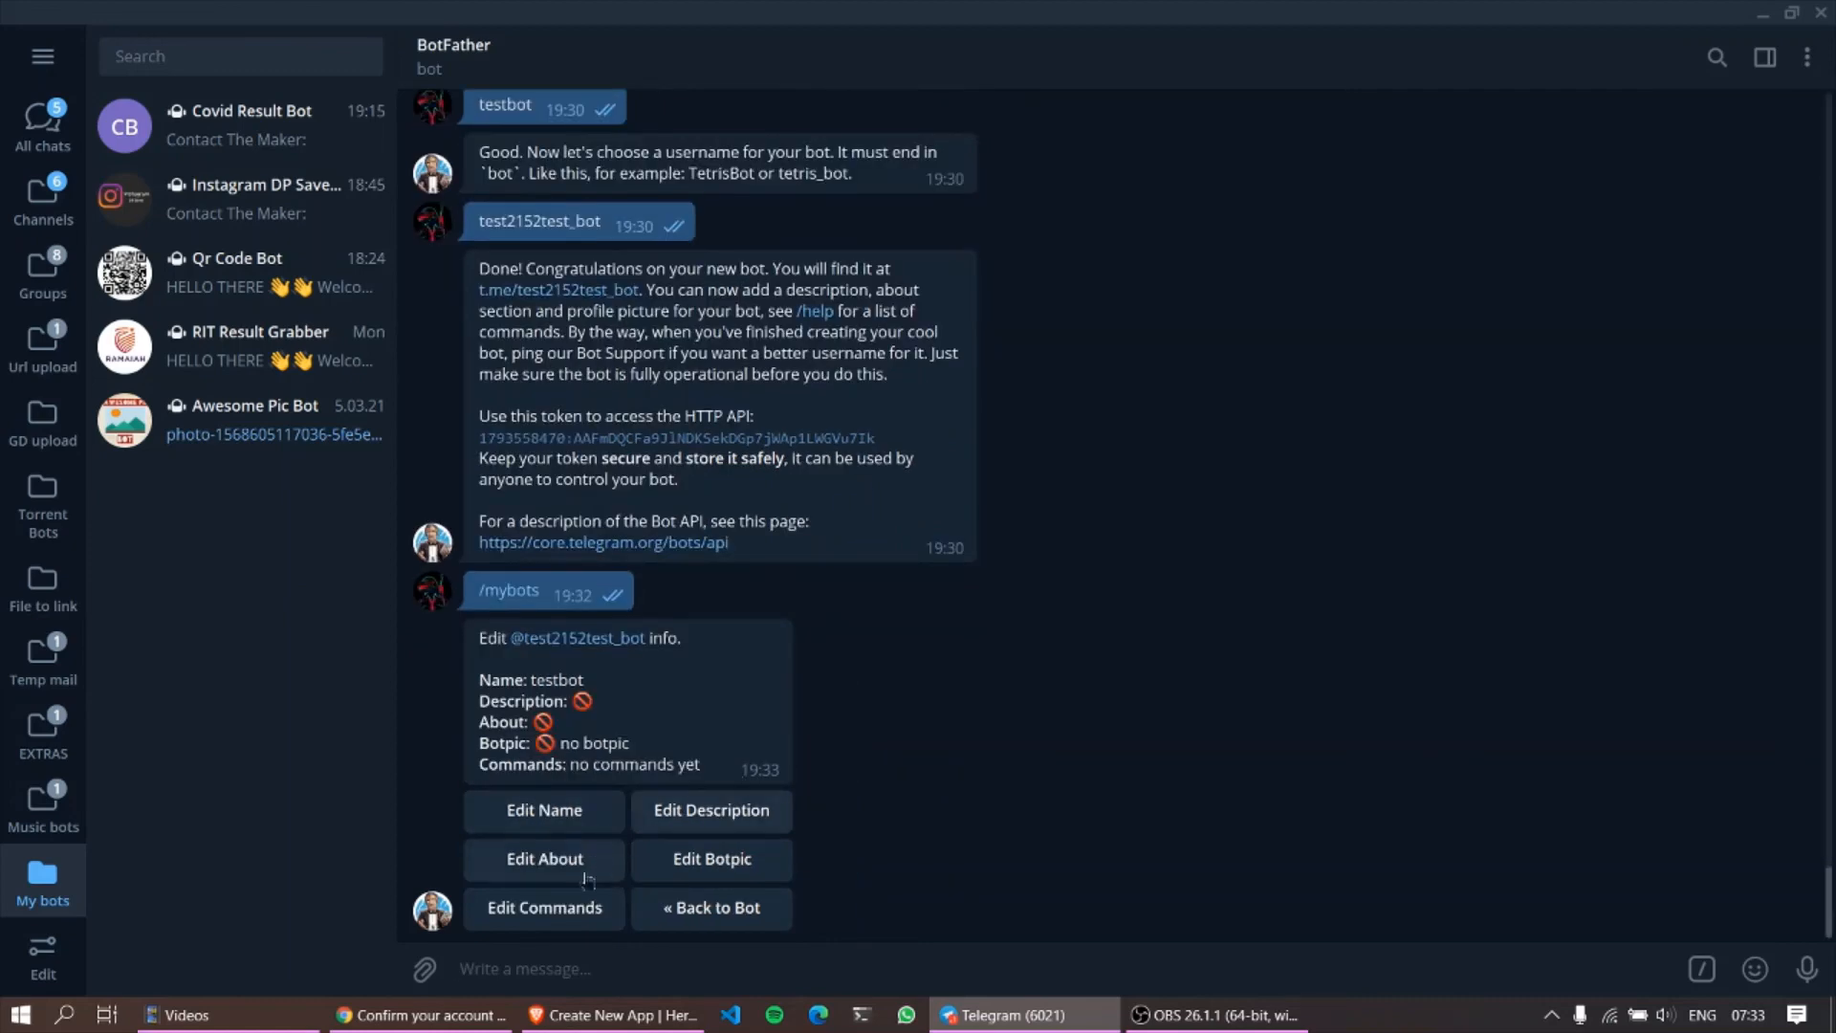
click(543, 907)
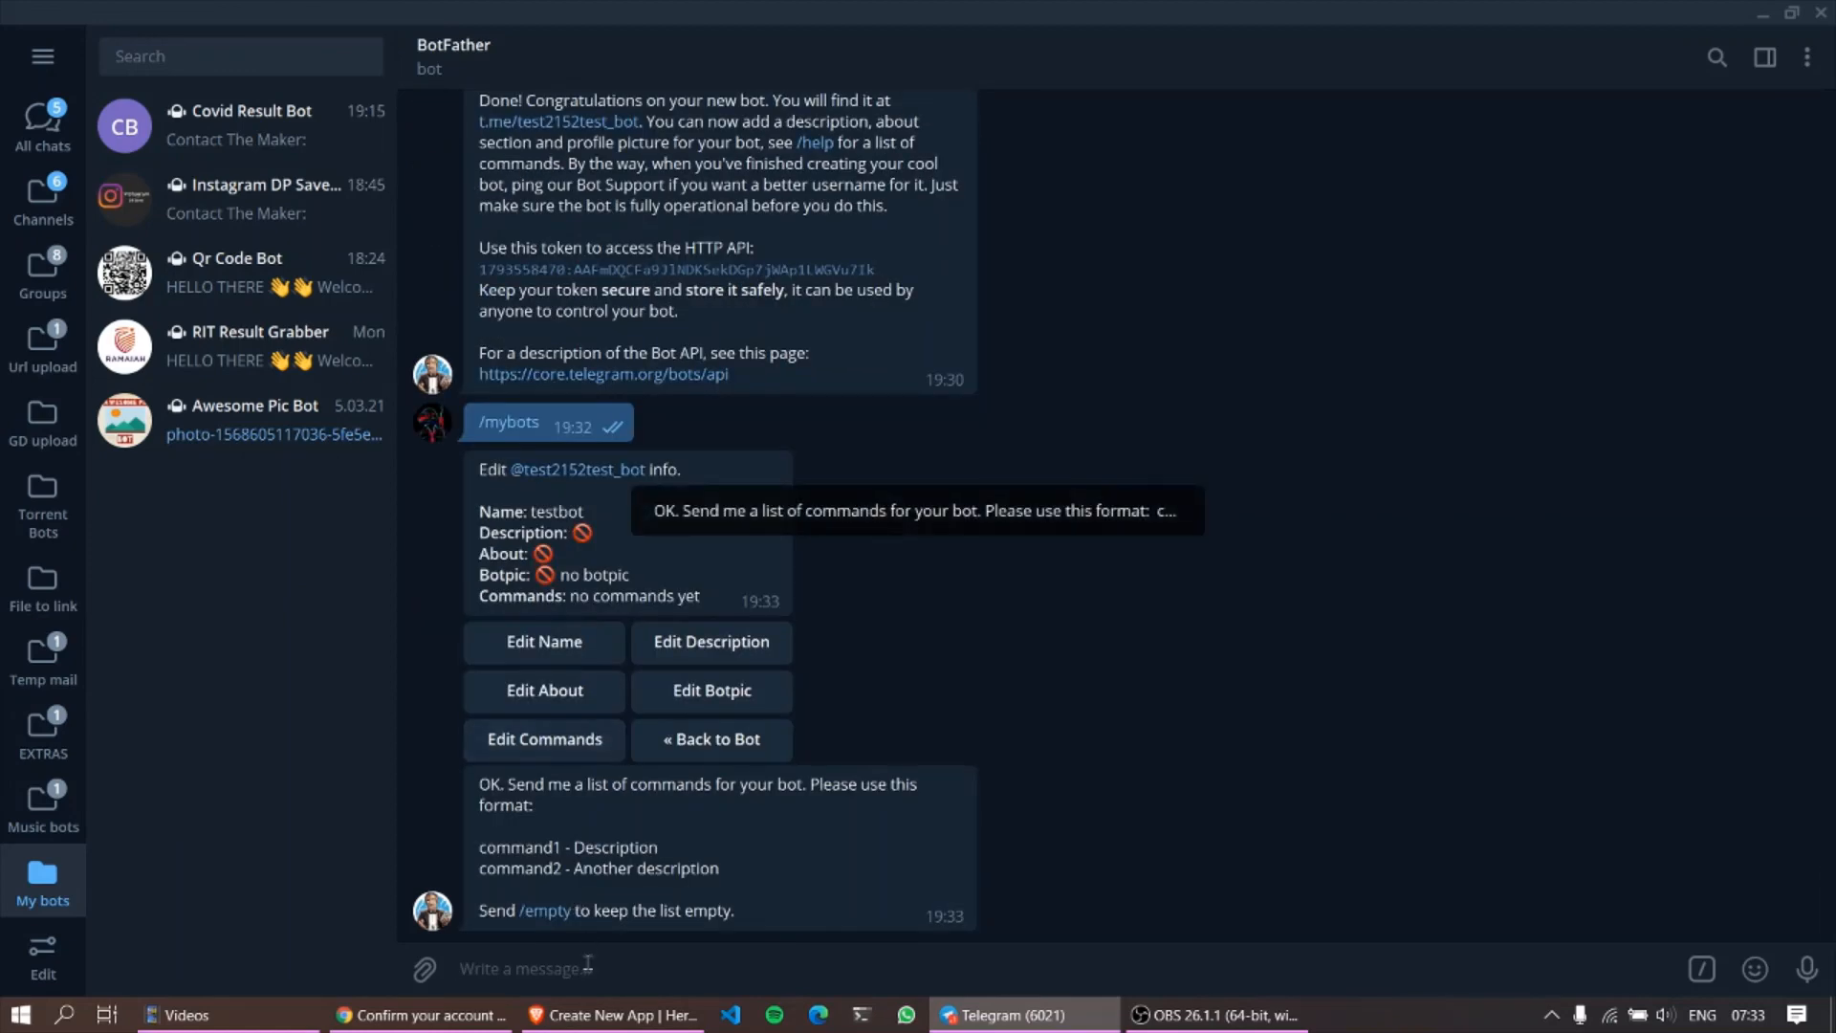
Enter the command 'contact - to contact the maker'.
text(sta)
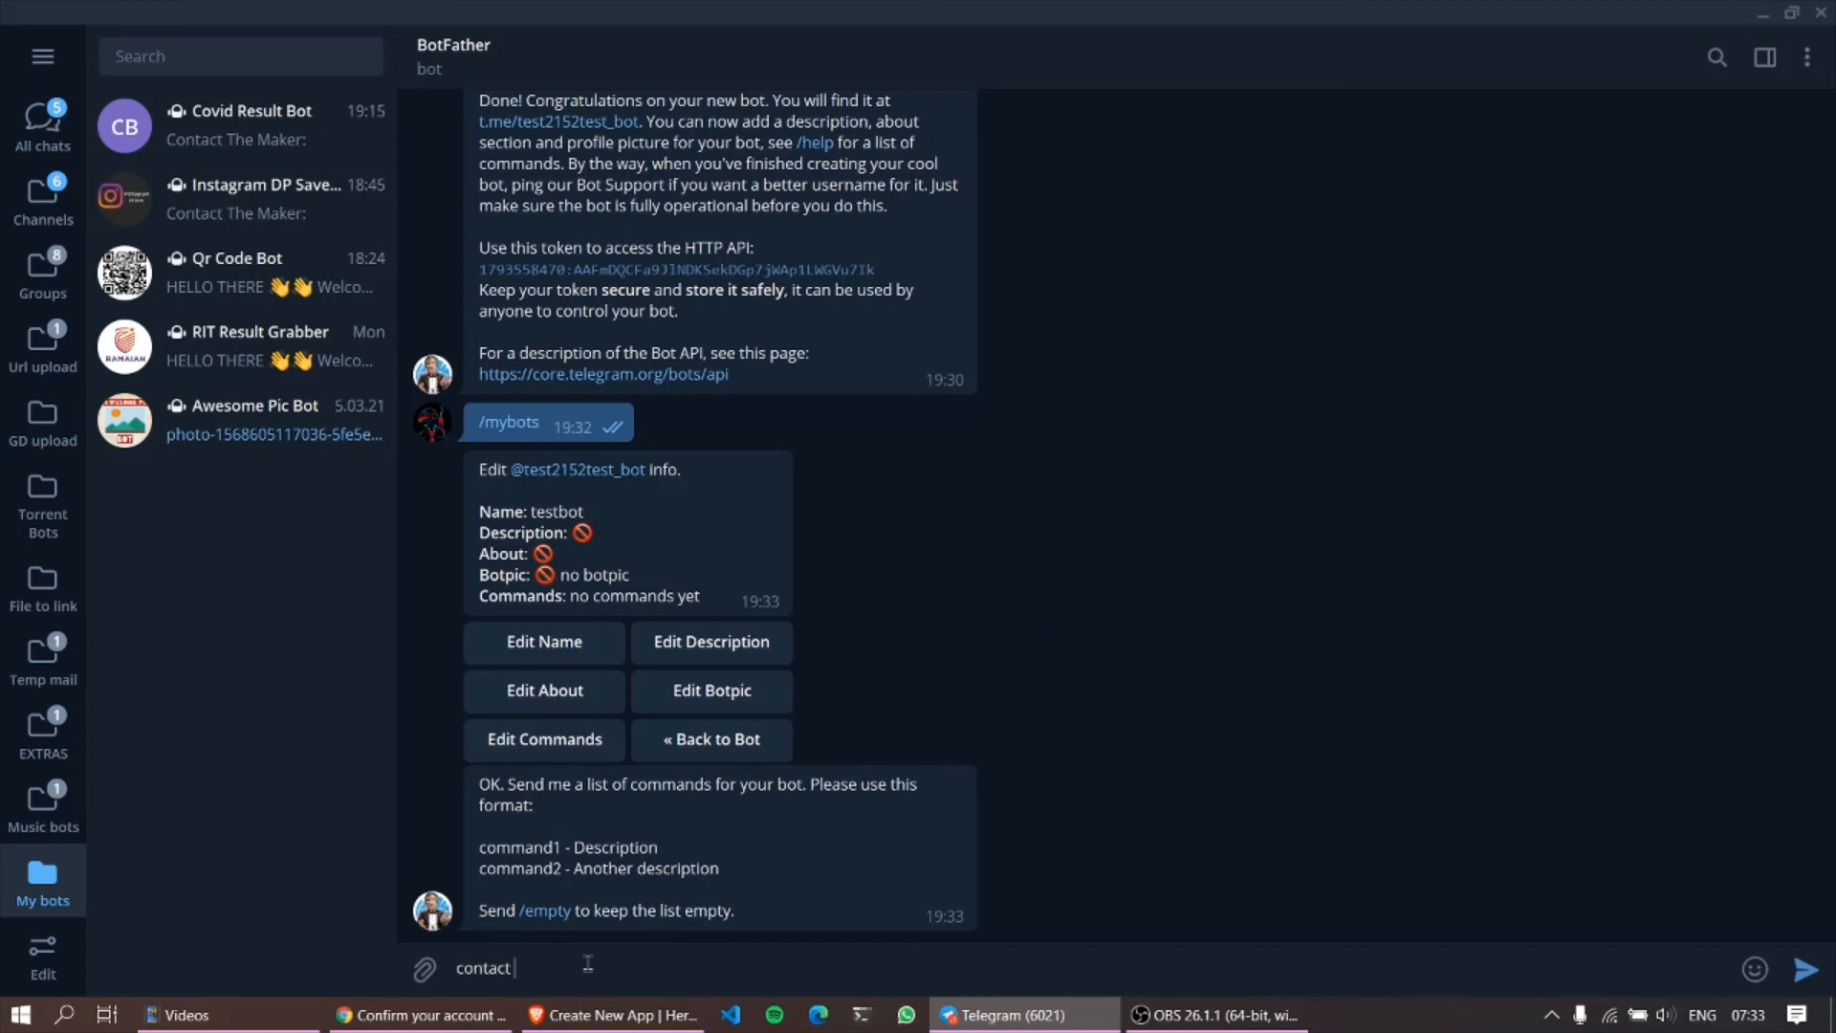
text(- to contact trh)
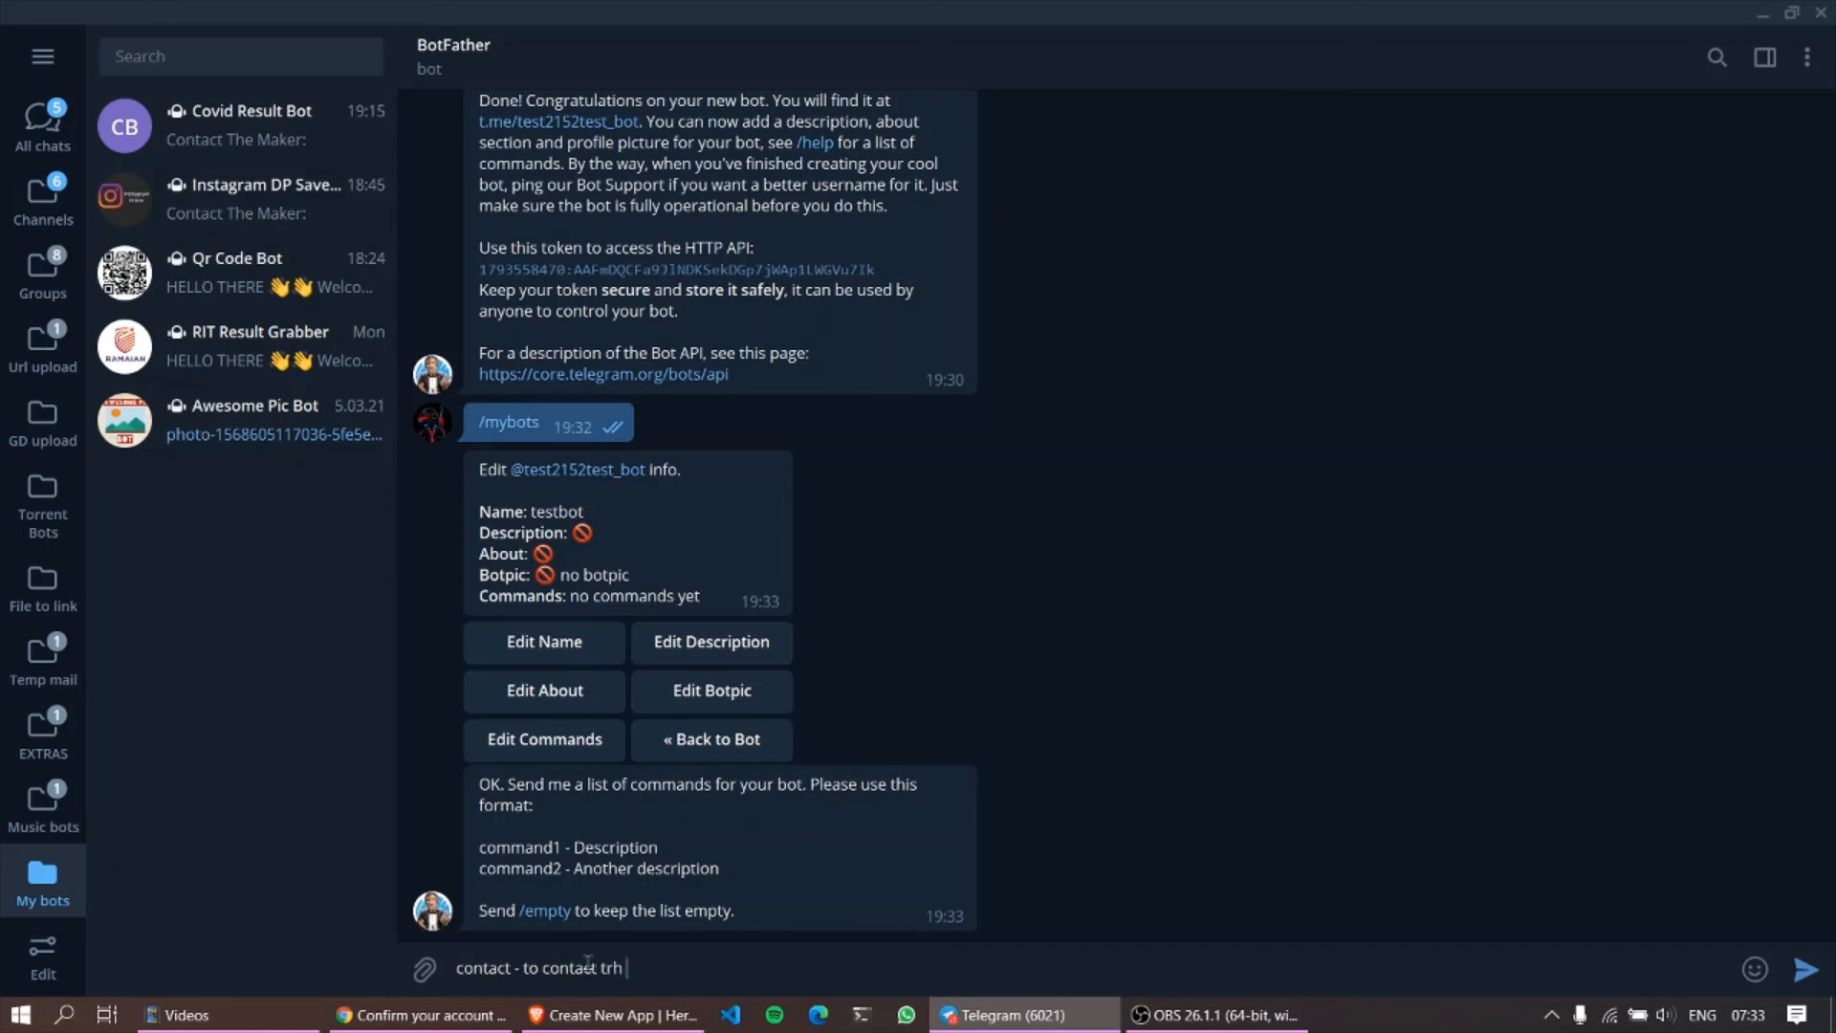
text(the)
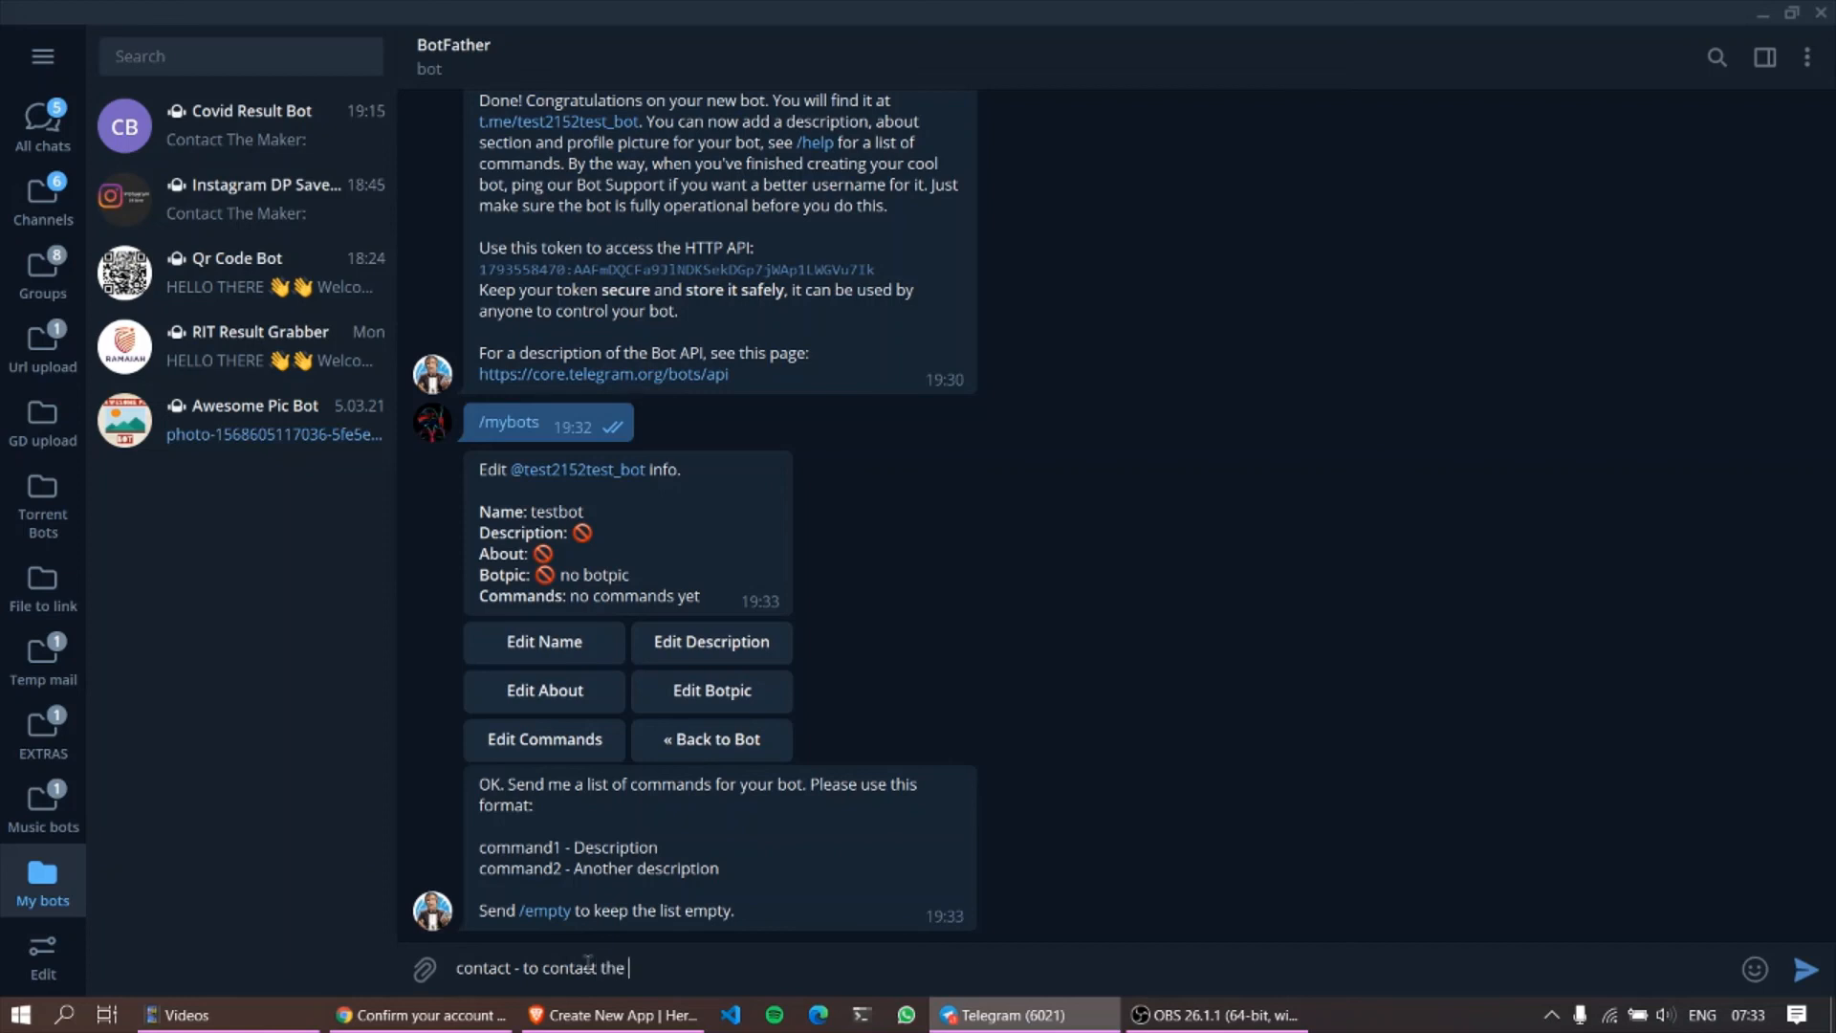
text(maker)
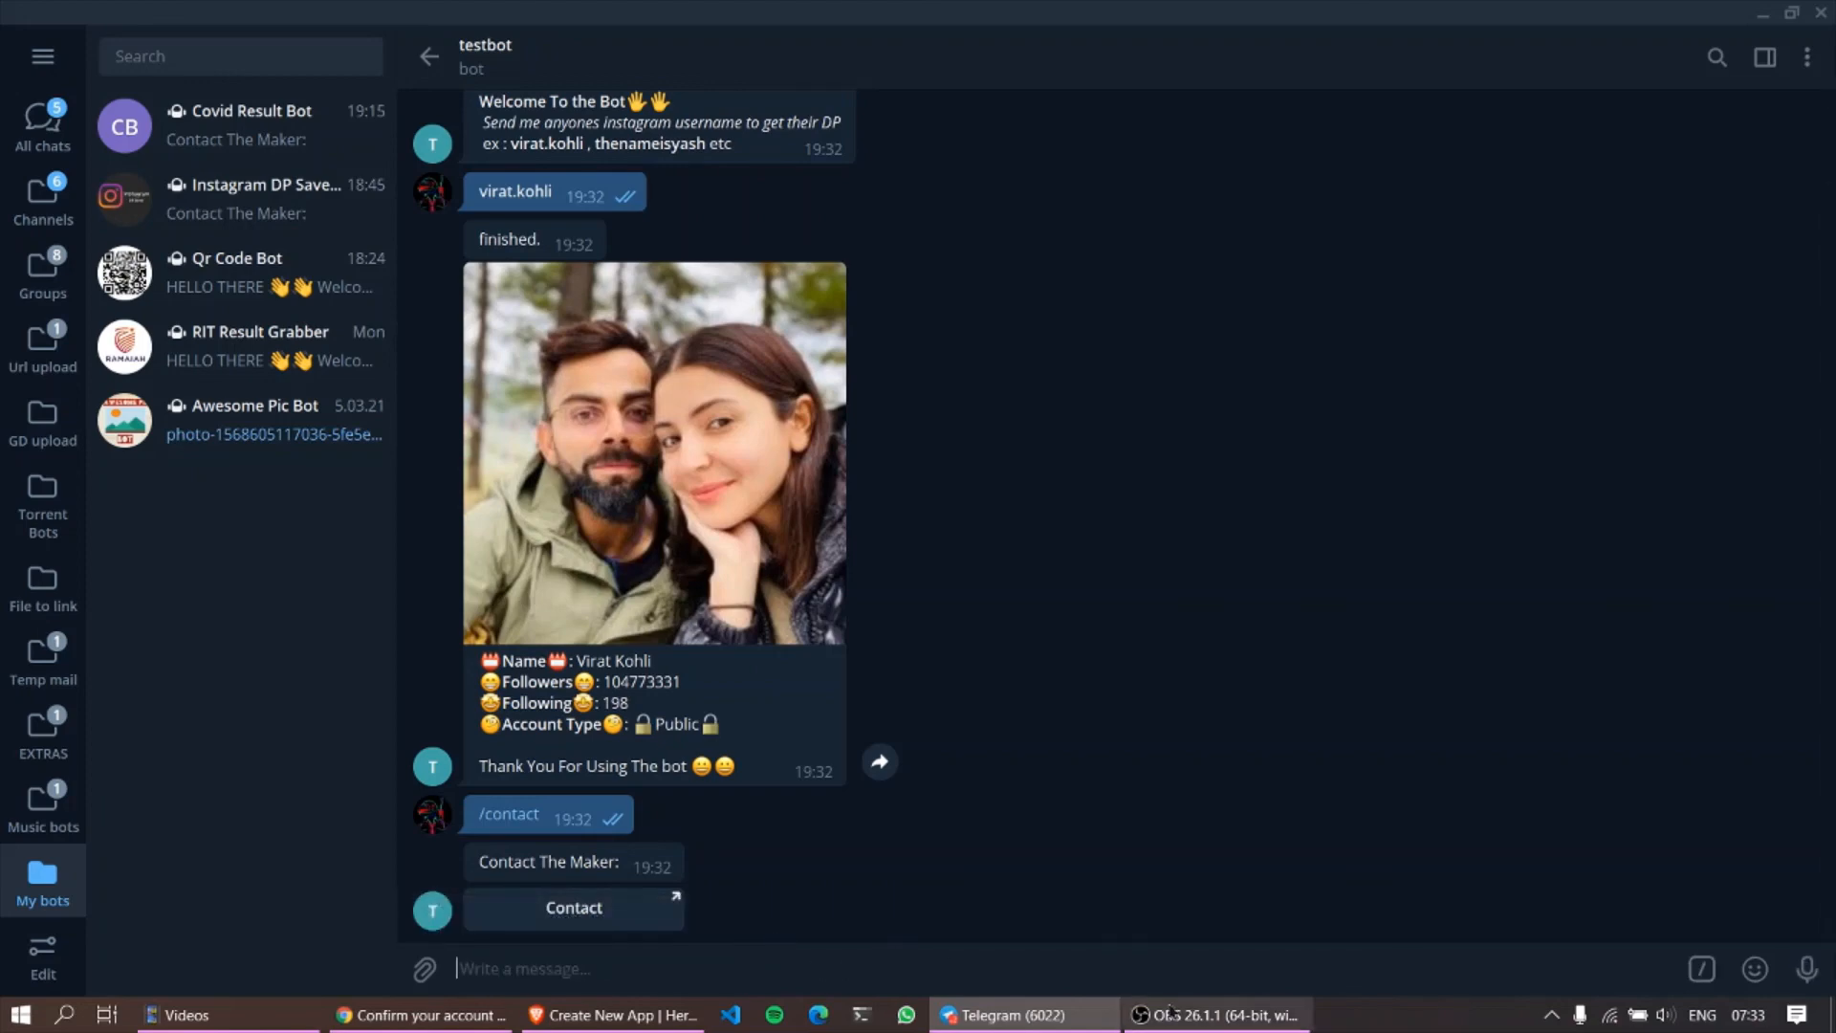
Bring up the Heroku browser window and minimize it to reveal the desktop.
click(614, 1014)
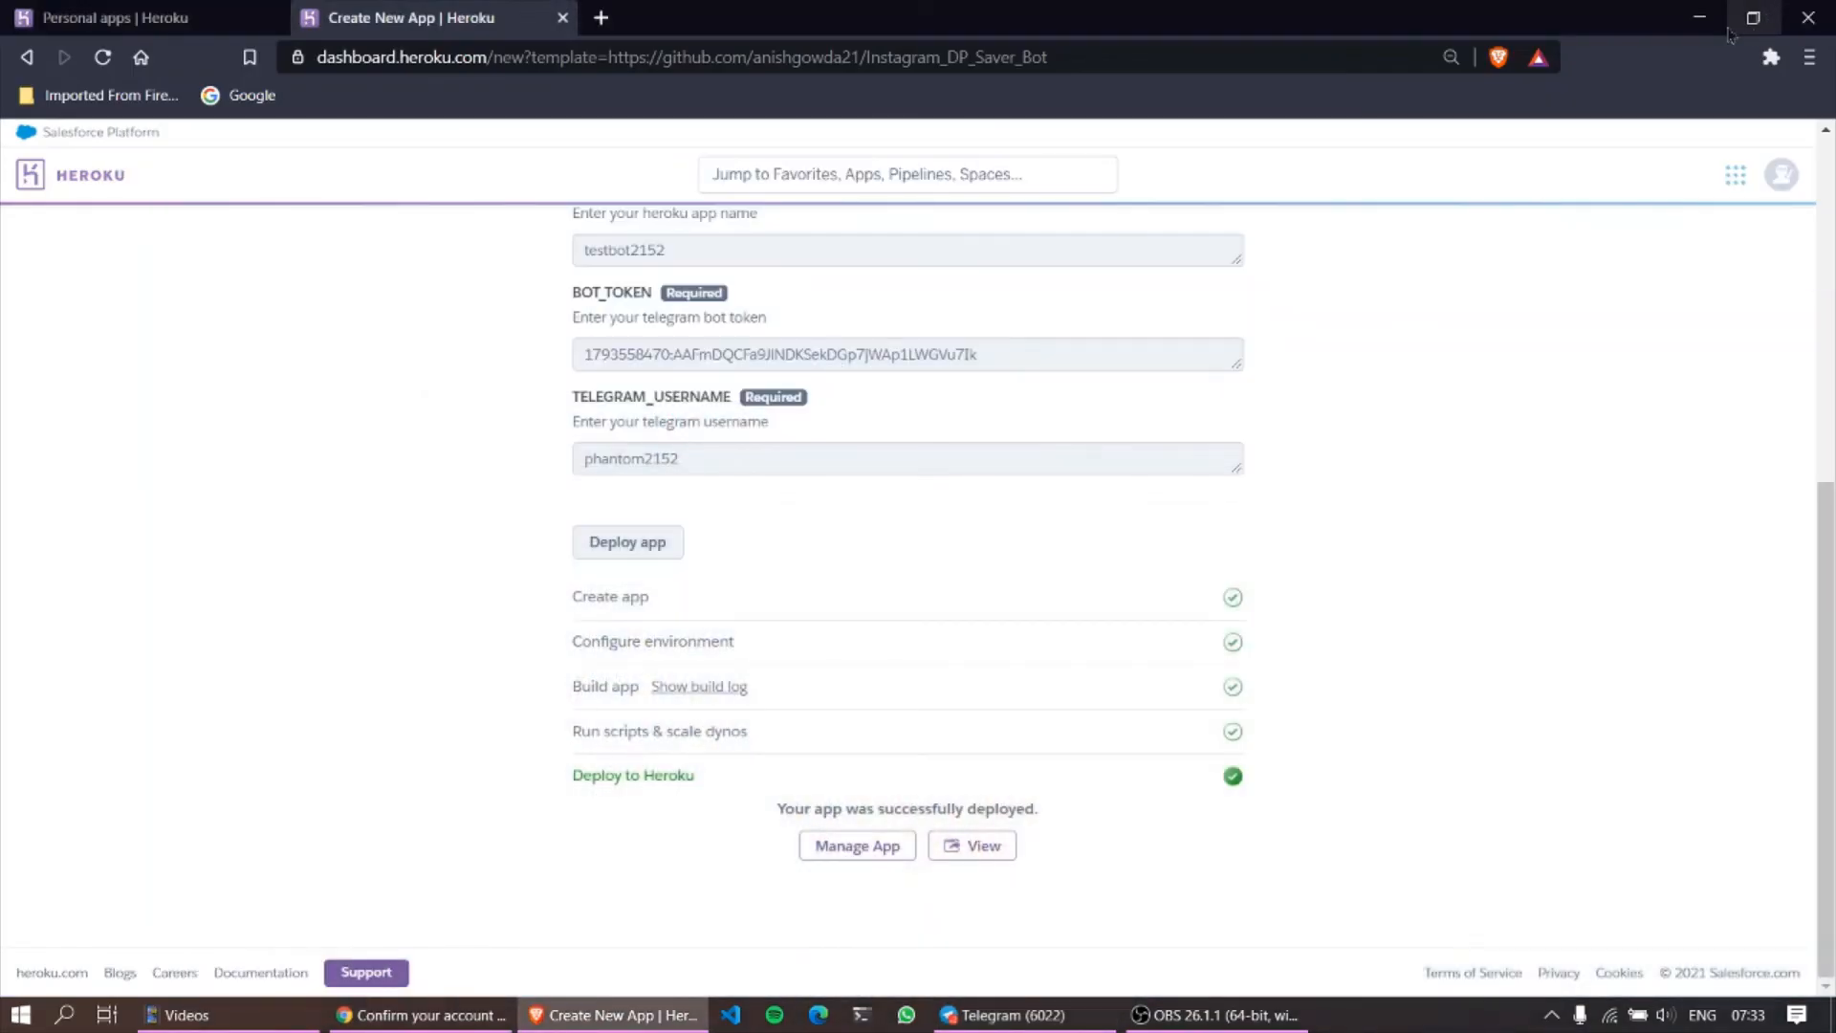
click(1699, 17)
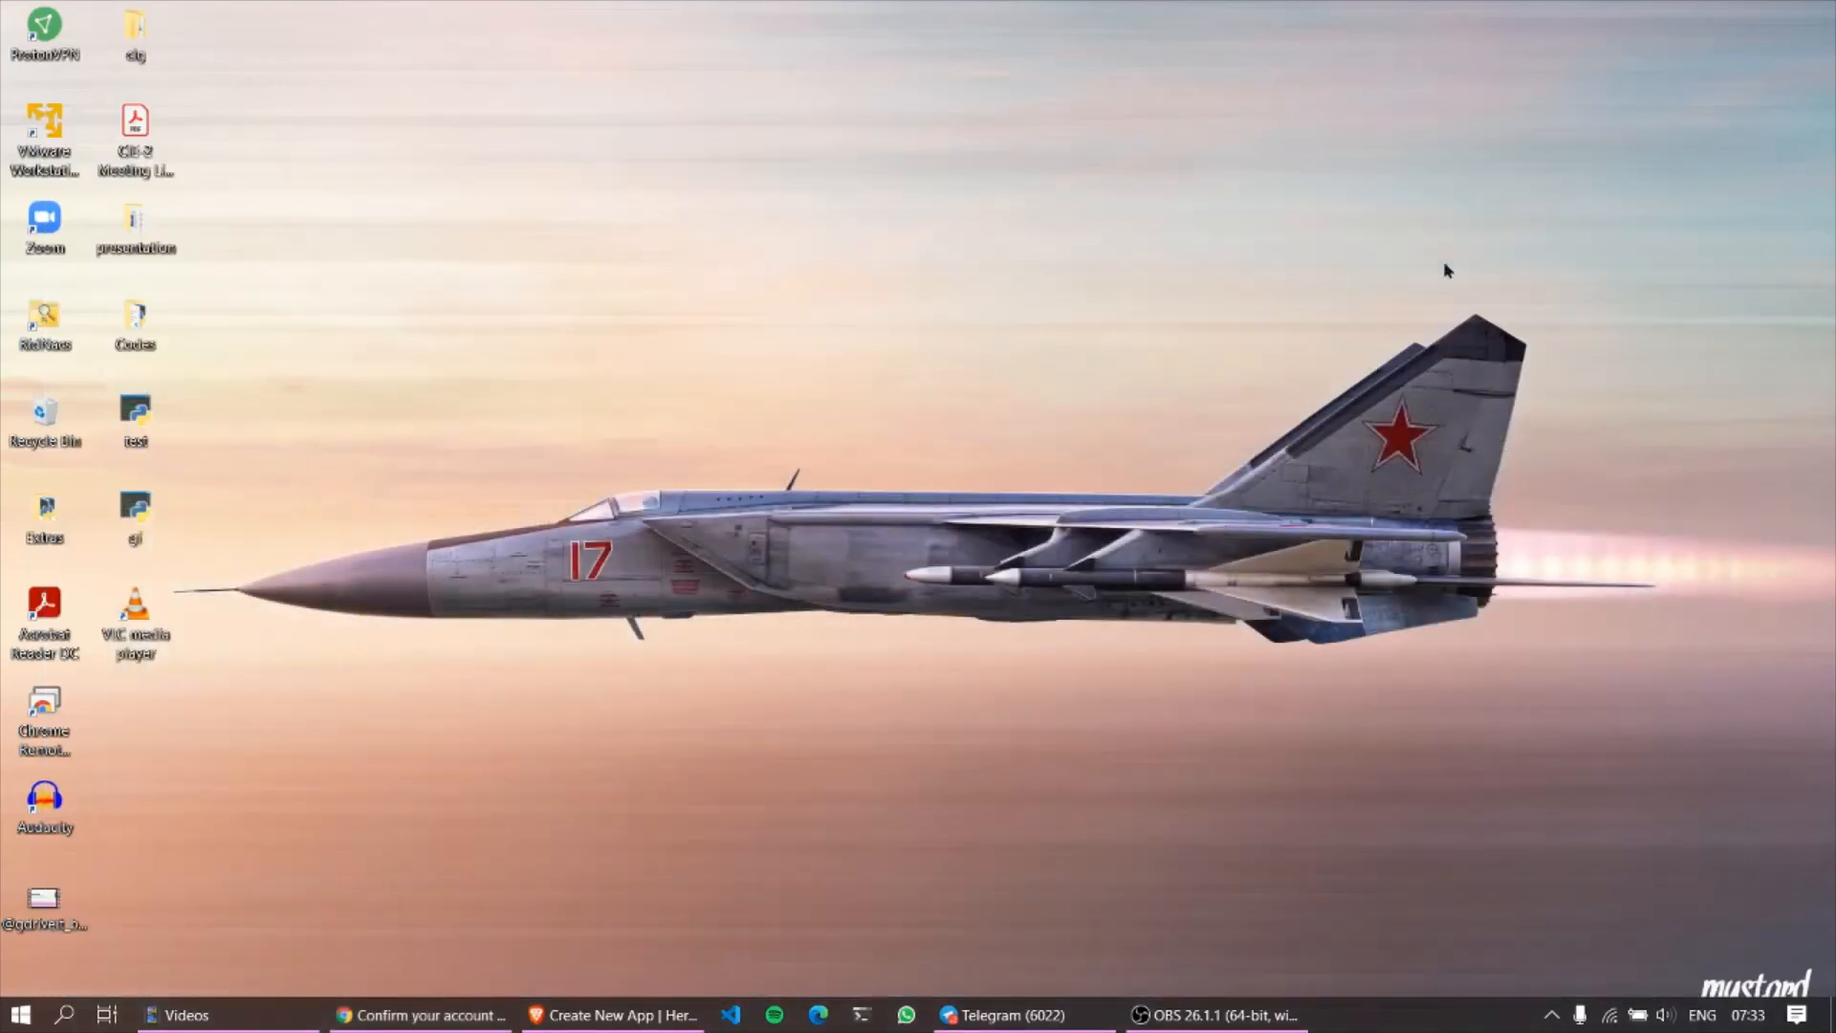
mouse_move(1079, 665)
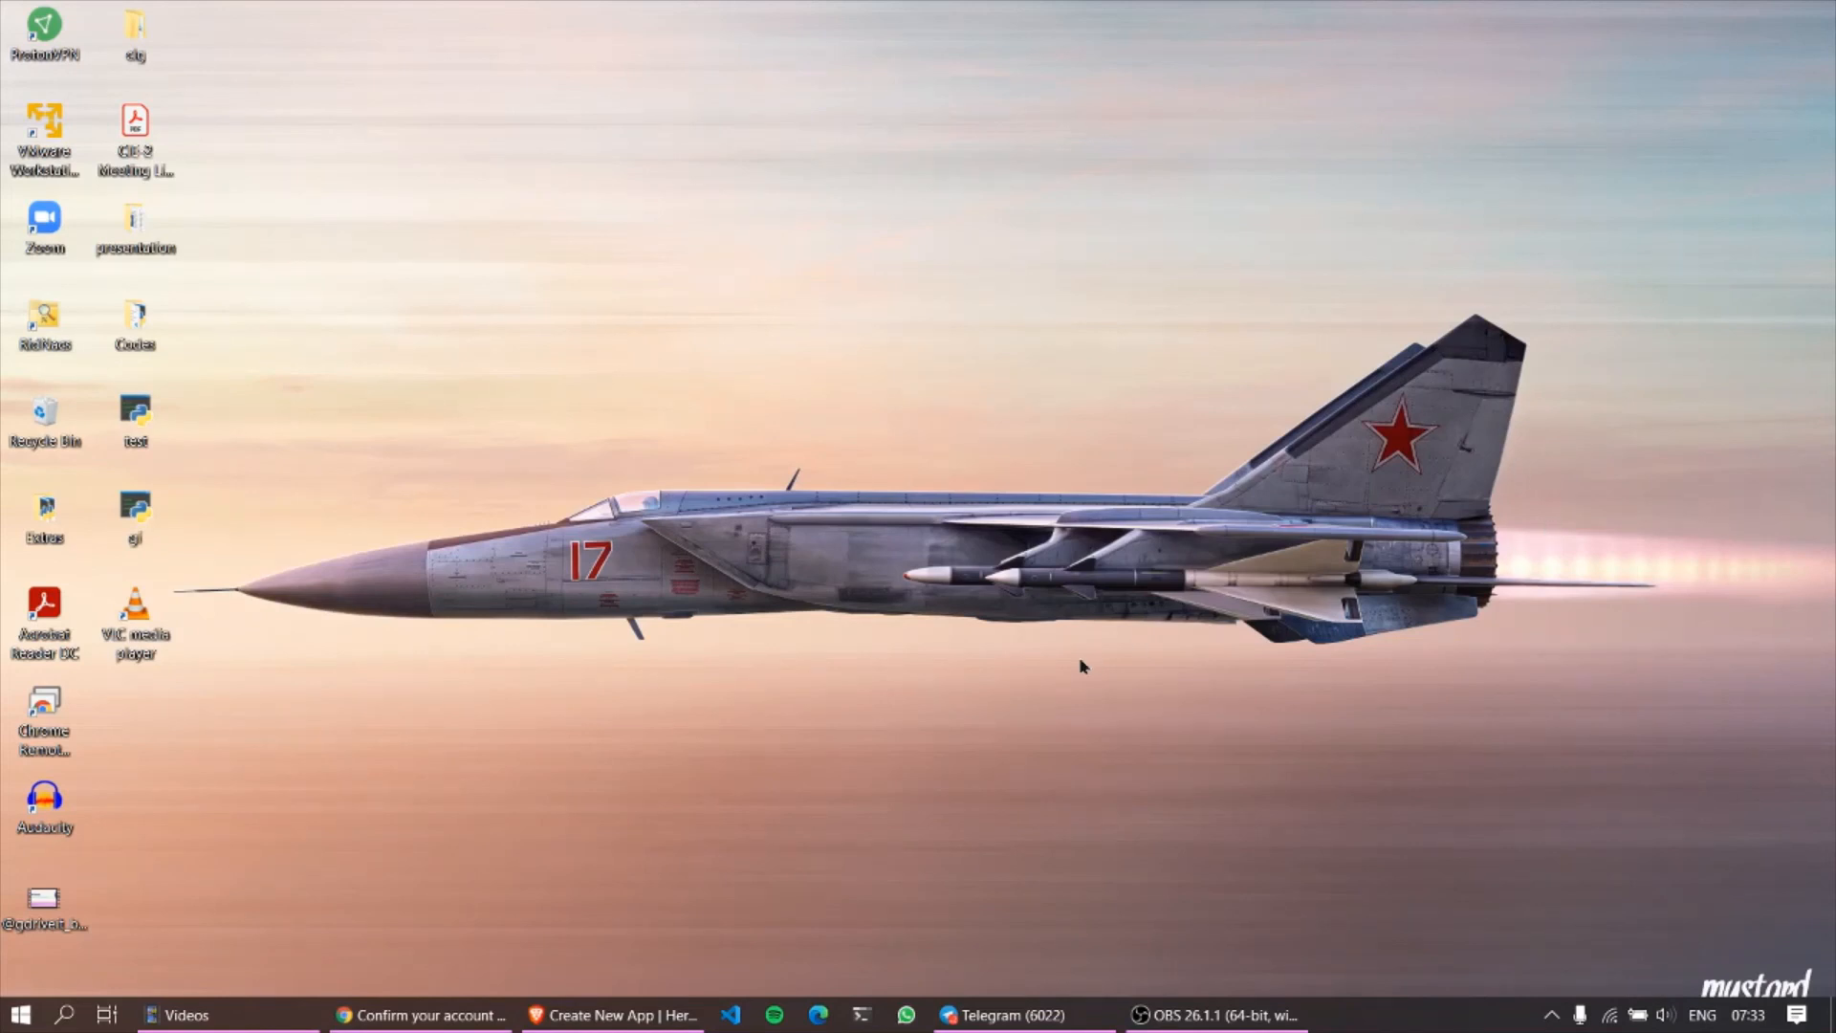
mouse_move(1089, 666)
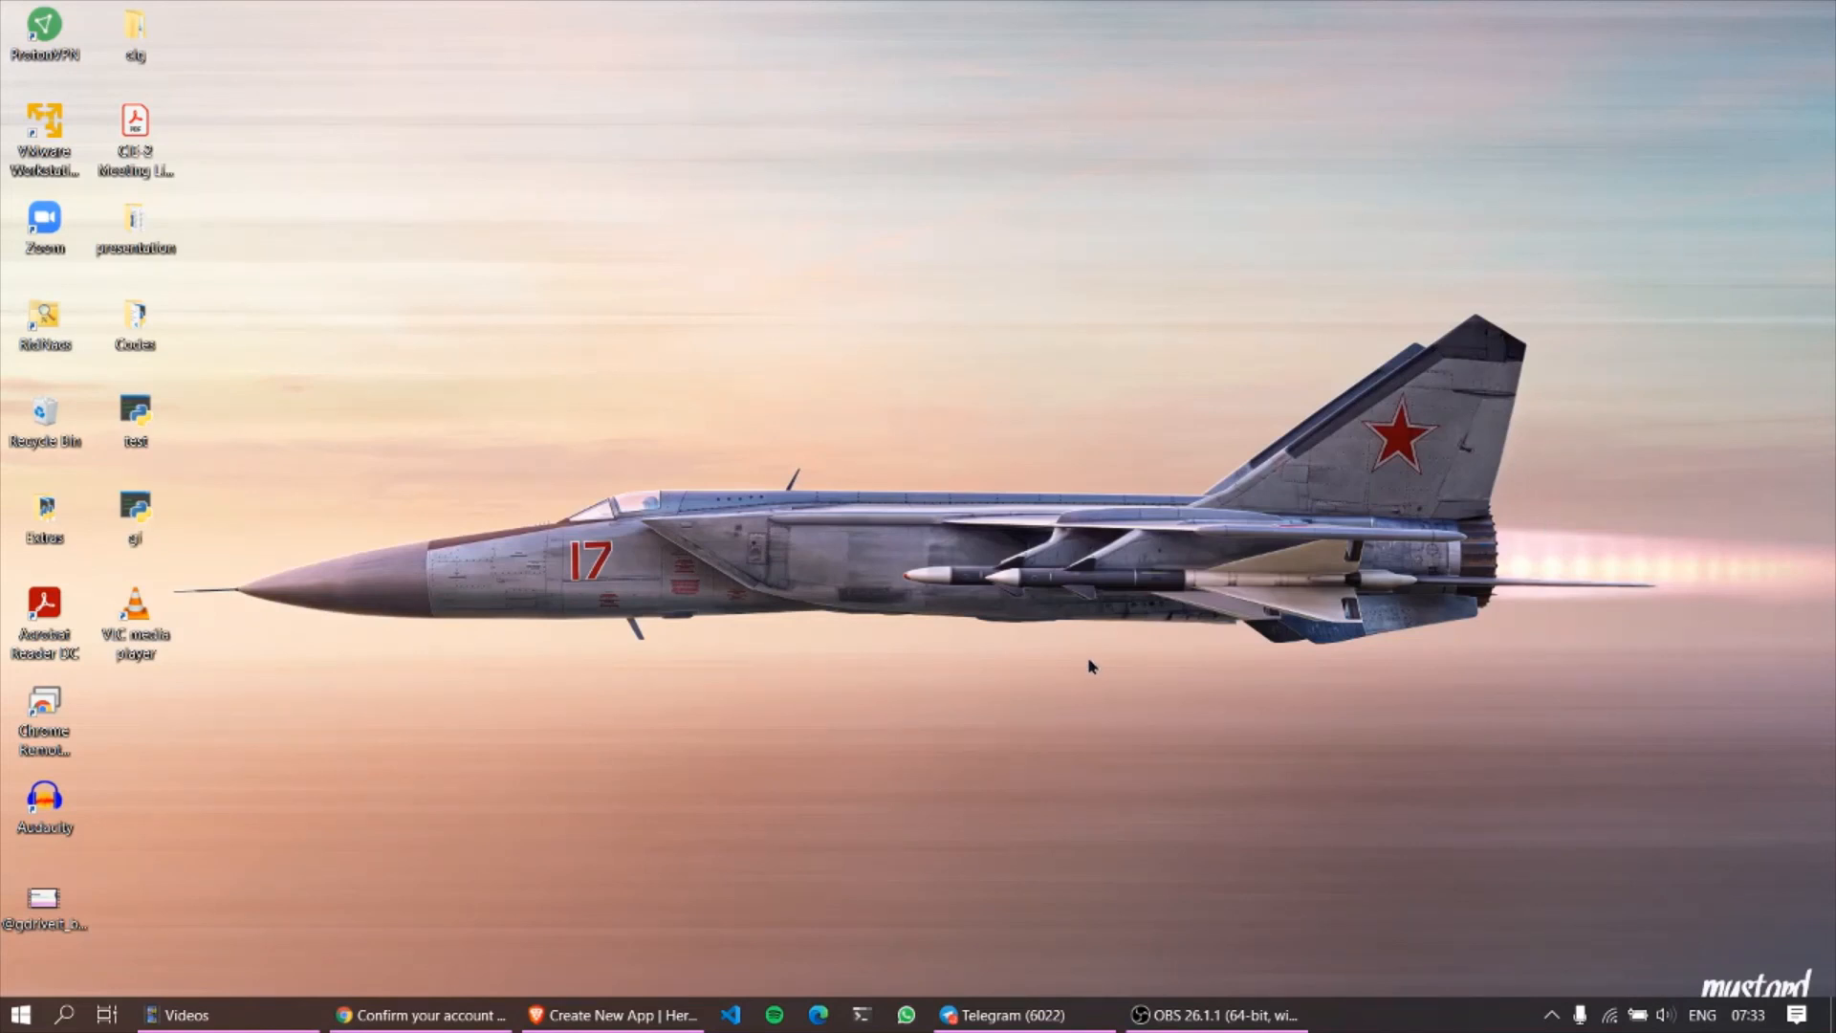